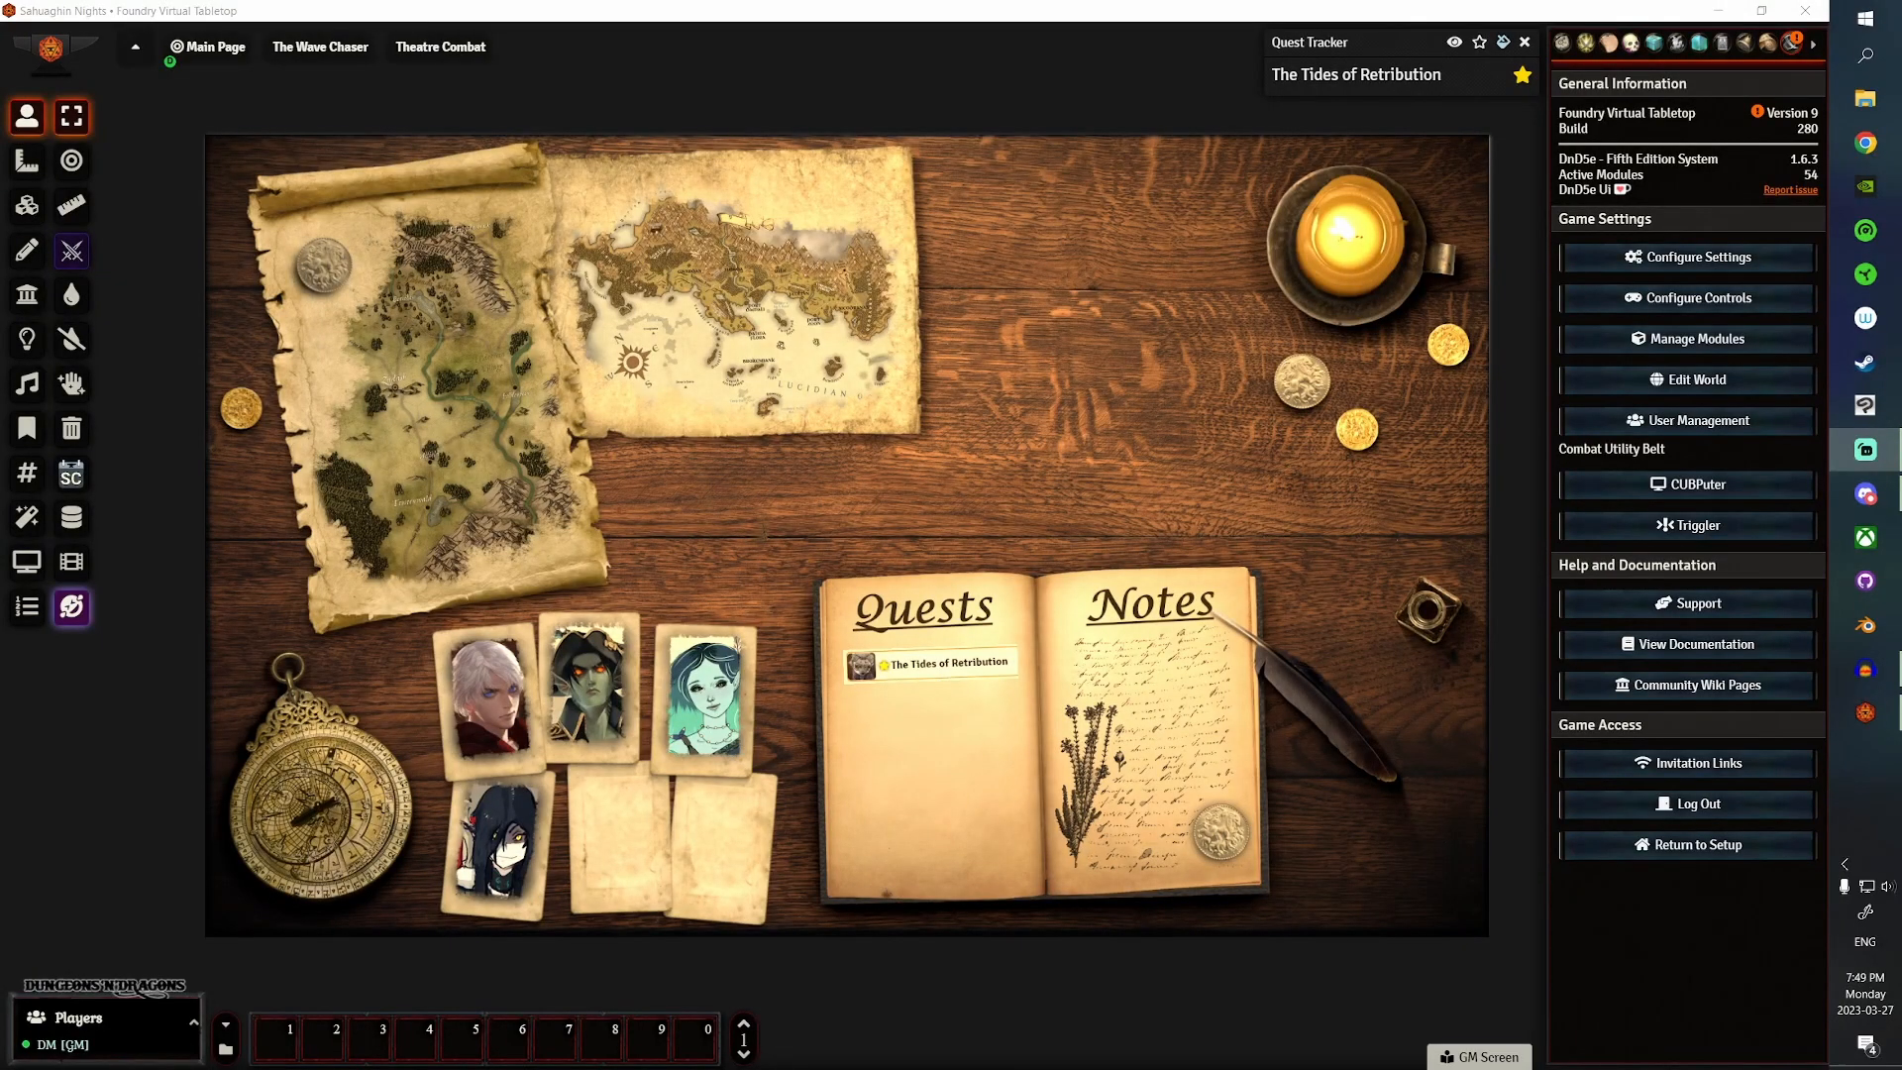
{"action": "mouse_move", "coordinate": [1096, 390]}
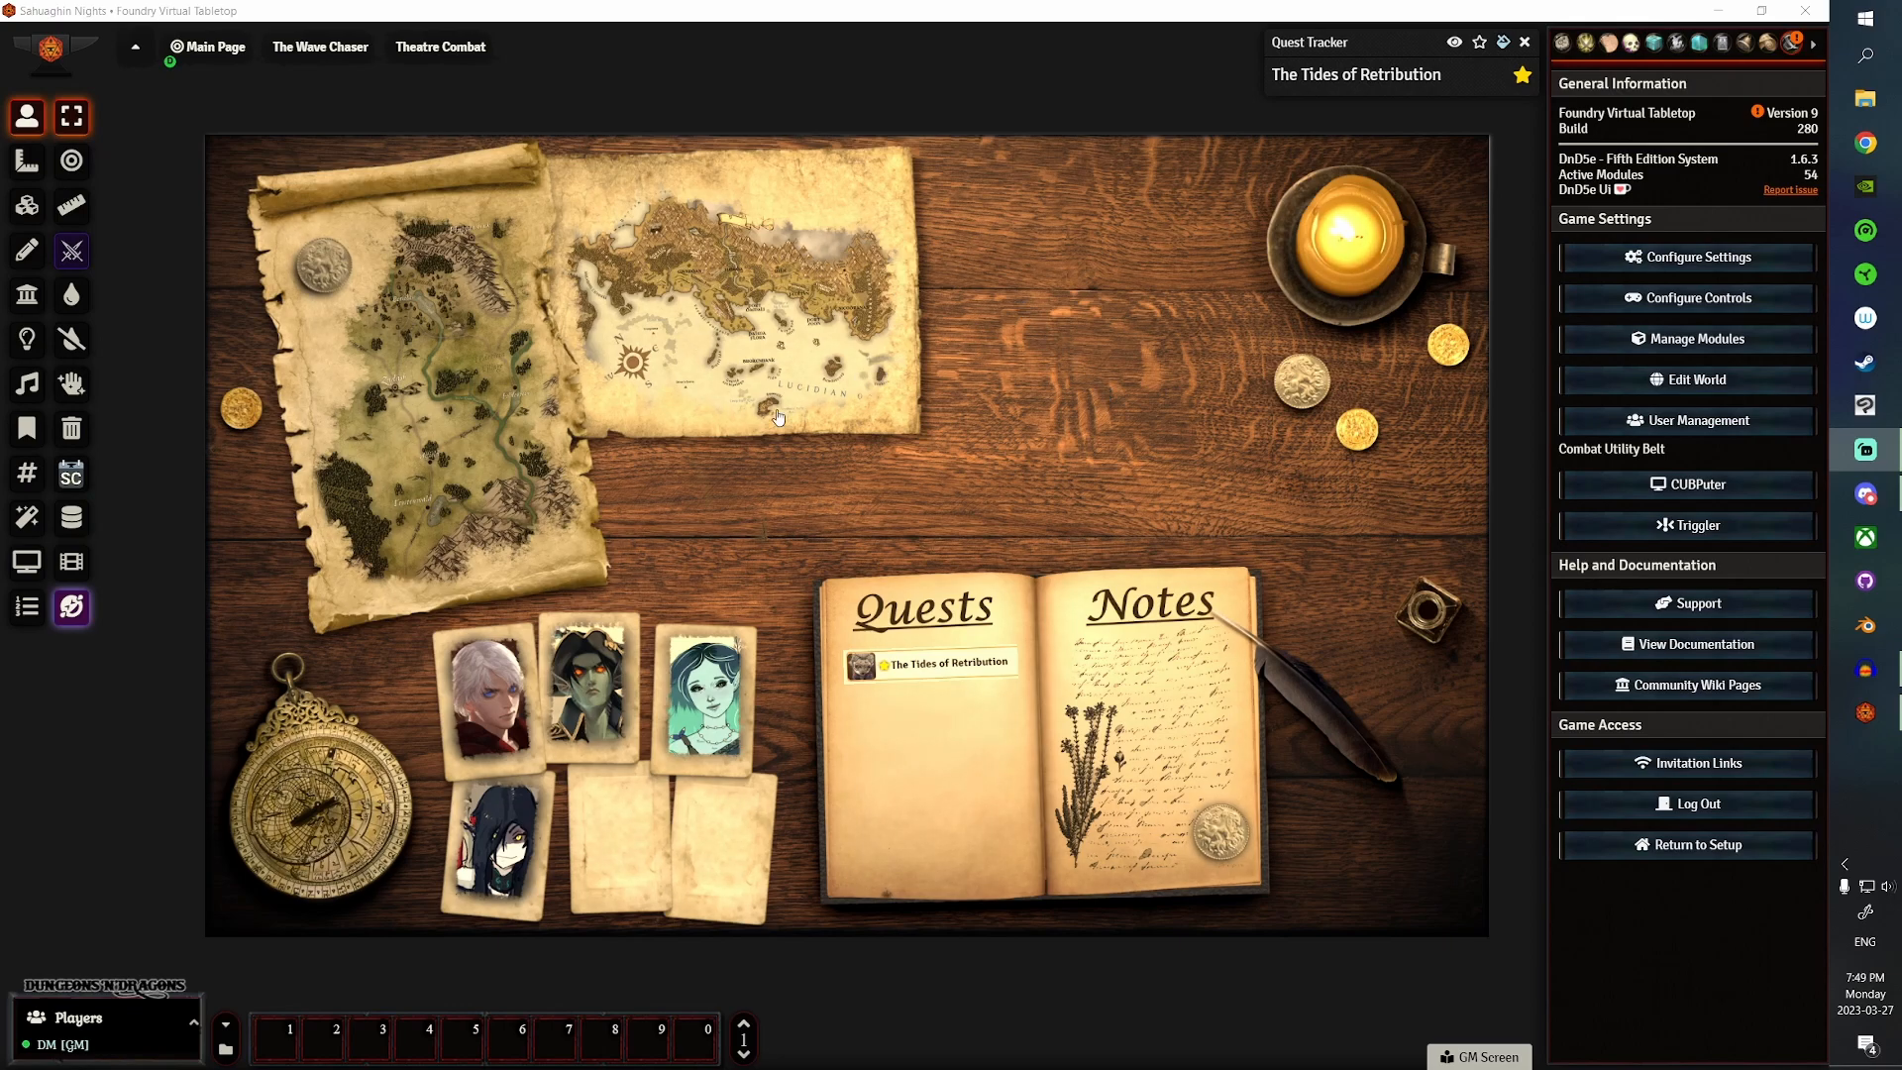
{"action": "mouse_move", "coordinate": [870, 696]}
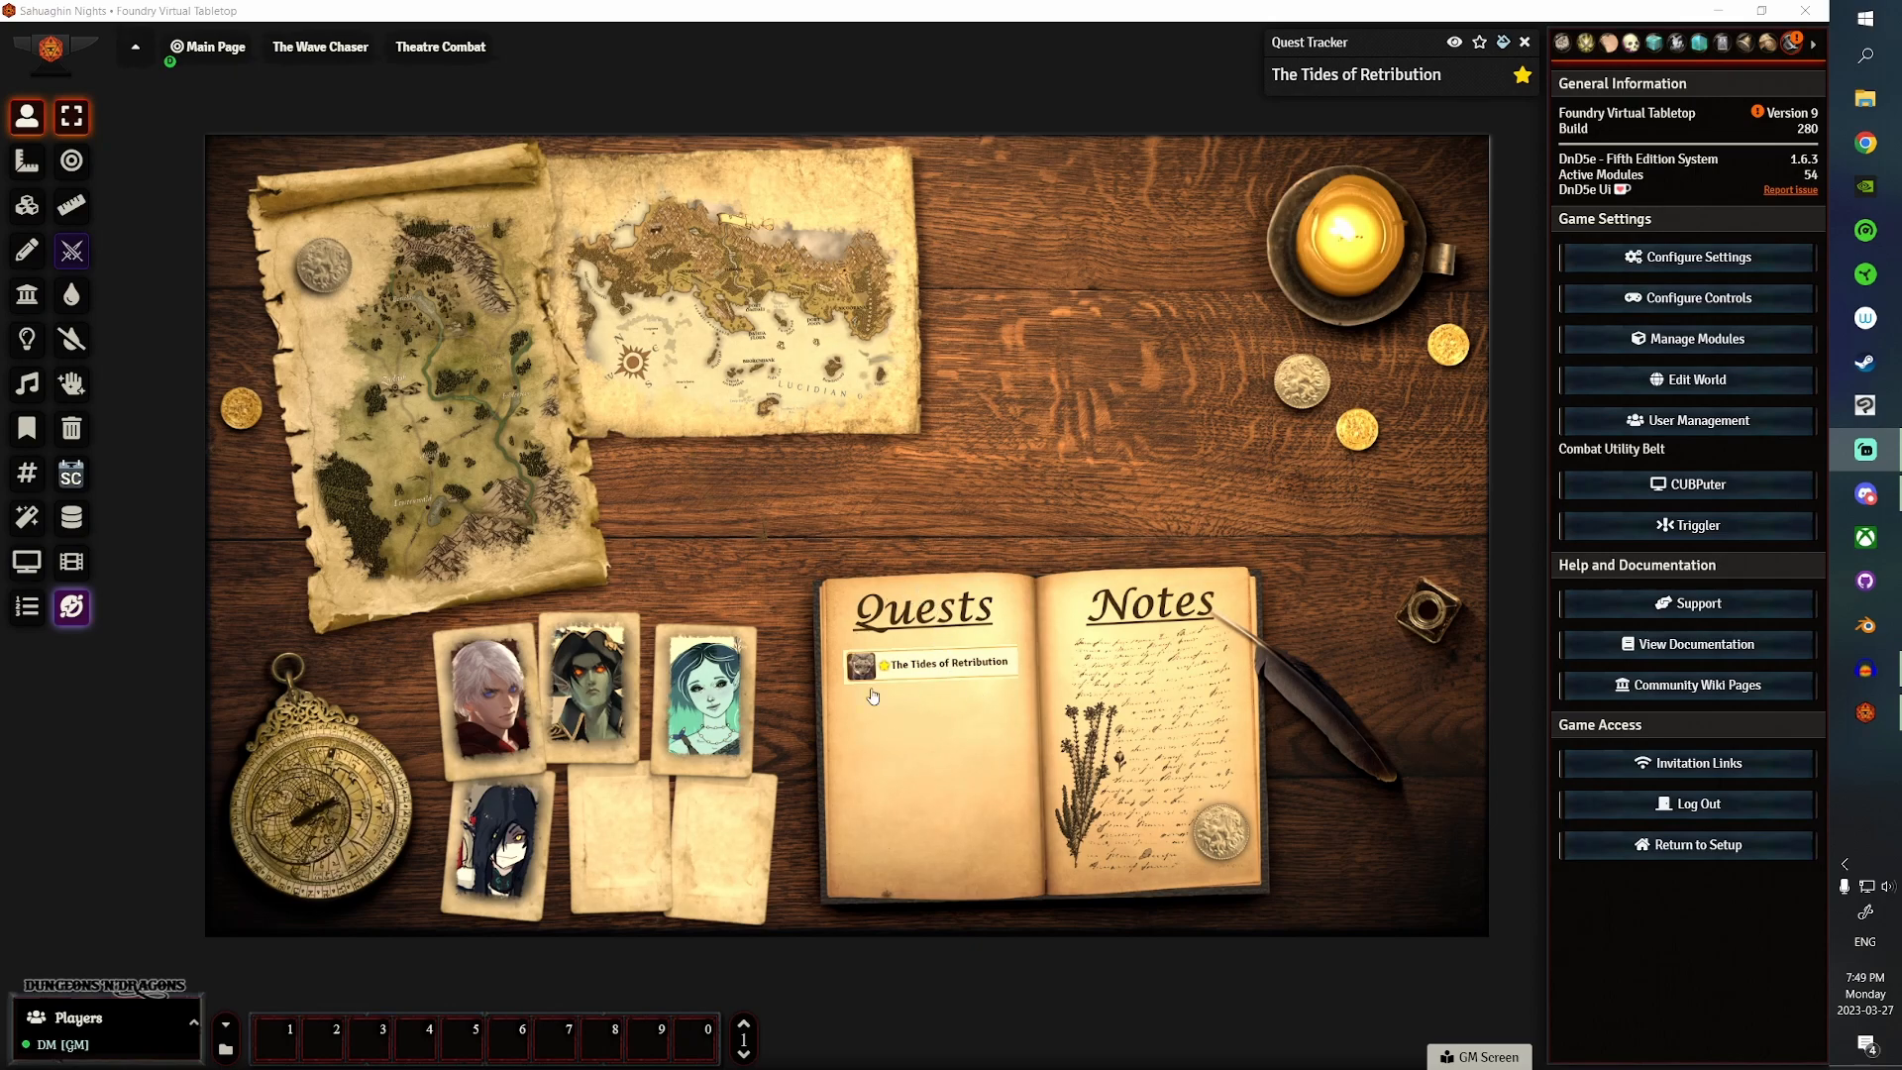
- Preview the campaign calendar tile, then close Simple Calendar again
{"action": "left_click", "coordinate": [930, 663]}
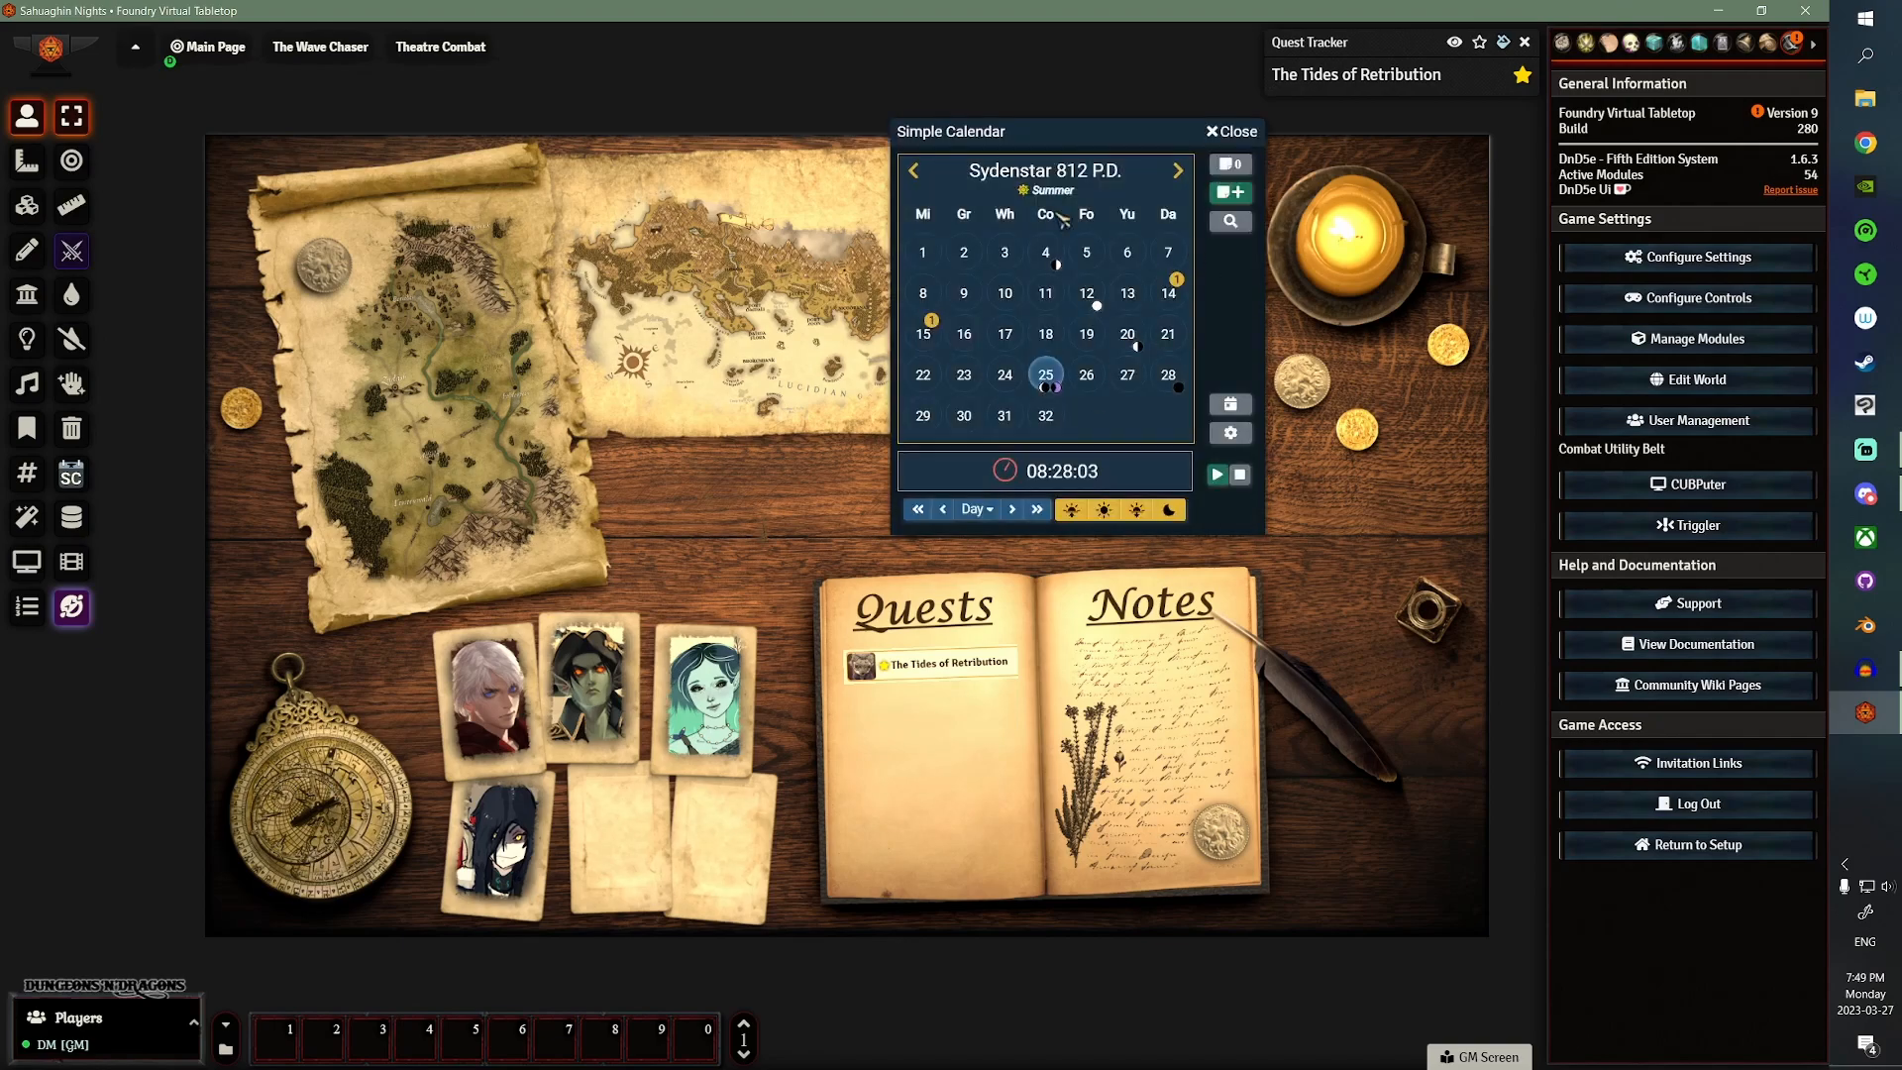
{"action": "left_click", "coordinate": [1228, 131]}
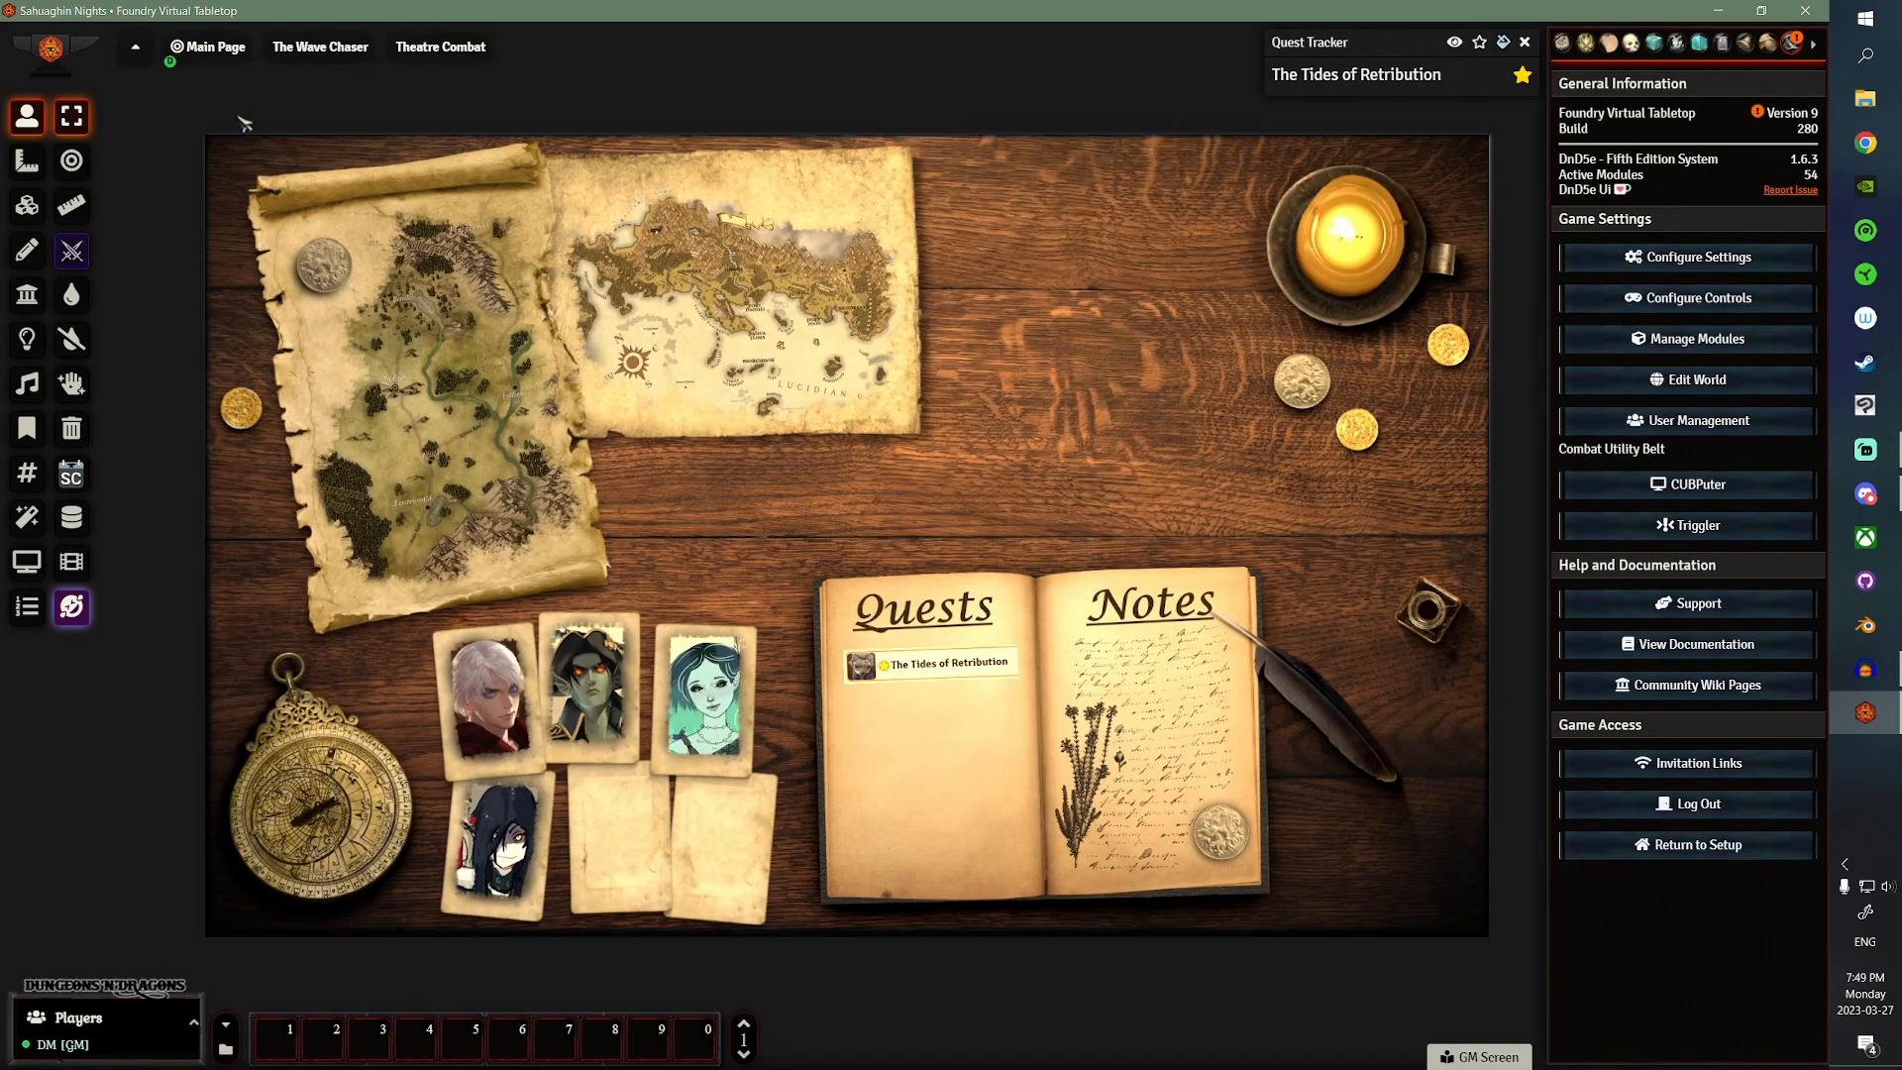
{"action": "mouse_move", "coordinate": [1082, 412]}
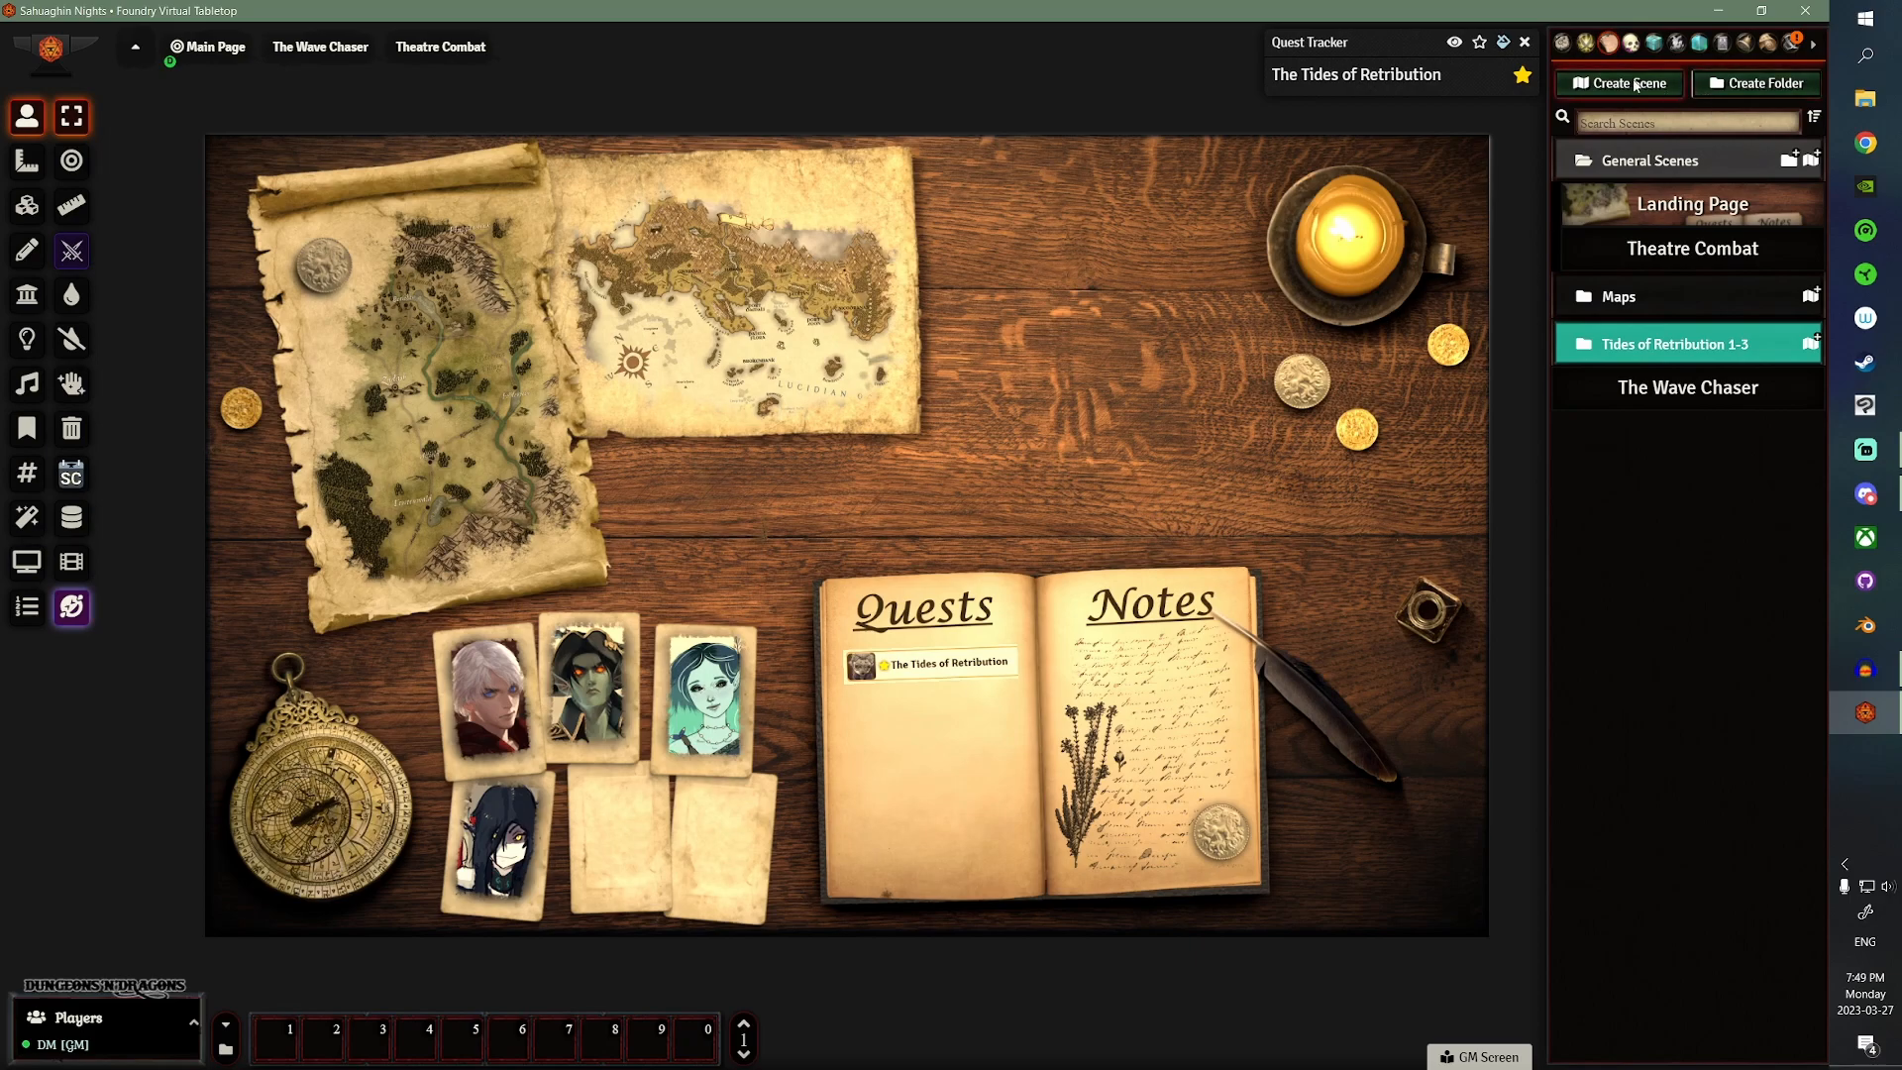
- Create a new scene named LP2 in the General Scenes folder
{"action": "left_click", "coordinate": [1617, 82]}
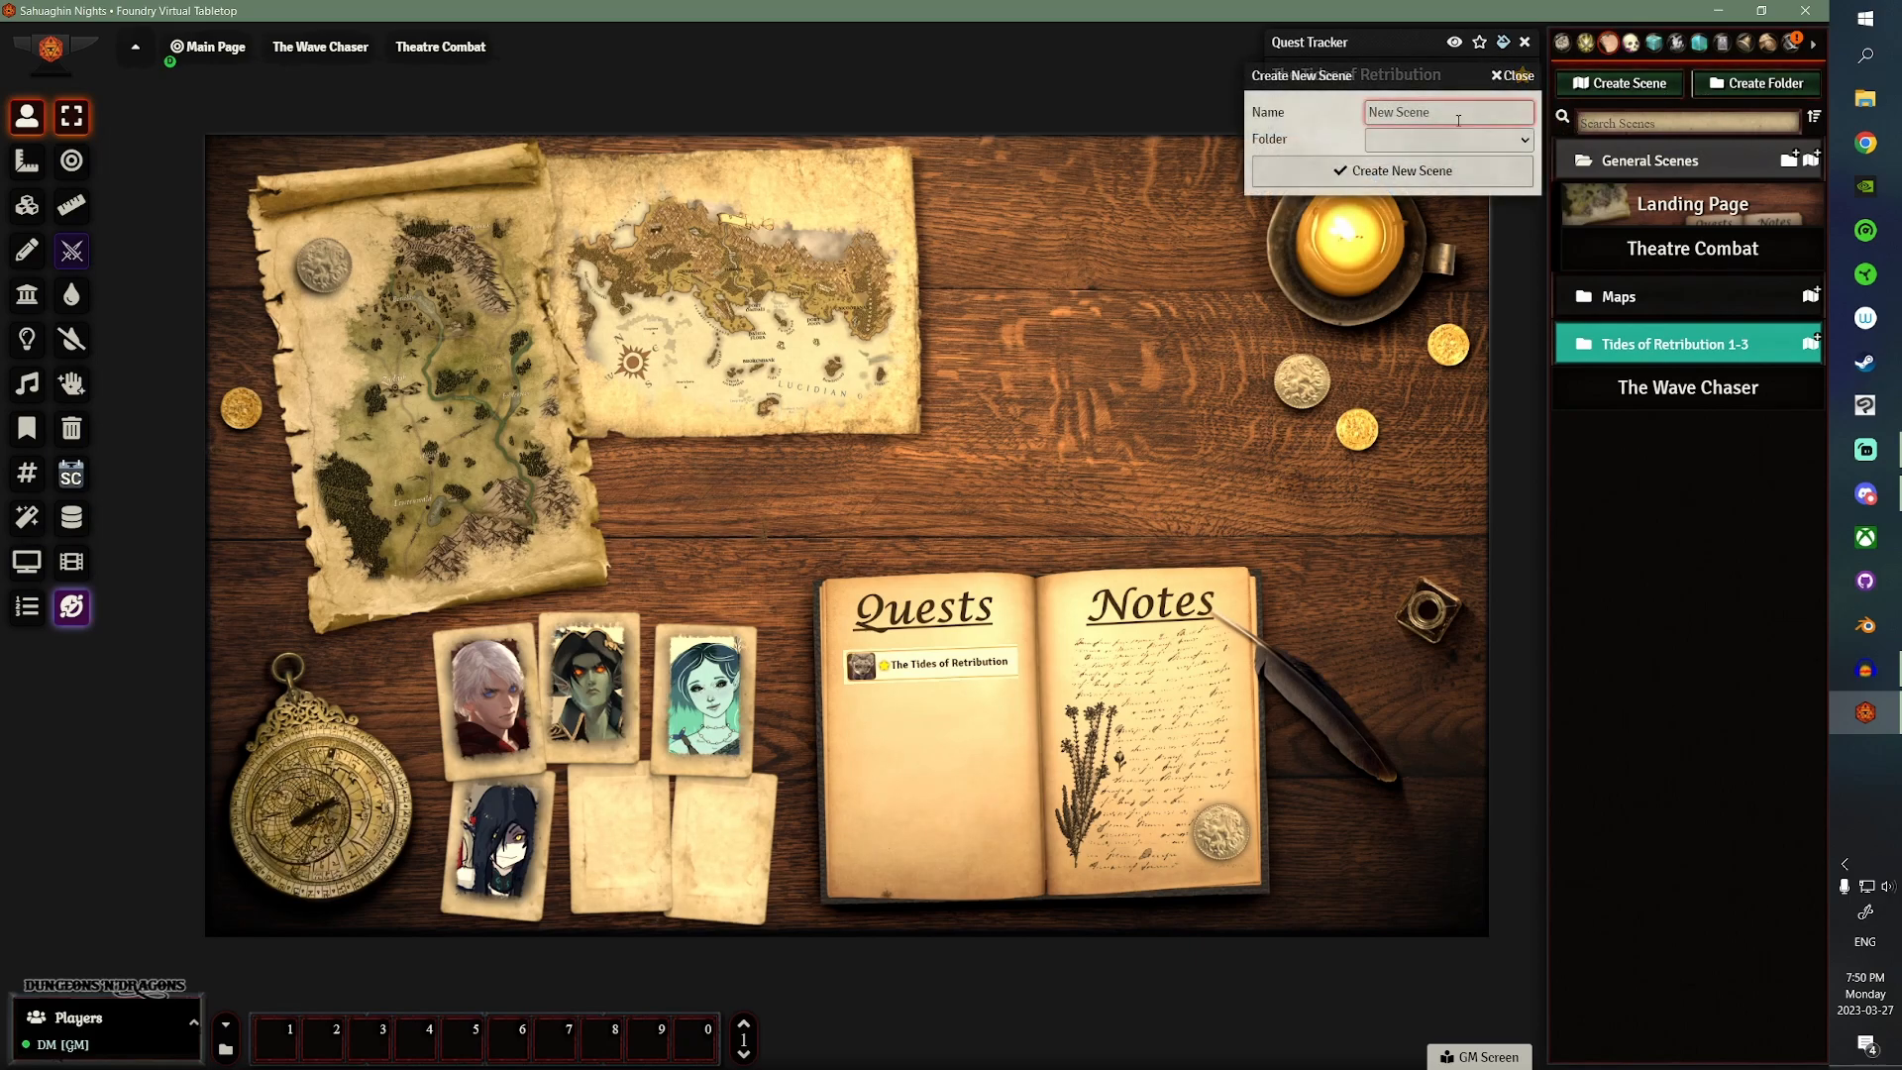
{"action": "type", "text": "LP2"}
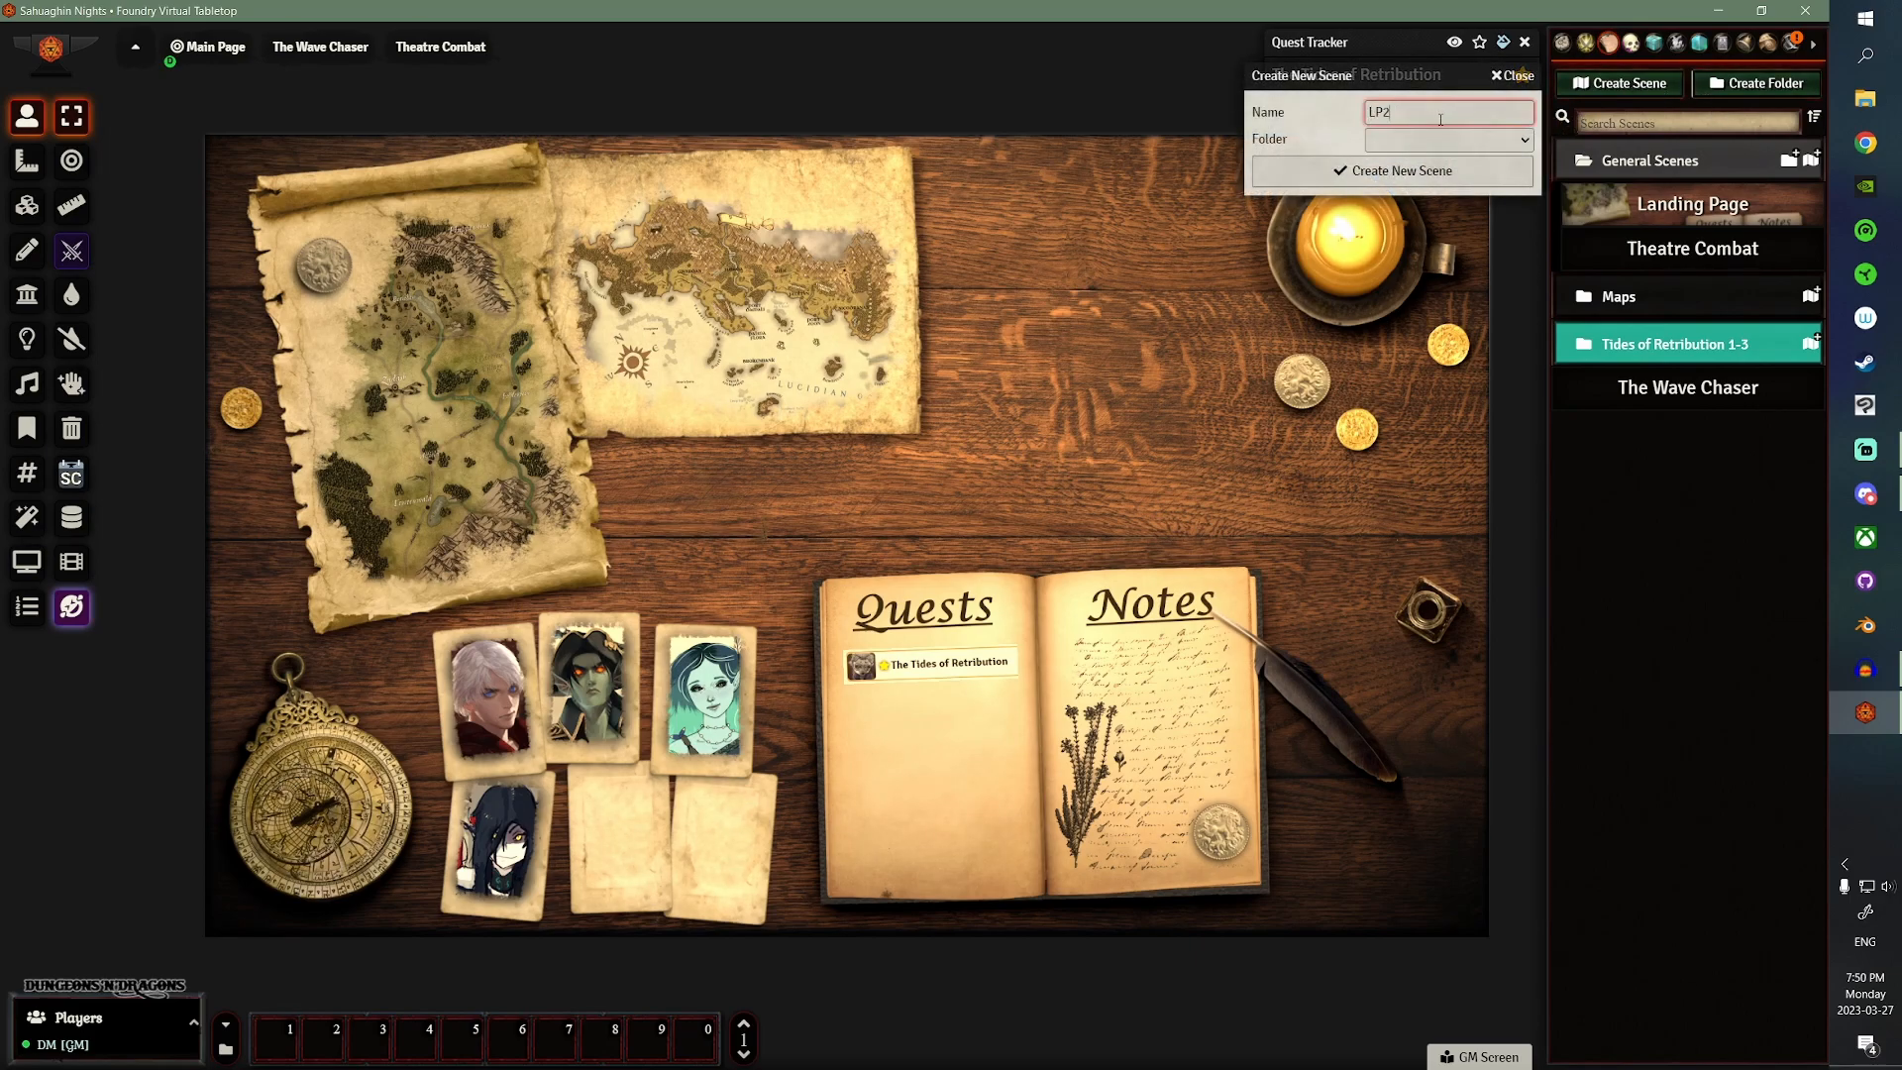
{"action": "left_click", "coordinate": [1447, 138]}
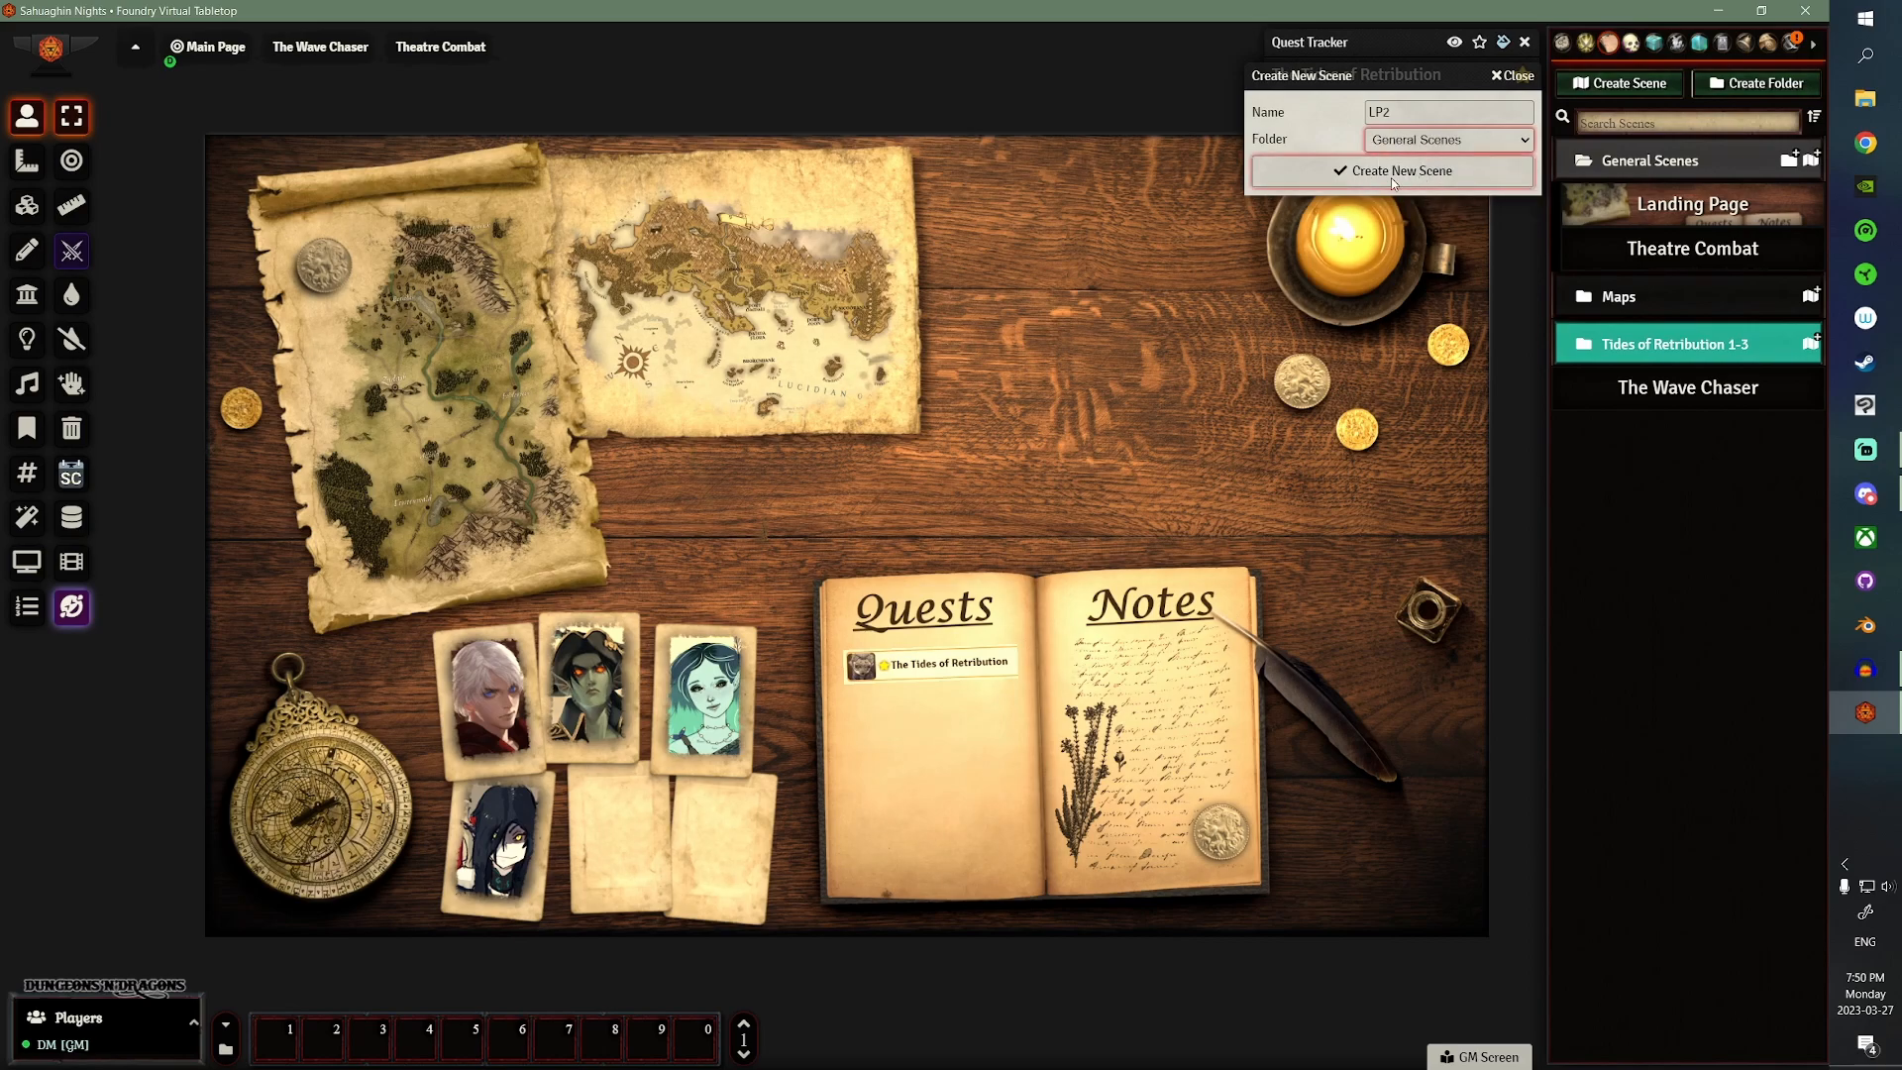
{"action": "left_click", "coordinate": [1390, 170]}
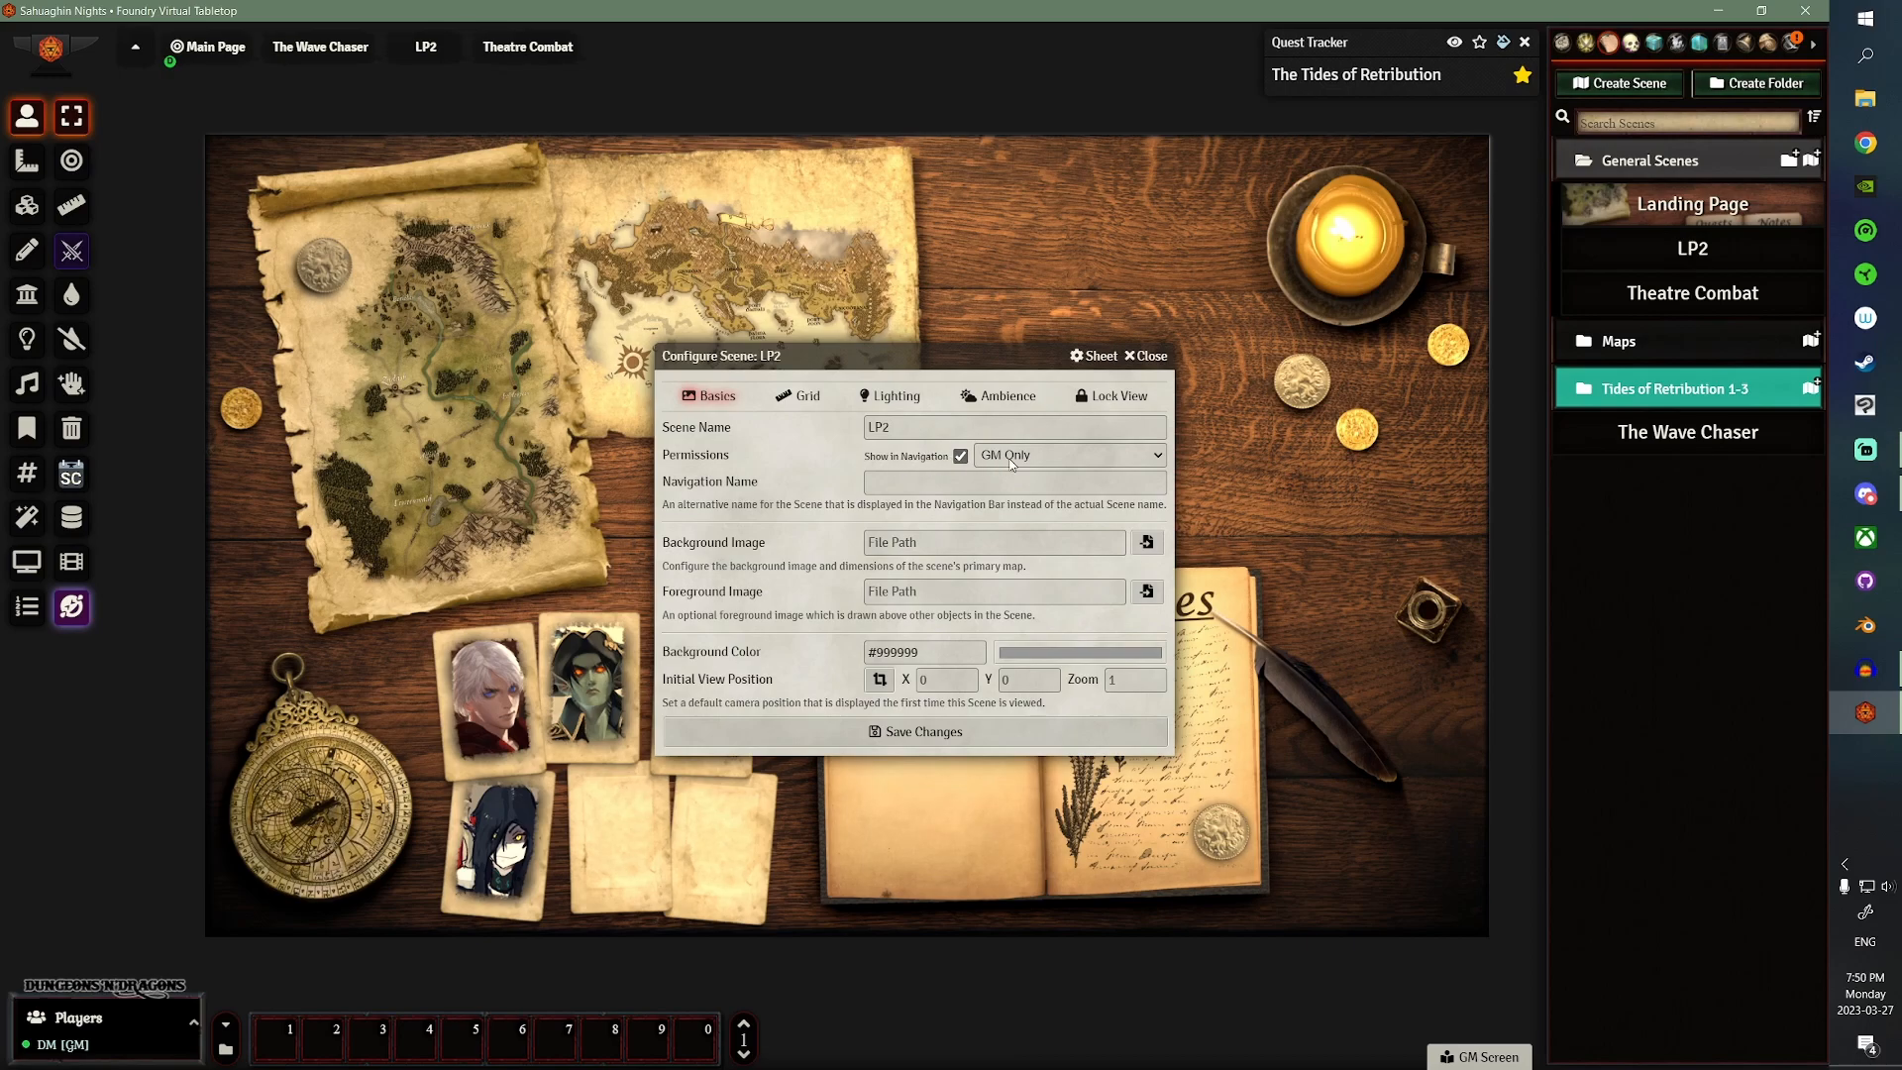
- Make LP2 visible to All Players with navigation name 'Landing Page'
{"action": "left_click", "coordinate": [1066, 454]}
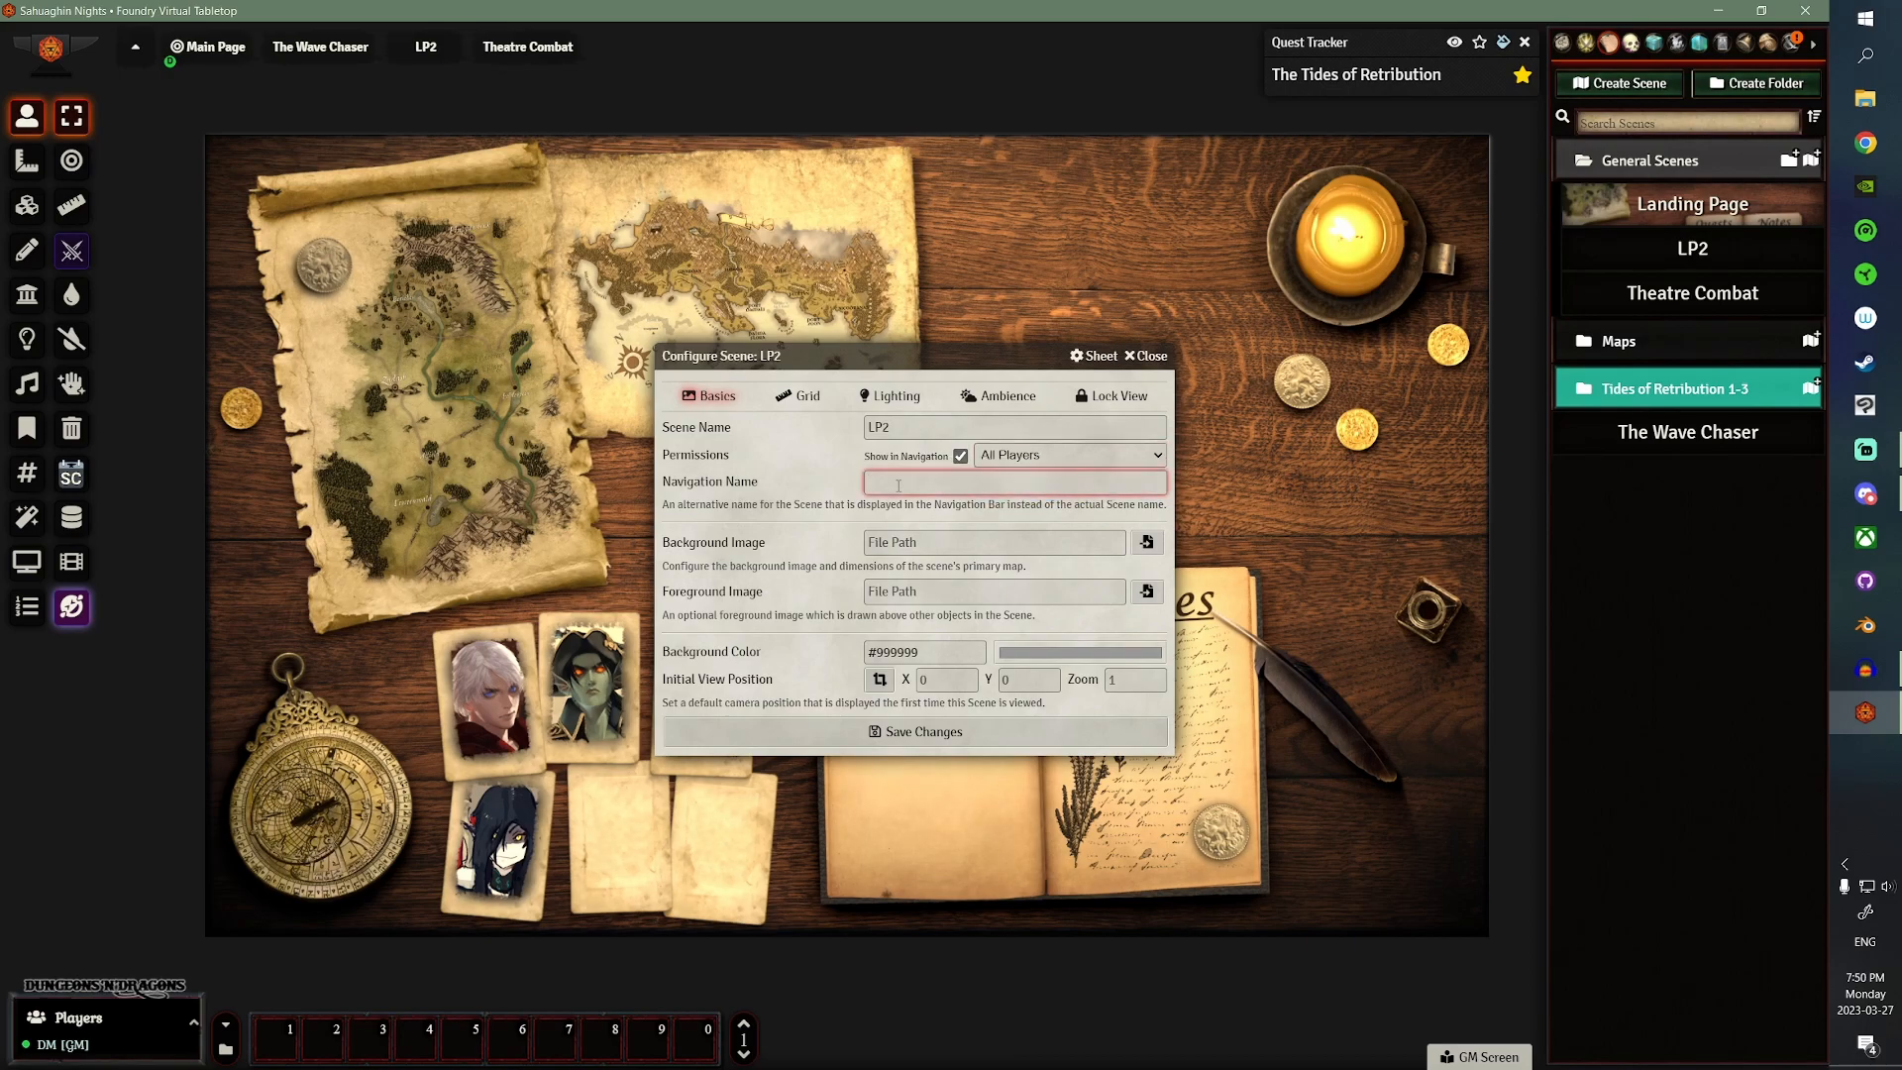
{"action": "type", "text": "l"}
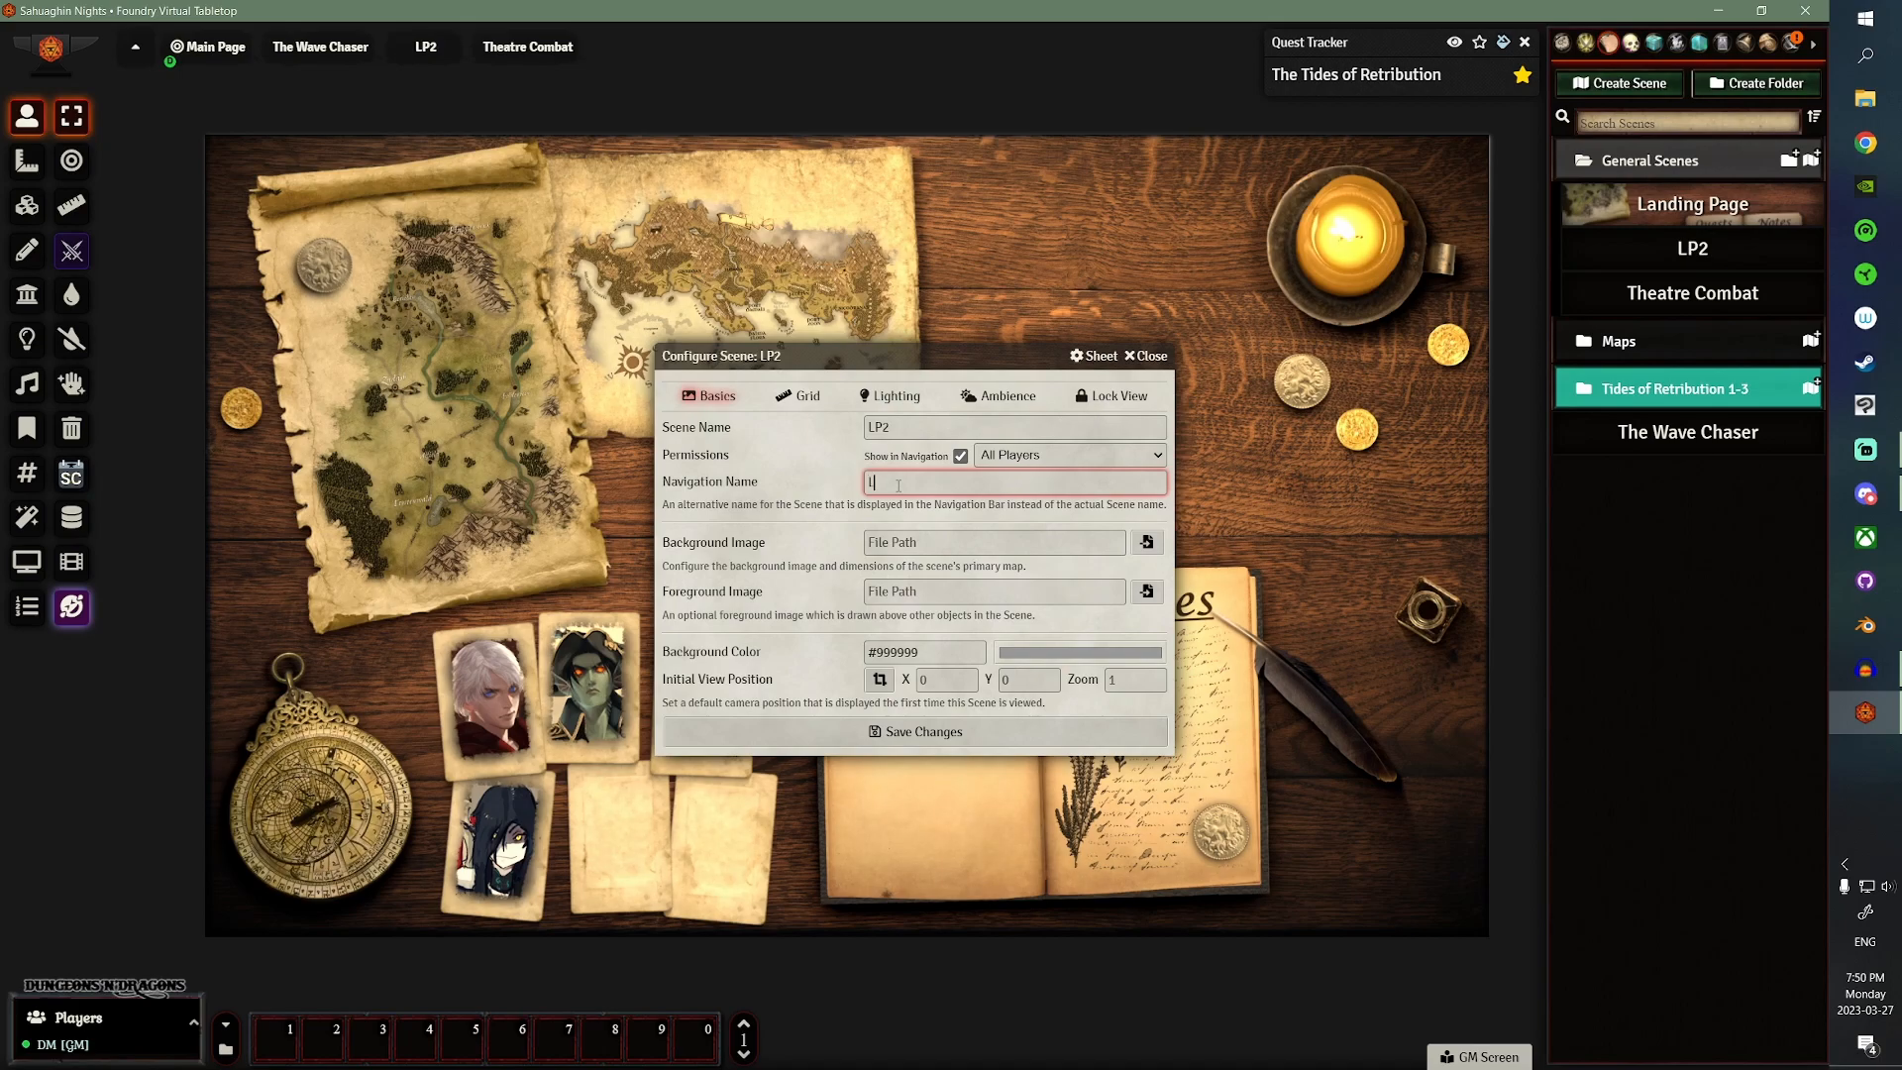
{"action": "type", "text": "Landing Page"}
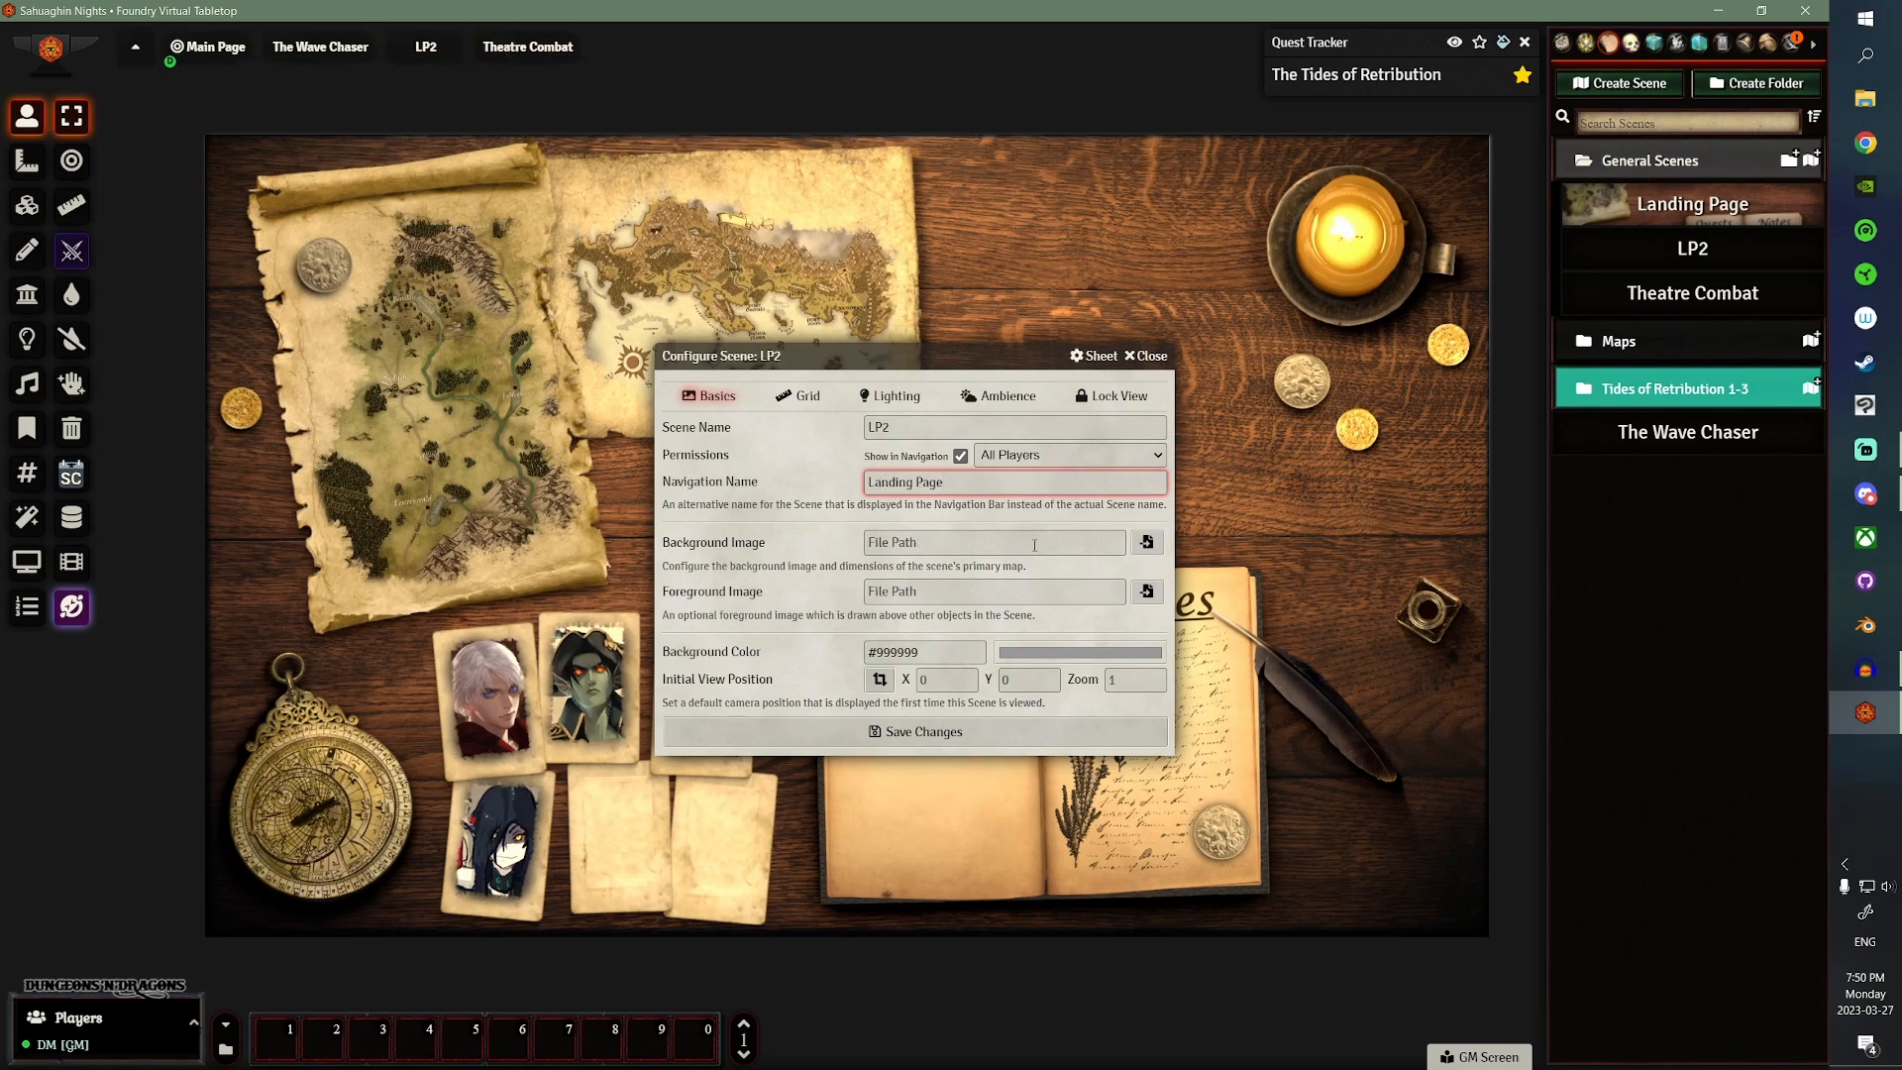
- Upload UPDATED LANDING PAGE3.png as LP2's background image and move the config window aside
{"action": "left_click", "coordinate": [1144, 542]}
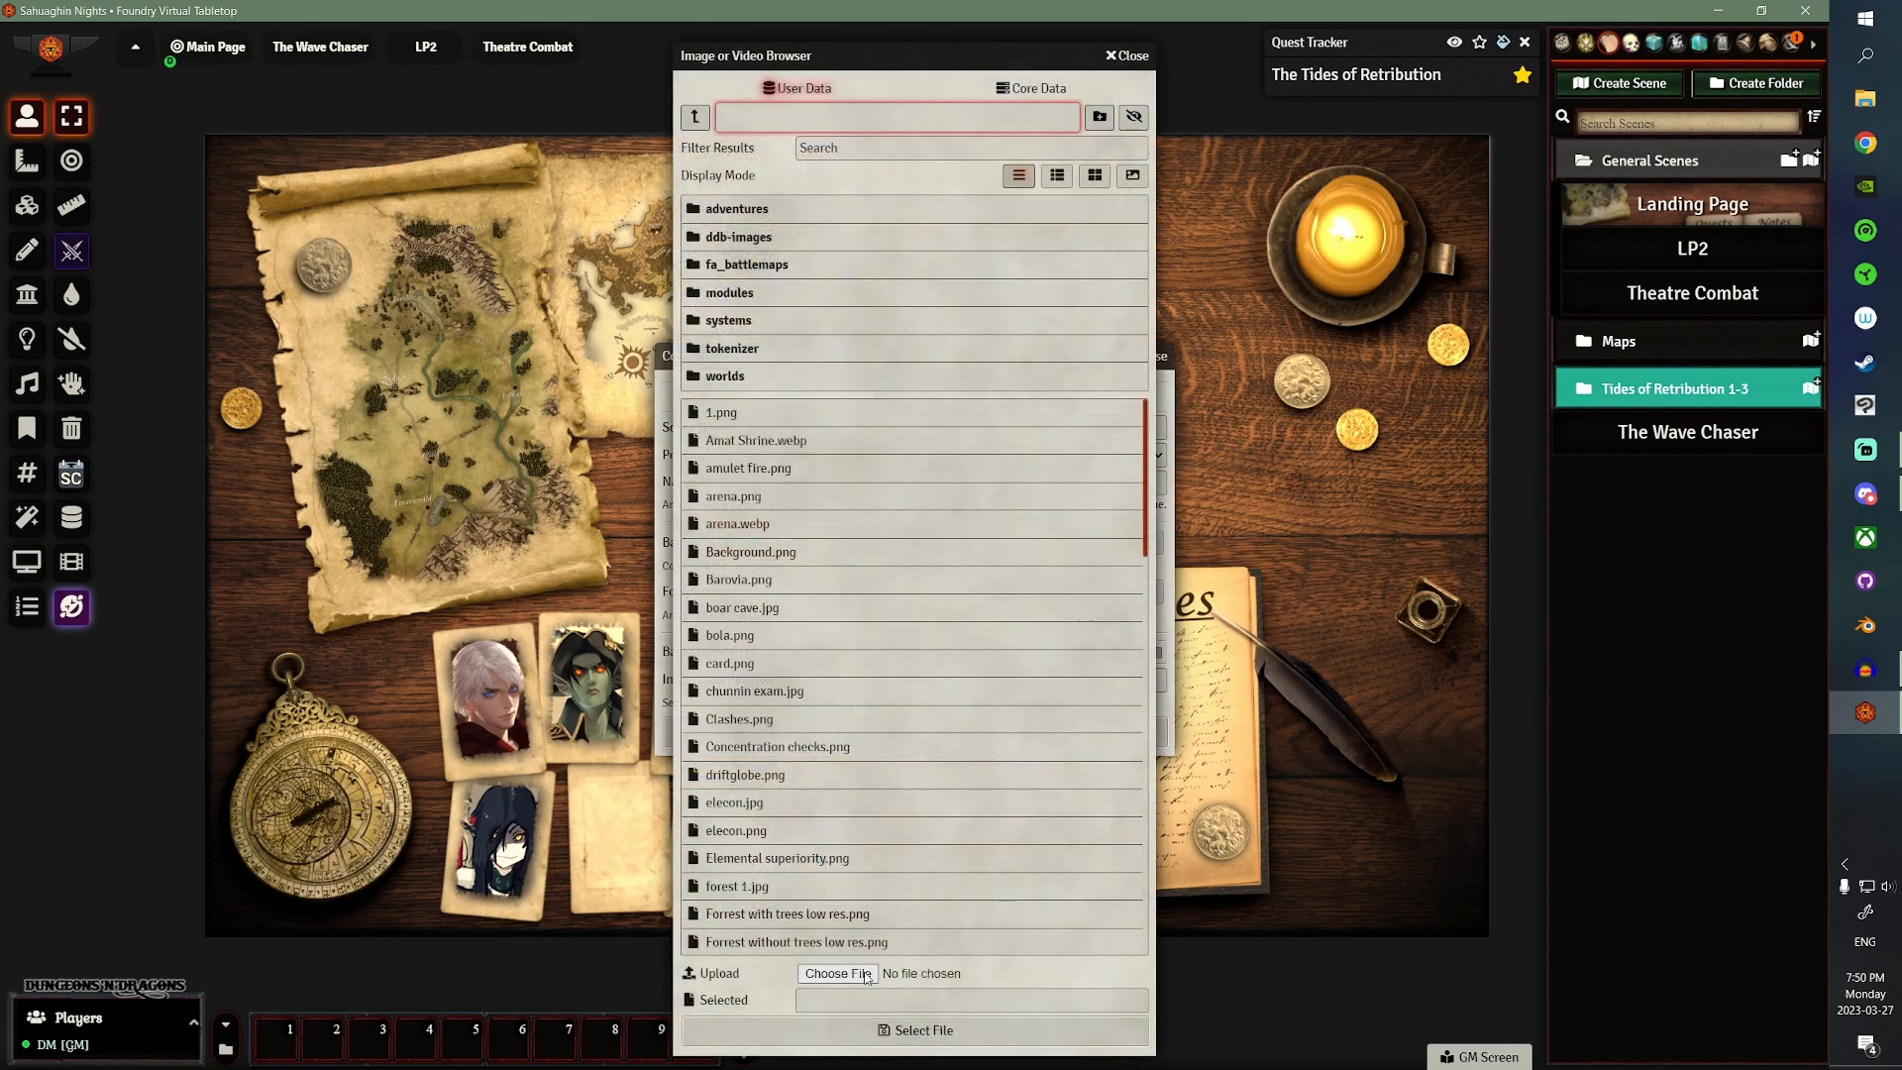
{"action": "left_click", "coordinate": [834, 972]}
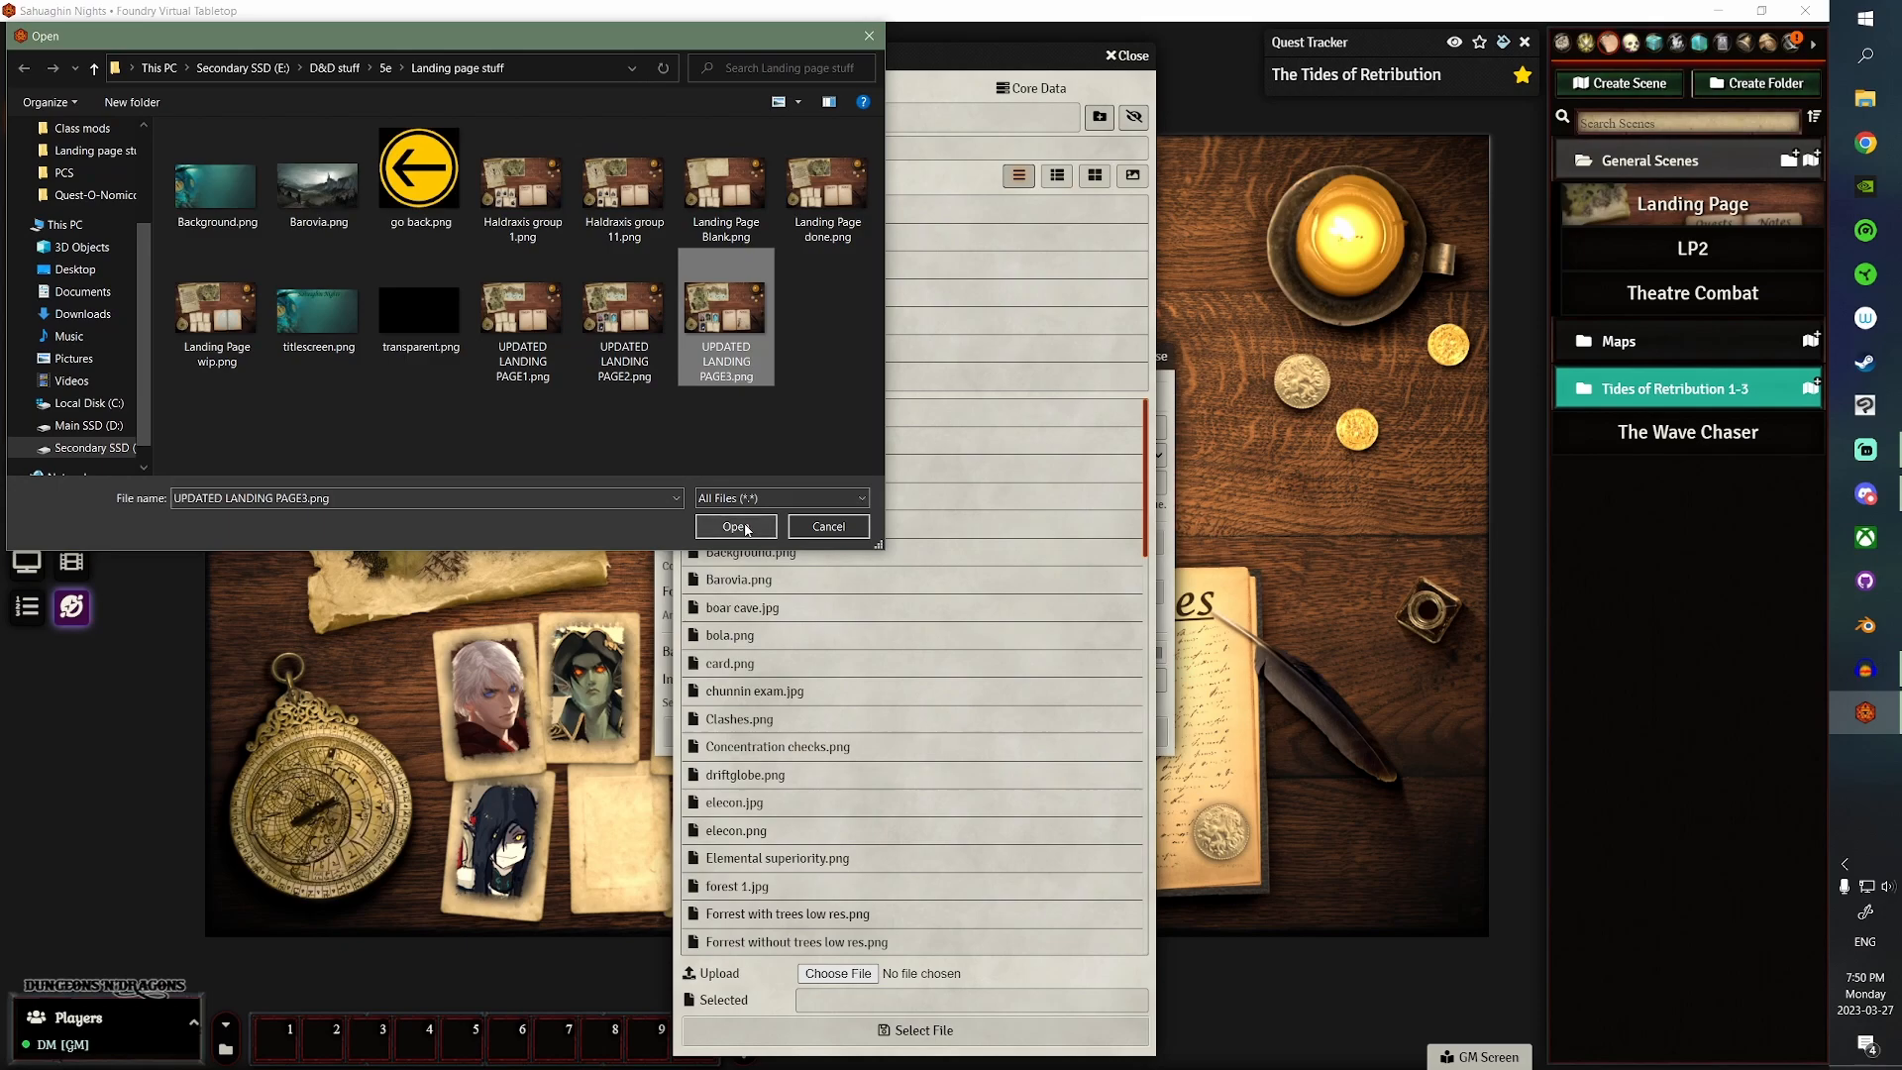
{"action": "left_click", "coordinate": [735, 526]}
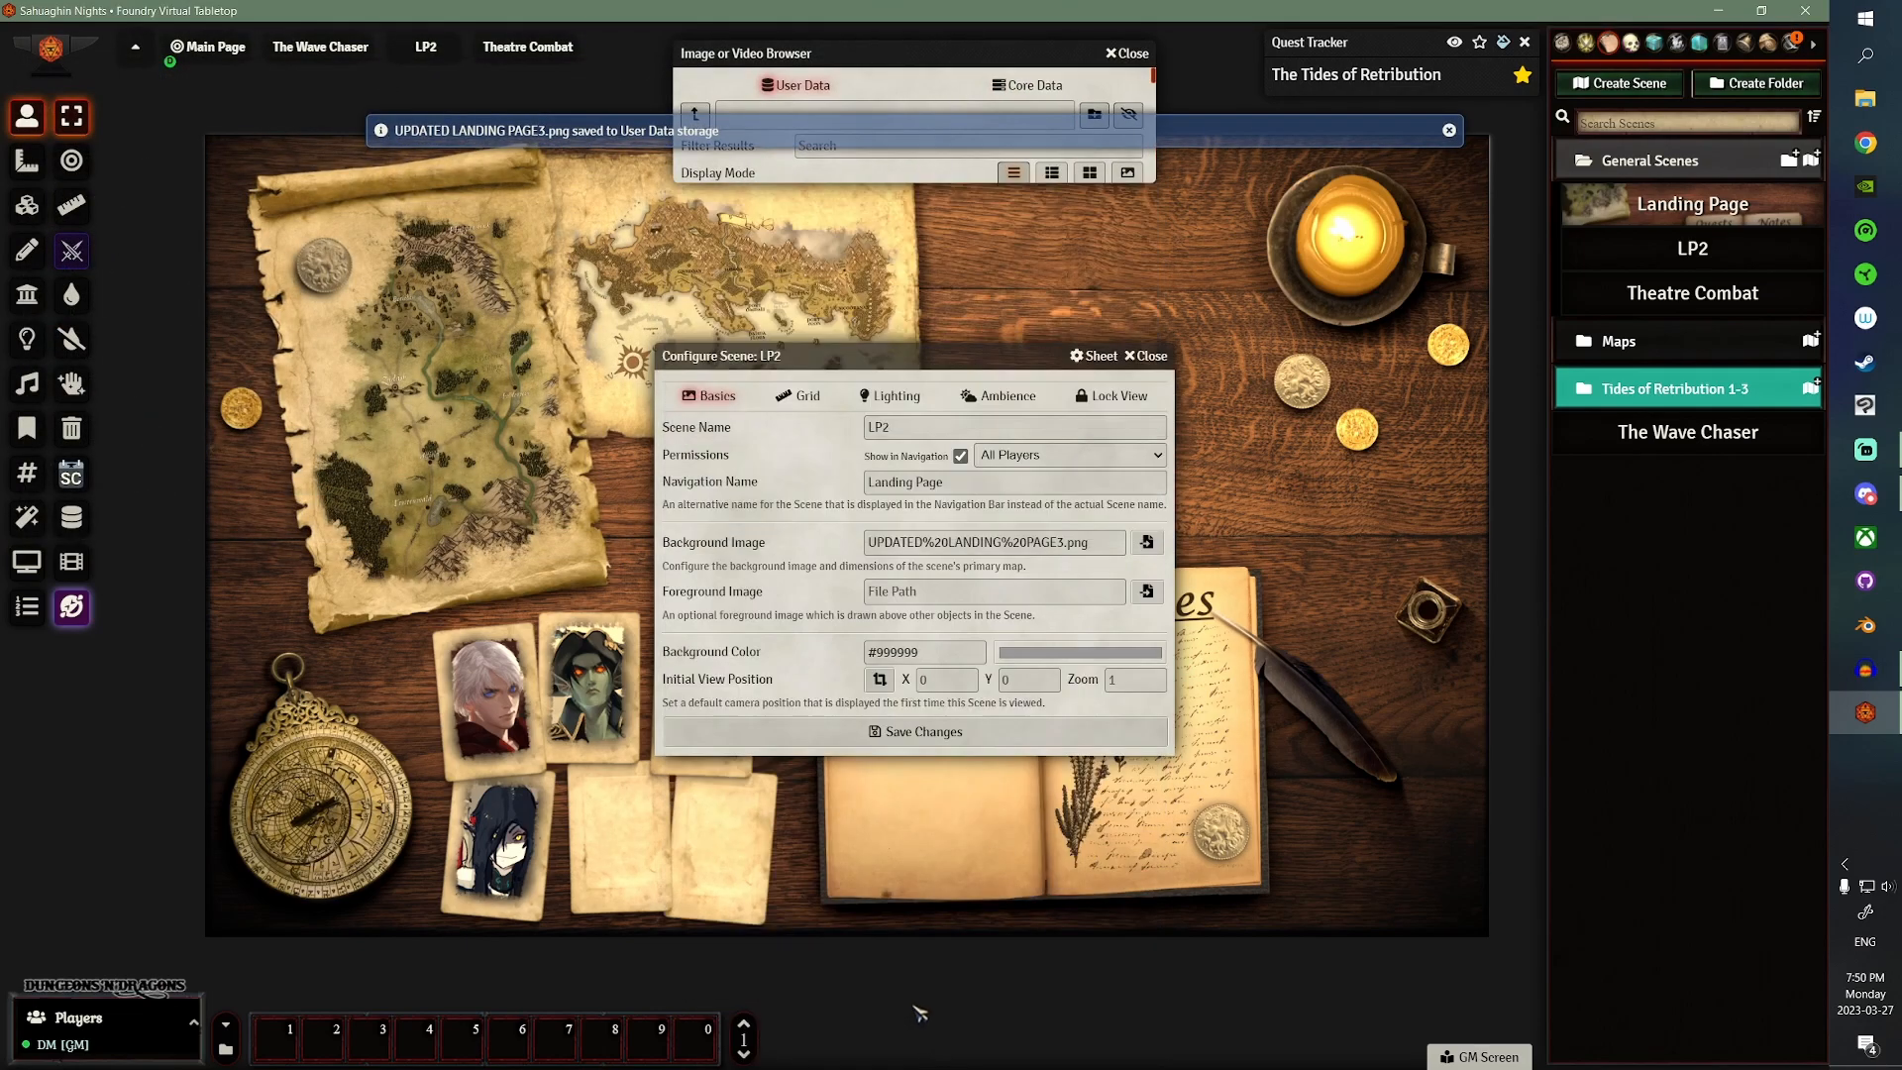
{"action": "left_click", "coordinate": [1122, 52]}
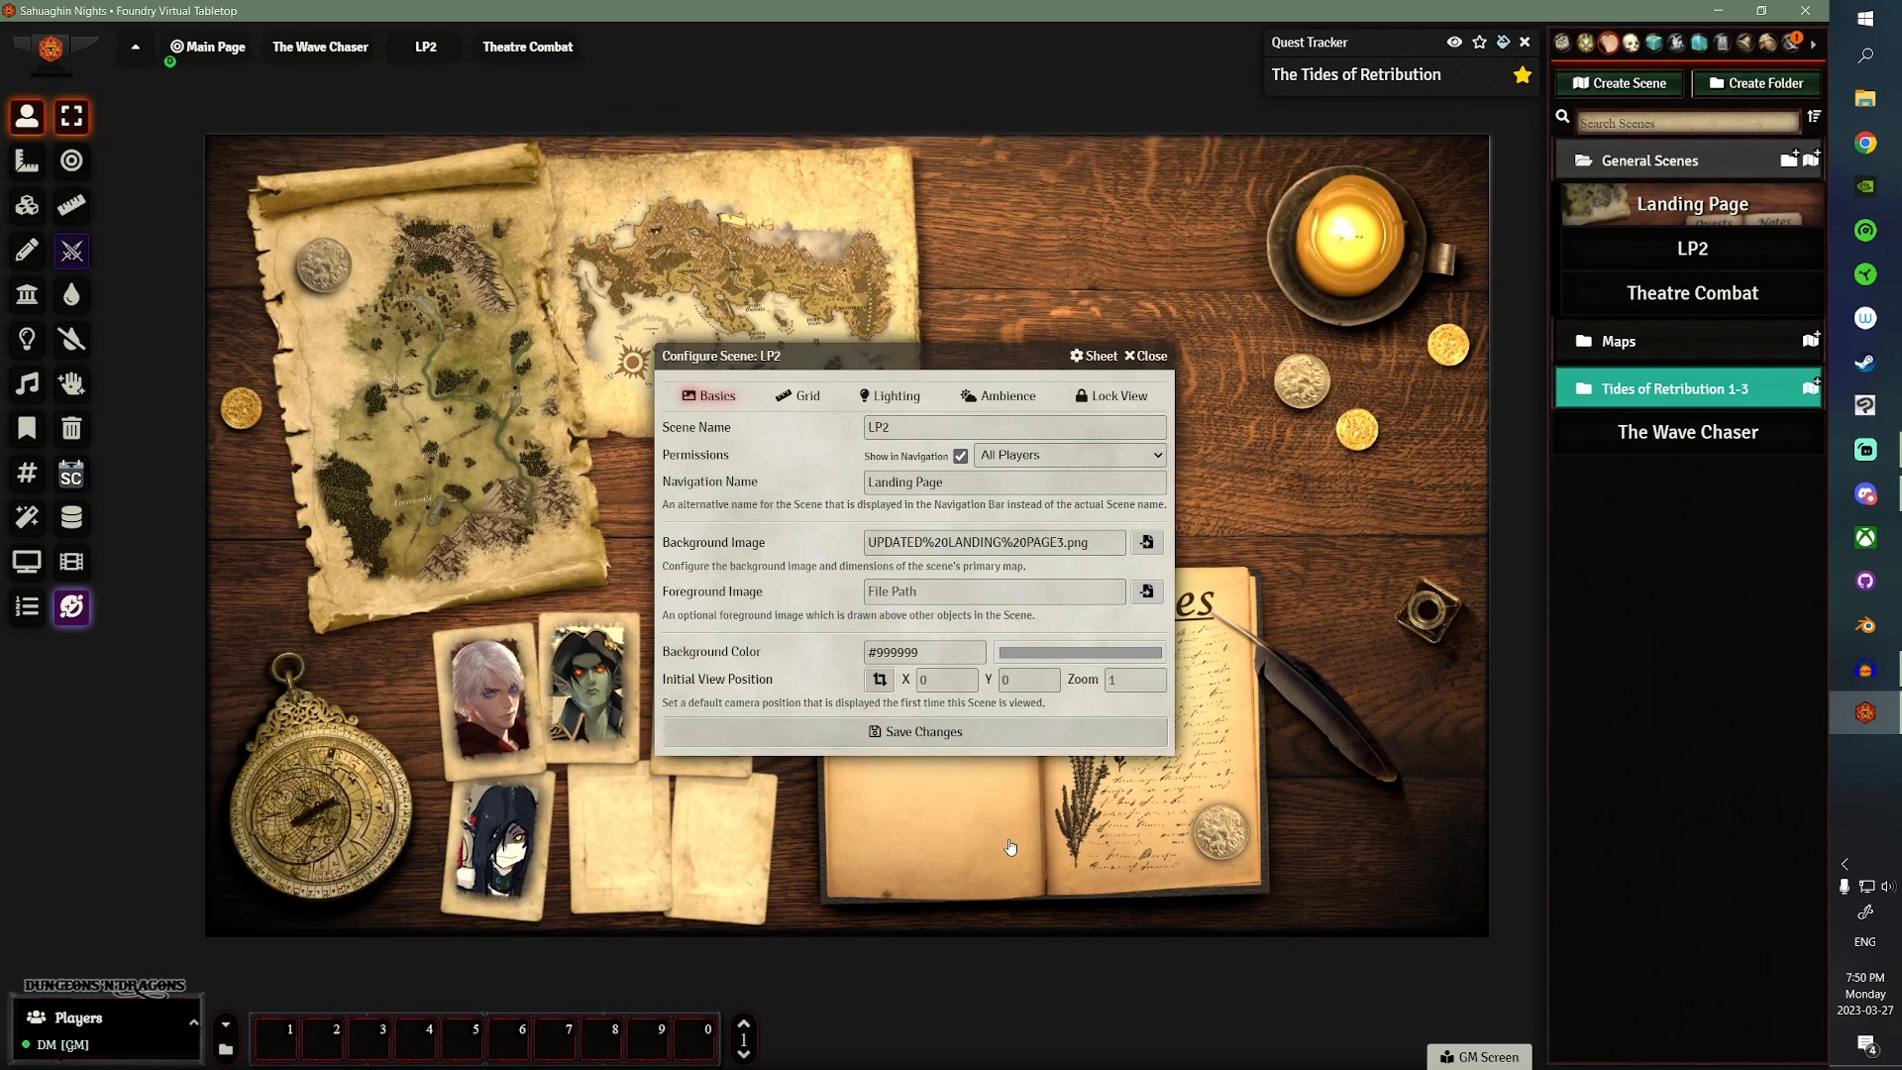
{"action": "left_click_drag", "start_coordinate": [789, 356], "coordinate": [880, 458]}
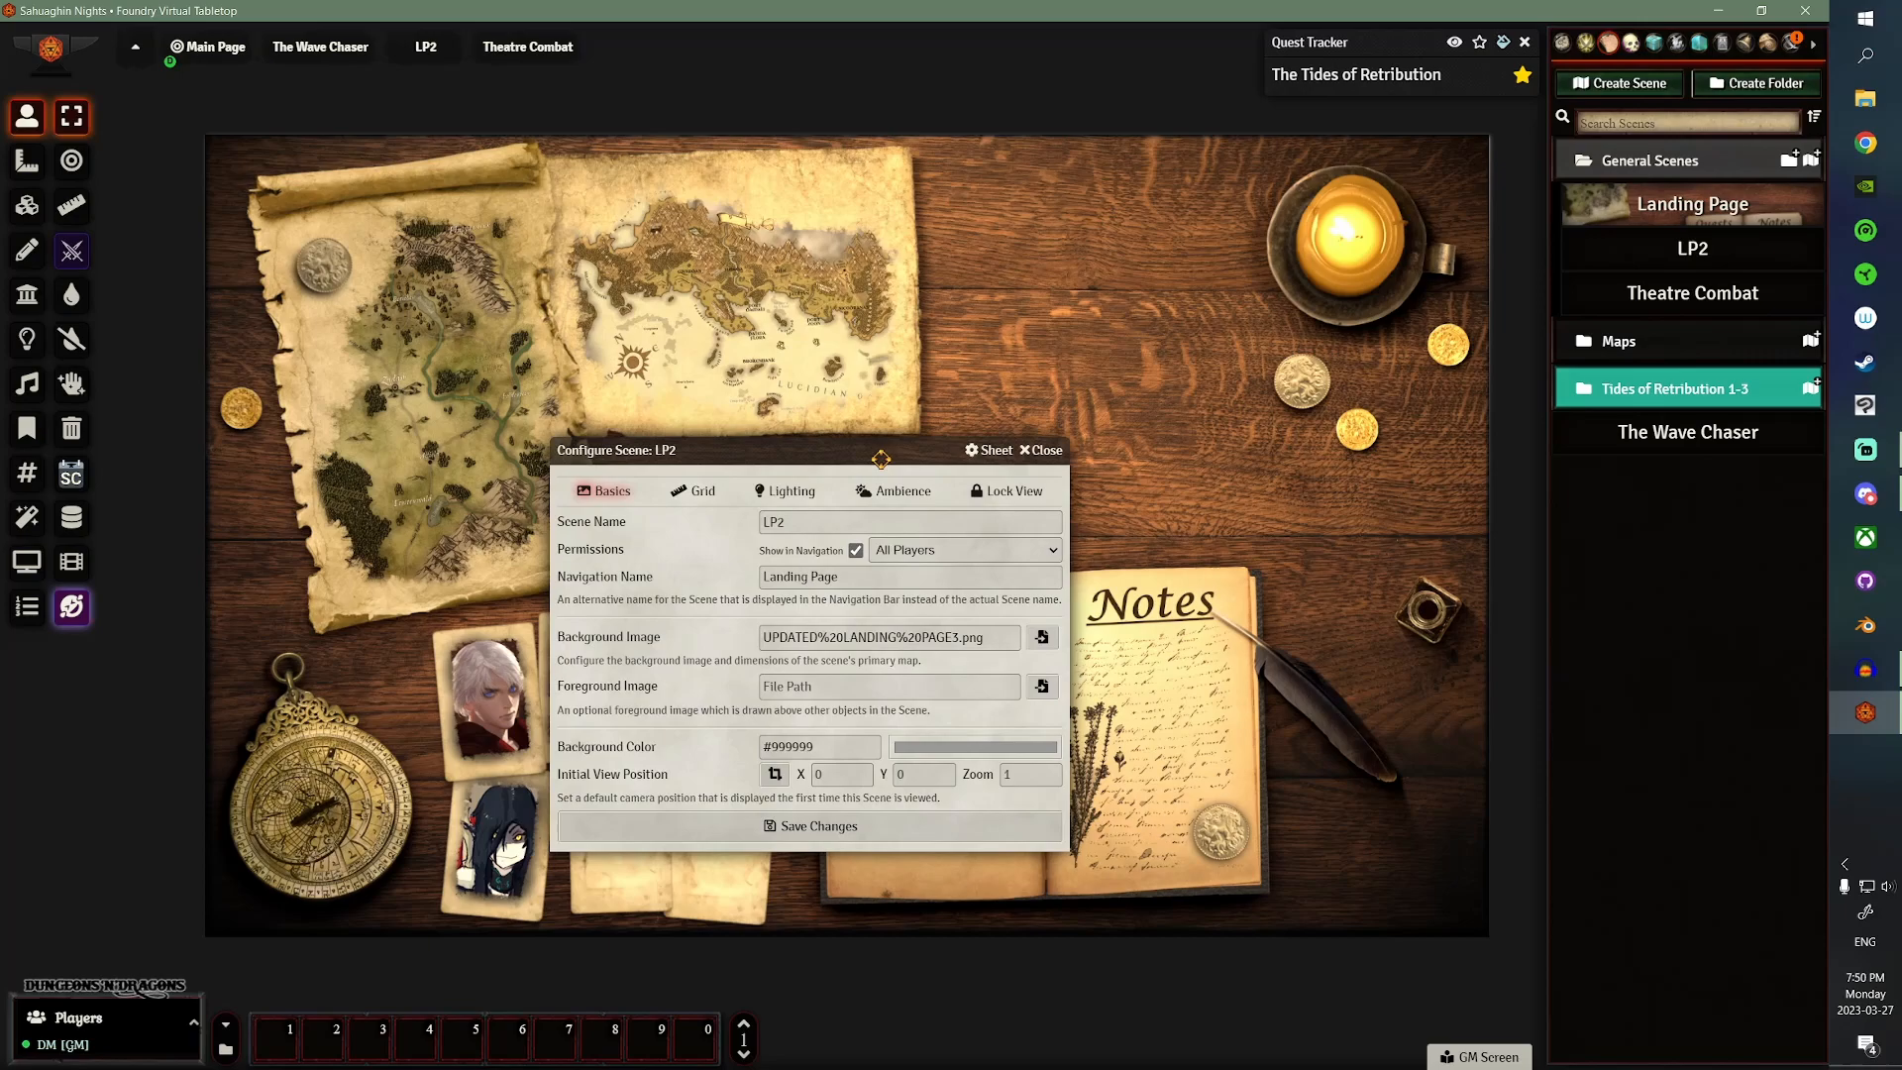
{"action": "left_click_drag", "start_coordinate": [880, 449], "coordinate": [788, 348]}
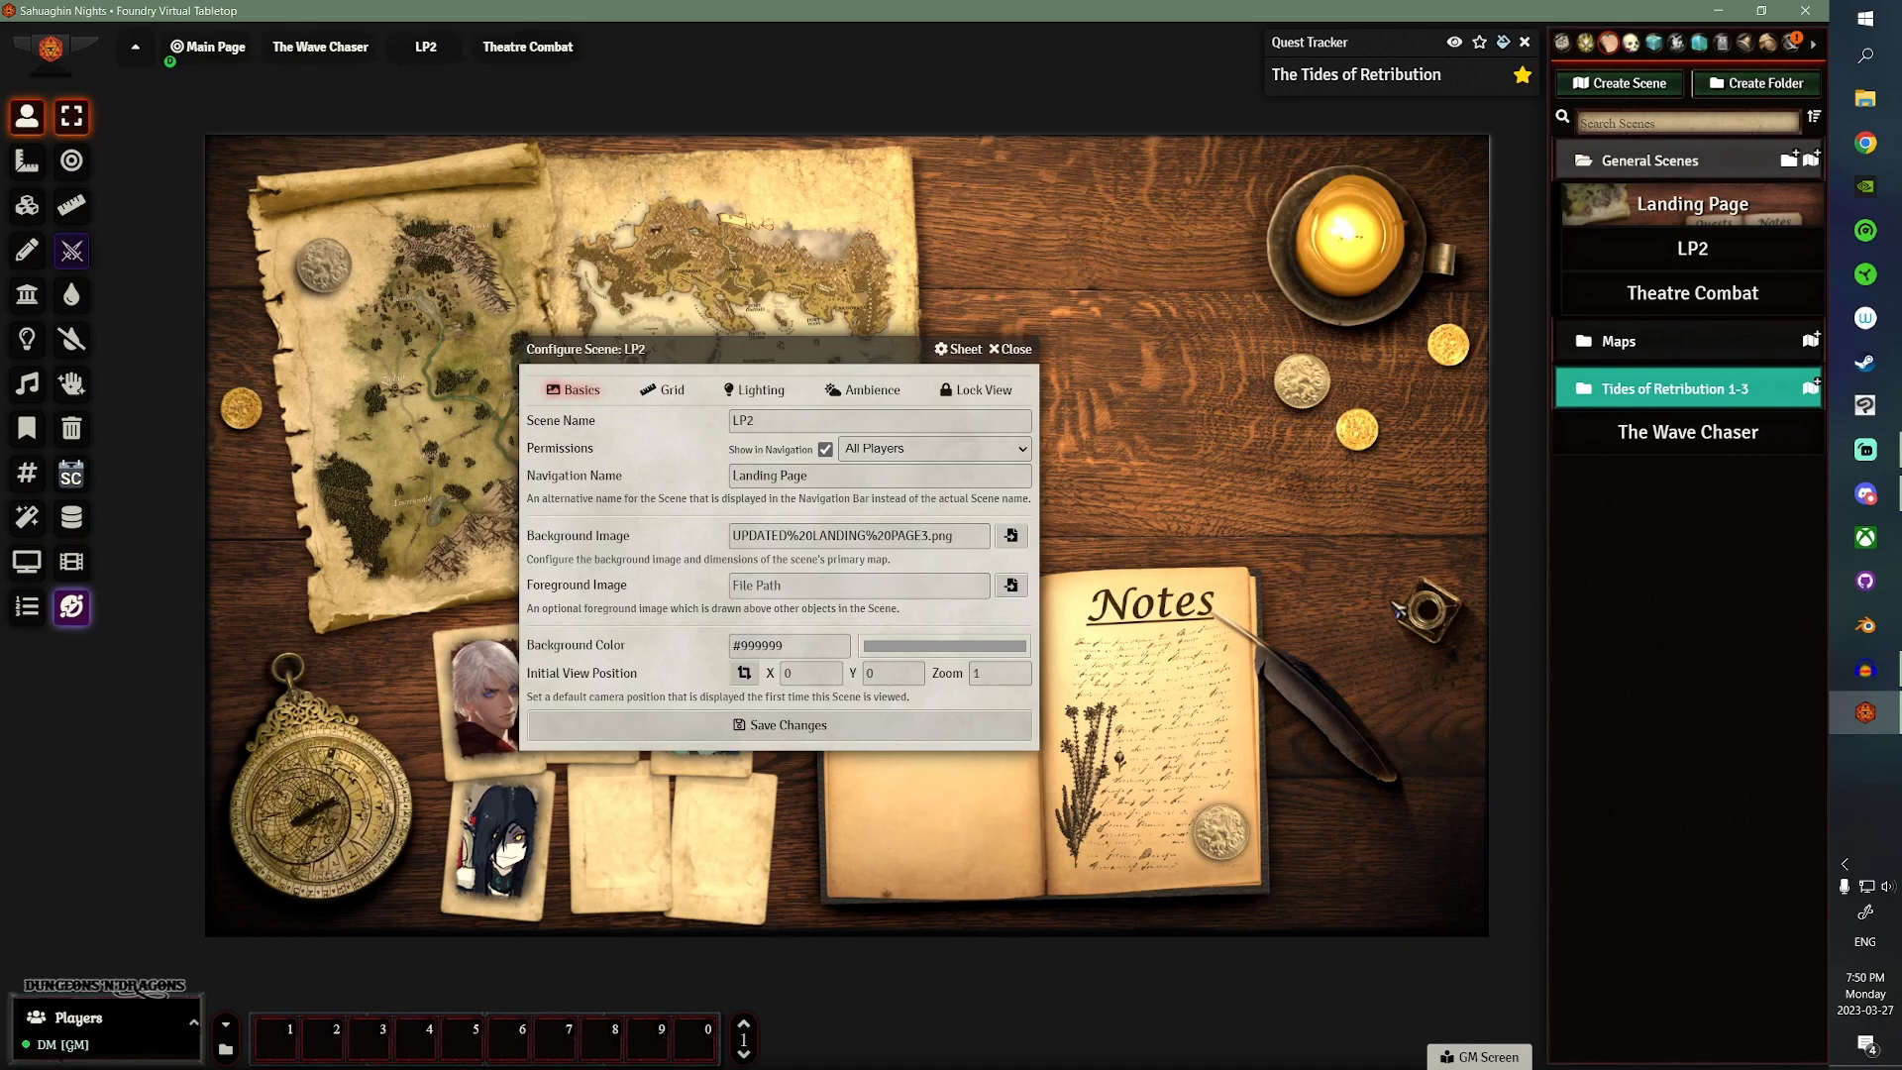
{"action": "mouse_move", "coordinate": [1249, 531]}
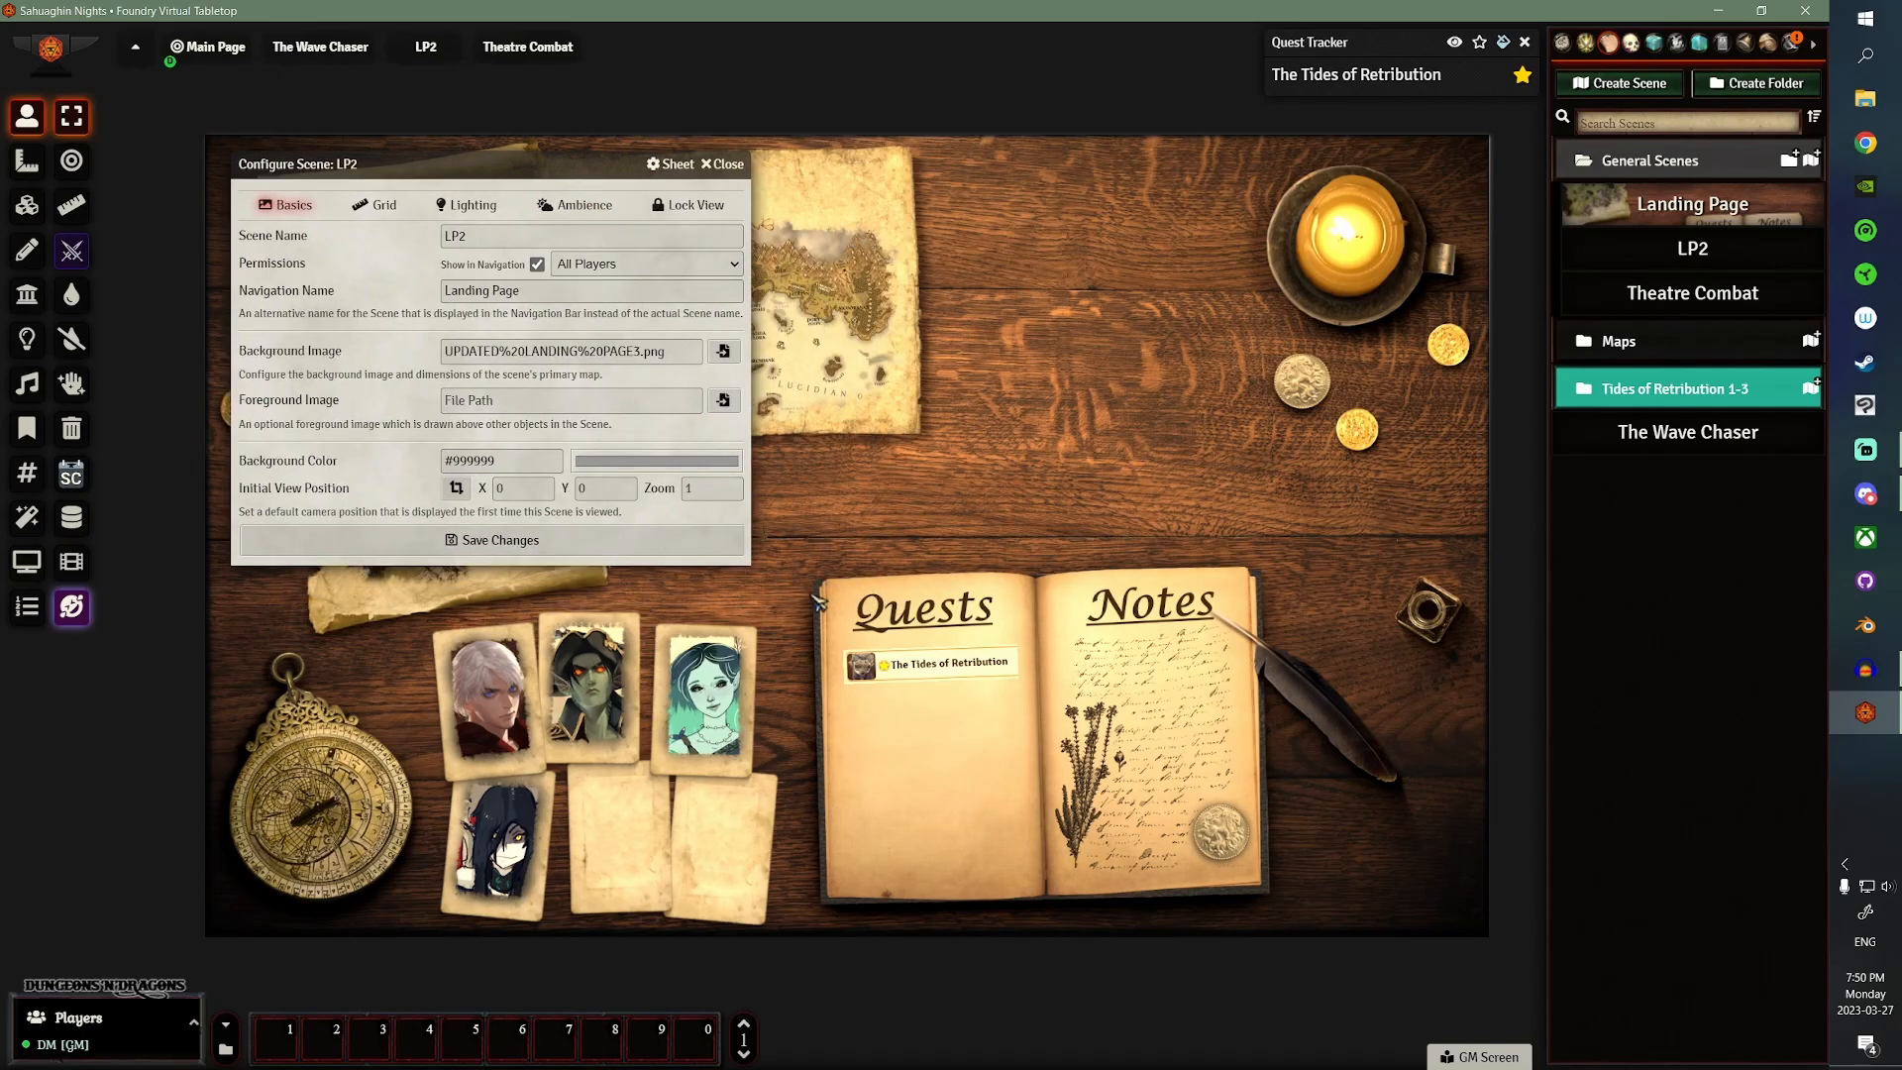
{"action": "mouse_move", "coordinate": [713, 725]}
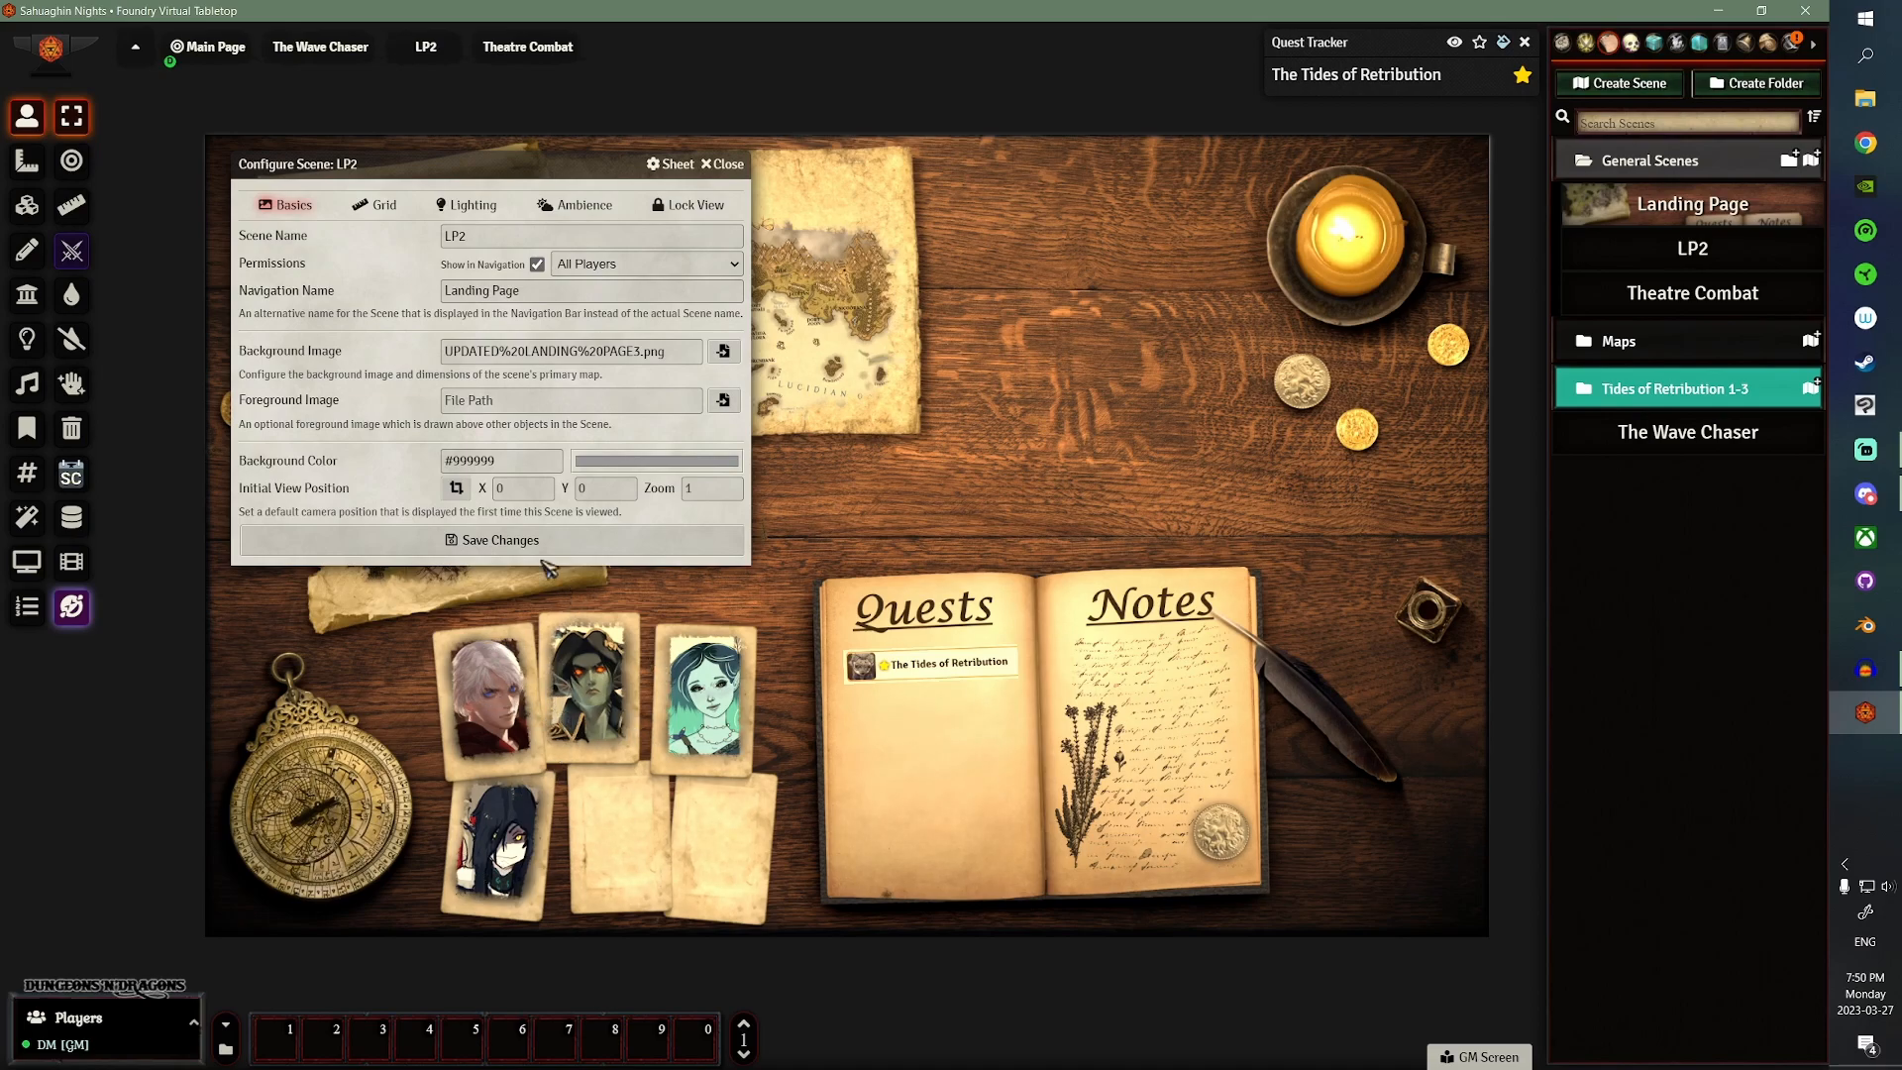
- Set LP2's grid to Gridless and turn off Token Vision and Fog Exploration
{"action": "left_click", "coordinate": [384, 204]}
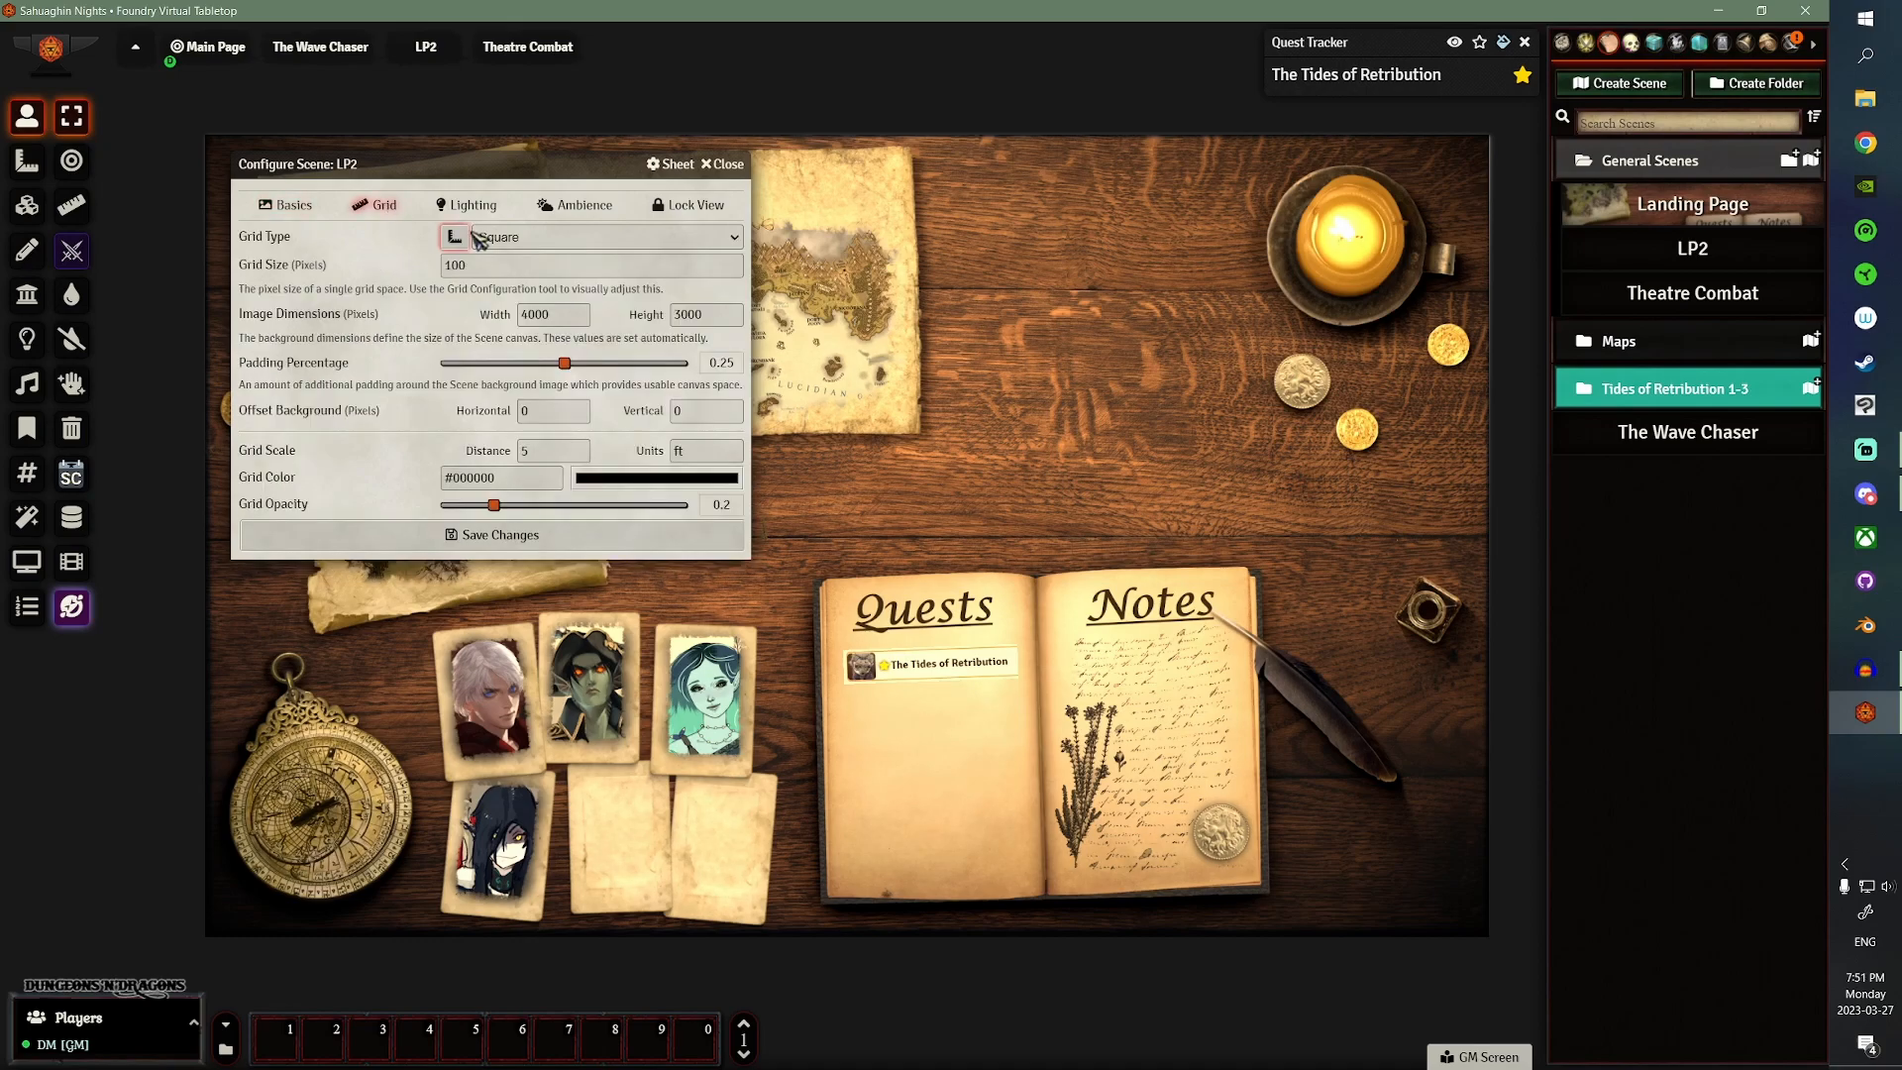
{"action": "left_click", "coordinate": [595, 237]}
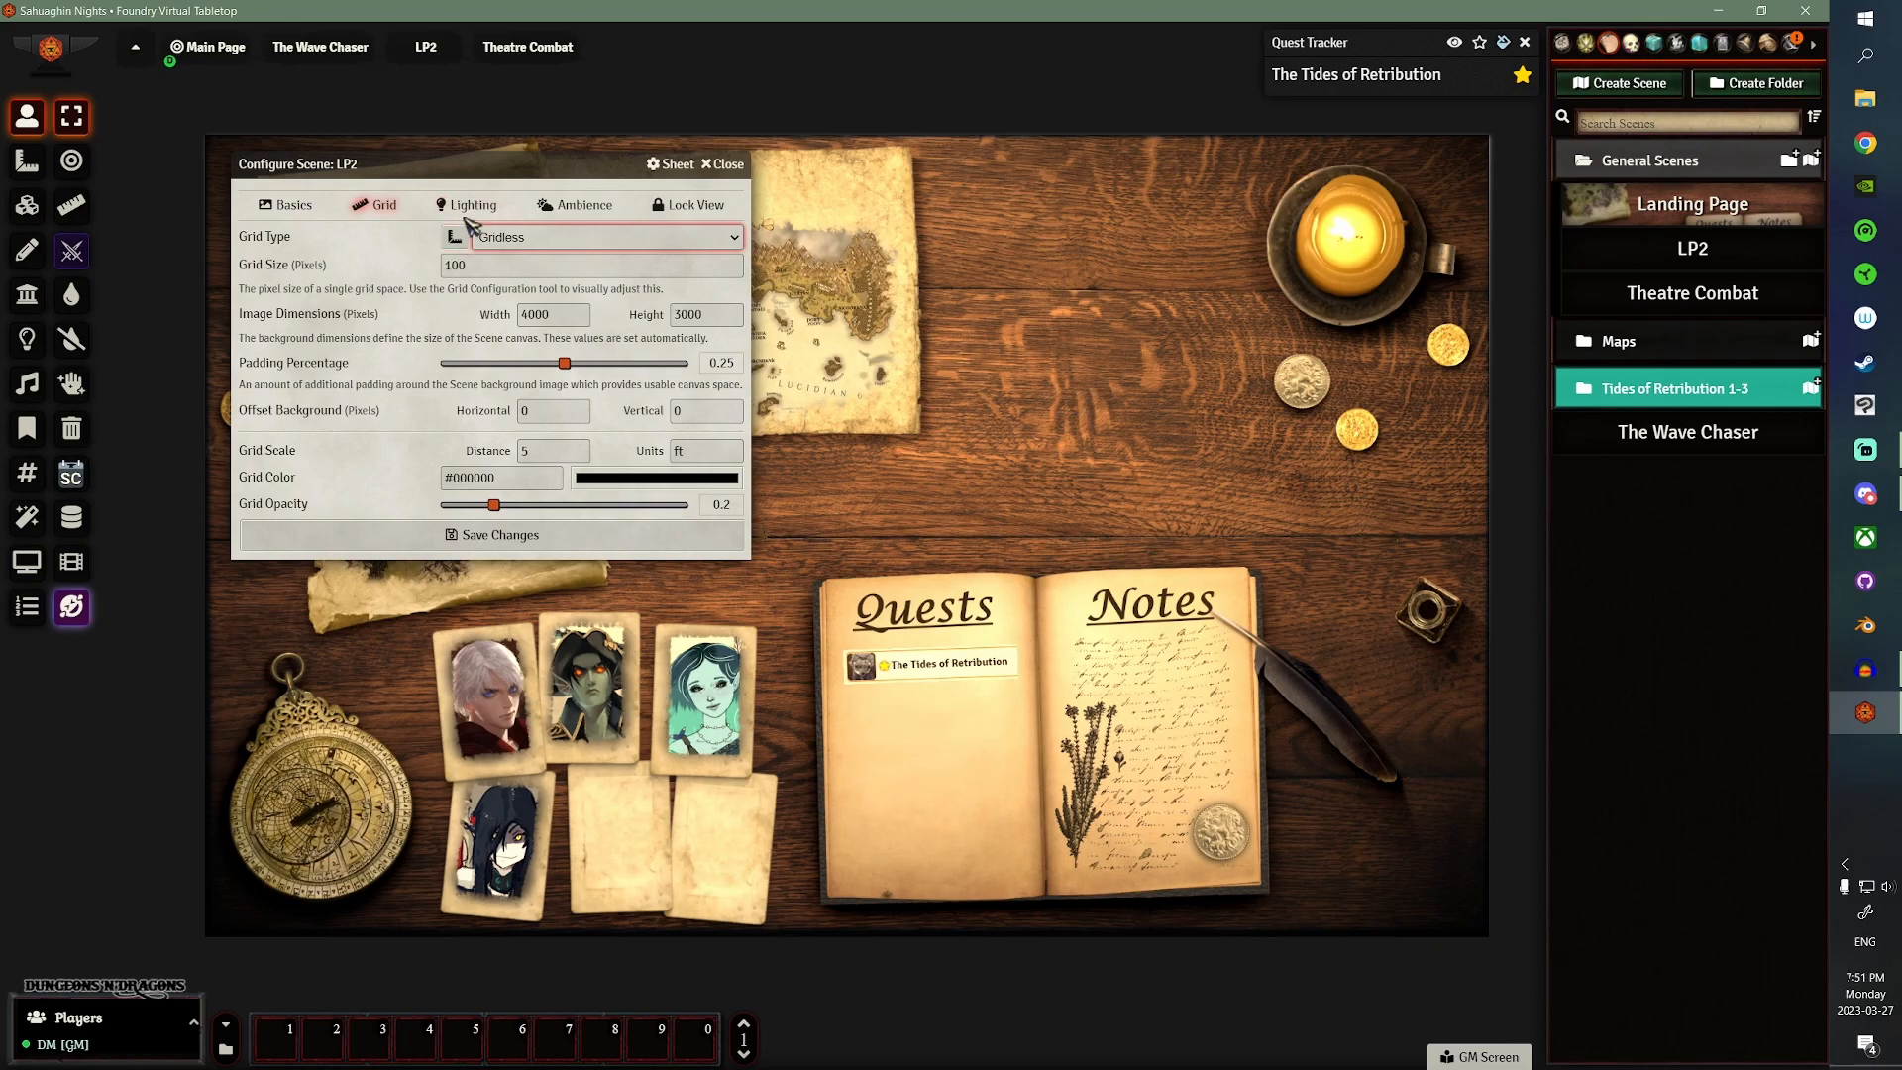
{"action": "left_click", "coordinate": [470, 205]}
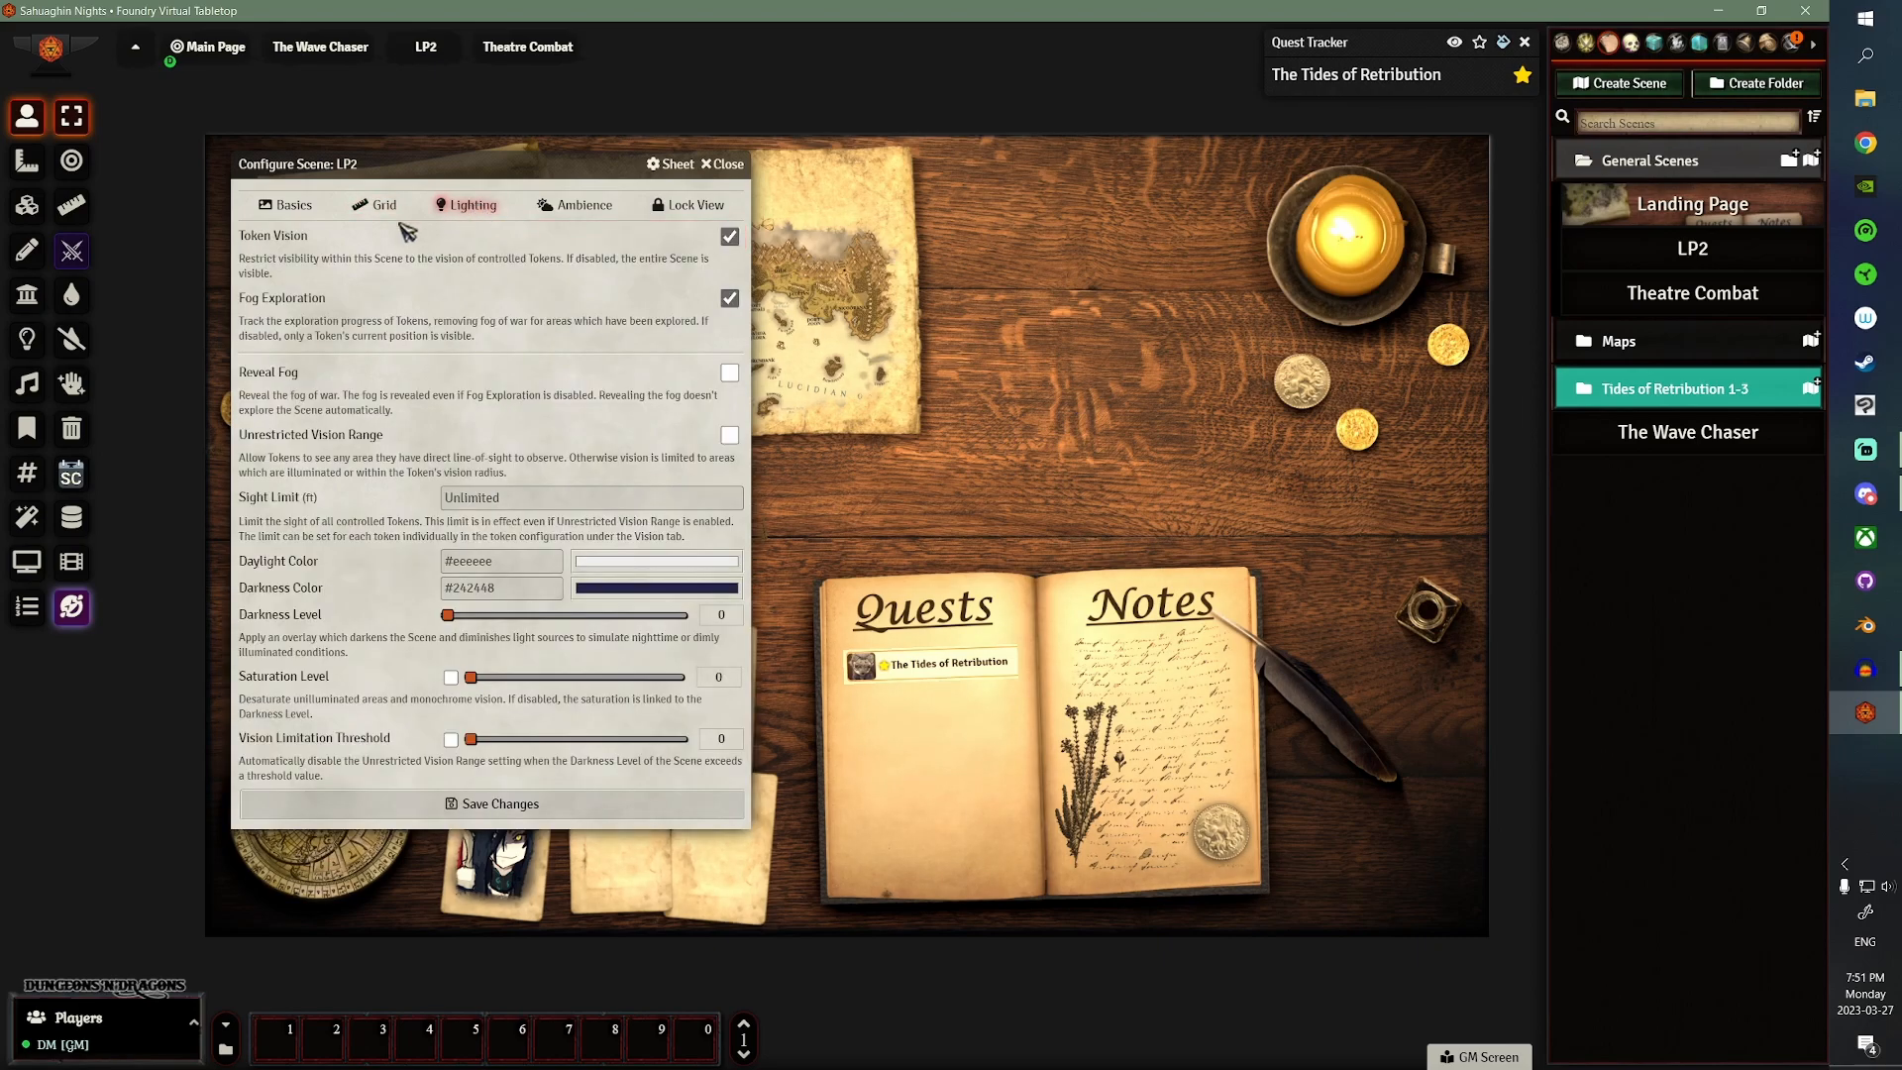
{"action": "left_click", "coordinate": [729, 237]}
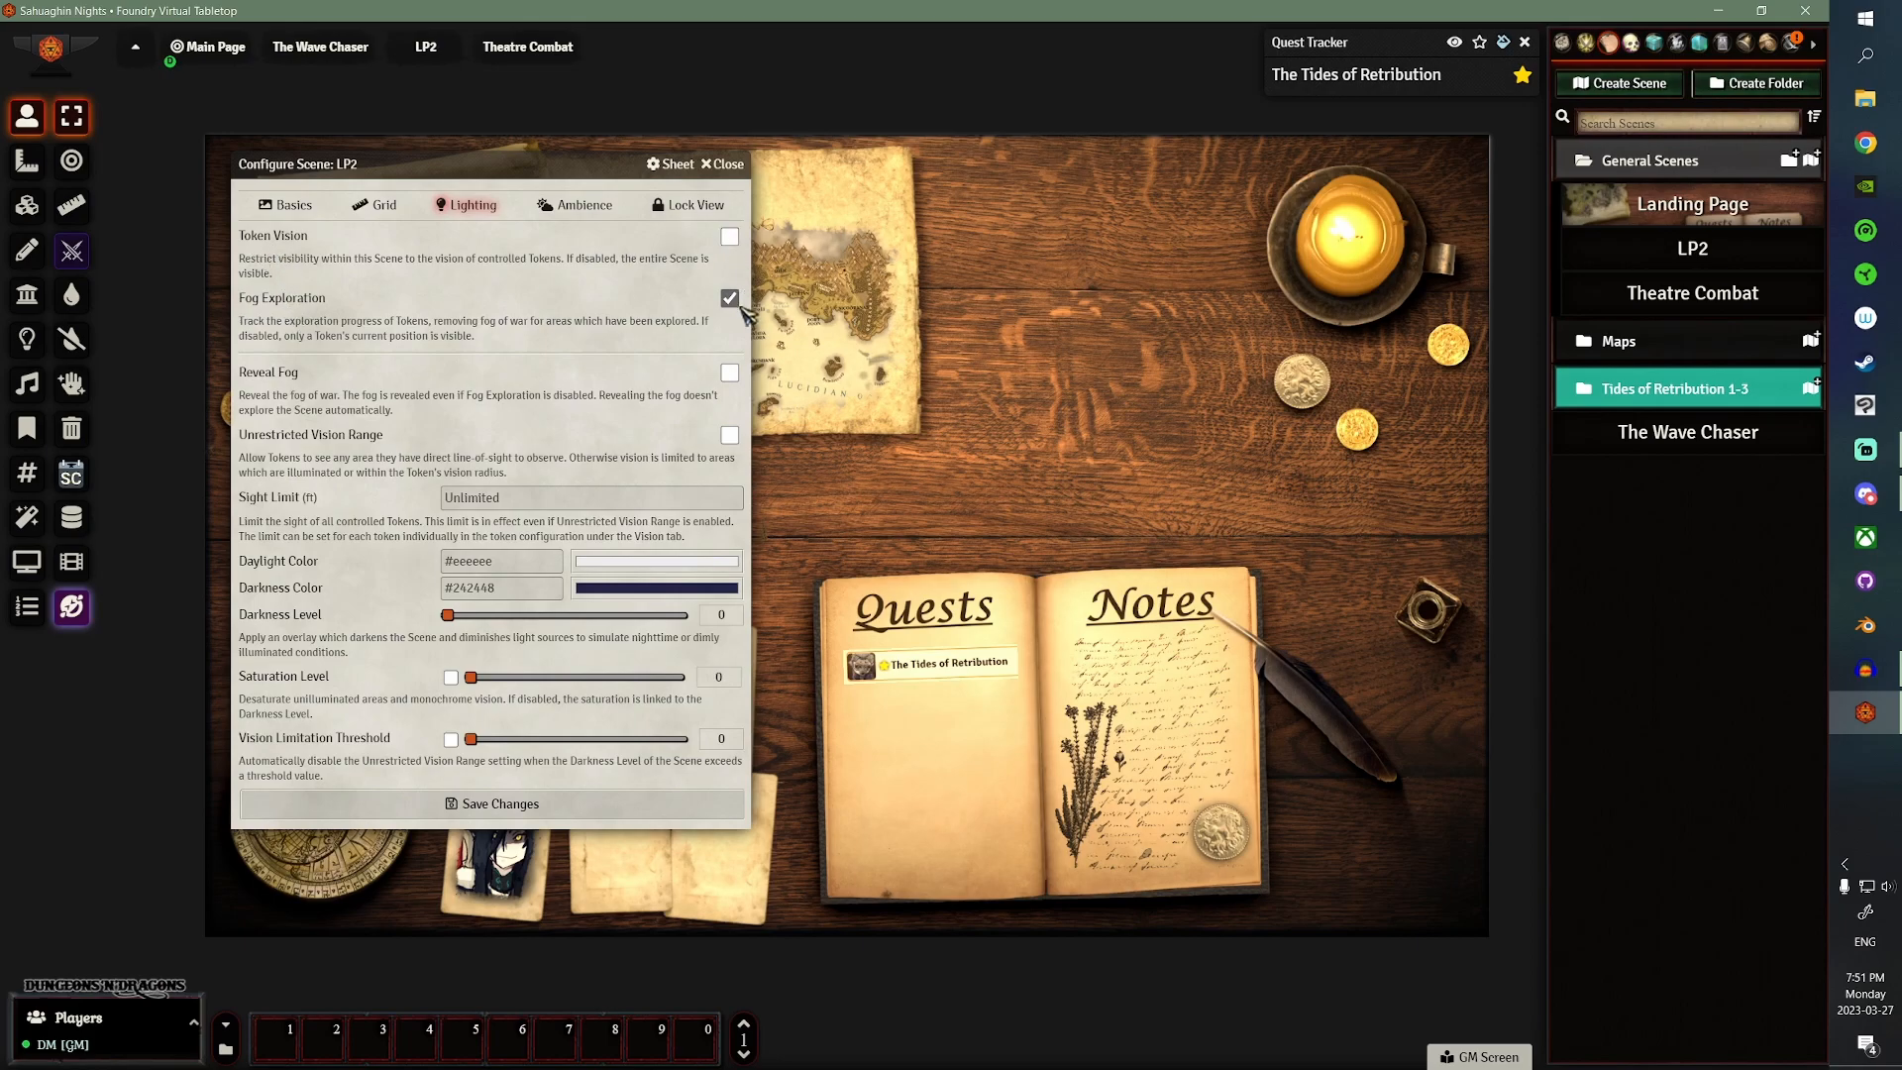
{"action": "left_click", "coordinate": [729, 298]}
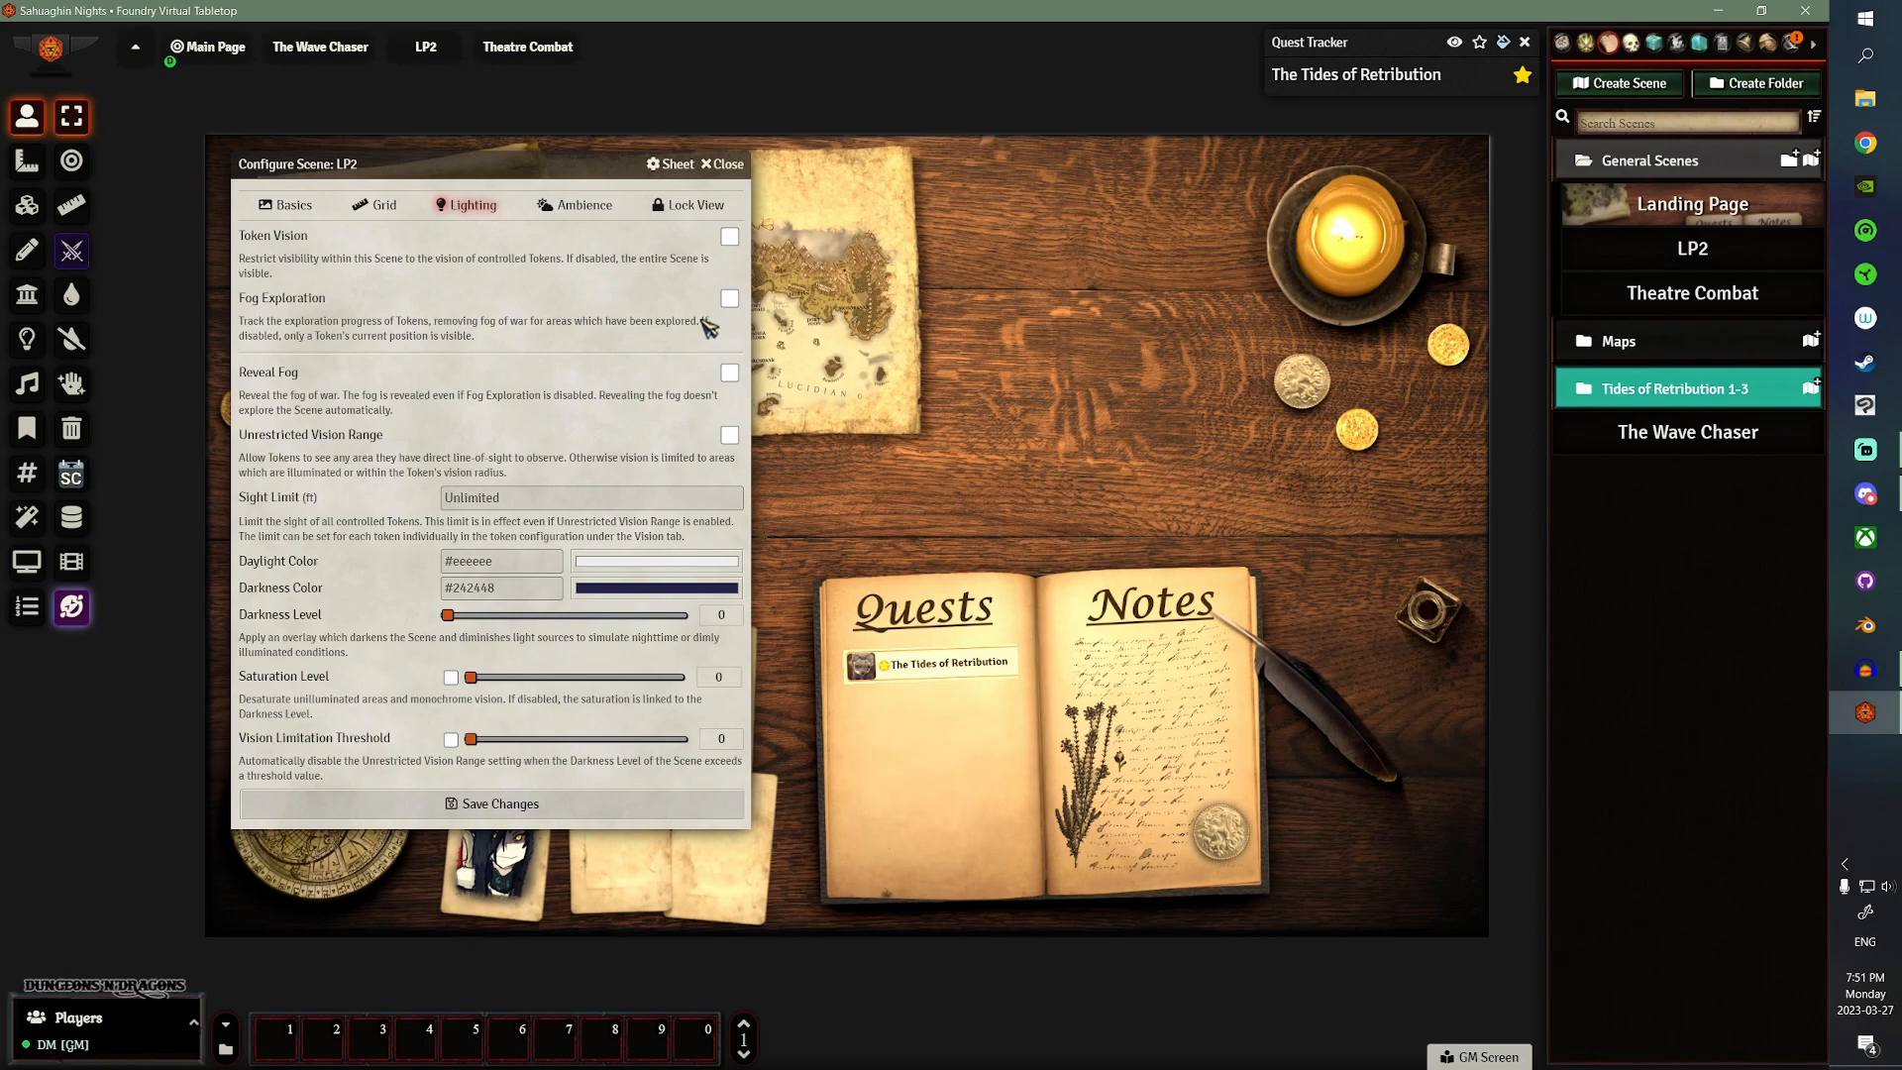
{"action": "mouse_move", "coordinate": [564, 342]}
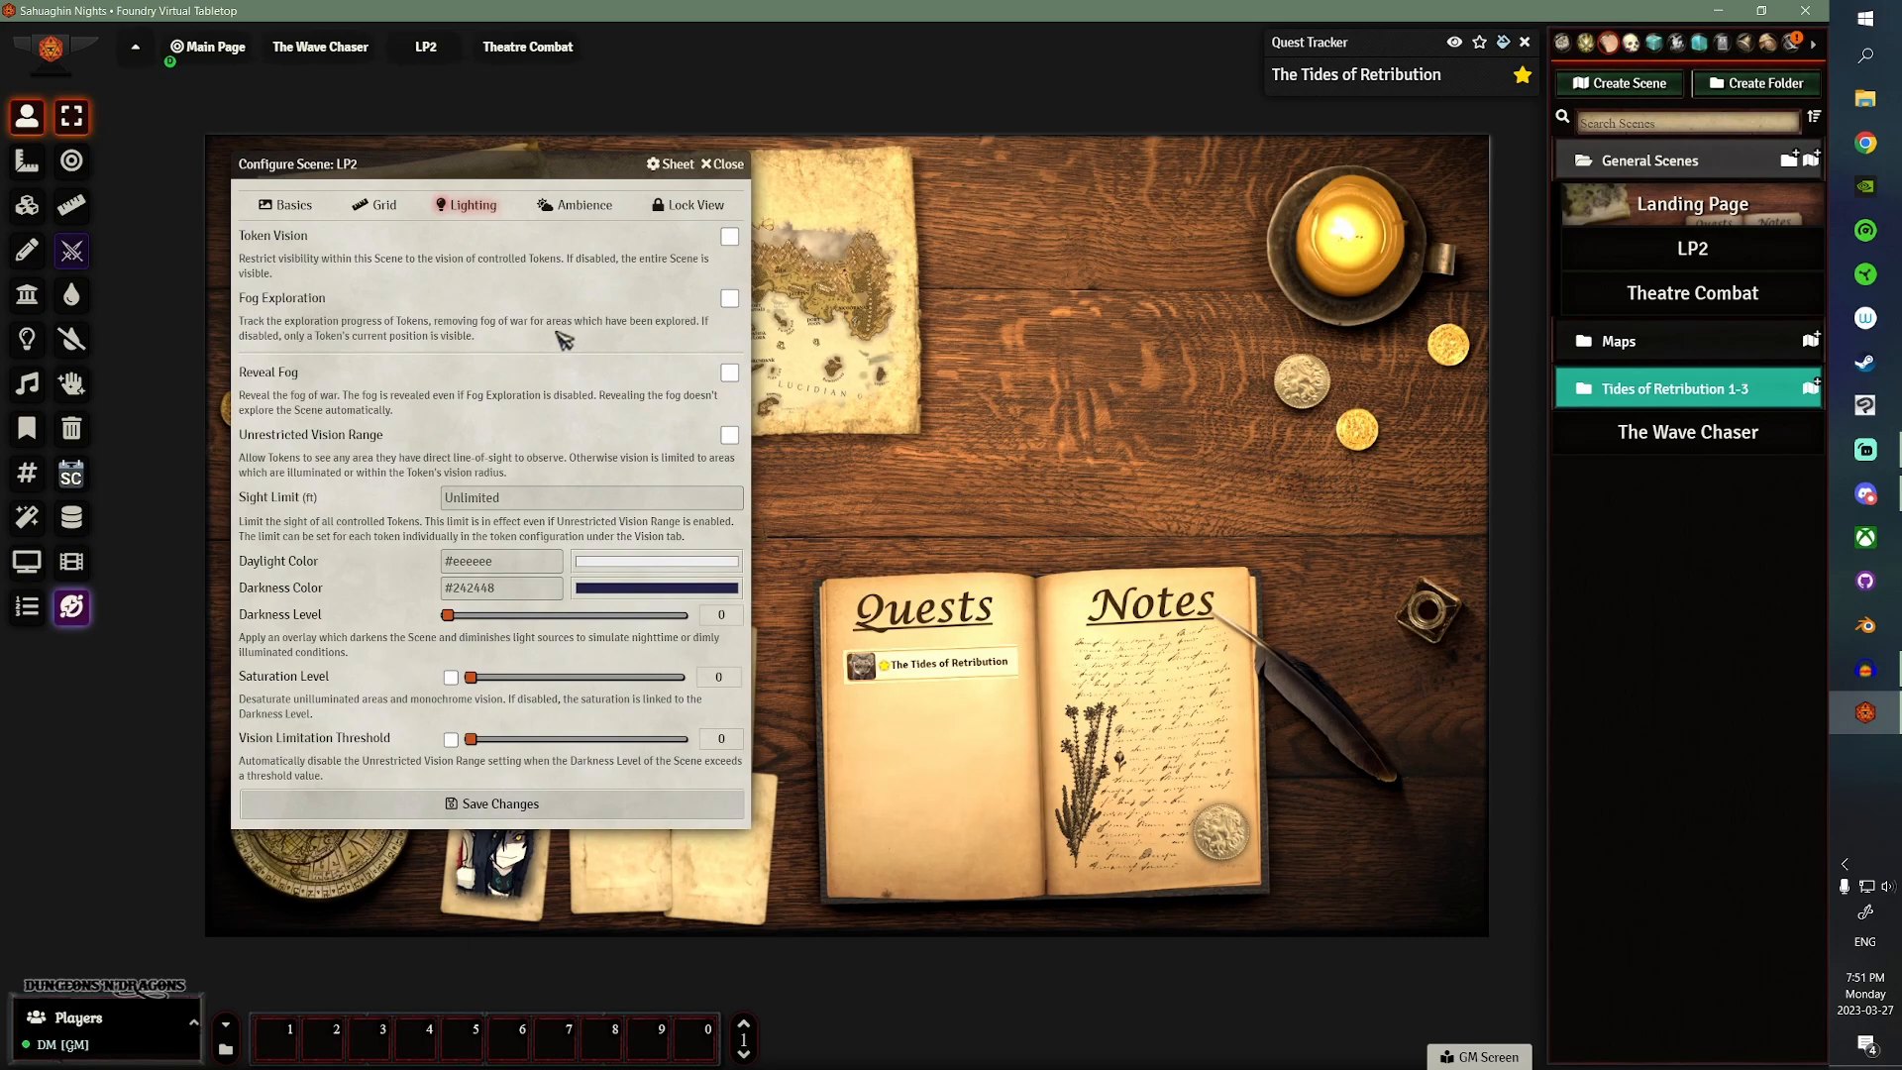
- Tick Bounding Box, Exclude Sidebar and Blacken Sidebar in LP2's Lock View options
{"action": "left_click", "coordinate": [582, 204]}
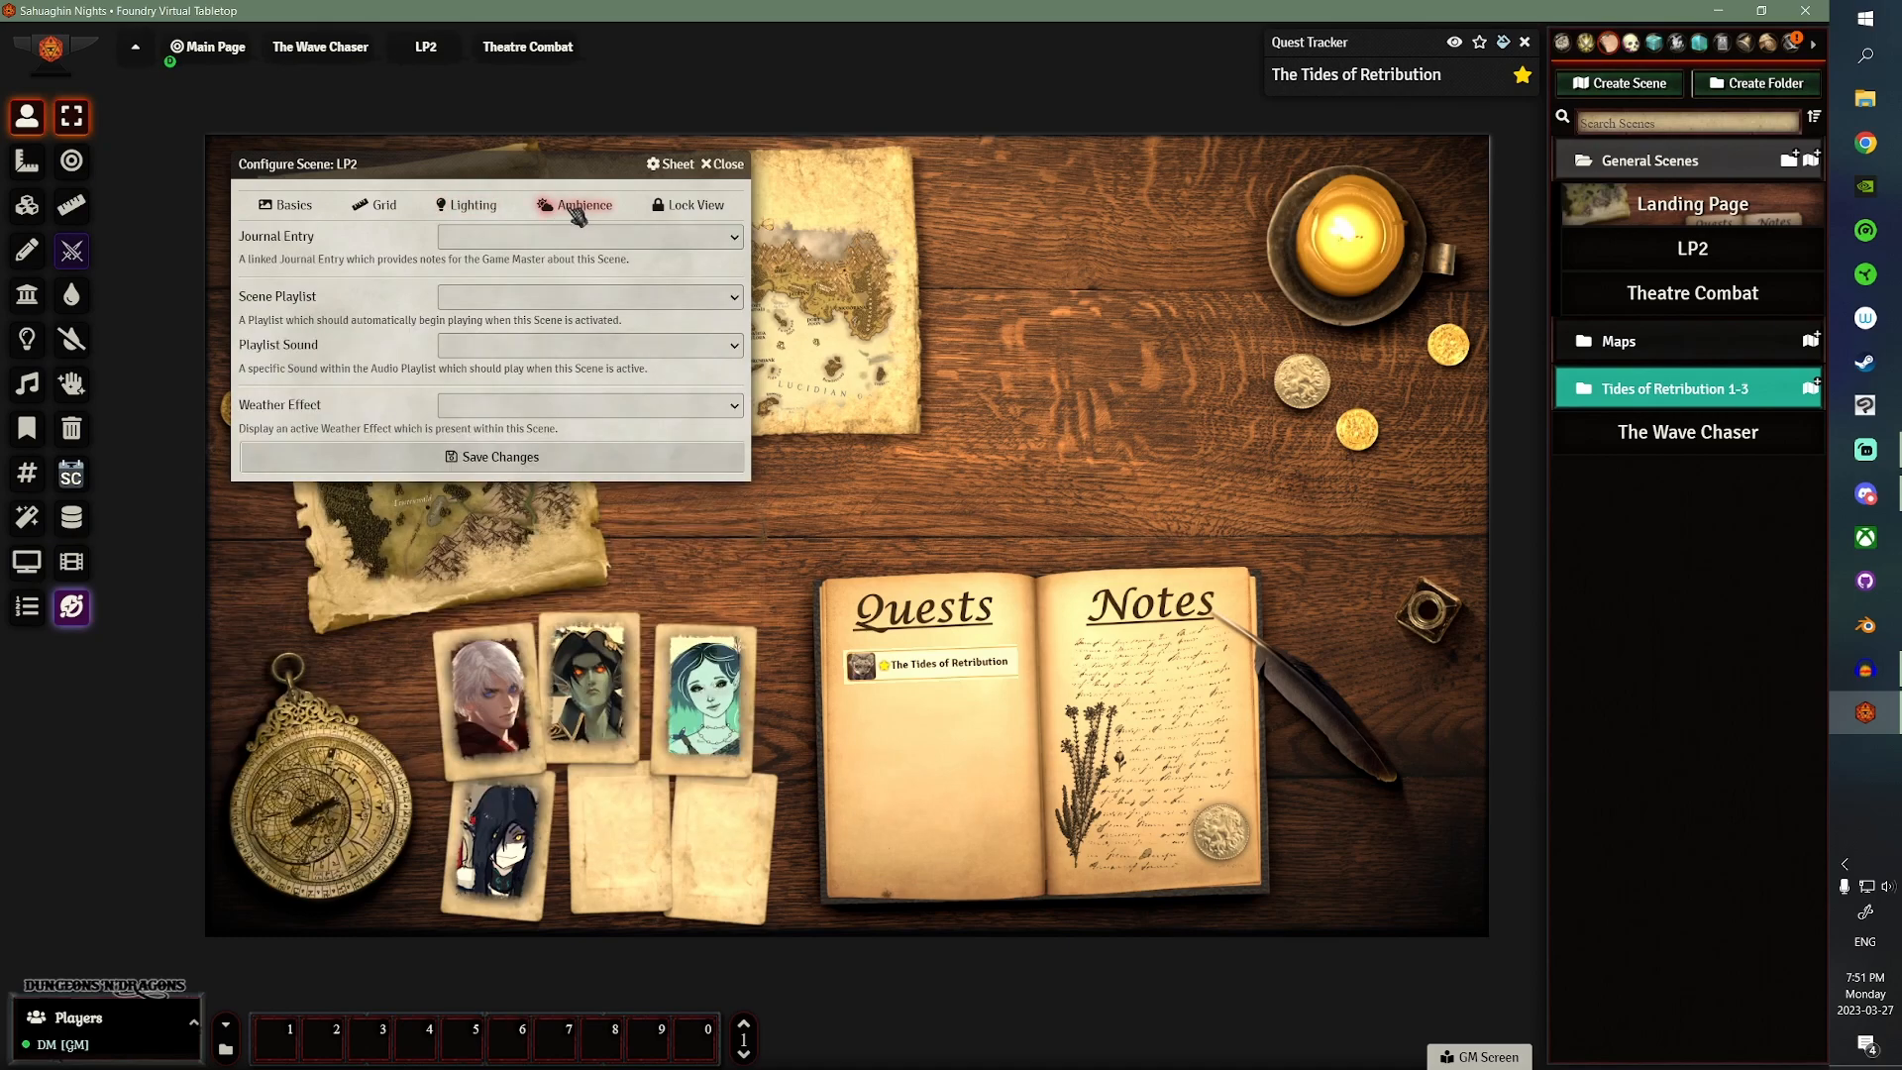
{"action": "left_click", "coordinate": [590, 296]}
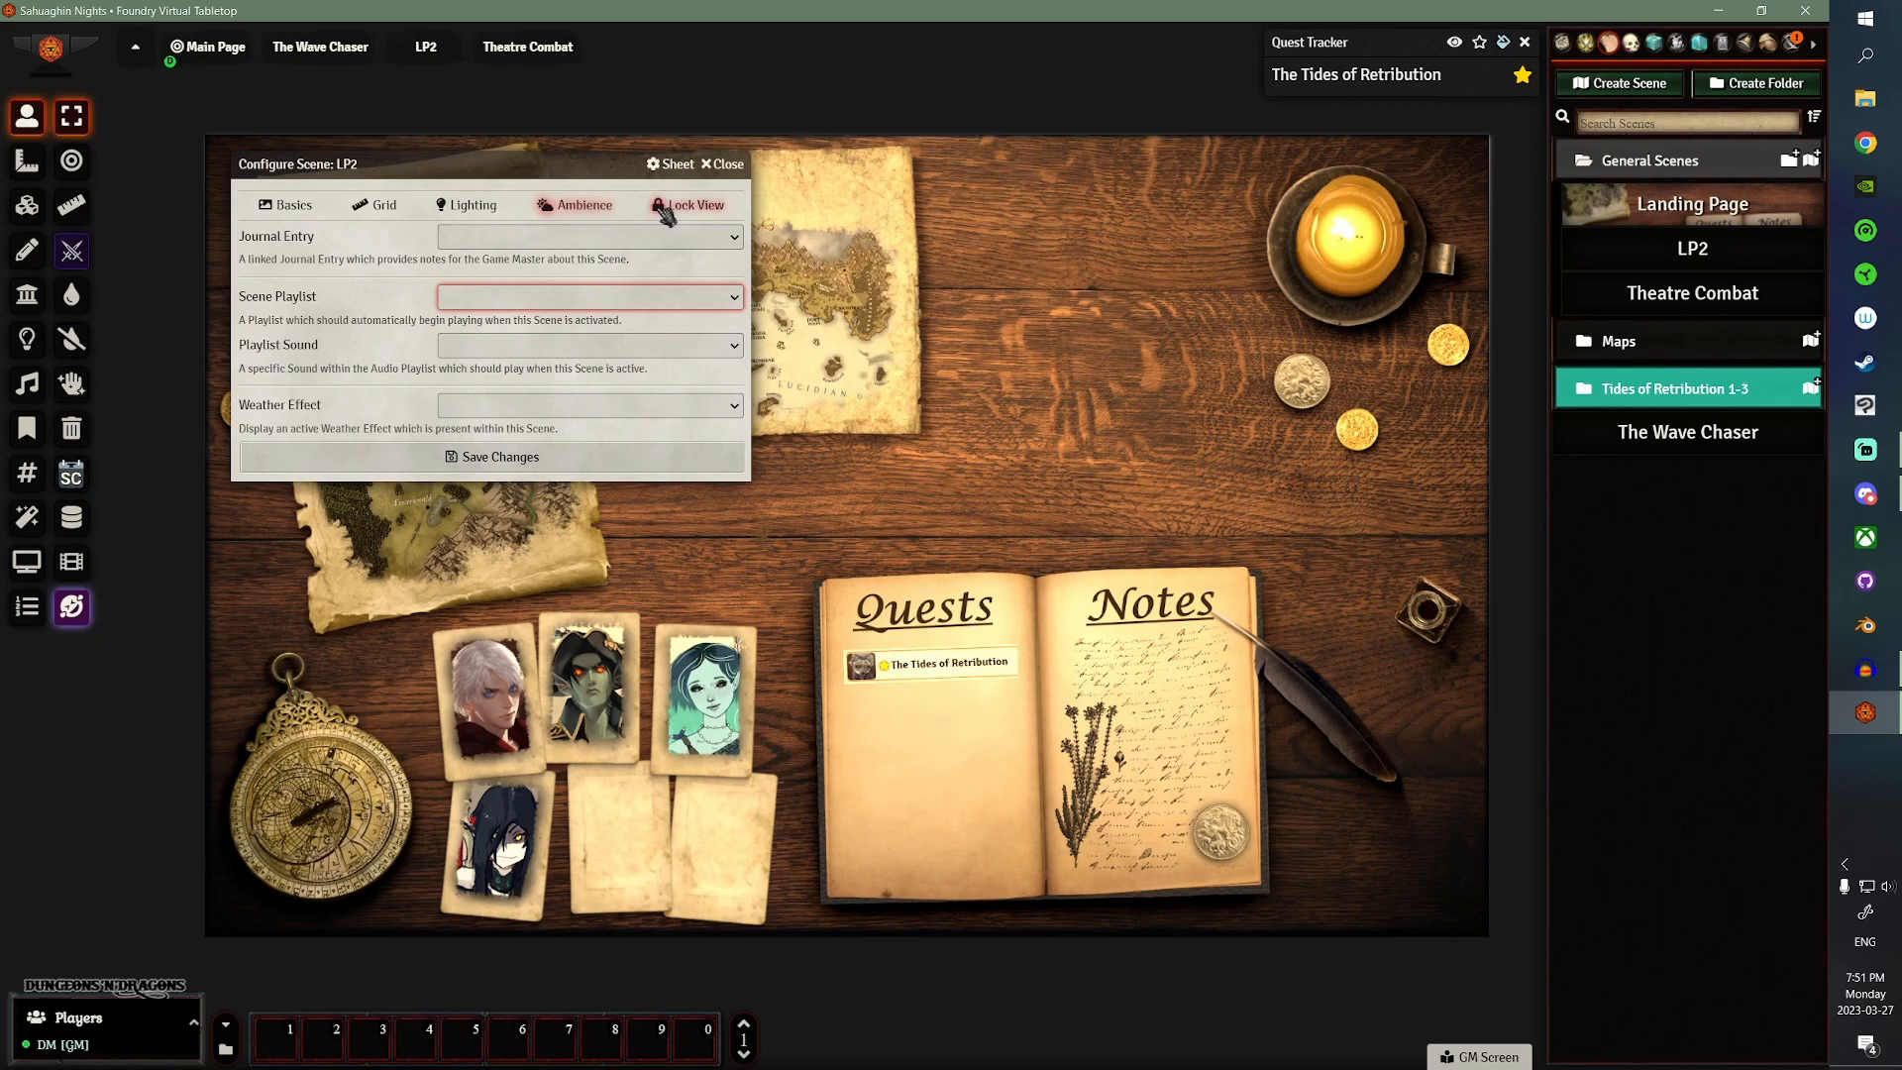
{"action": "left_click", "coordinate": [693, 204]}
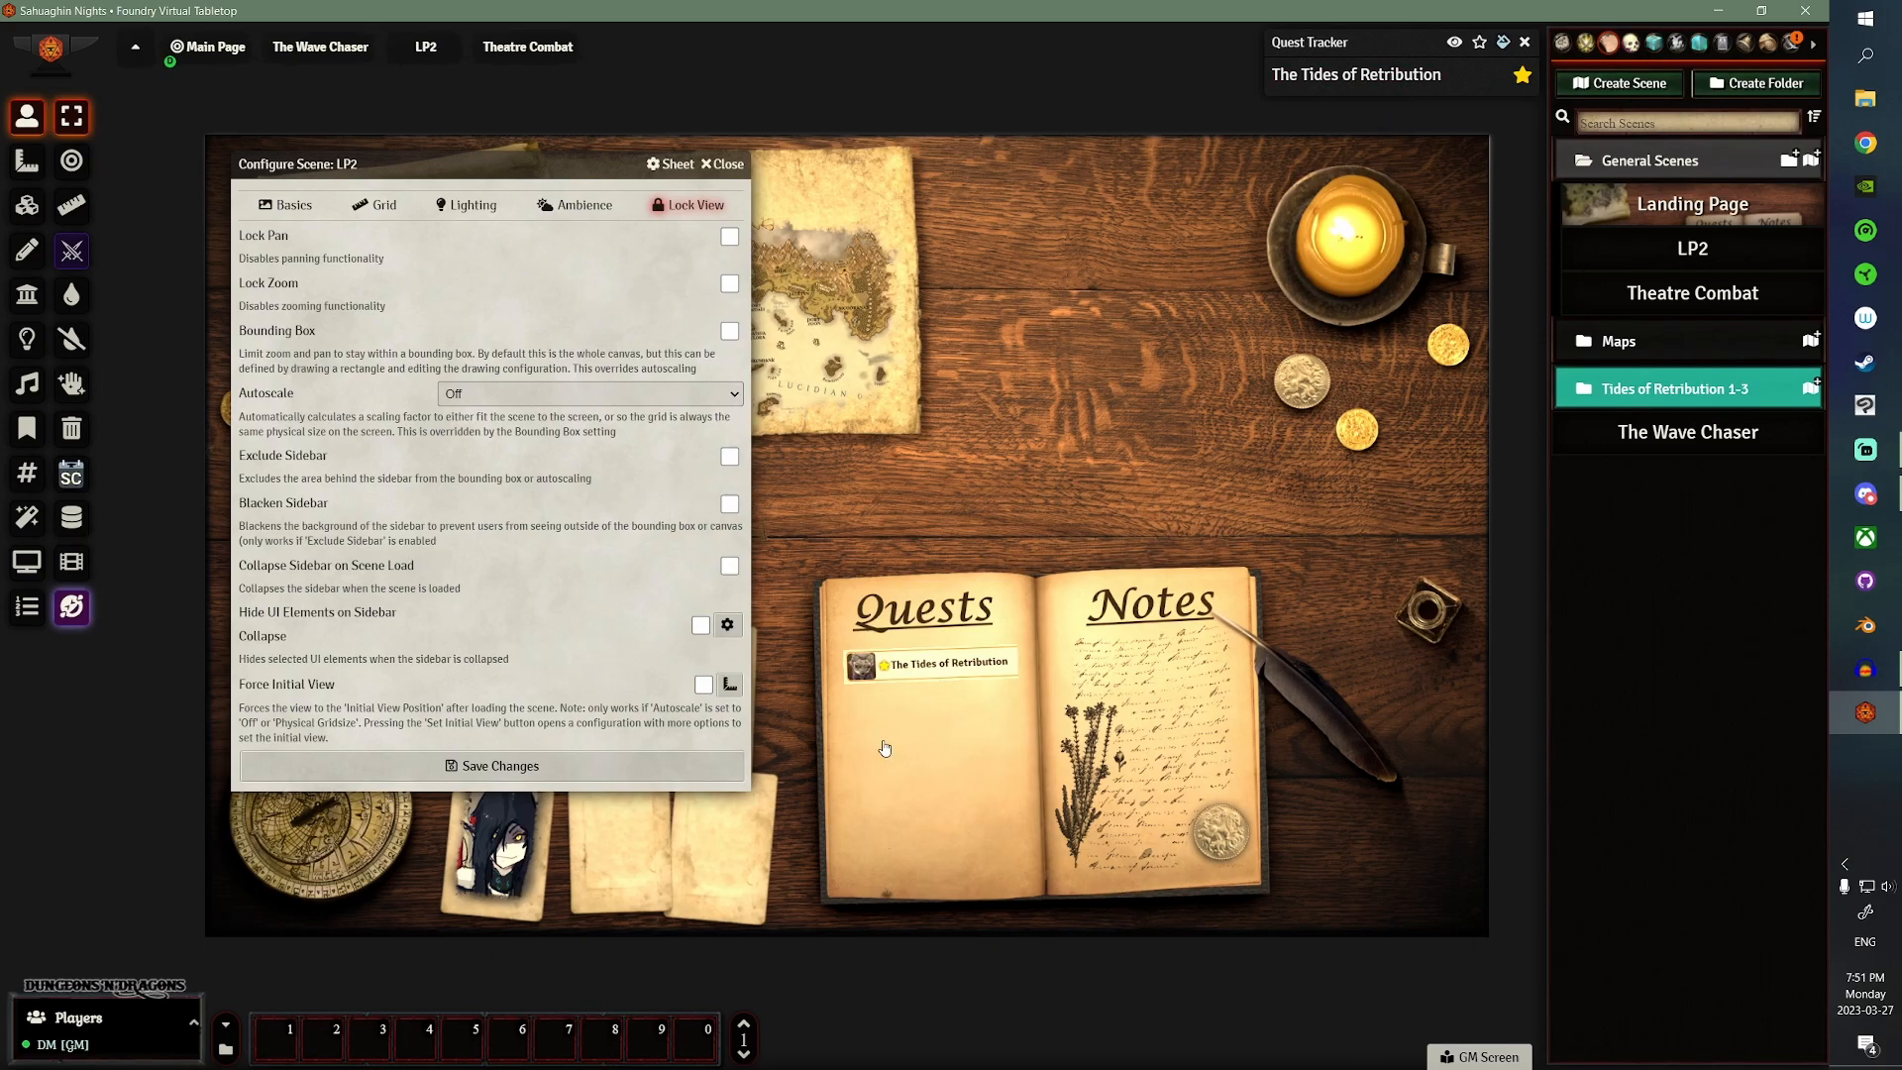
{"action": "mouse_move", "coordinate": [1049, 667]}
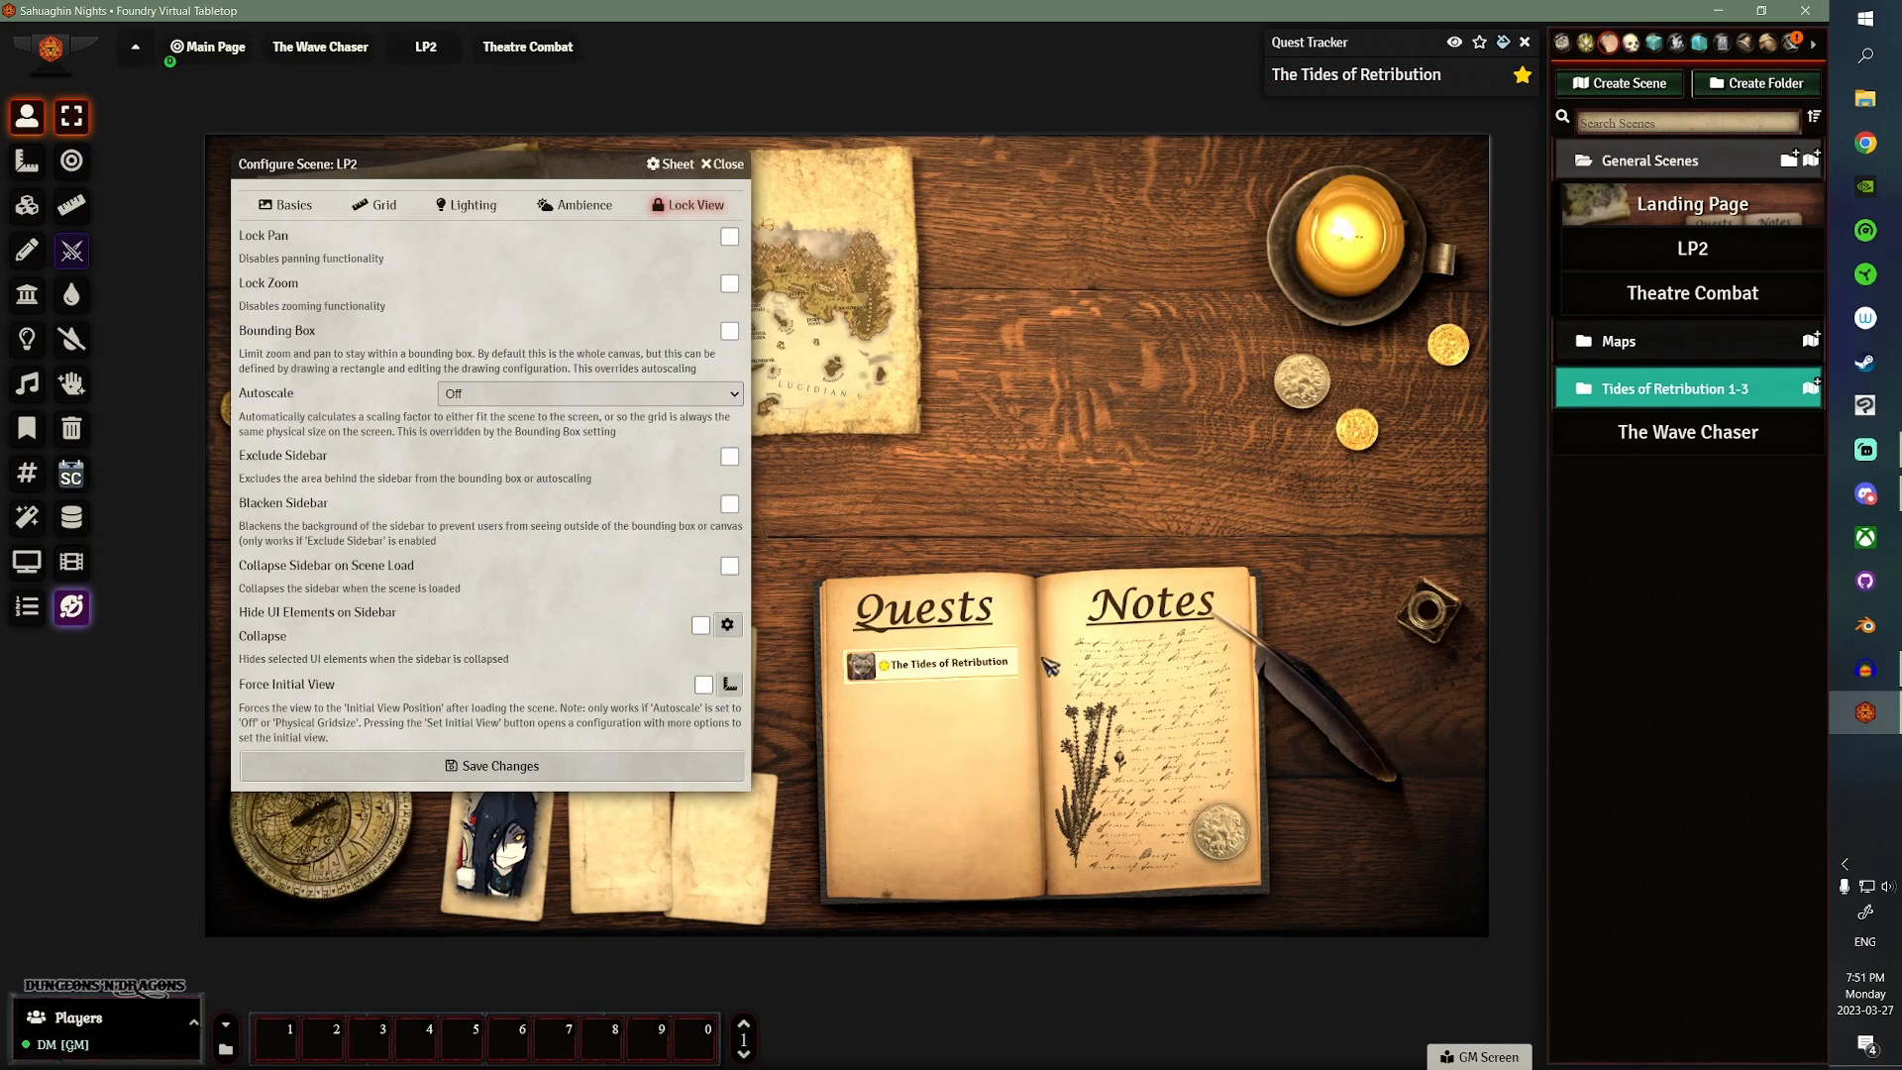
{"action": "mouse_move", "coordinate": [558, 509]}
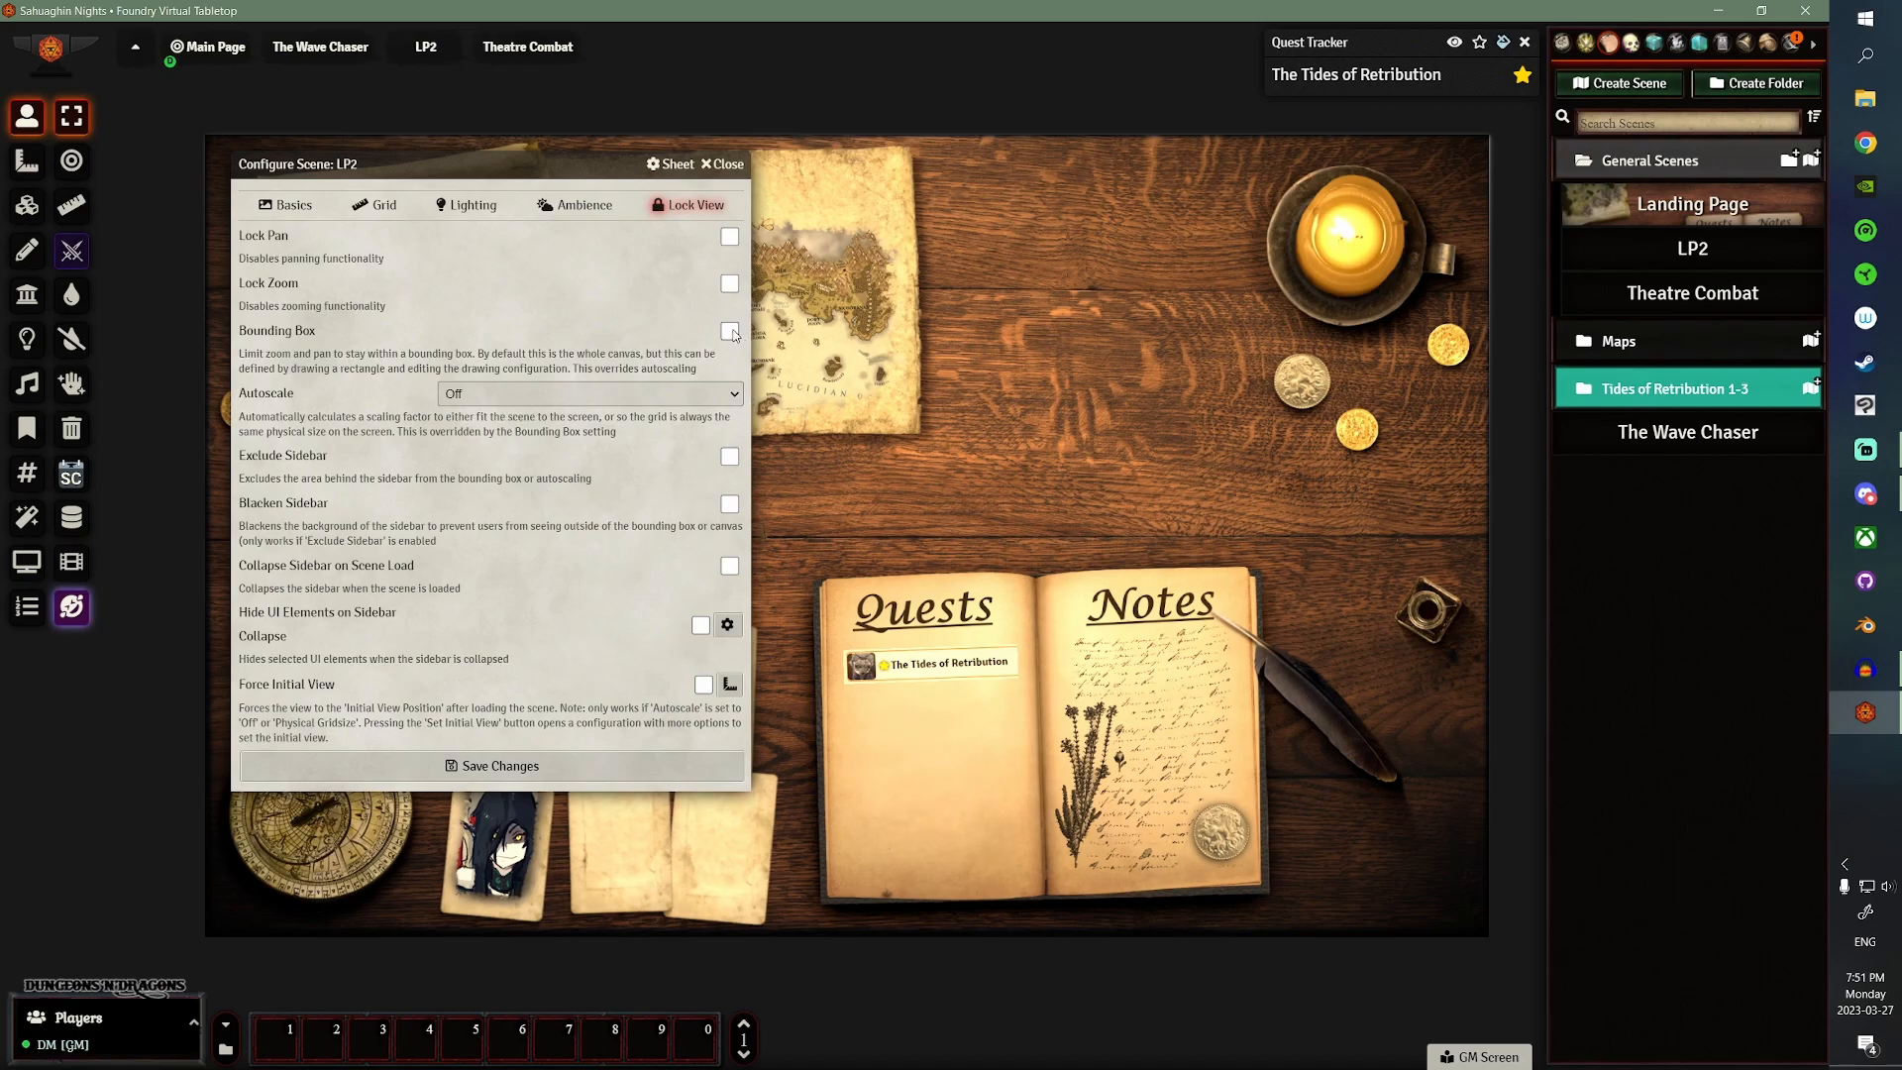
{"action": "left_click", "coordinate": [729, 457]}
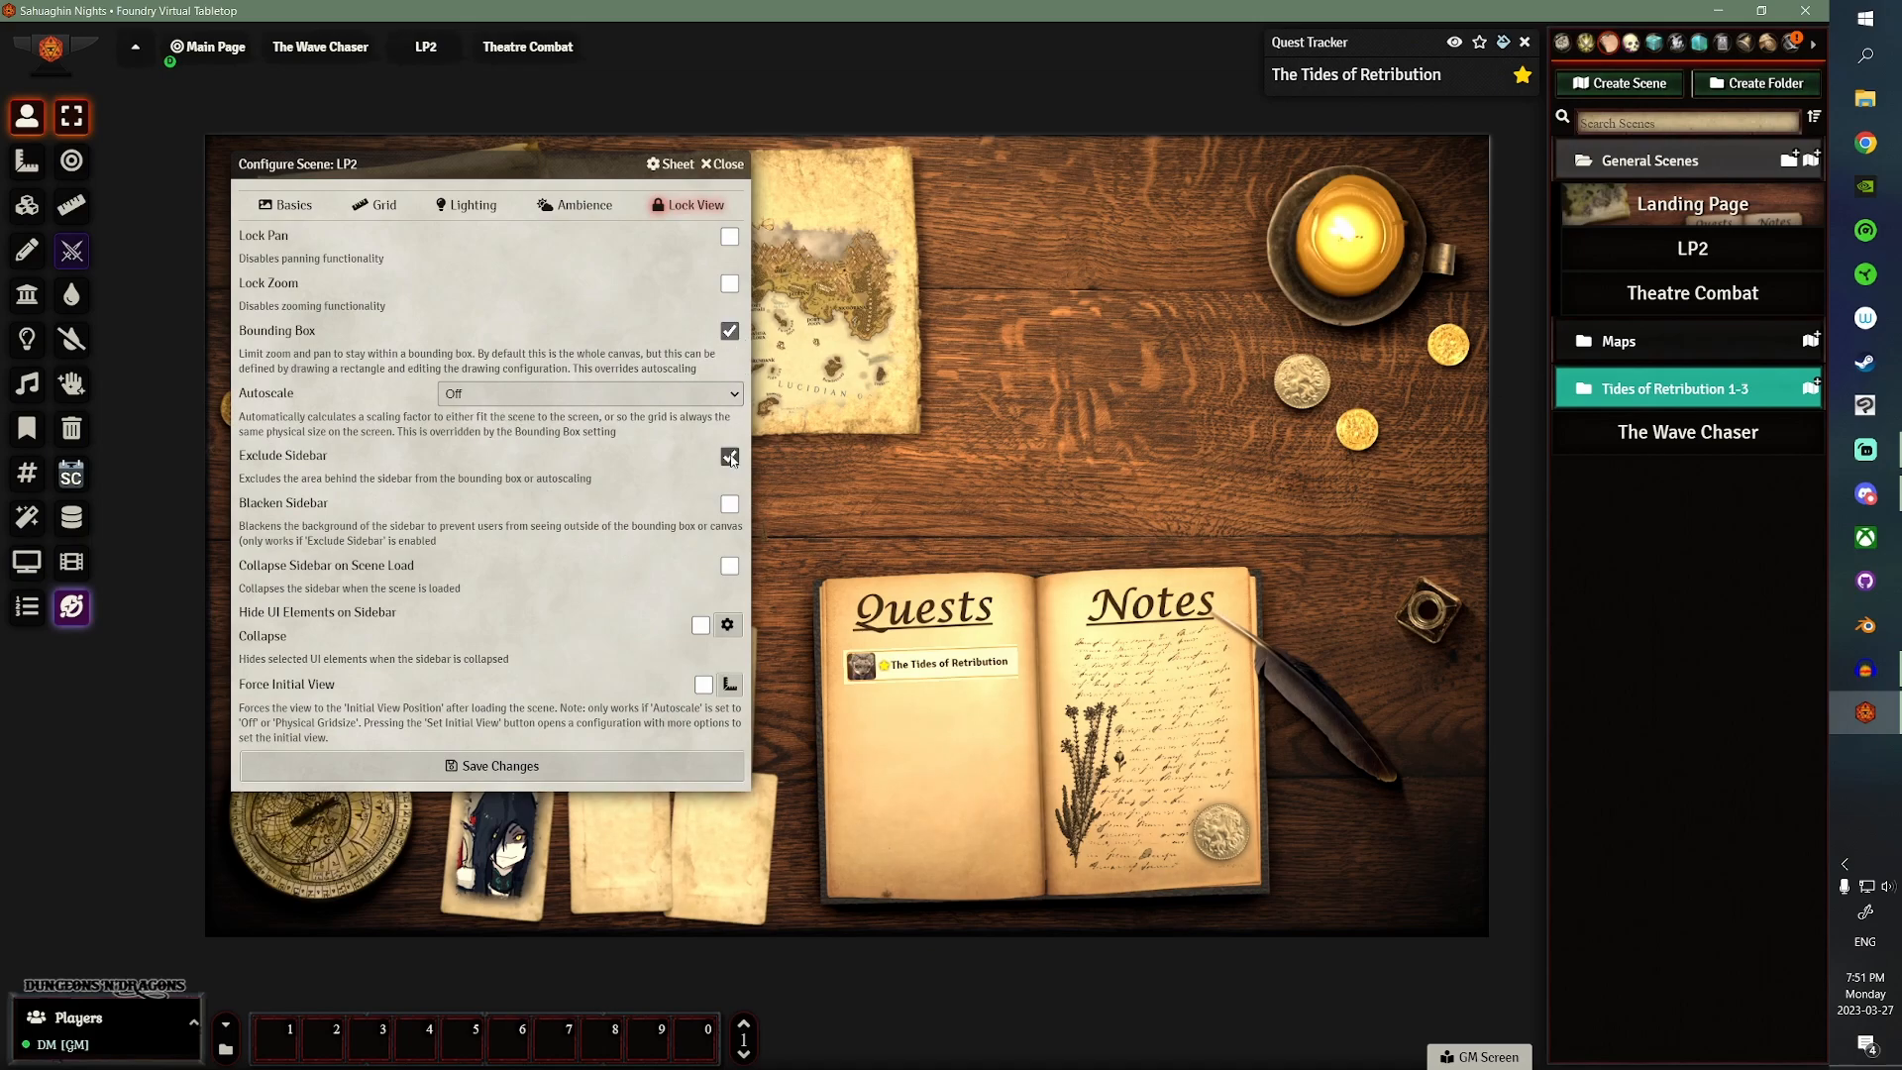
{"action": "left_click", "coordinate": [729, 503]}
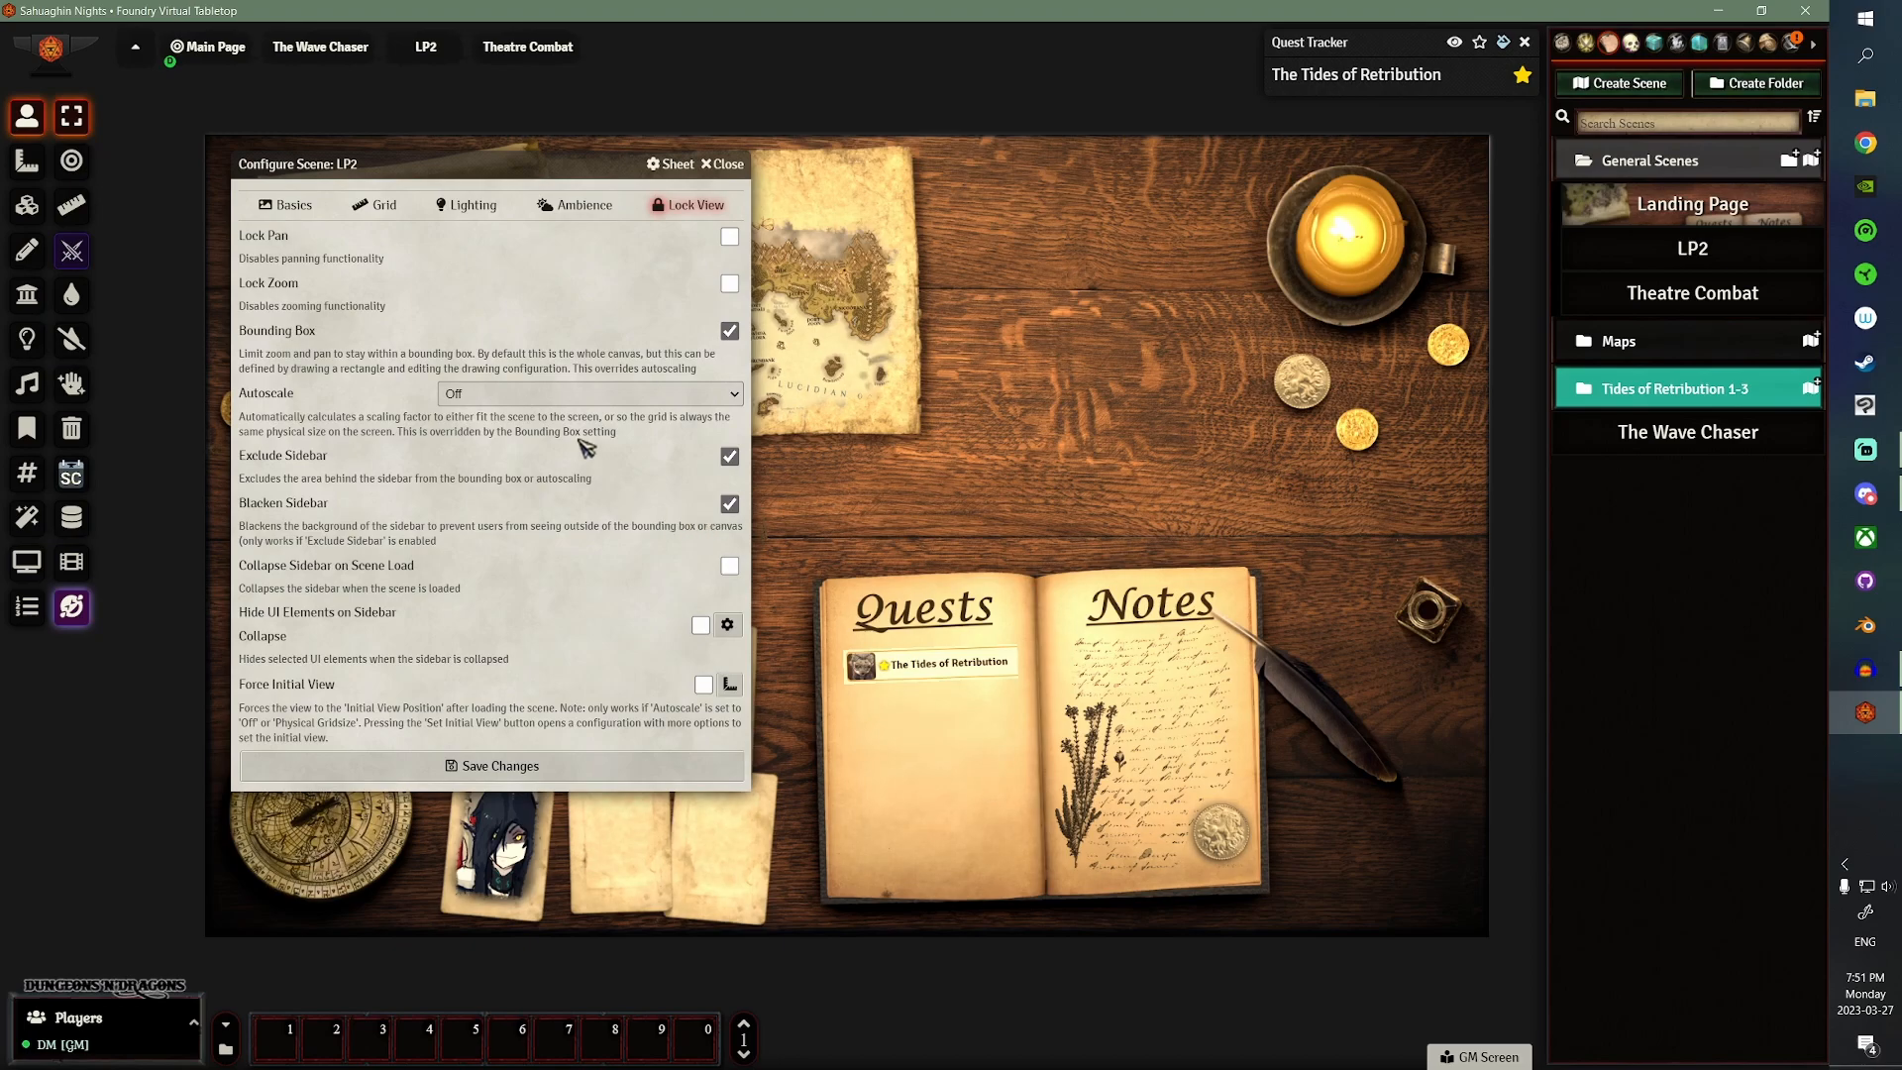
{"action": "mouse_move", "coordinate": [285, 297]}
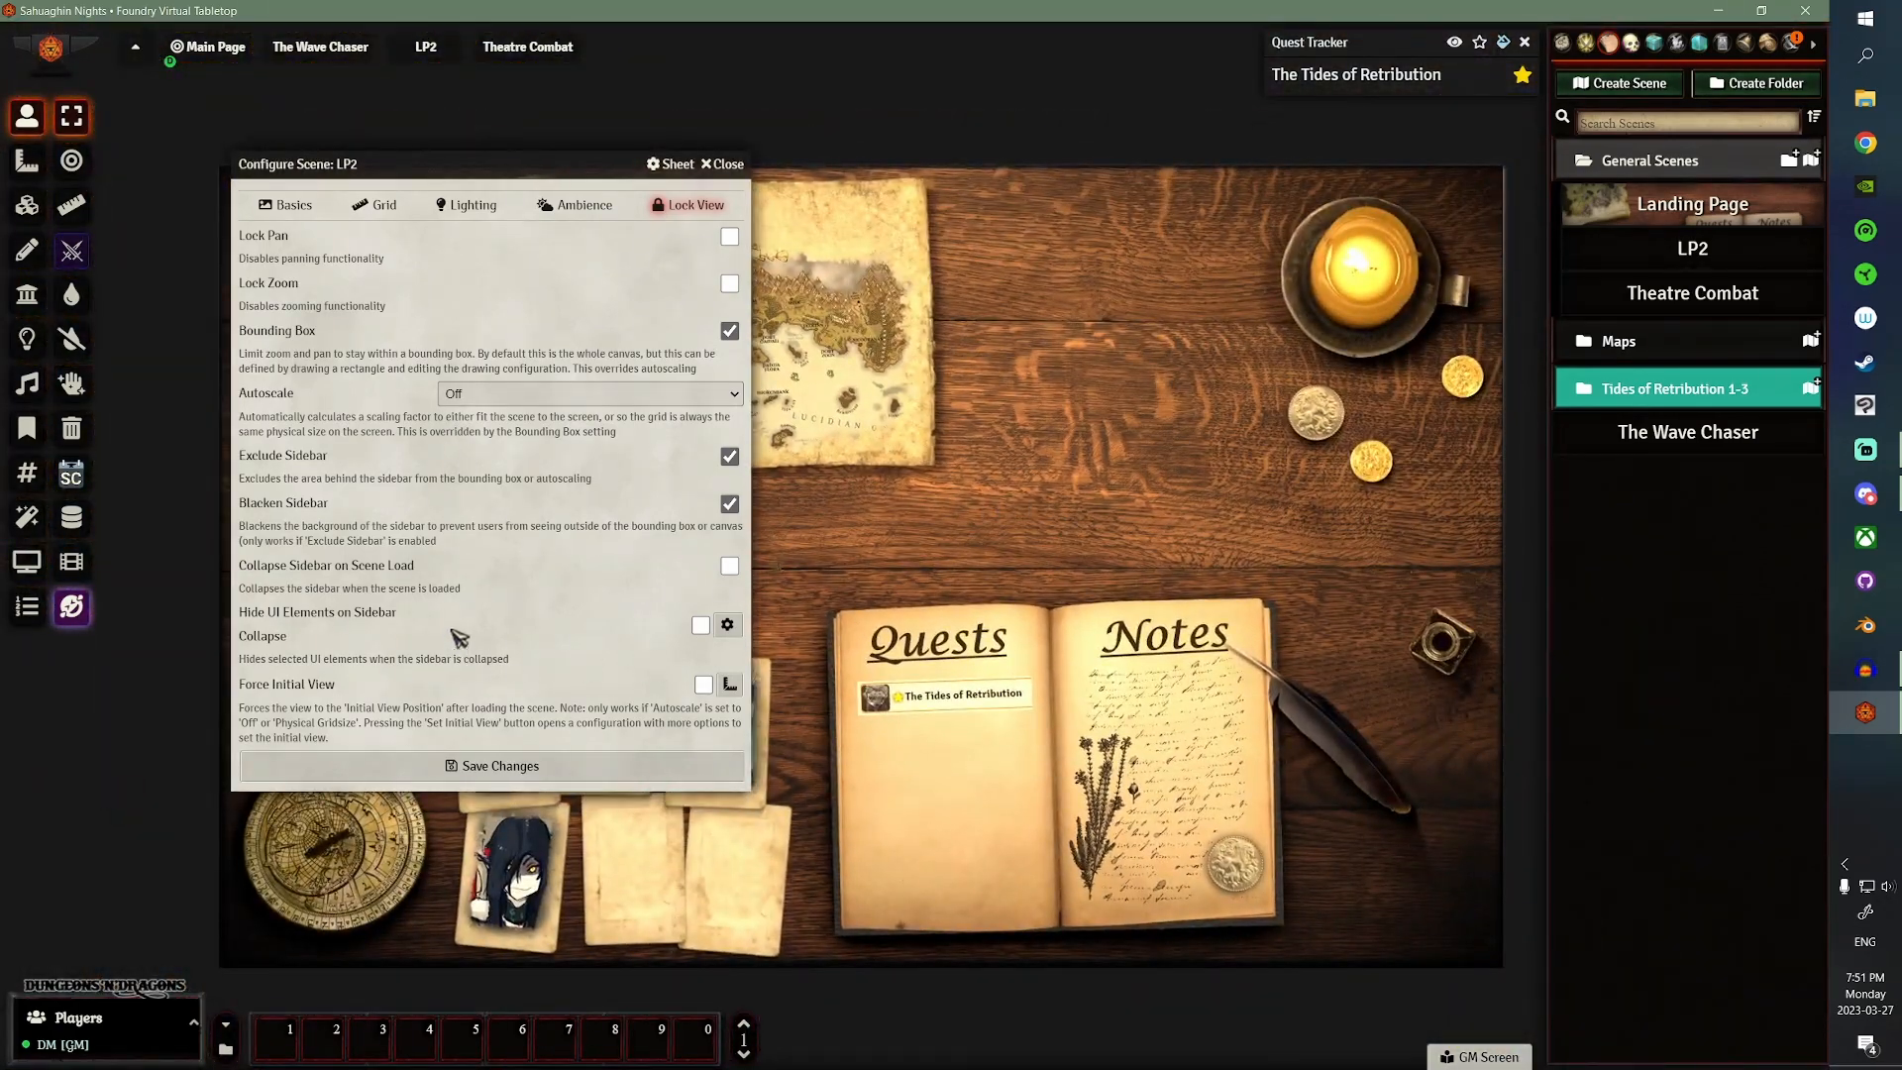
- Save LP2's settings, confirm the dimension change, and activate the Landing Page scene
{"action": "left_click", "coordinate": [492, 766]}
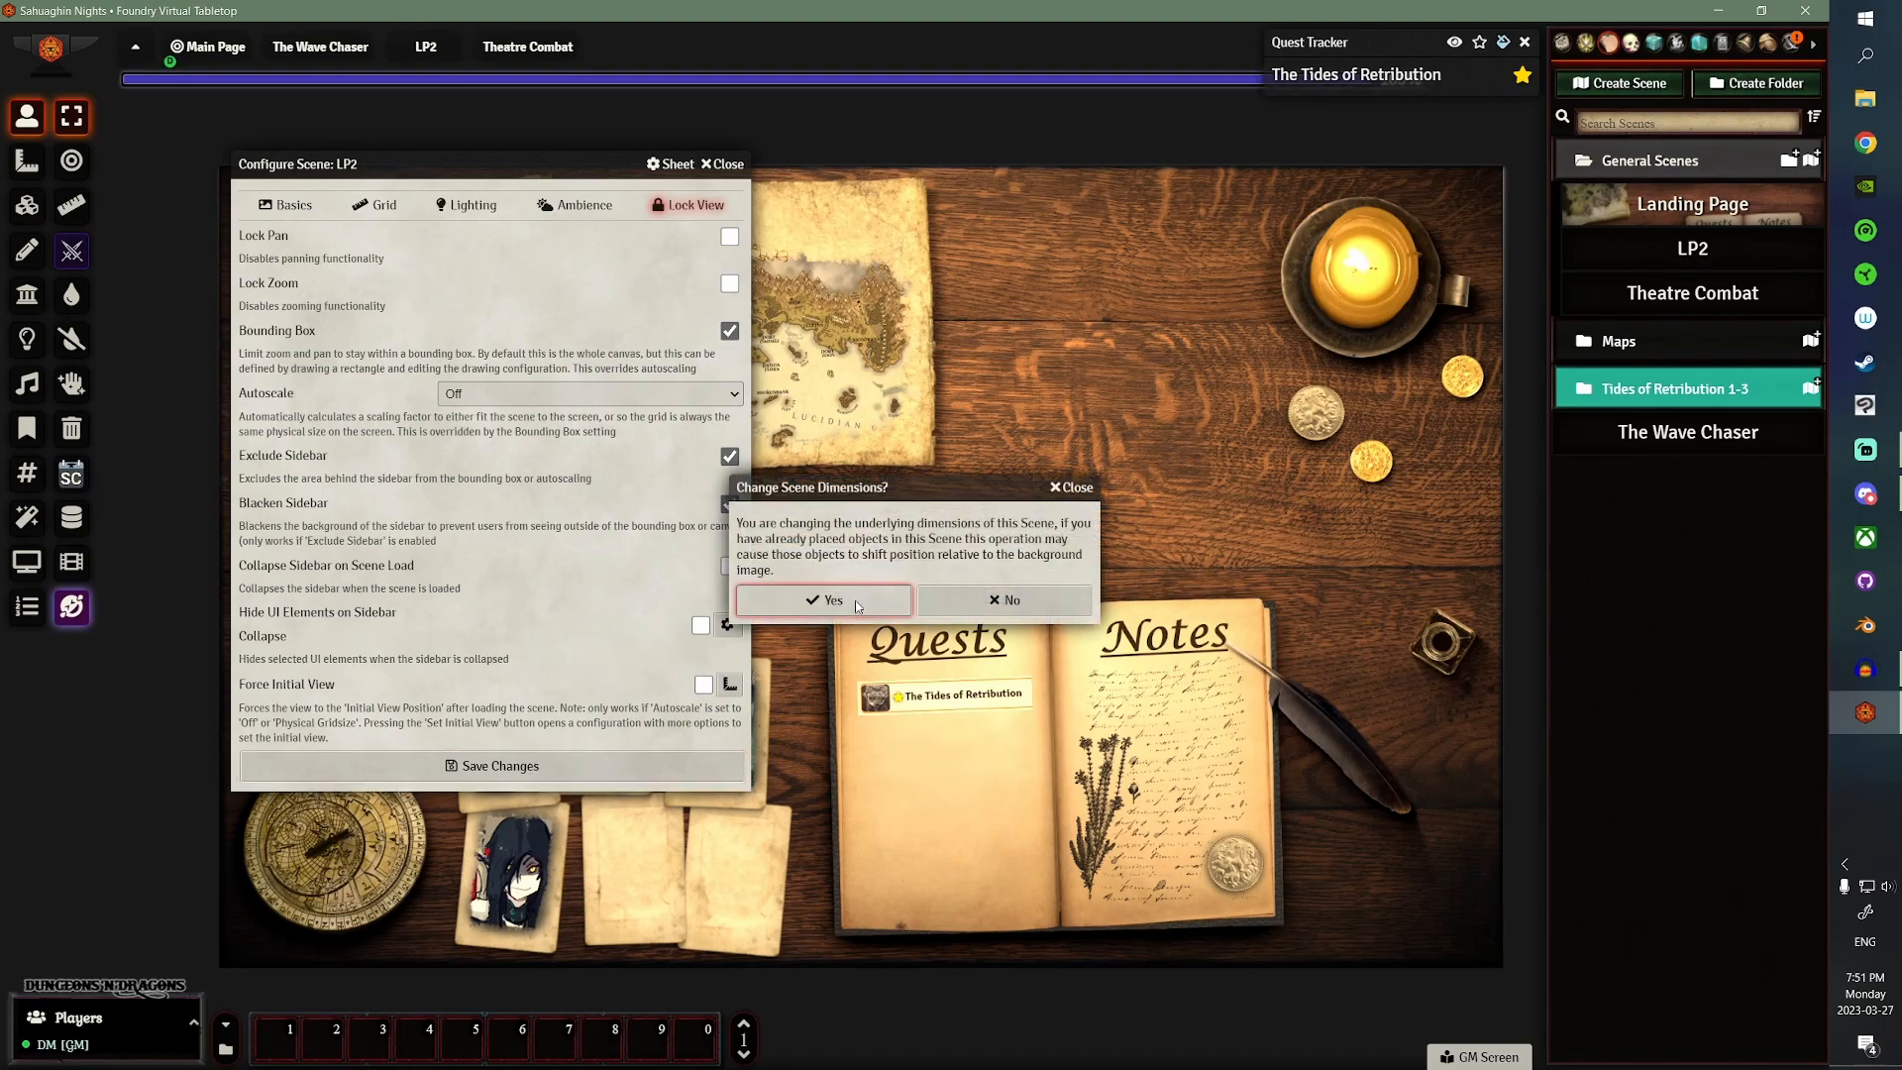
{"action": "left_click", "coordinate": [822, 600]}
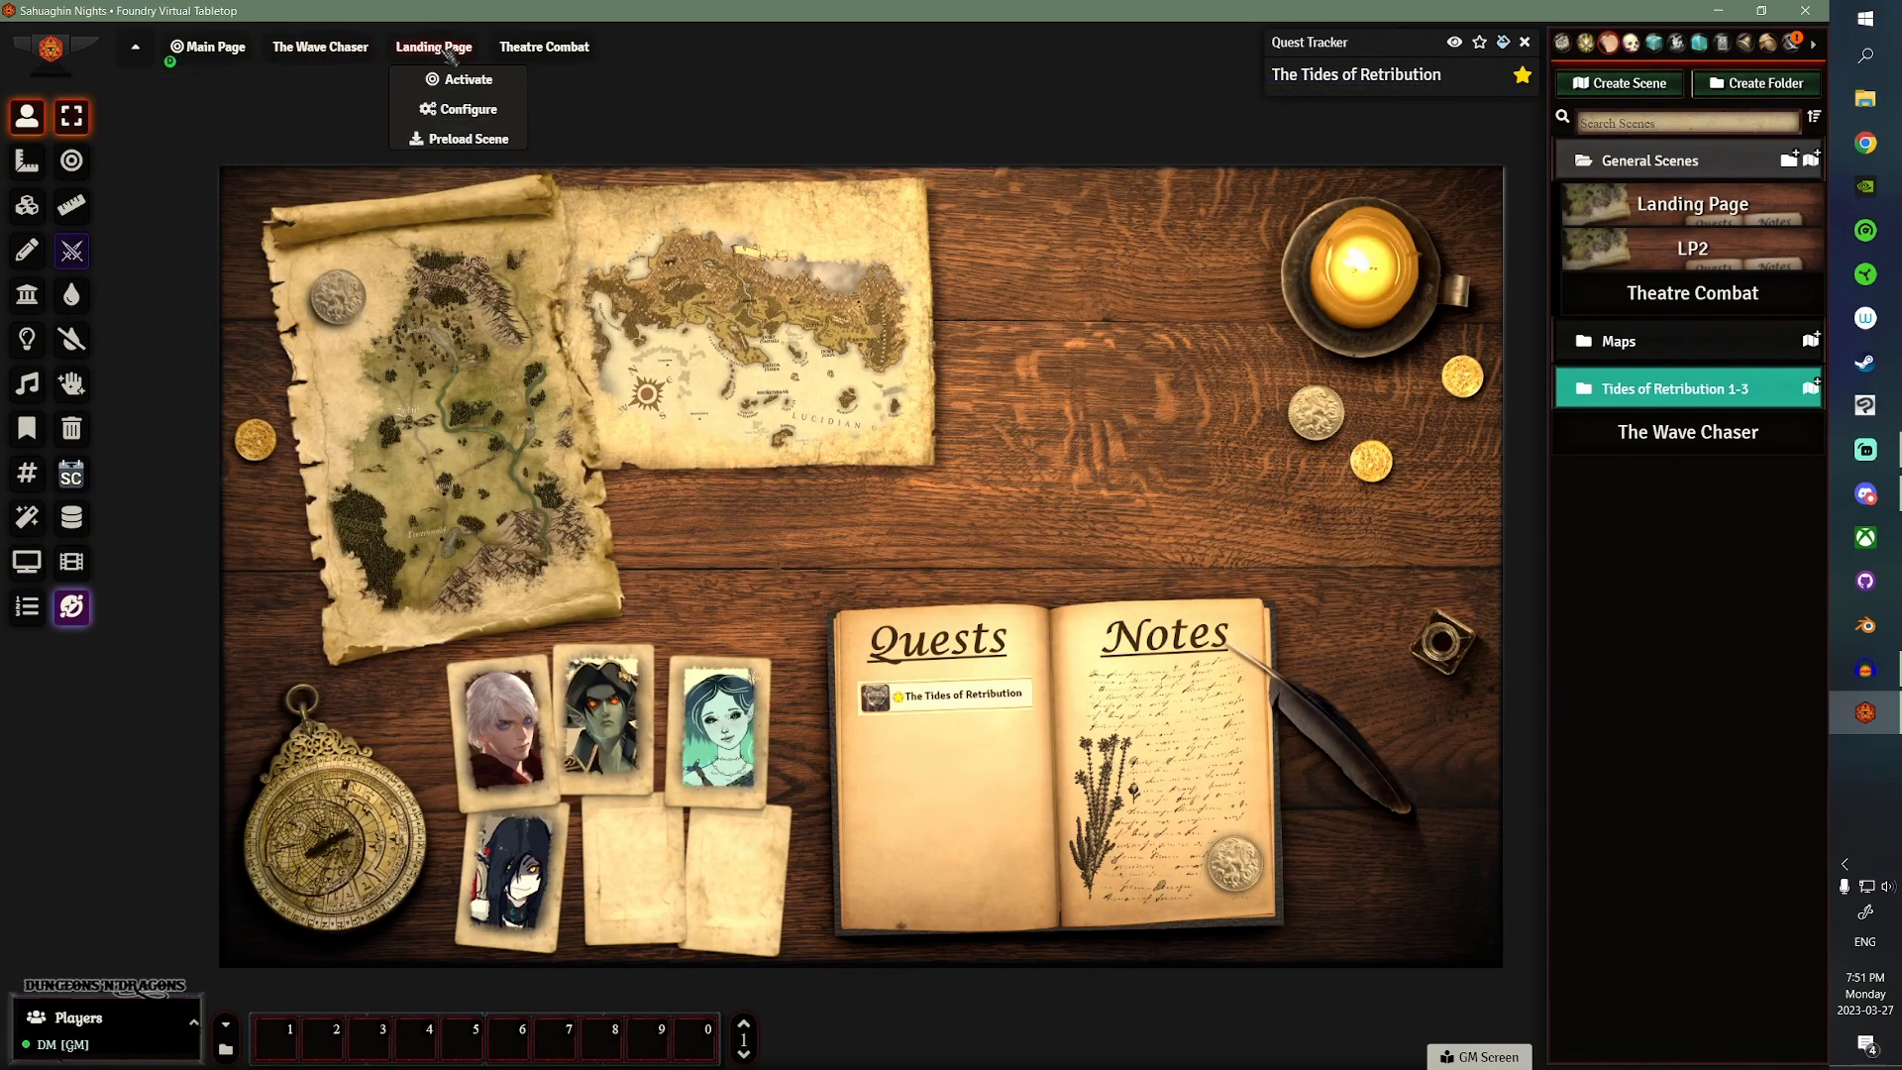
{"action": "left_click", "coordinate": [466, 79]}
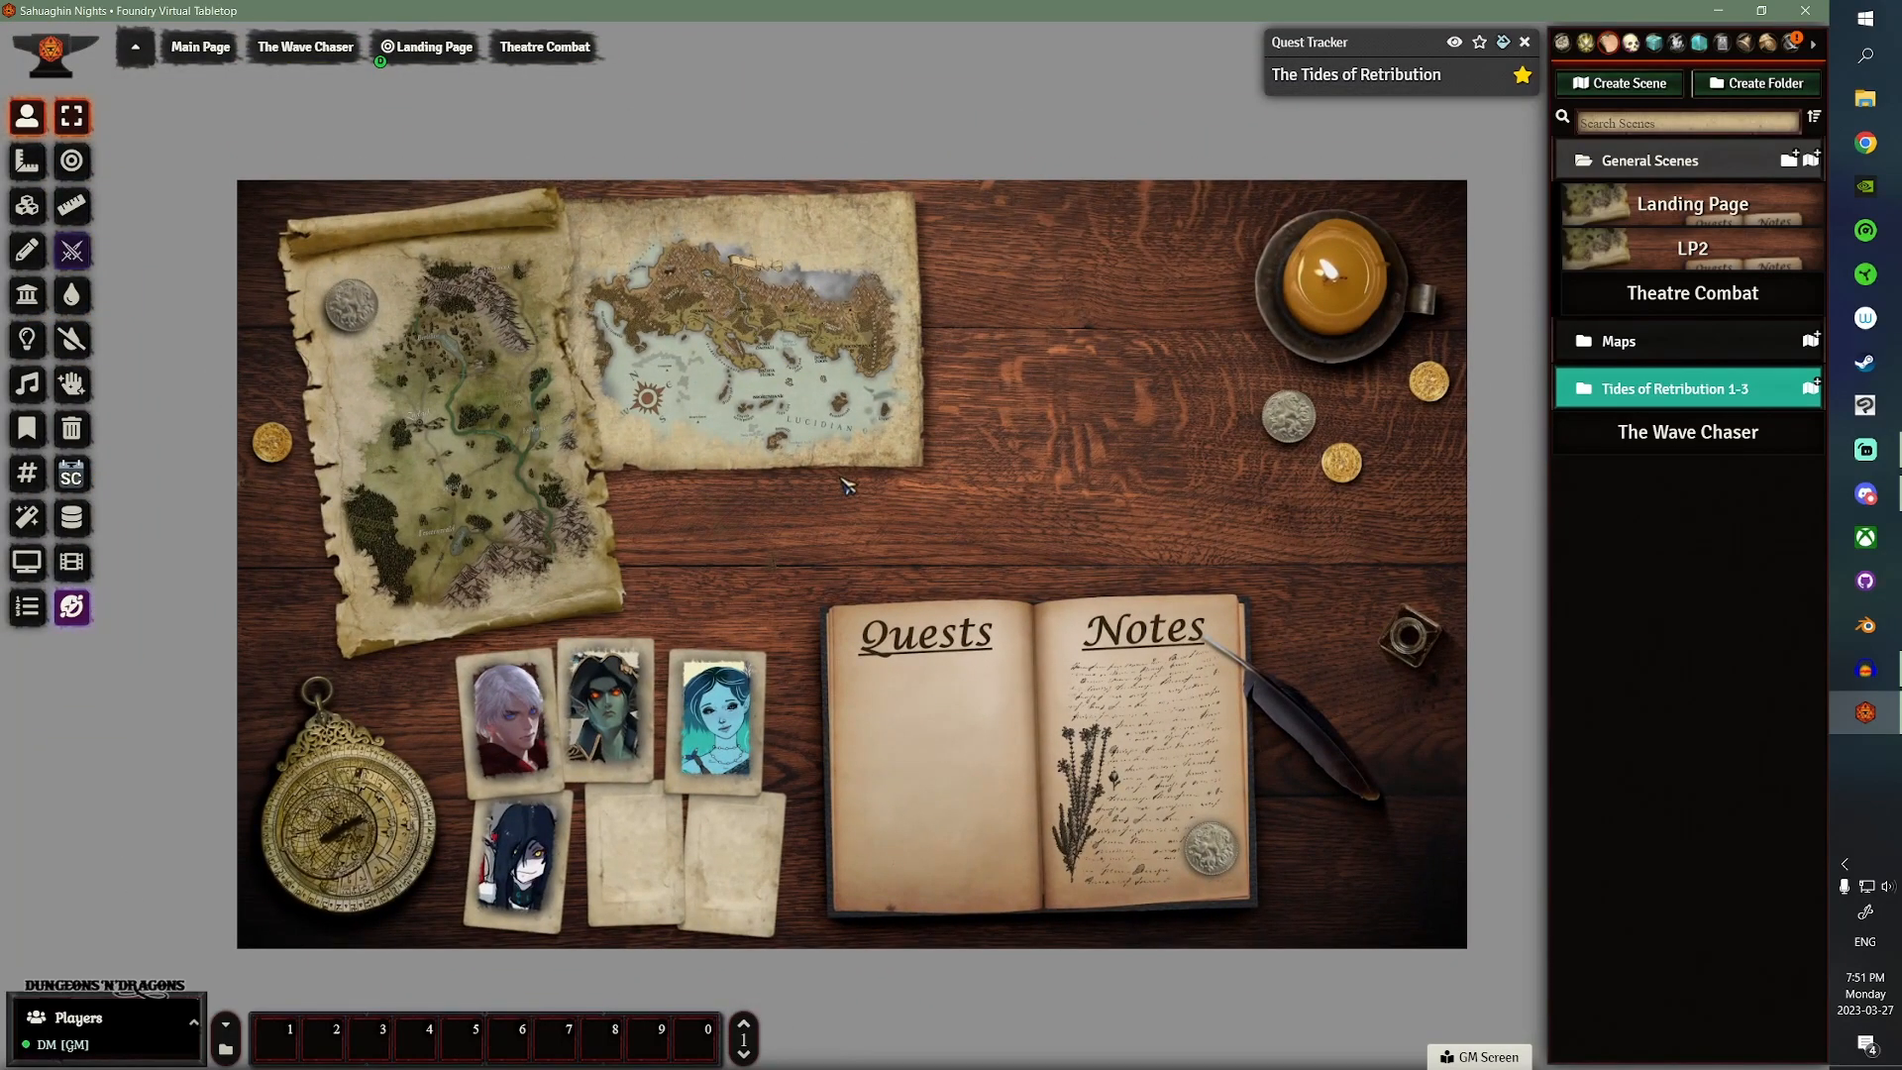
{"action": "mouse_move", "coordinate": [688, 713]}
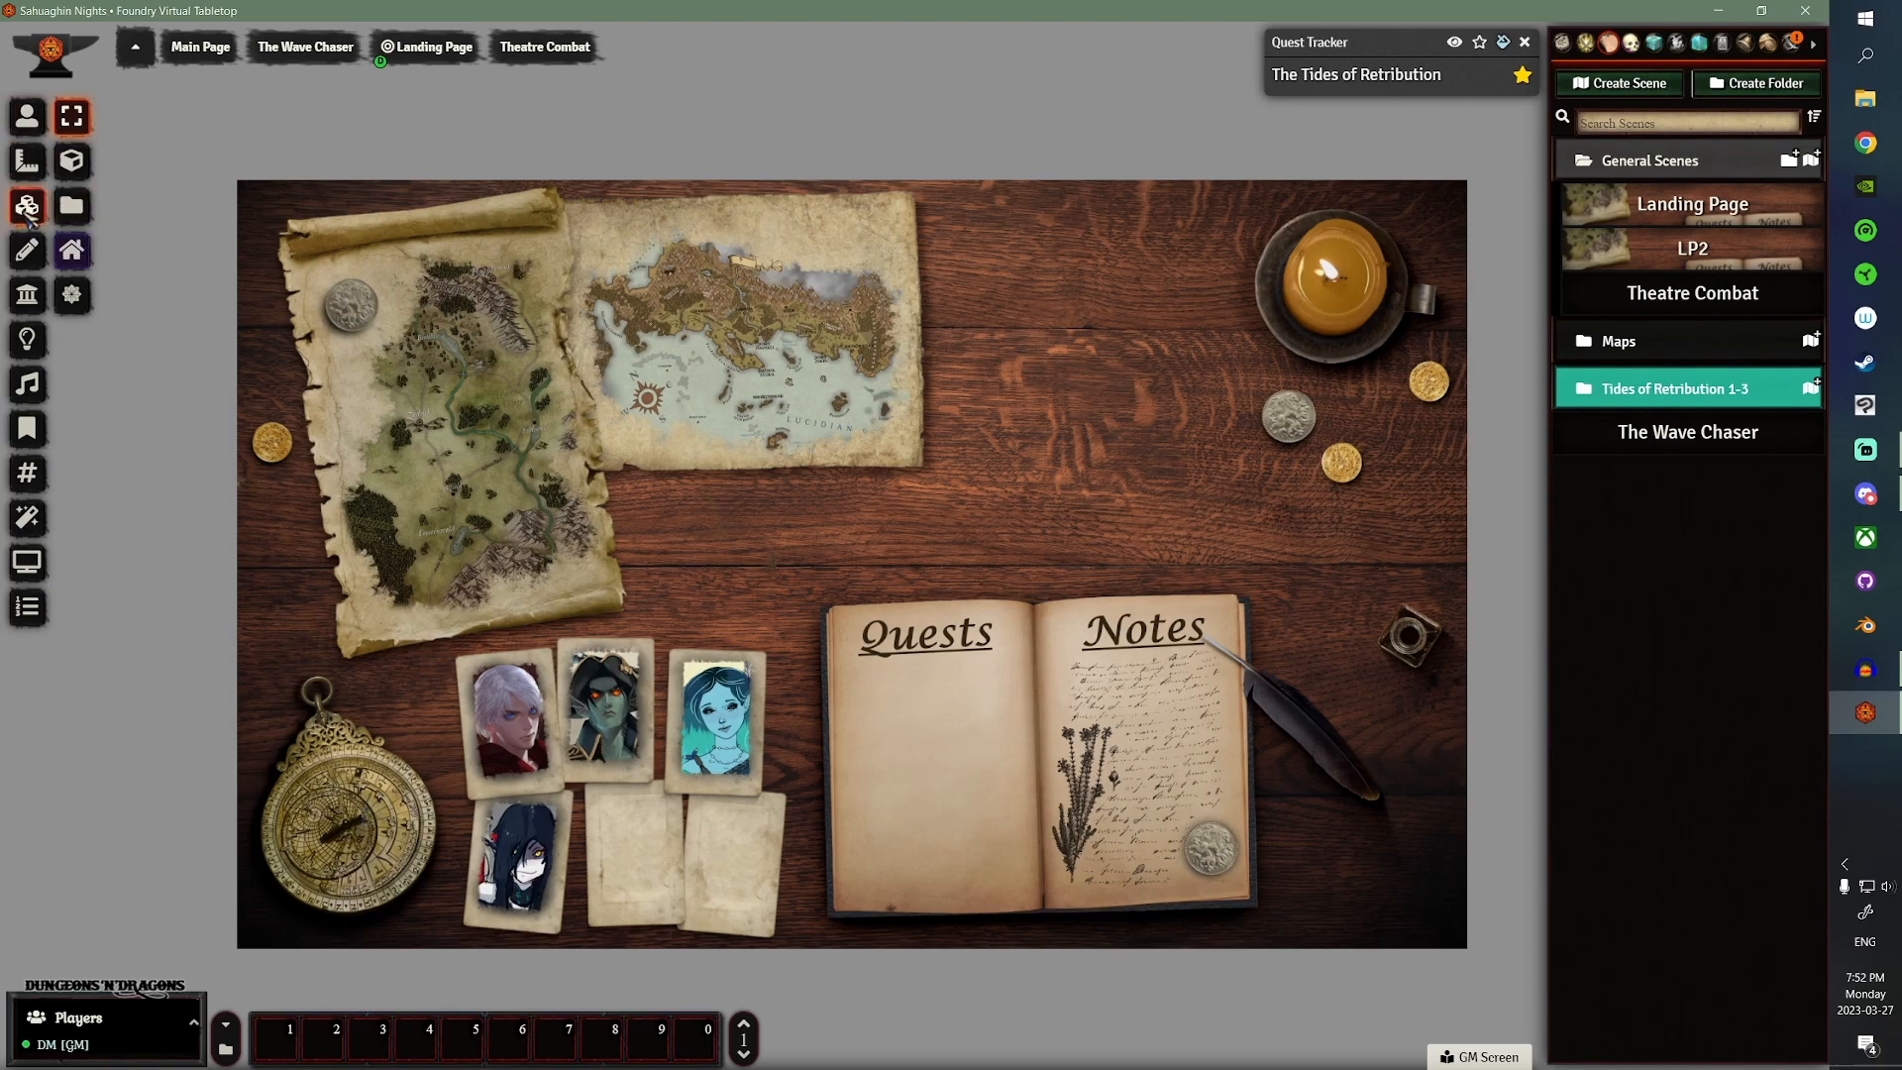
- Start a new tile using the uploaded transparent.png image
{"action": "left_click", "coordinate": [71, 161]}
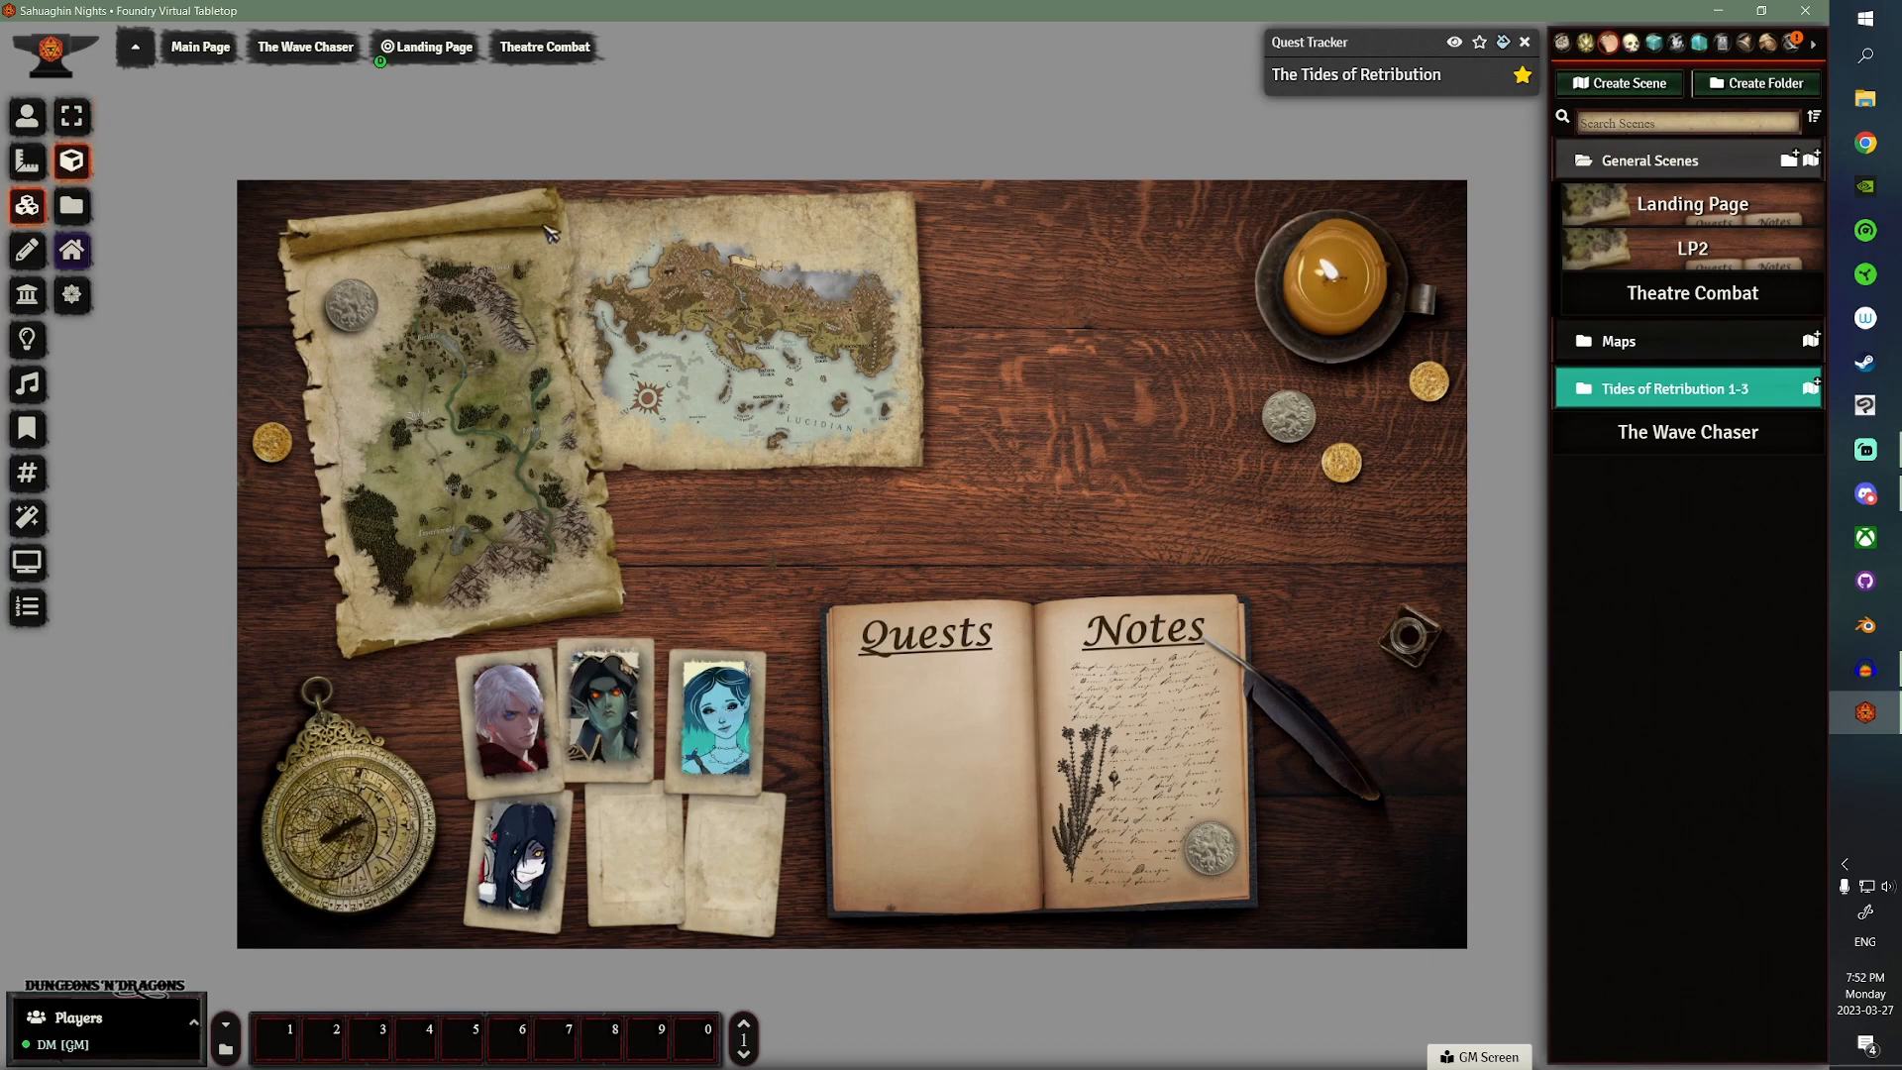
{"action": "mouse_move", "coordinate": [573, 223]}
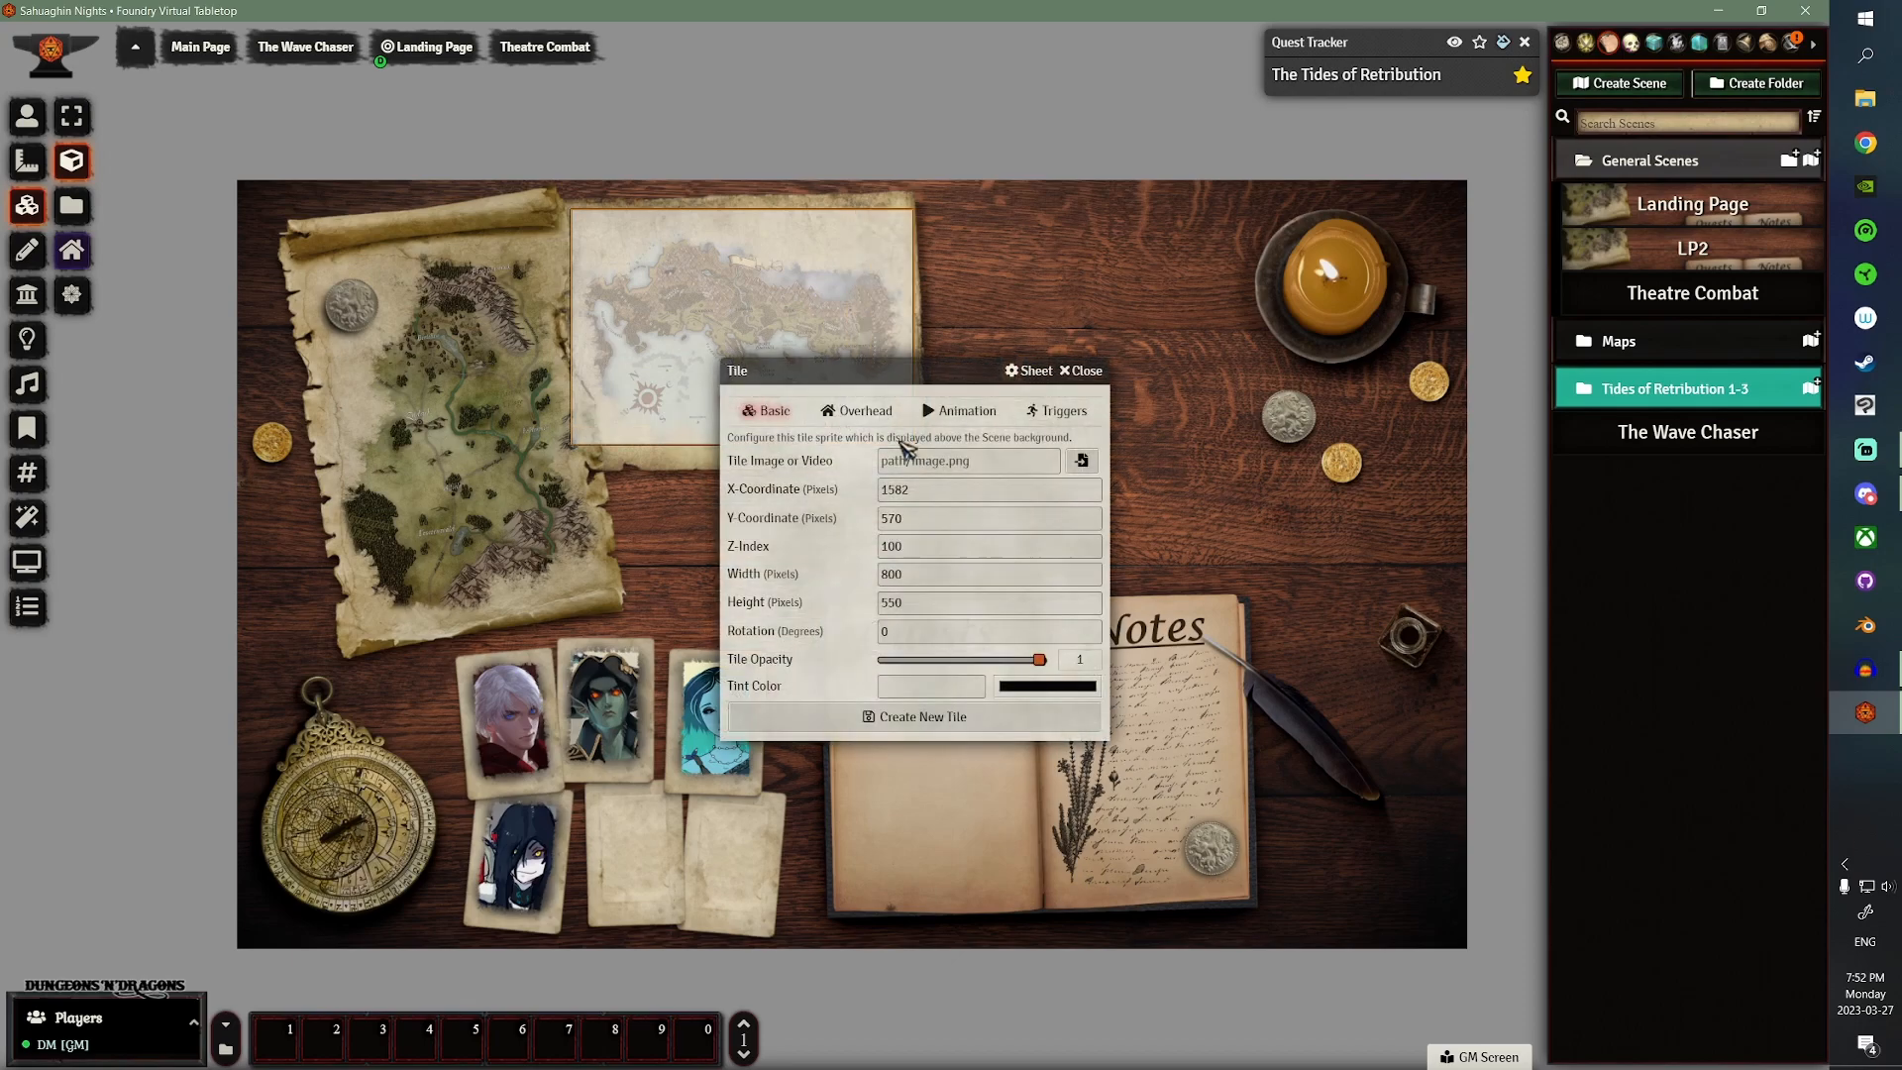
{"action": "left_click", "coordinate": [1079, 461]}
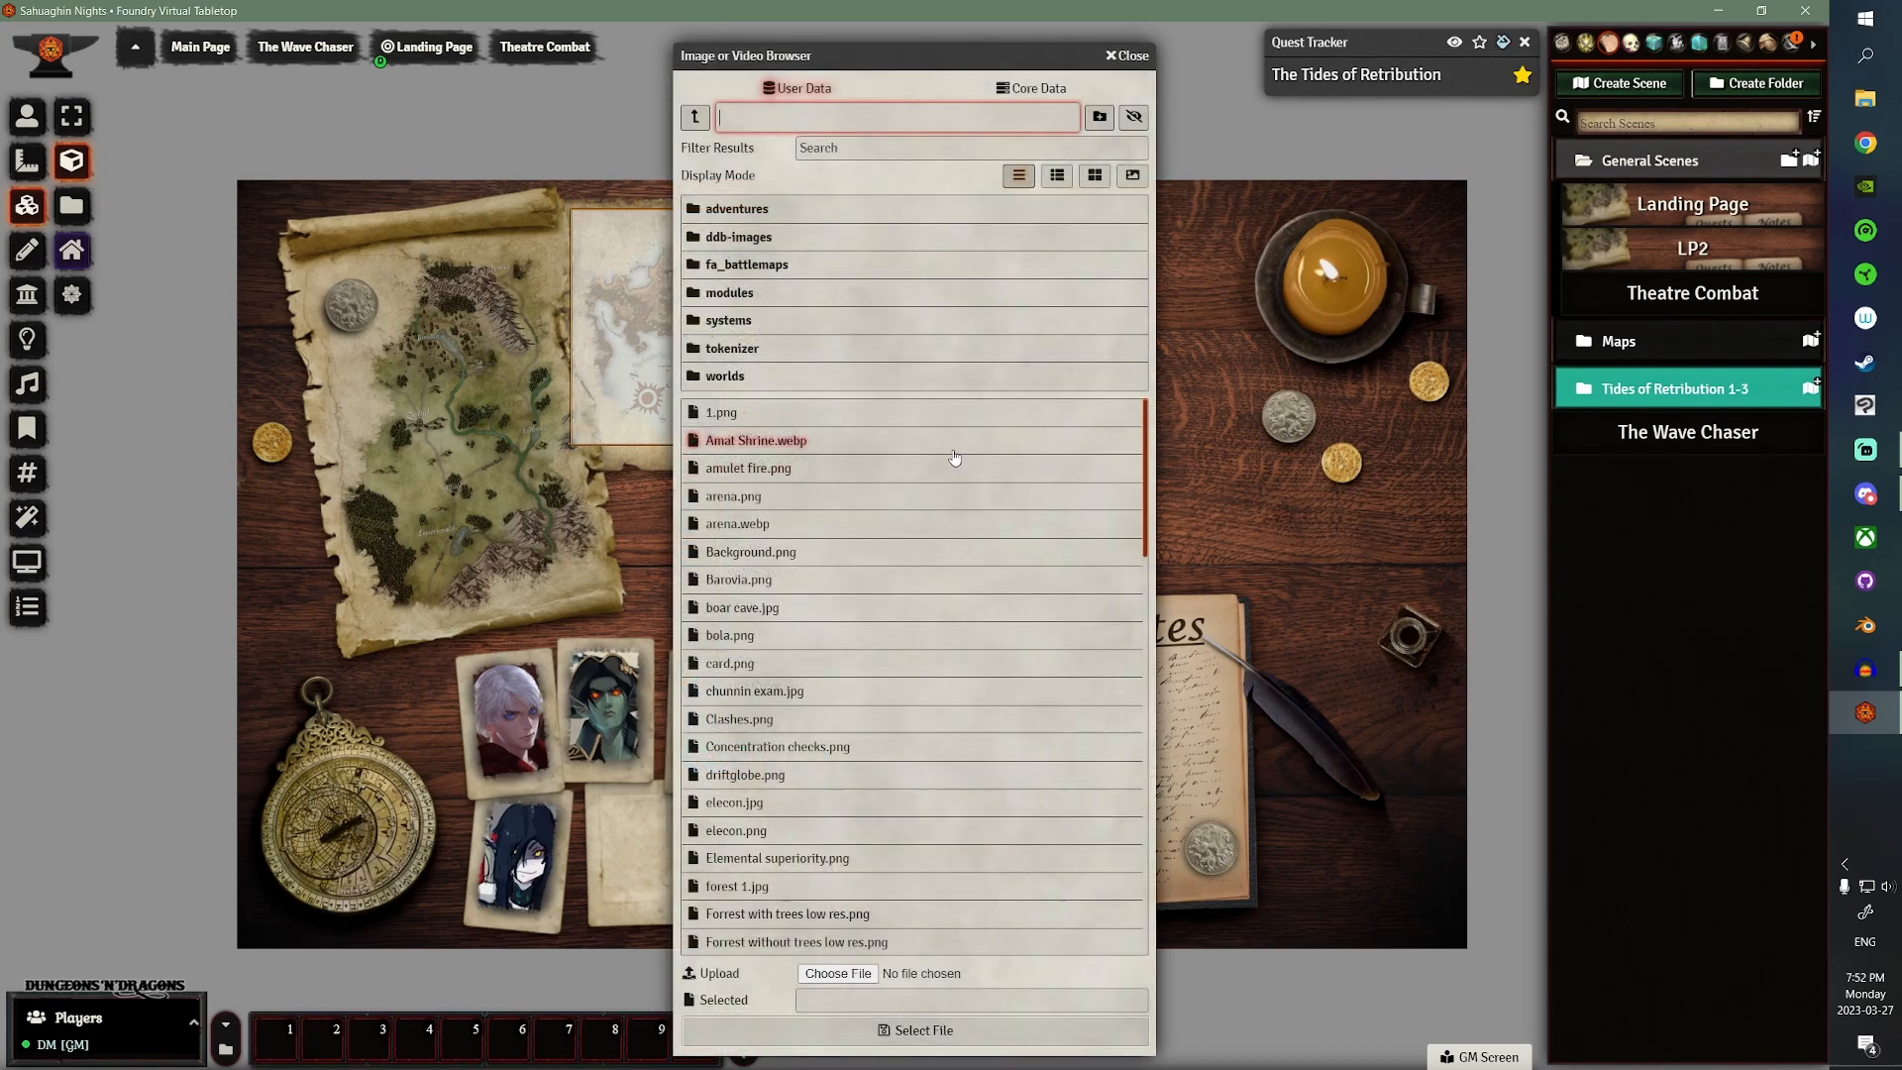
{"action": "left_click", "coordinate": [837, 972]}
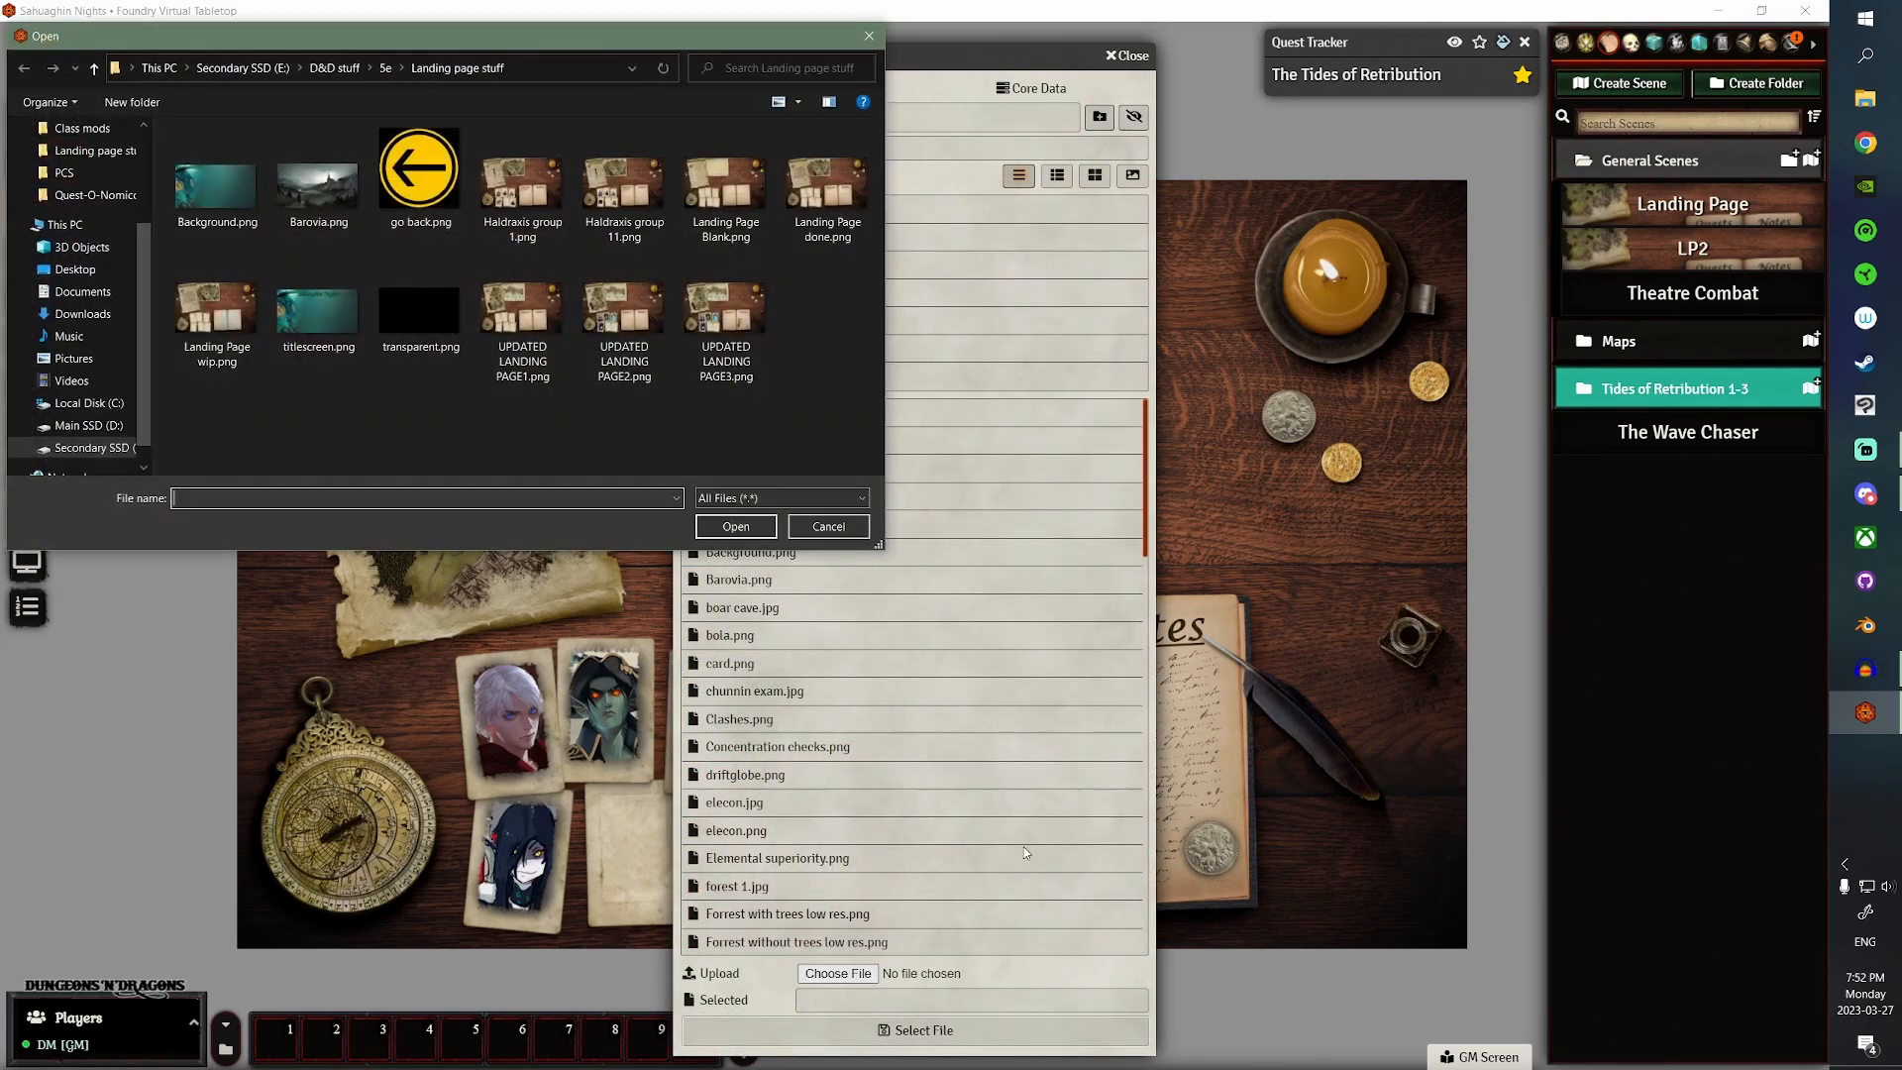
{"action": "left_click", "coordinate": [420, 306]}
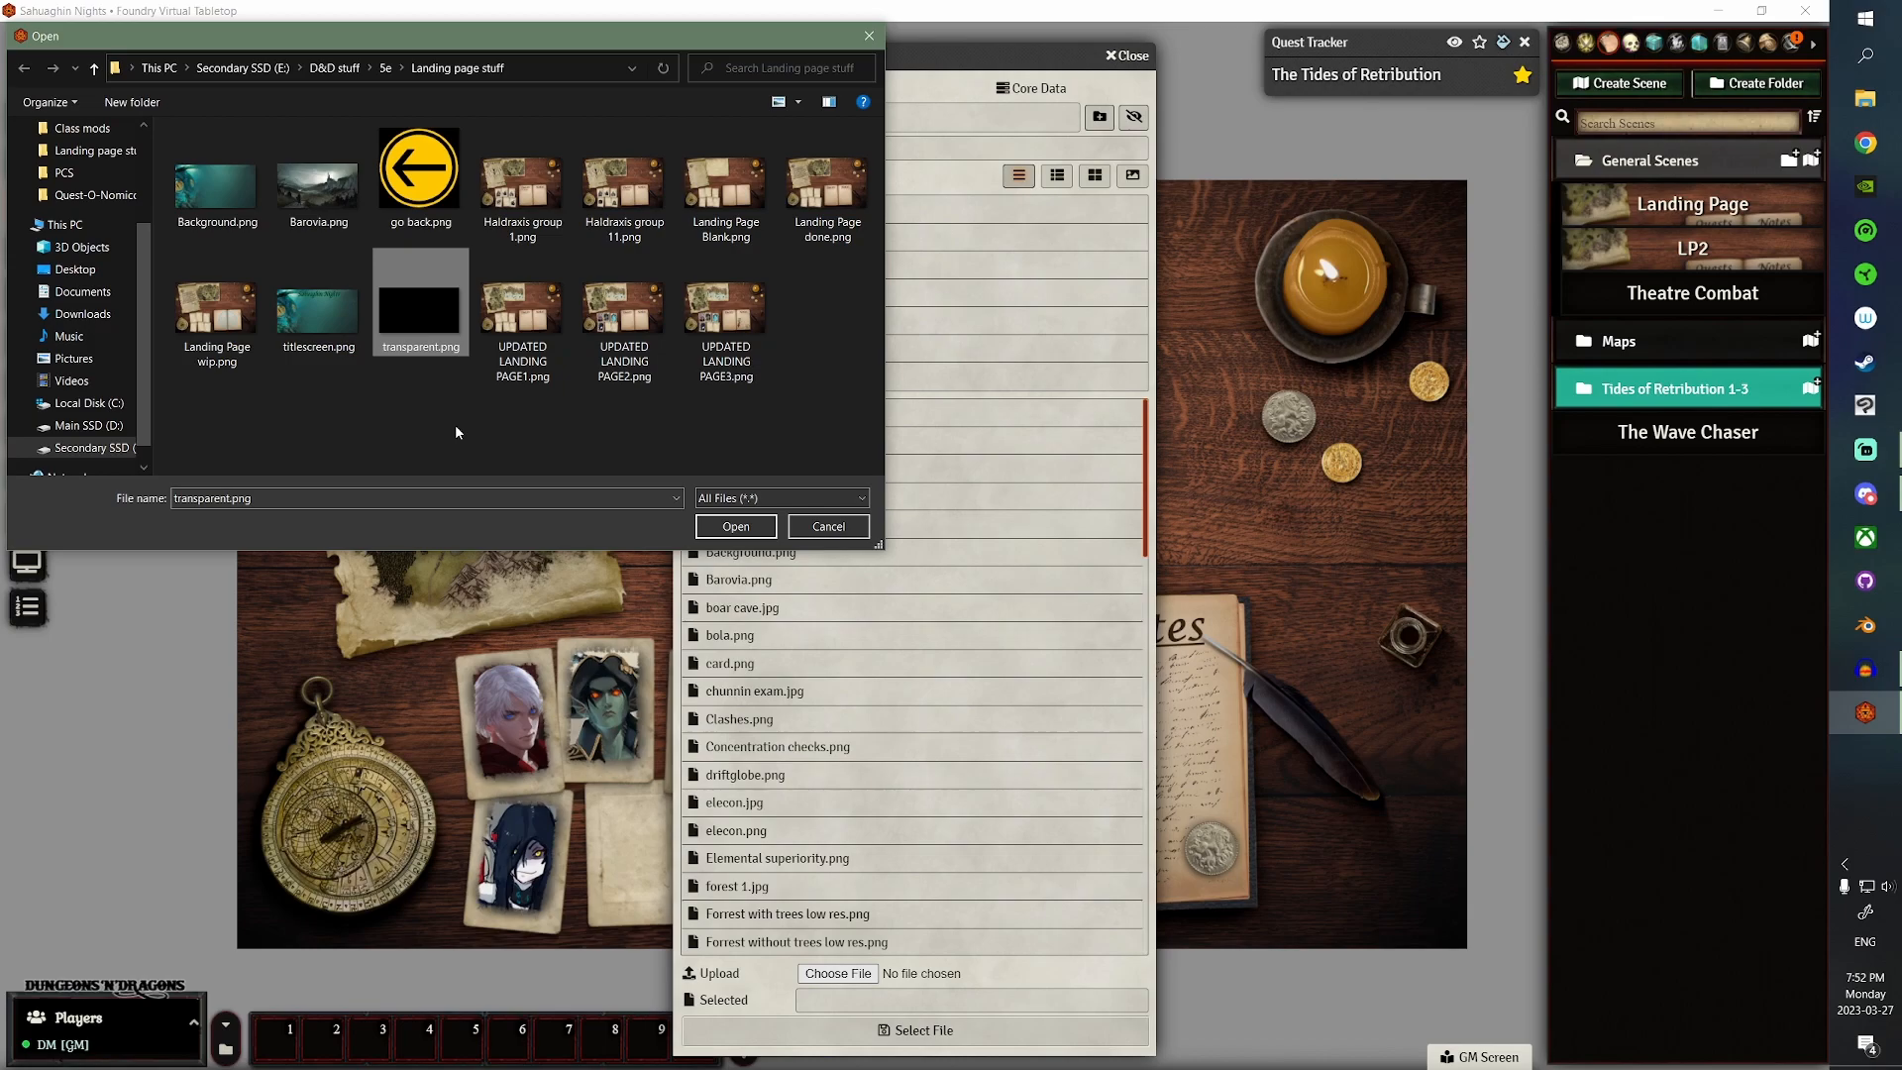
{"action": "left_click", "coordinate": [734, 525]}
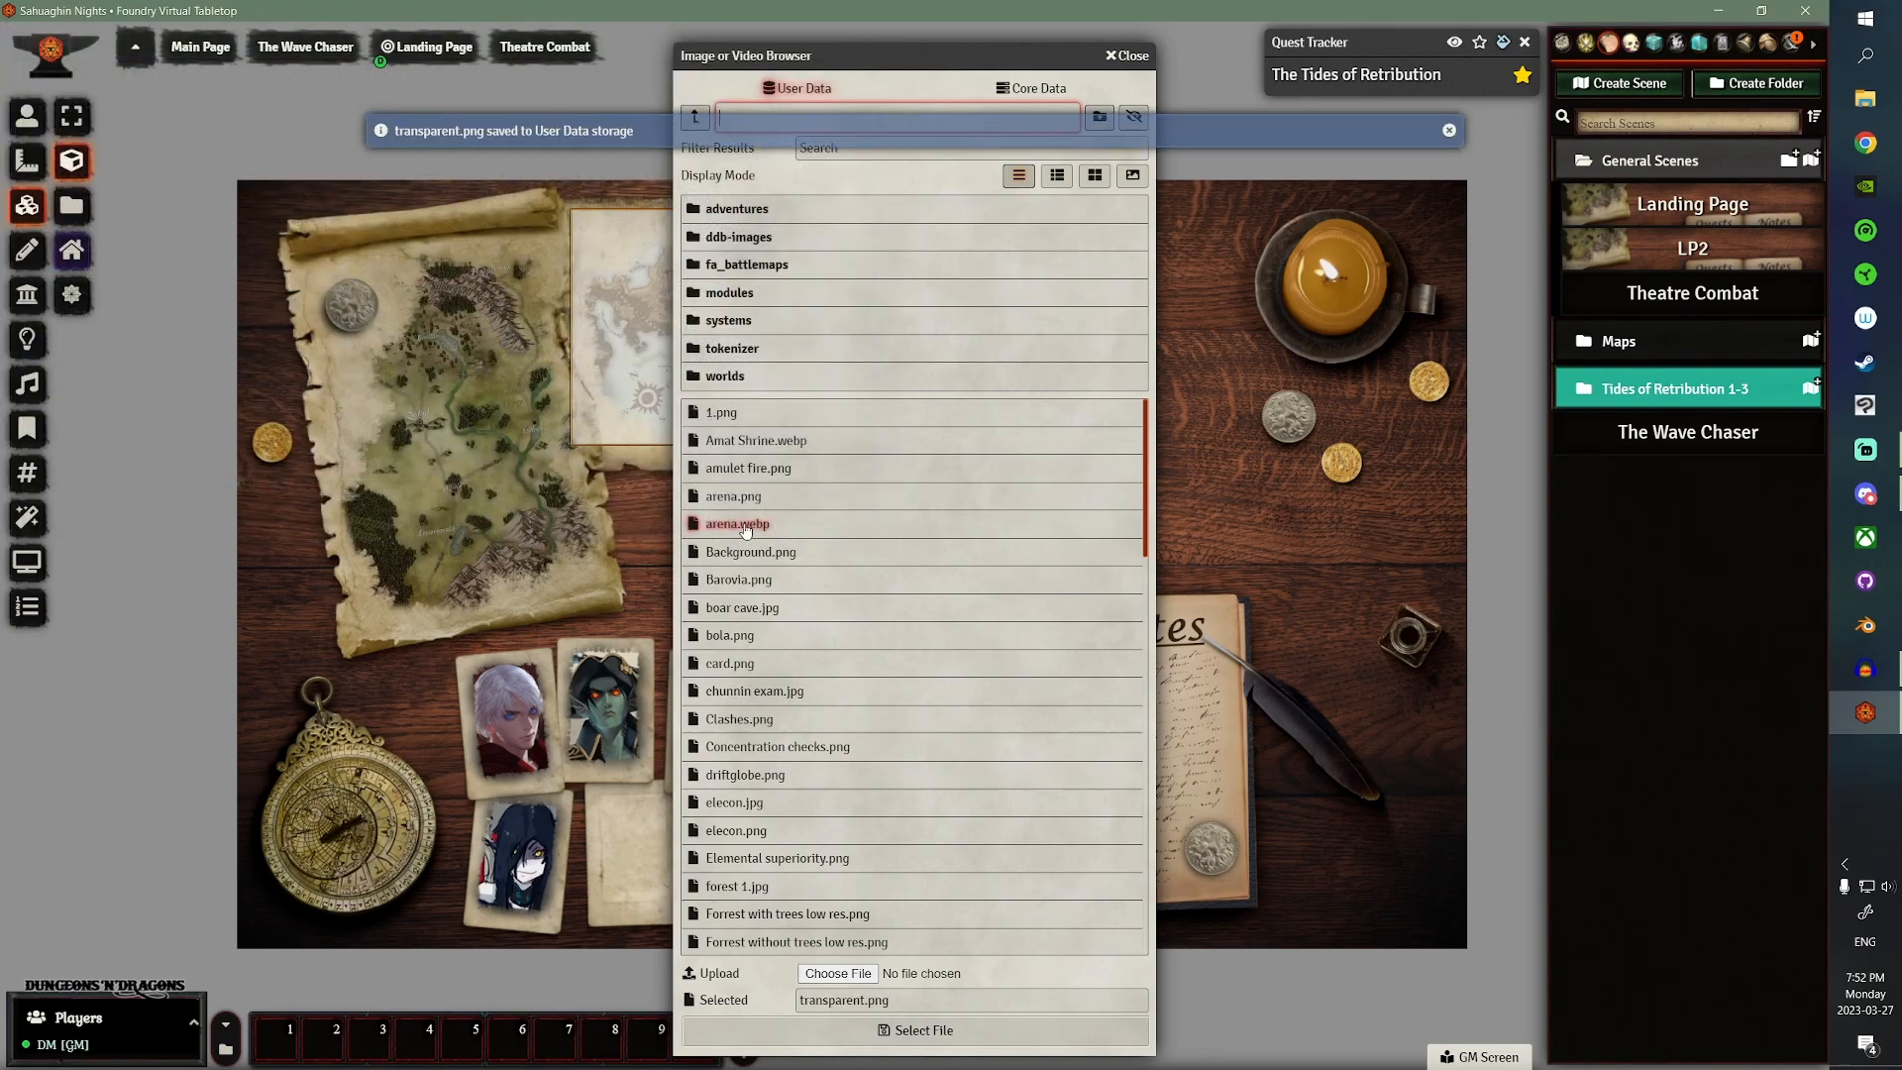
{"action": "left_click", "coordinate": [914, 1030]}
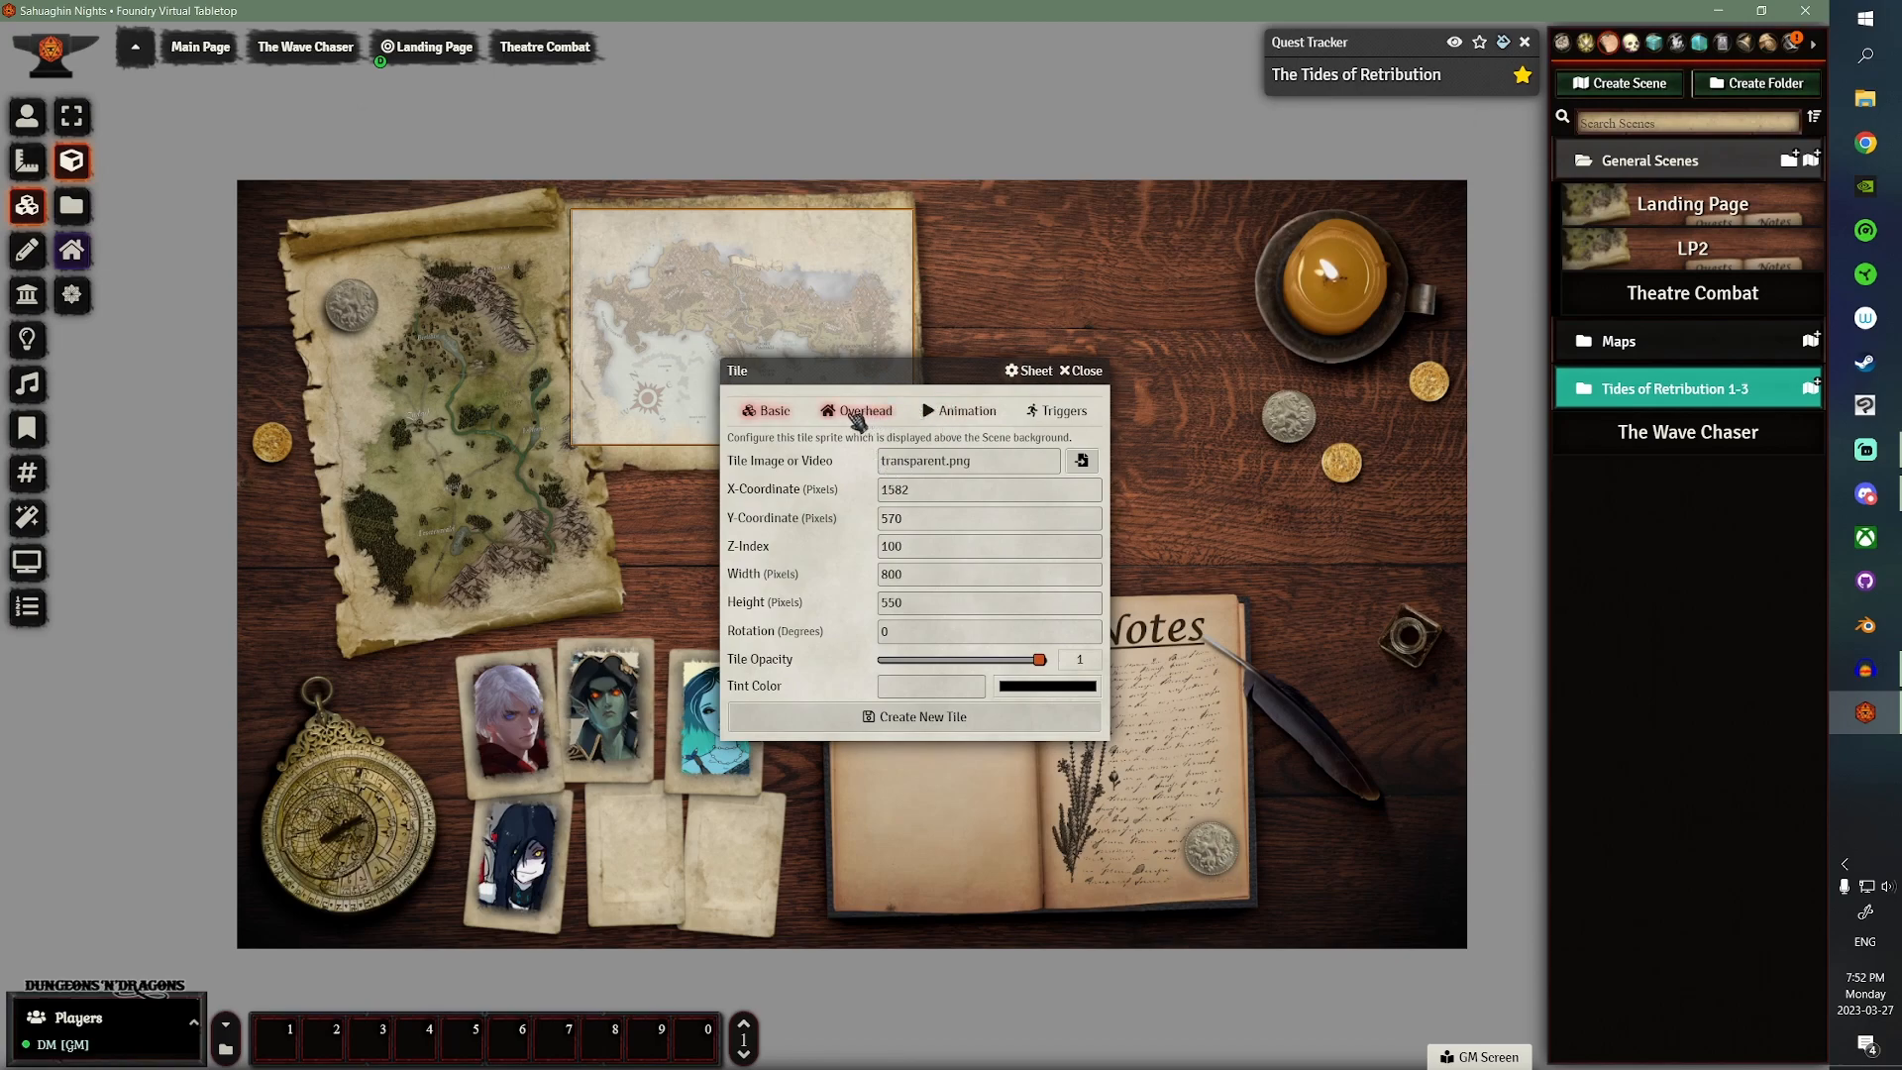
- Set the tile trigger to On Click, allowed when paused, with hover pointer
{"action": "left_click", "coordinate": [863, 410]}
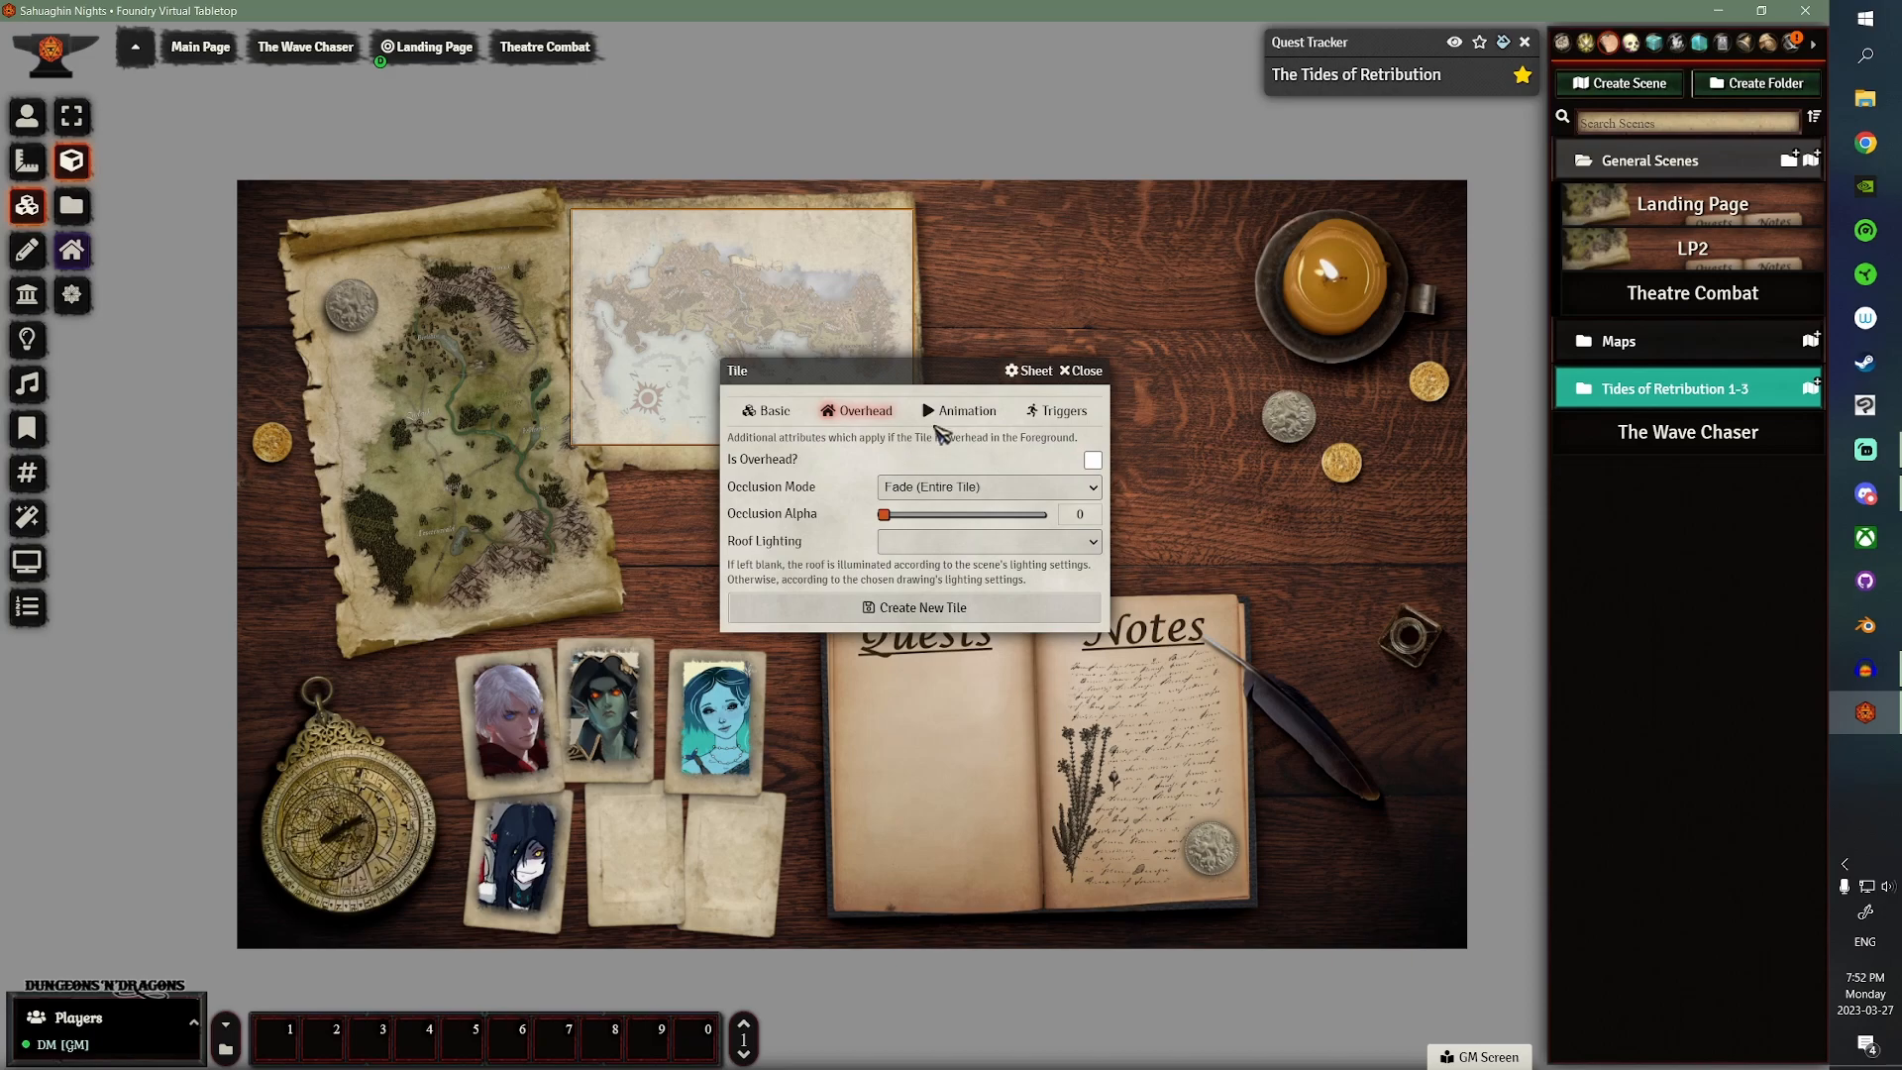
{"action": "left_click", "coordinate": [964, 410]}
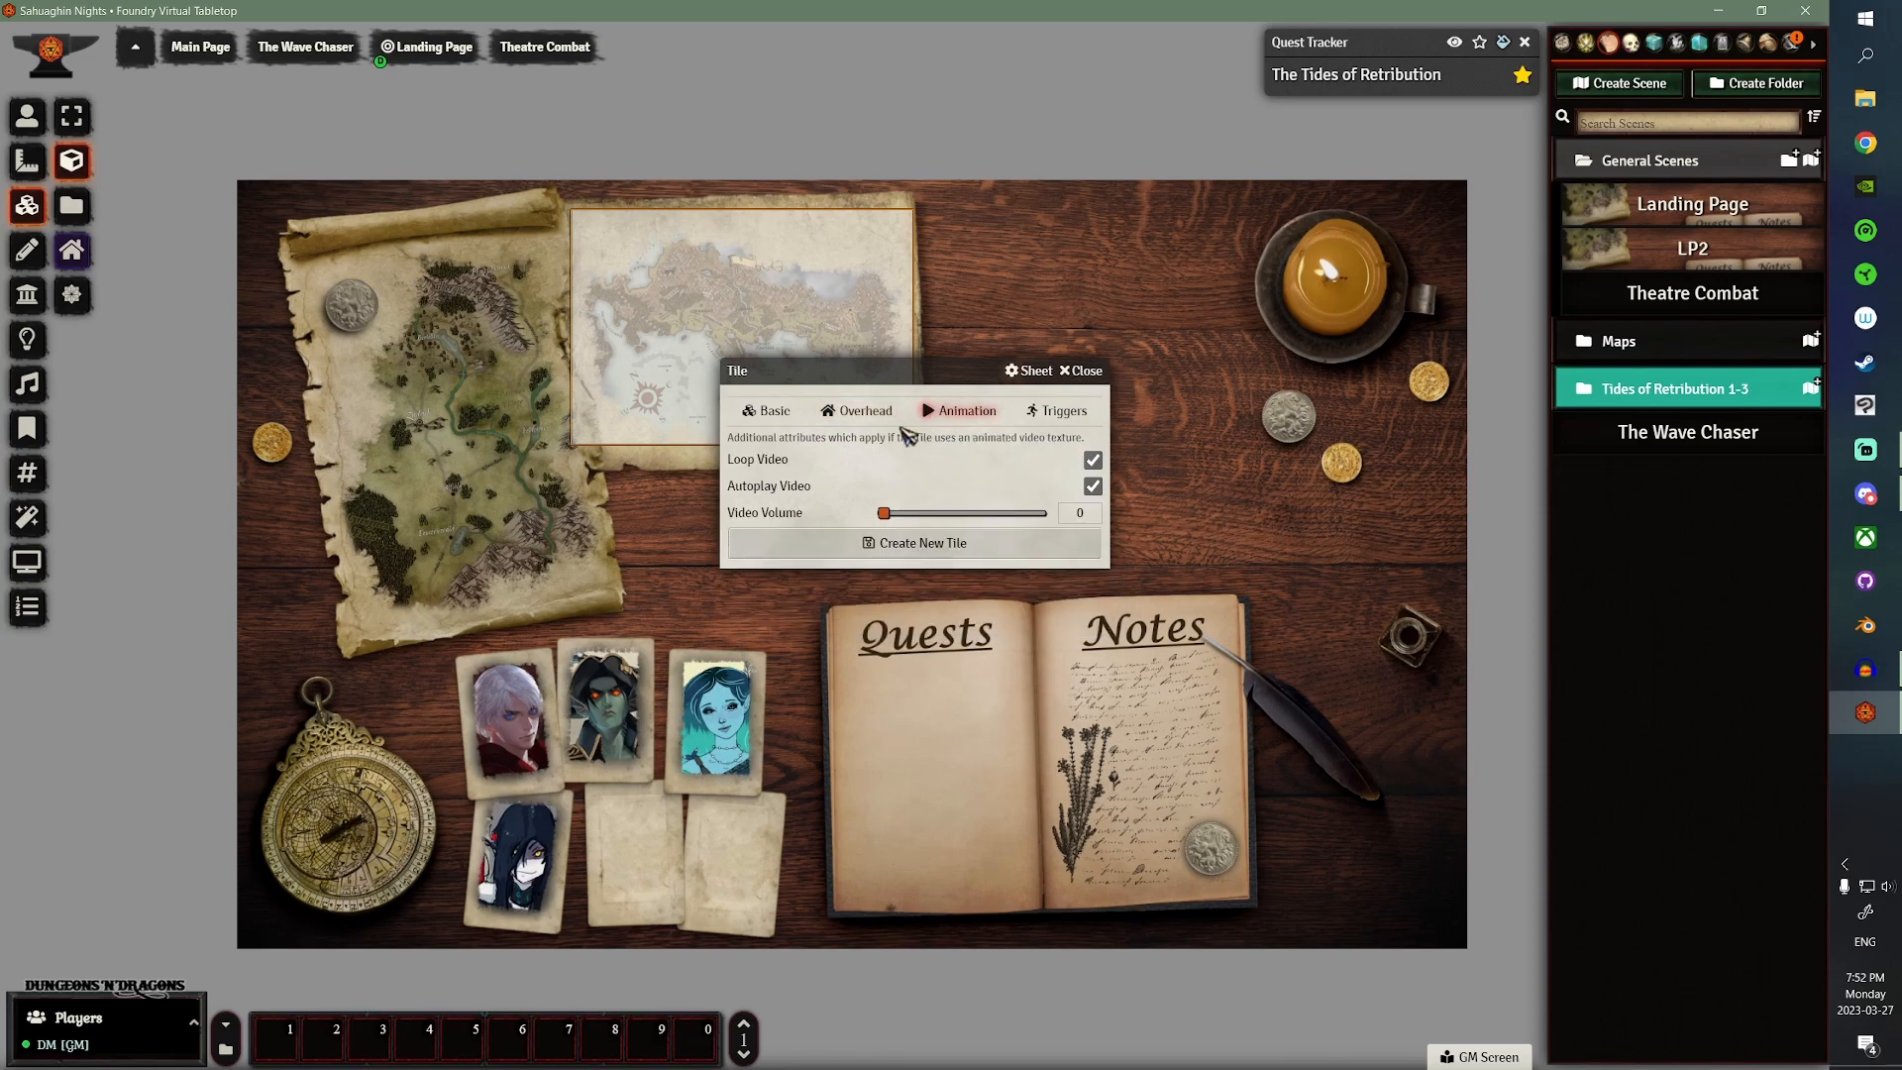
{"action": "left_click", "coordinate": [1055, 410]}
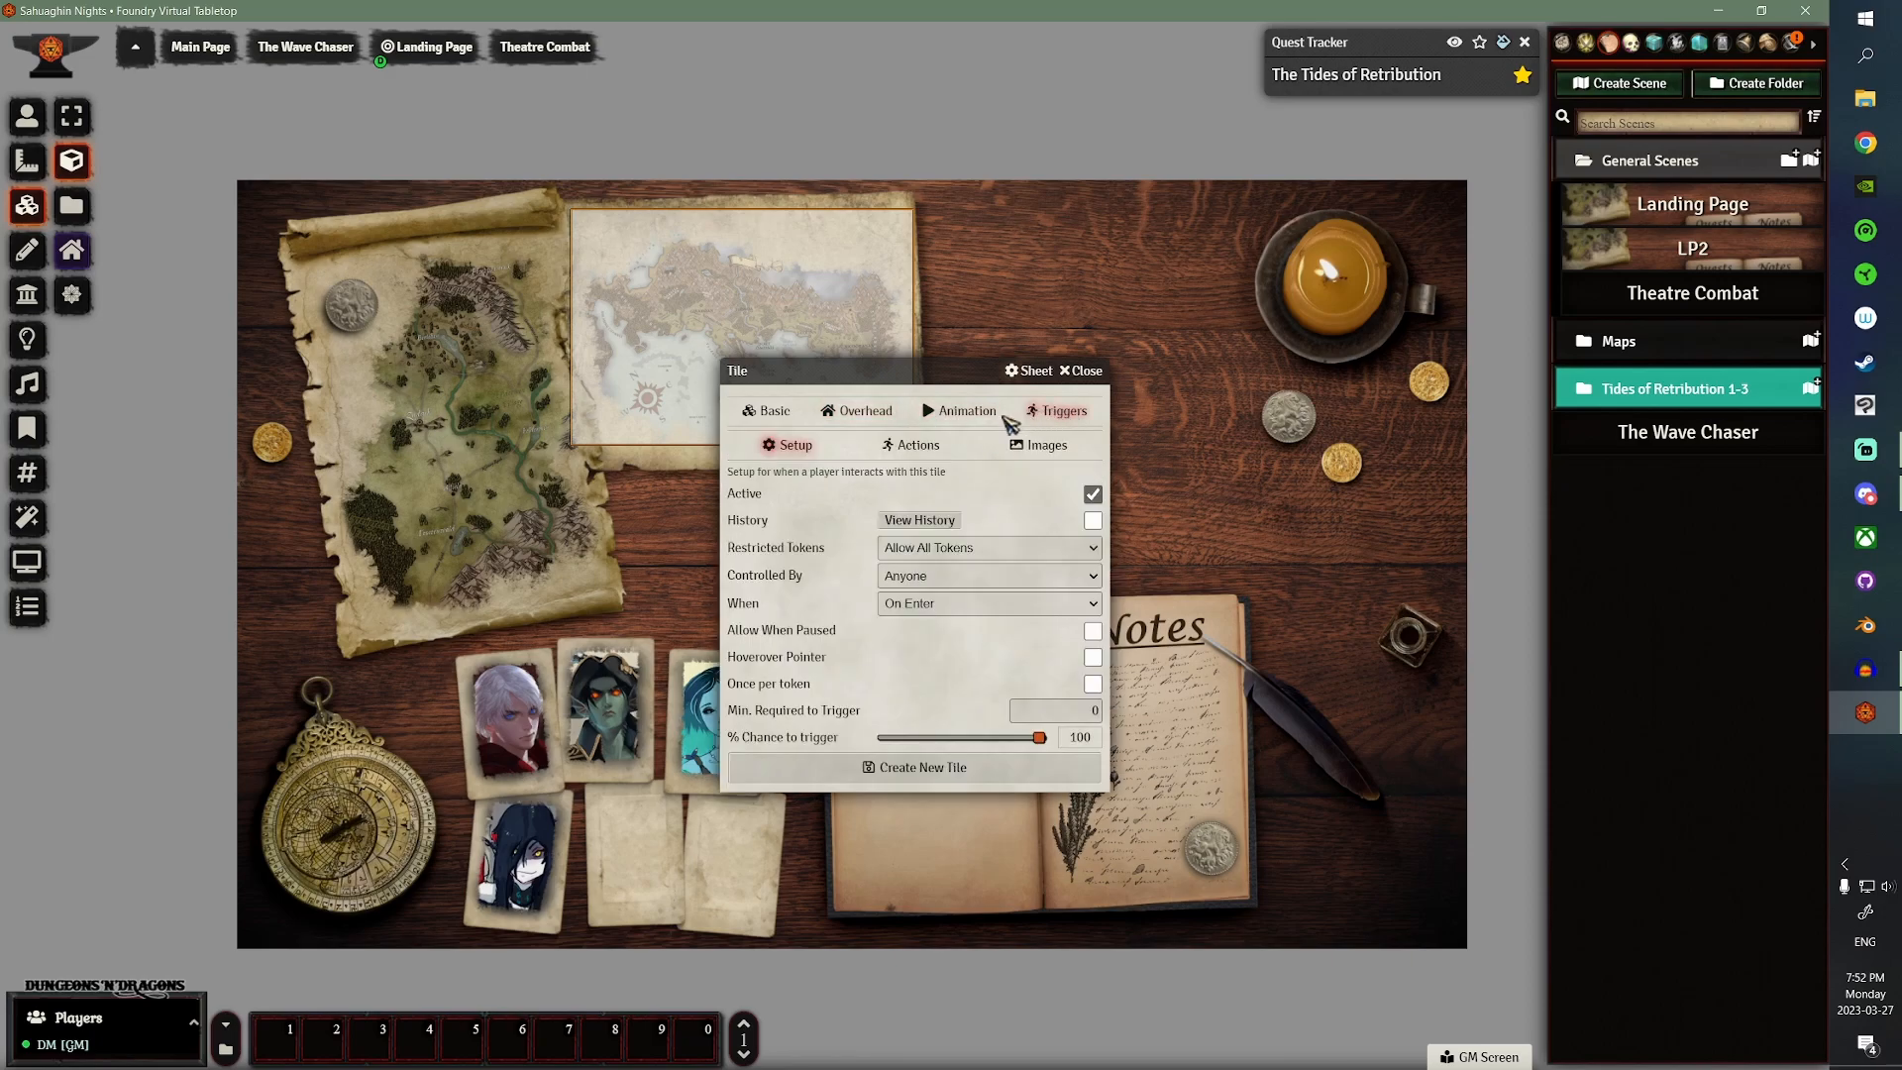
{"action": "mouse_move", "coordinate": [1005, 497]}
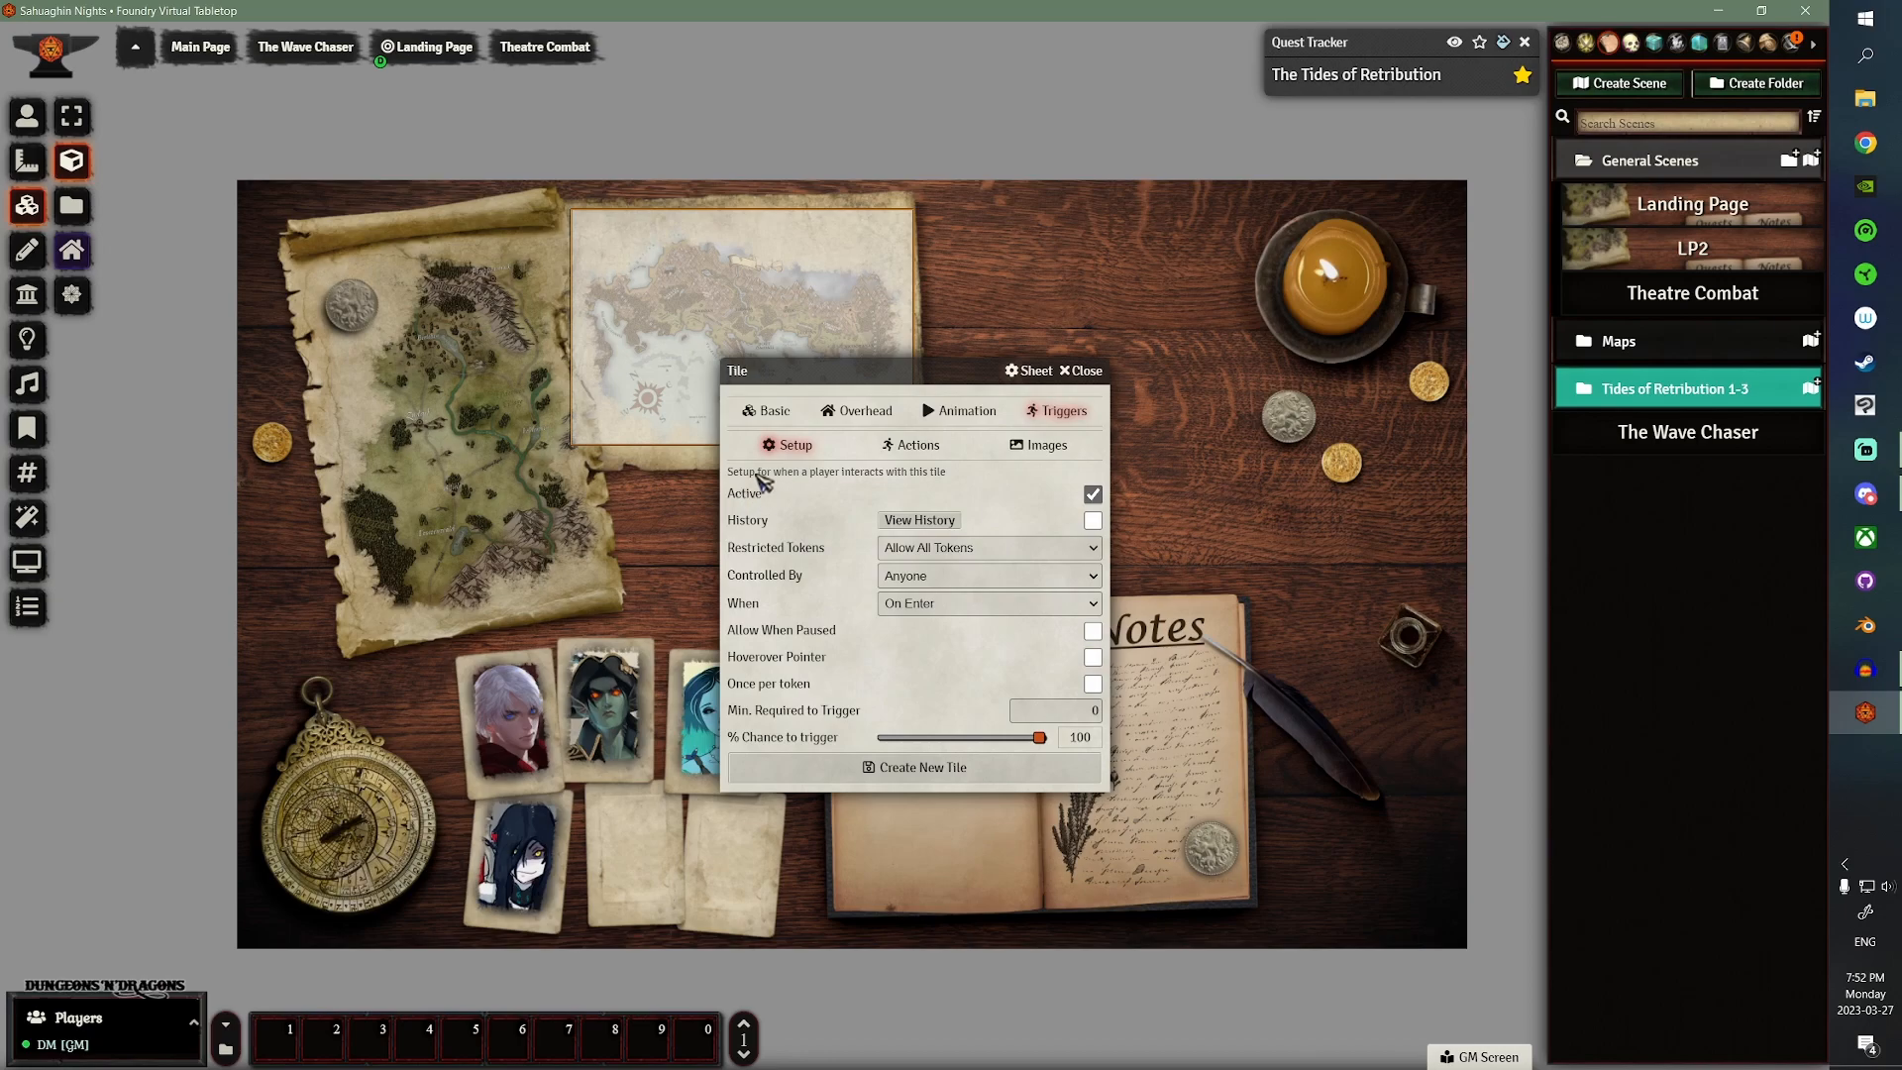
{"action": "mouse_move", "coordinate": [800, 556]}
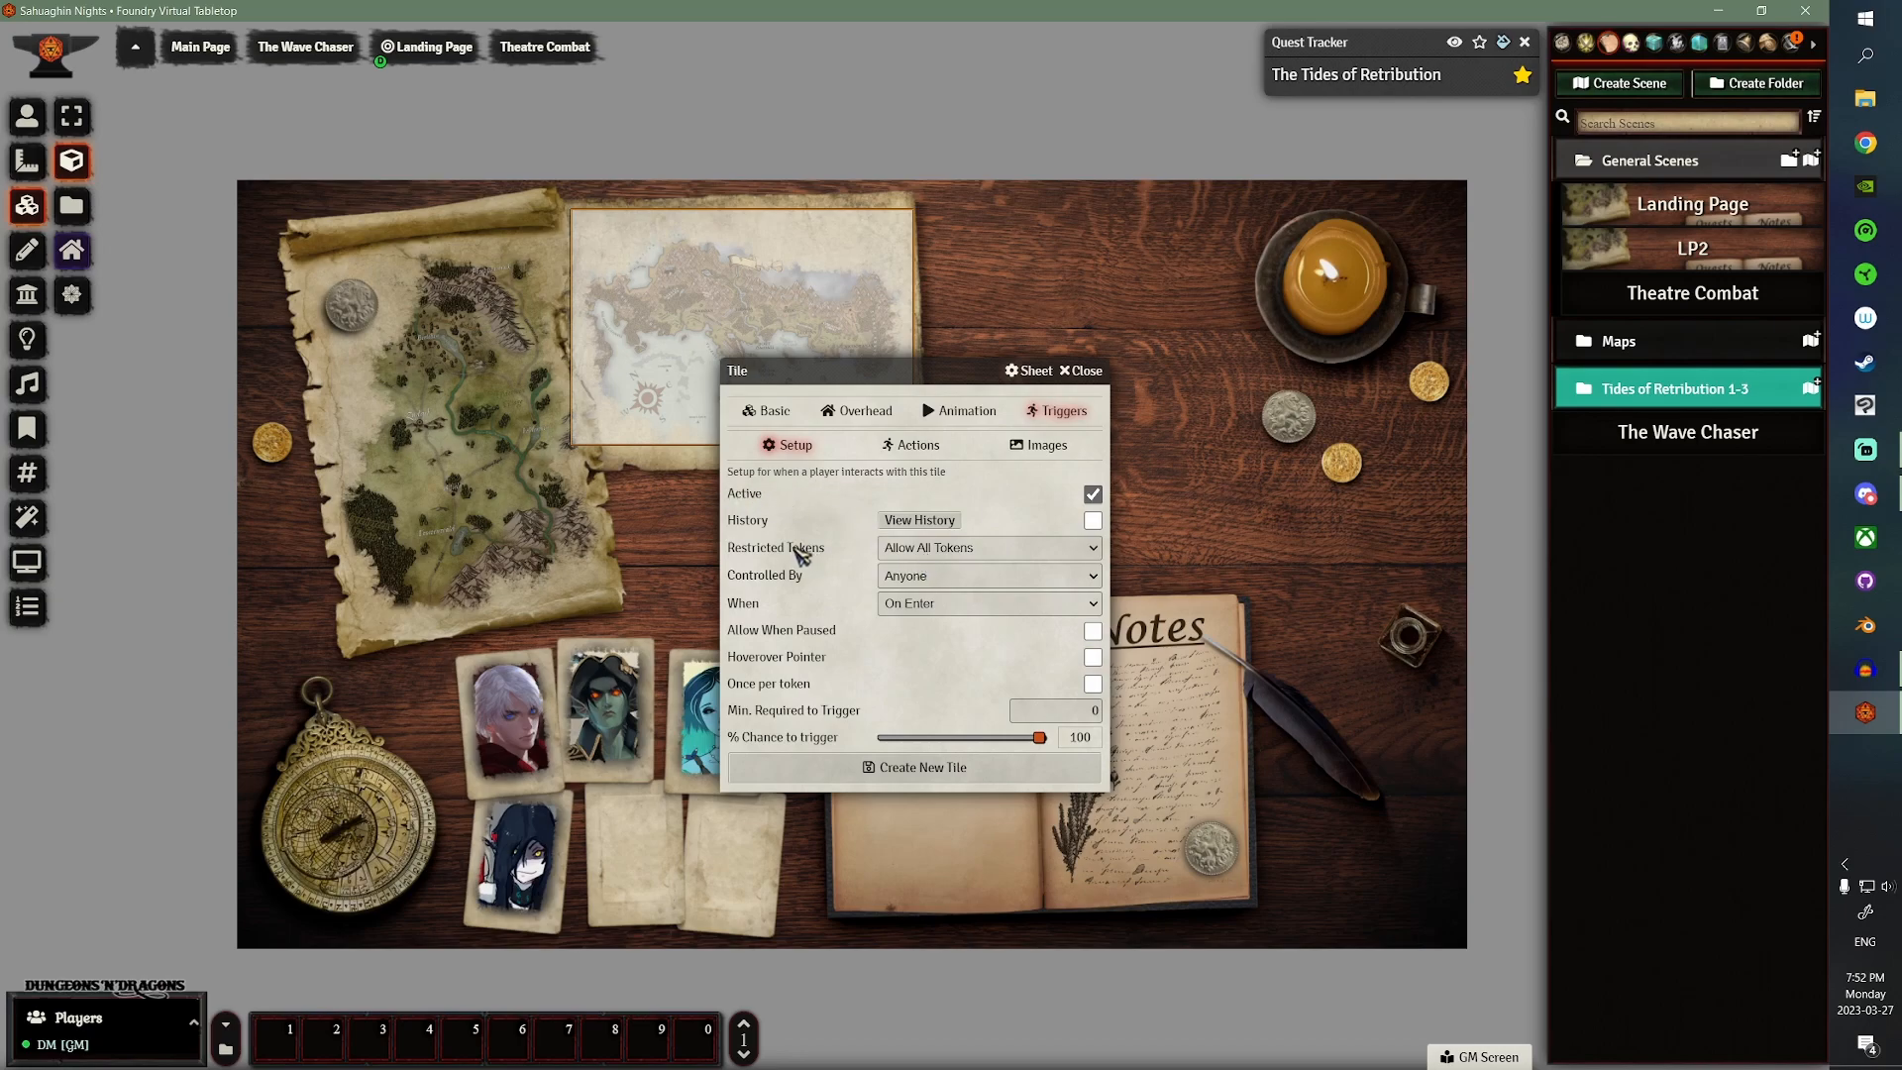
{"action": "mouse_move", "coordinate": [818, 590]}
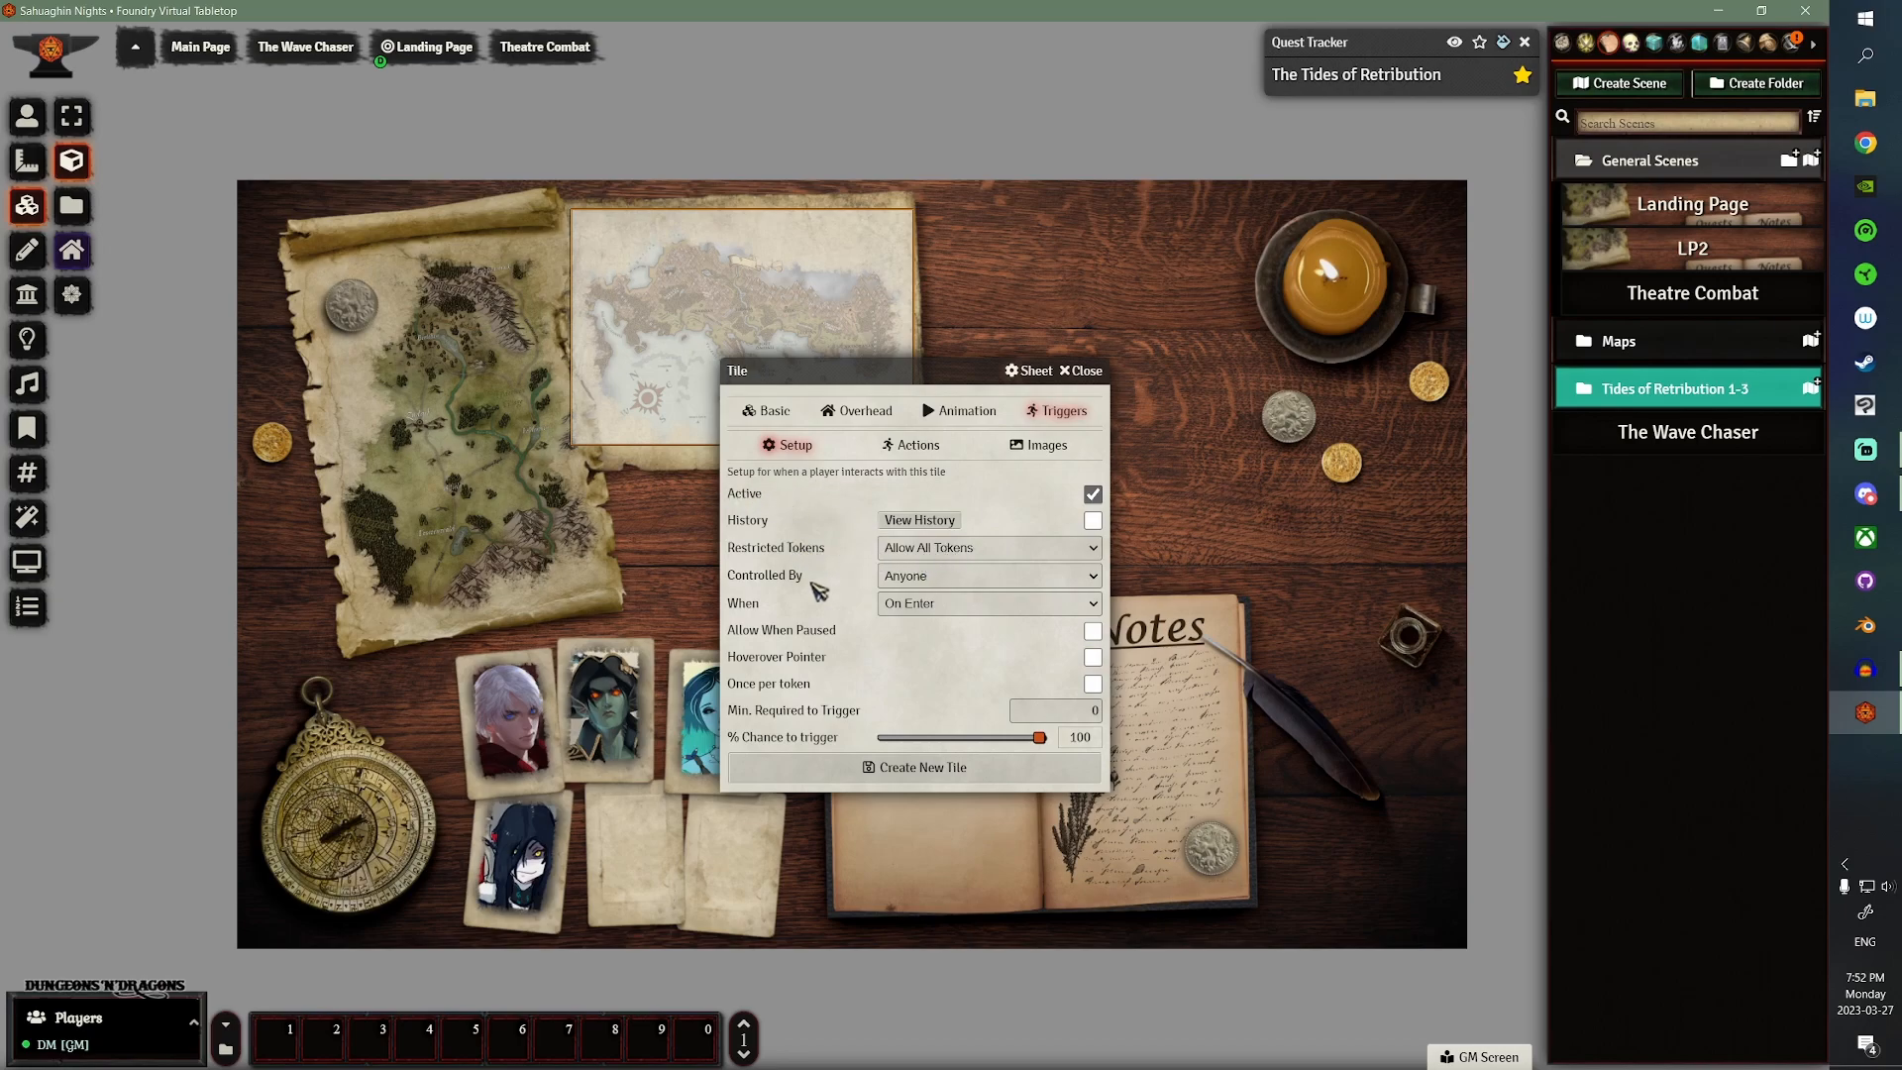
{"action": "mouse_move", "coordinate": [740, 616]}
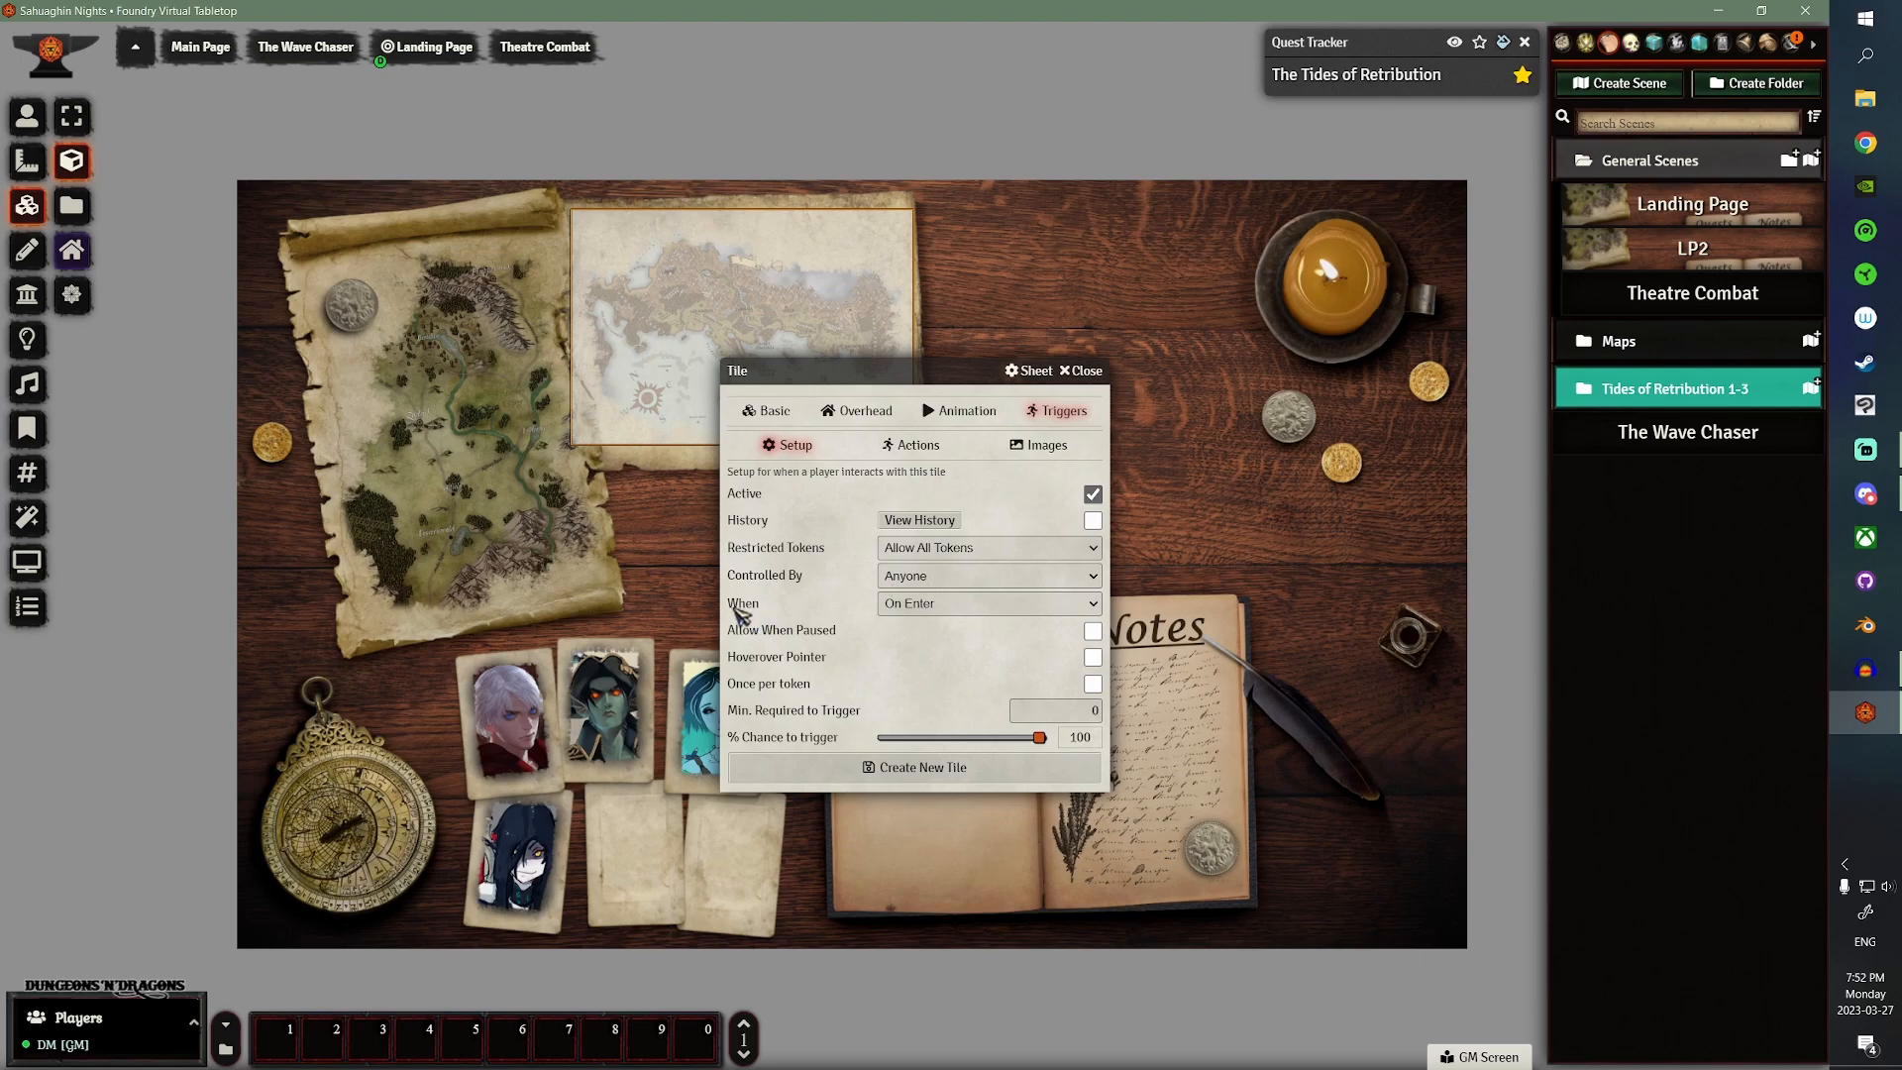
{"action": "left_click", "coordinate": [987, 603]}
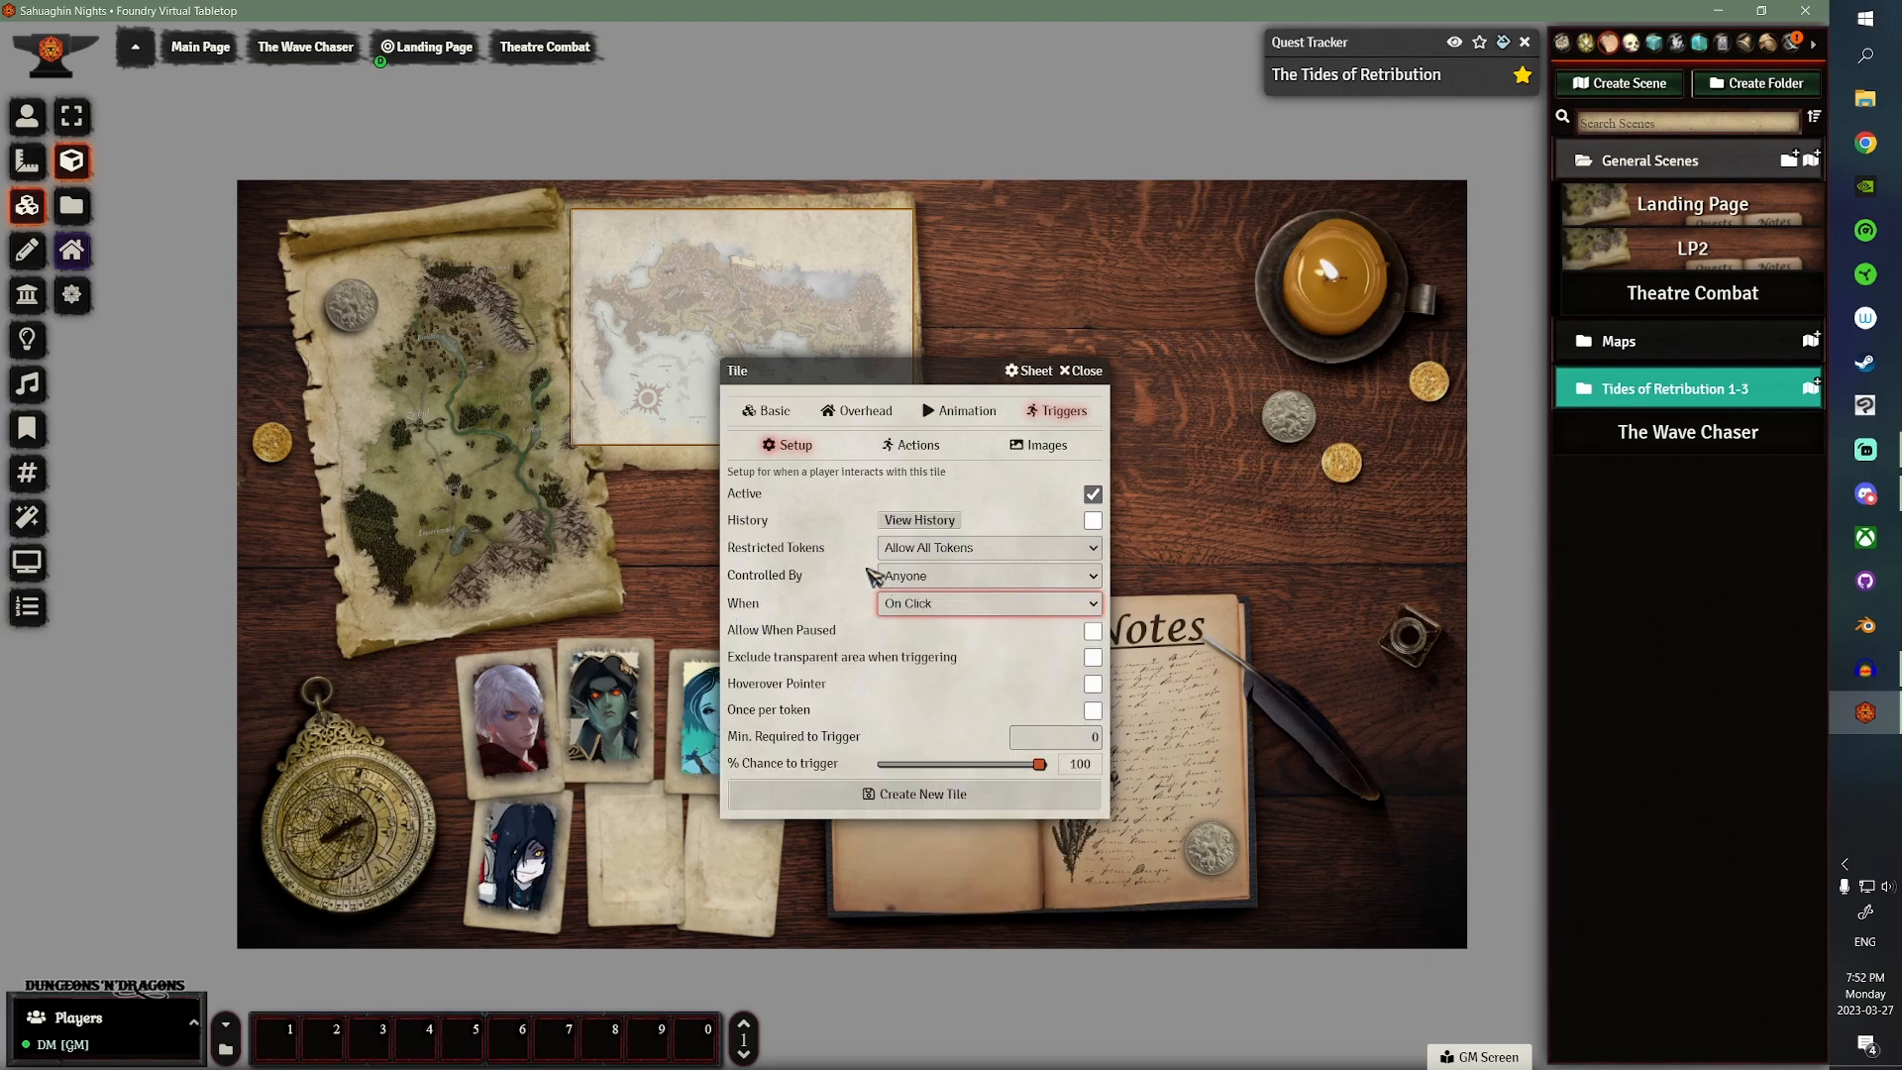
{"action": "mouse_move", "coordinate": [788, 216]}
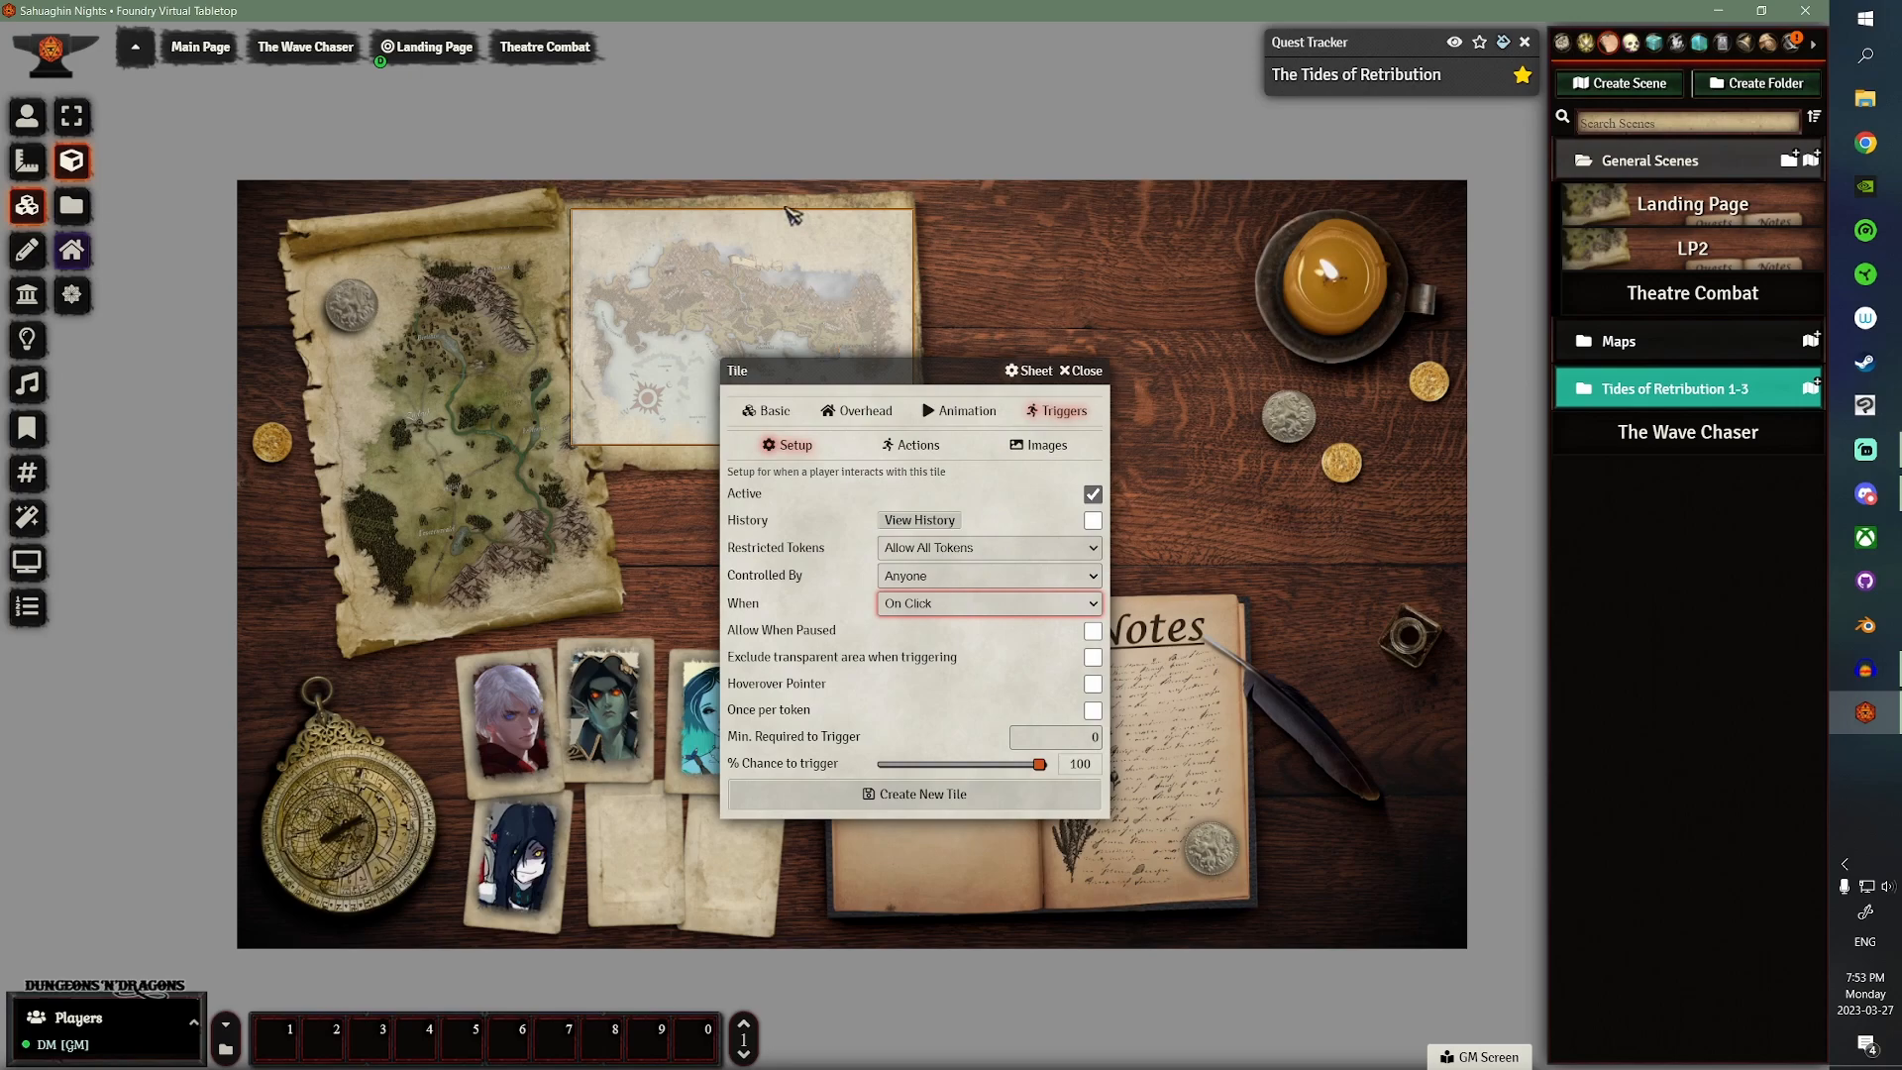
{"action": "mouse_move", "coordinate": [799, 647]}
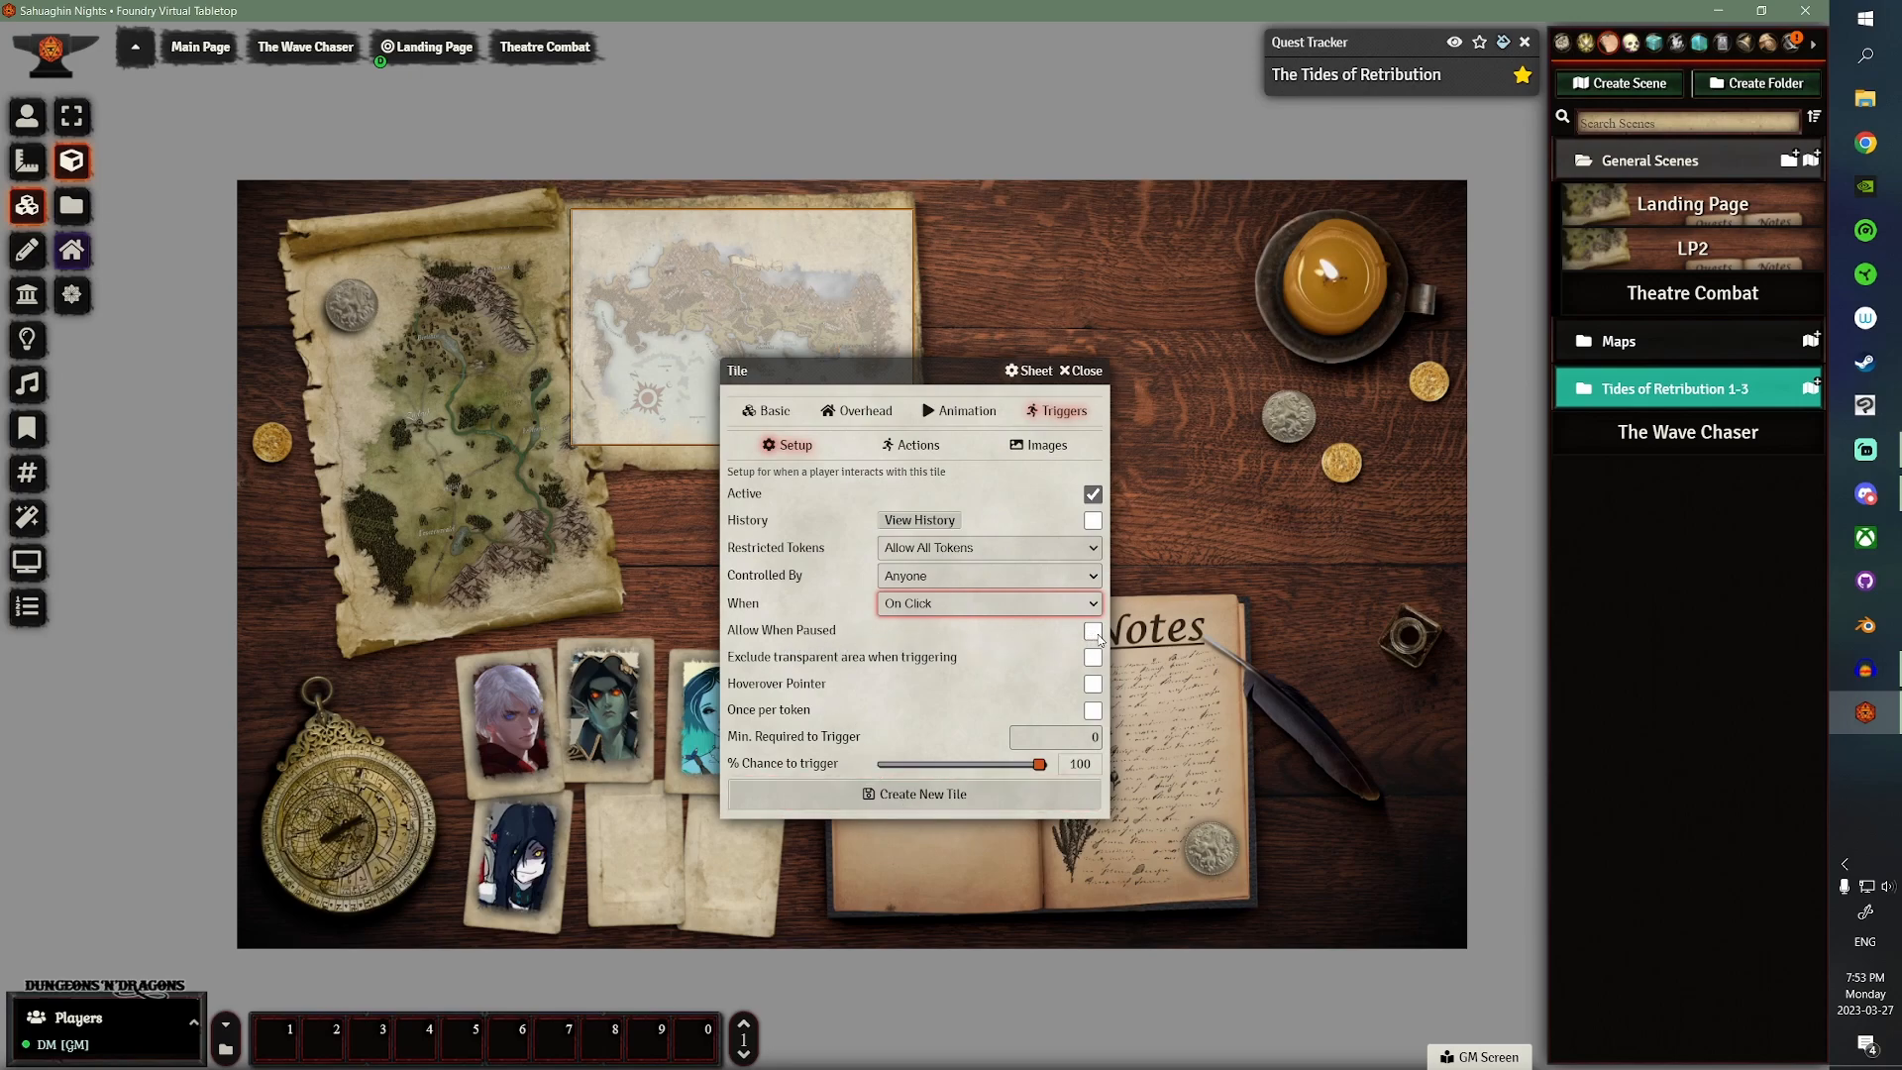
{"action": "left_click", "coordinate": [1092, 631]}
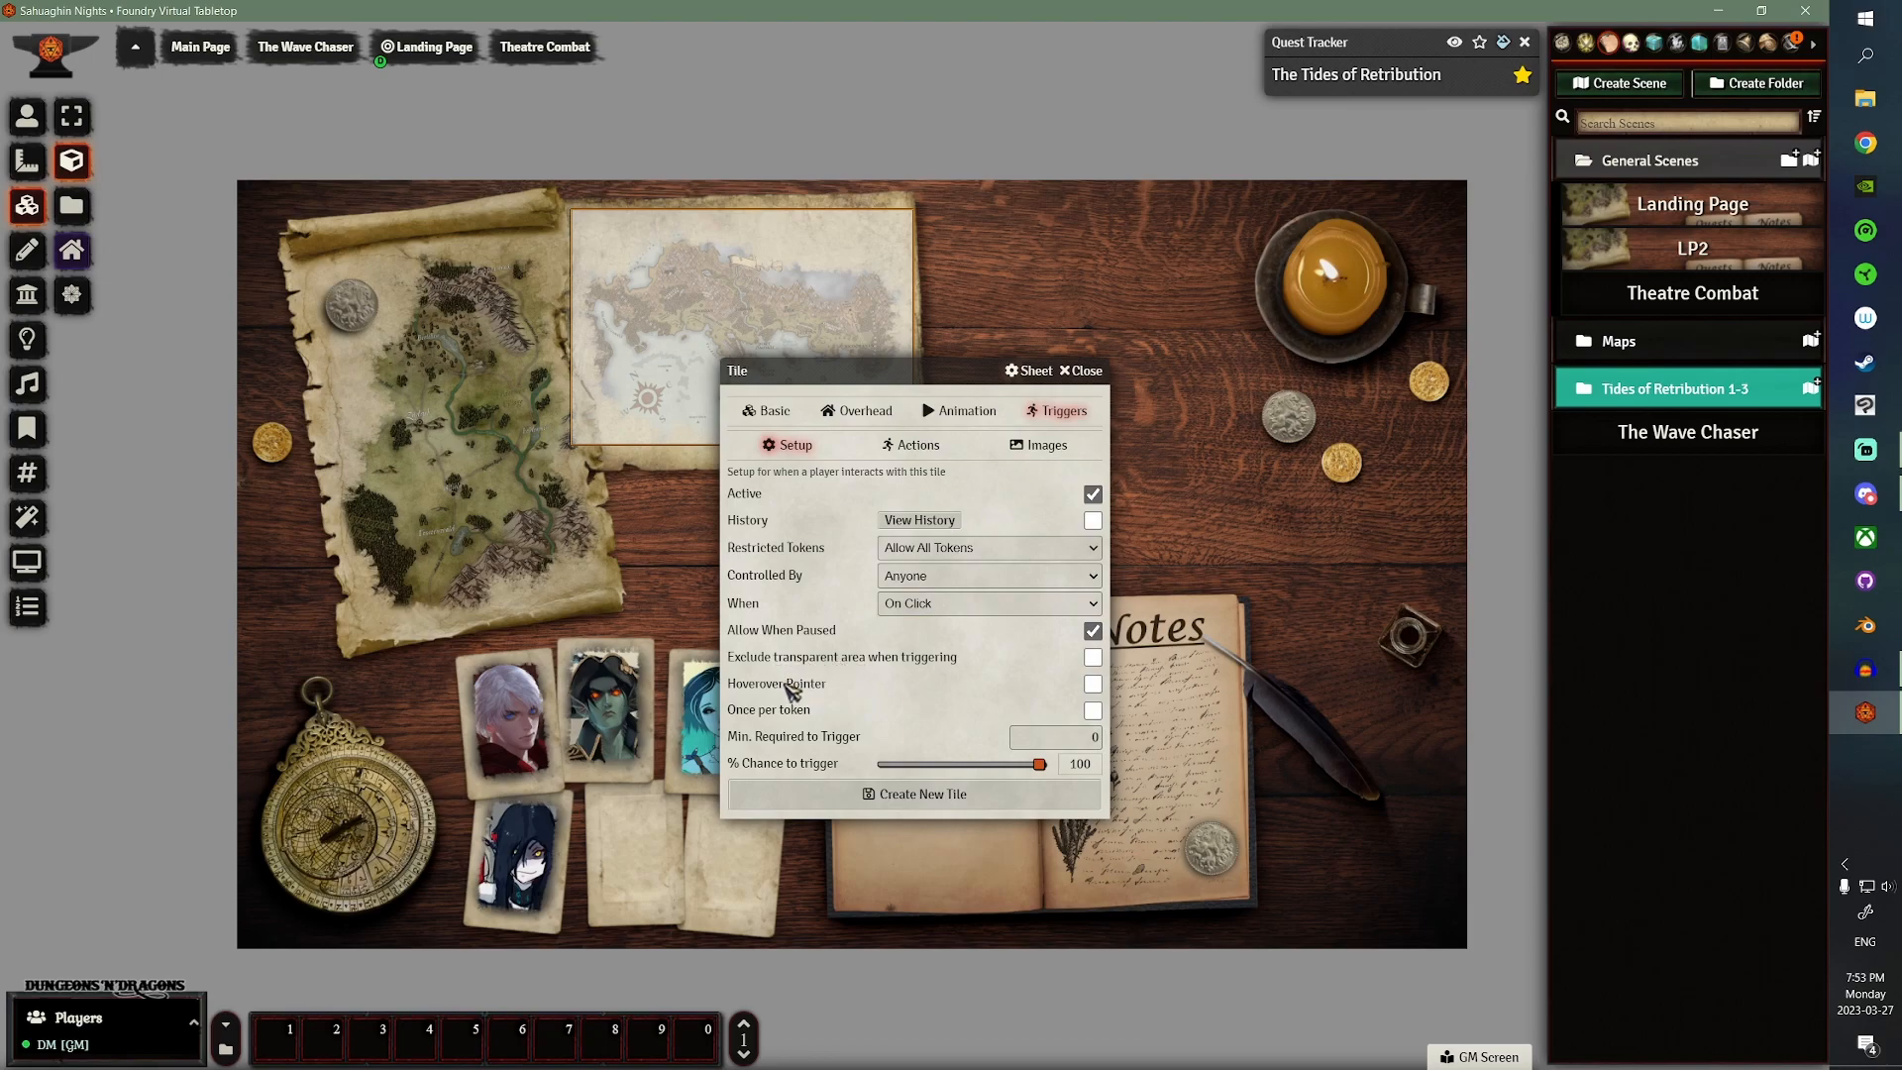
{"action": "left_click", "coordinate": [1091, 683]}
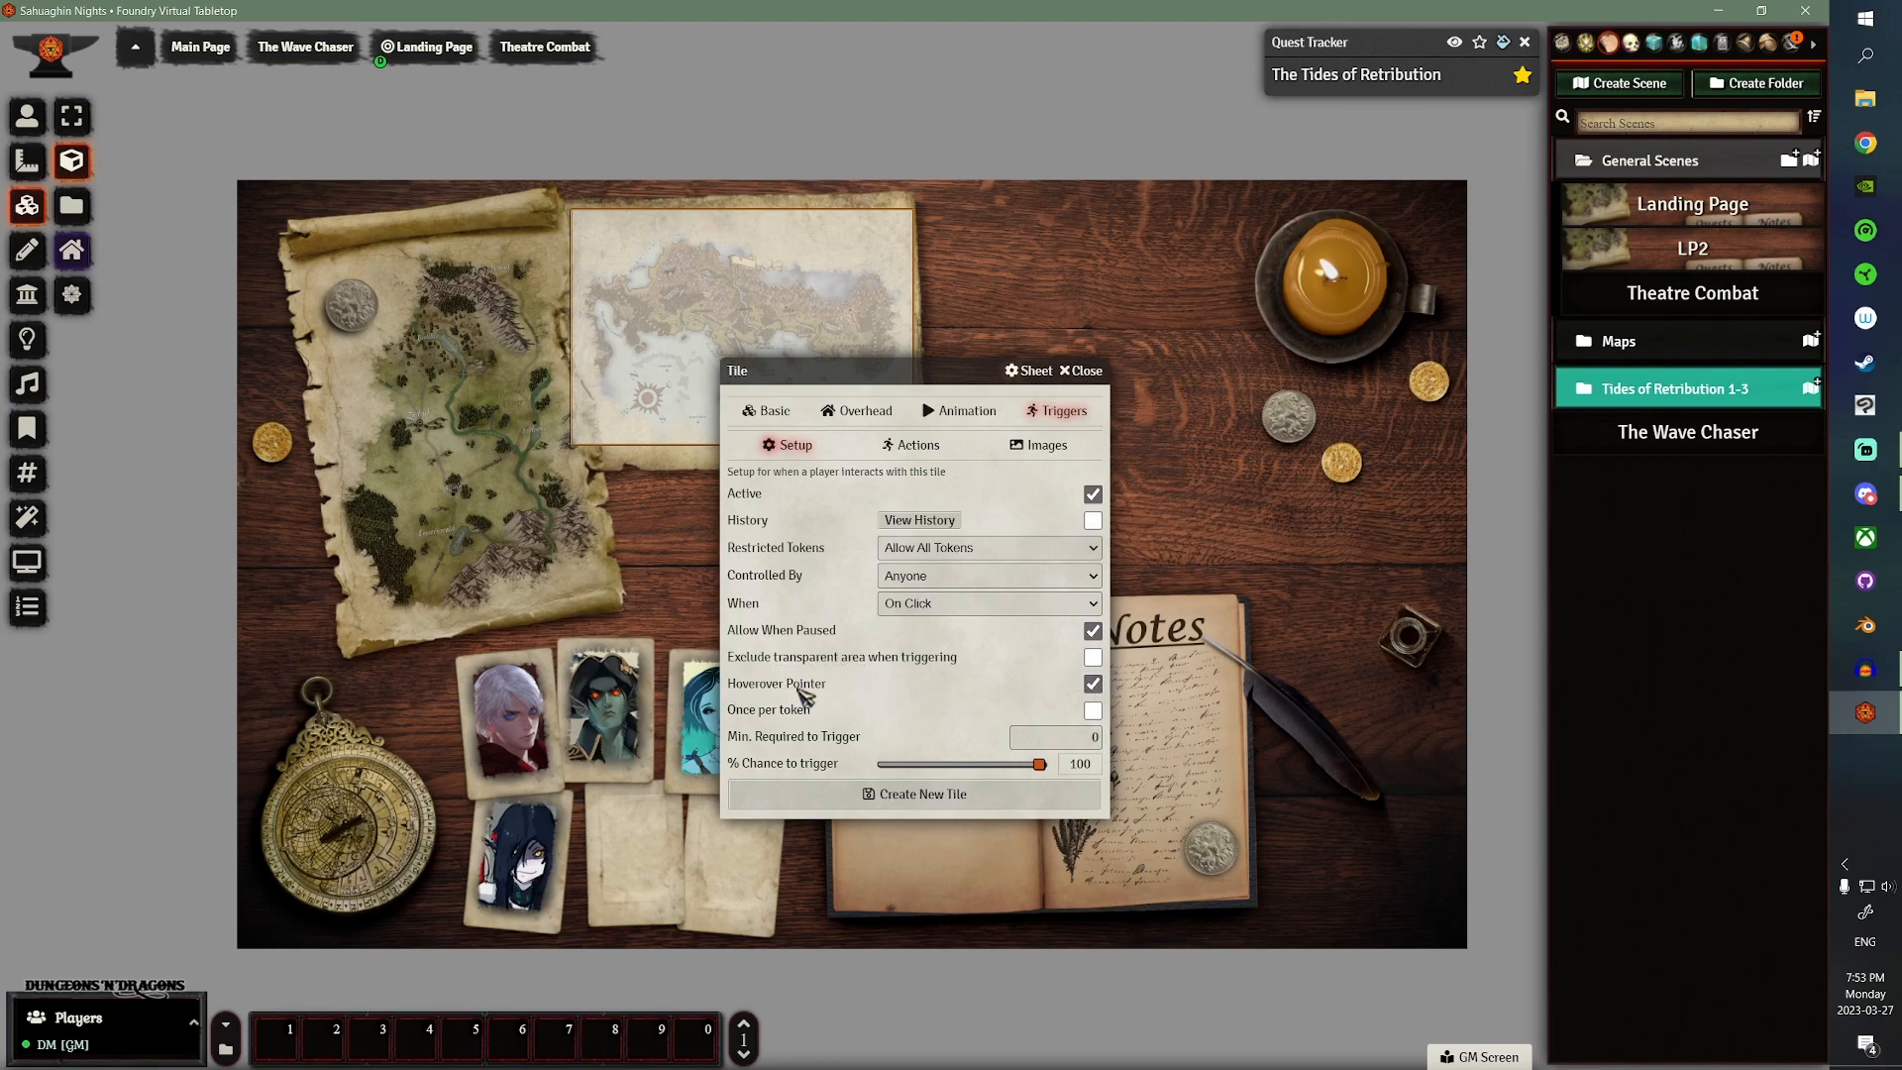
{"action": "mouse_move", "coordinate": [709, 286]}
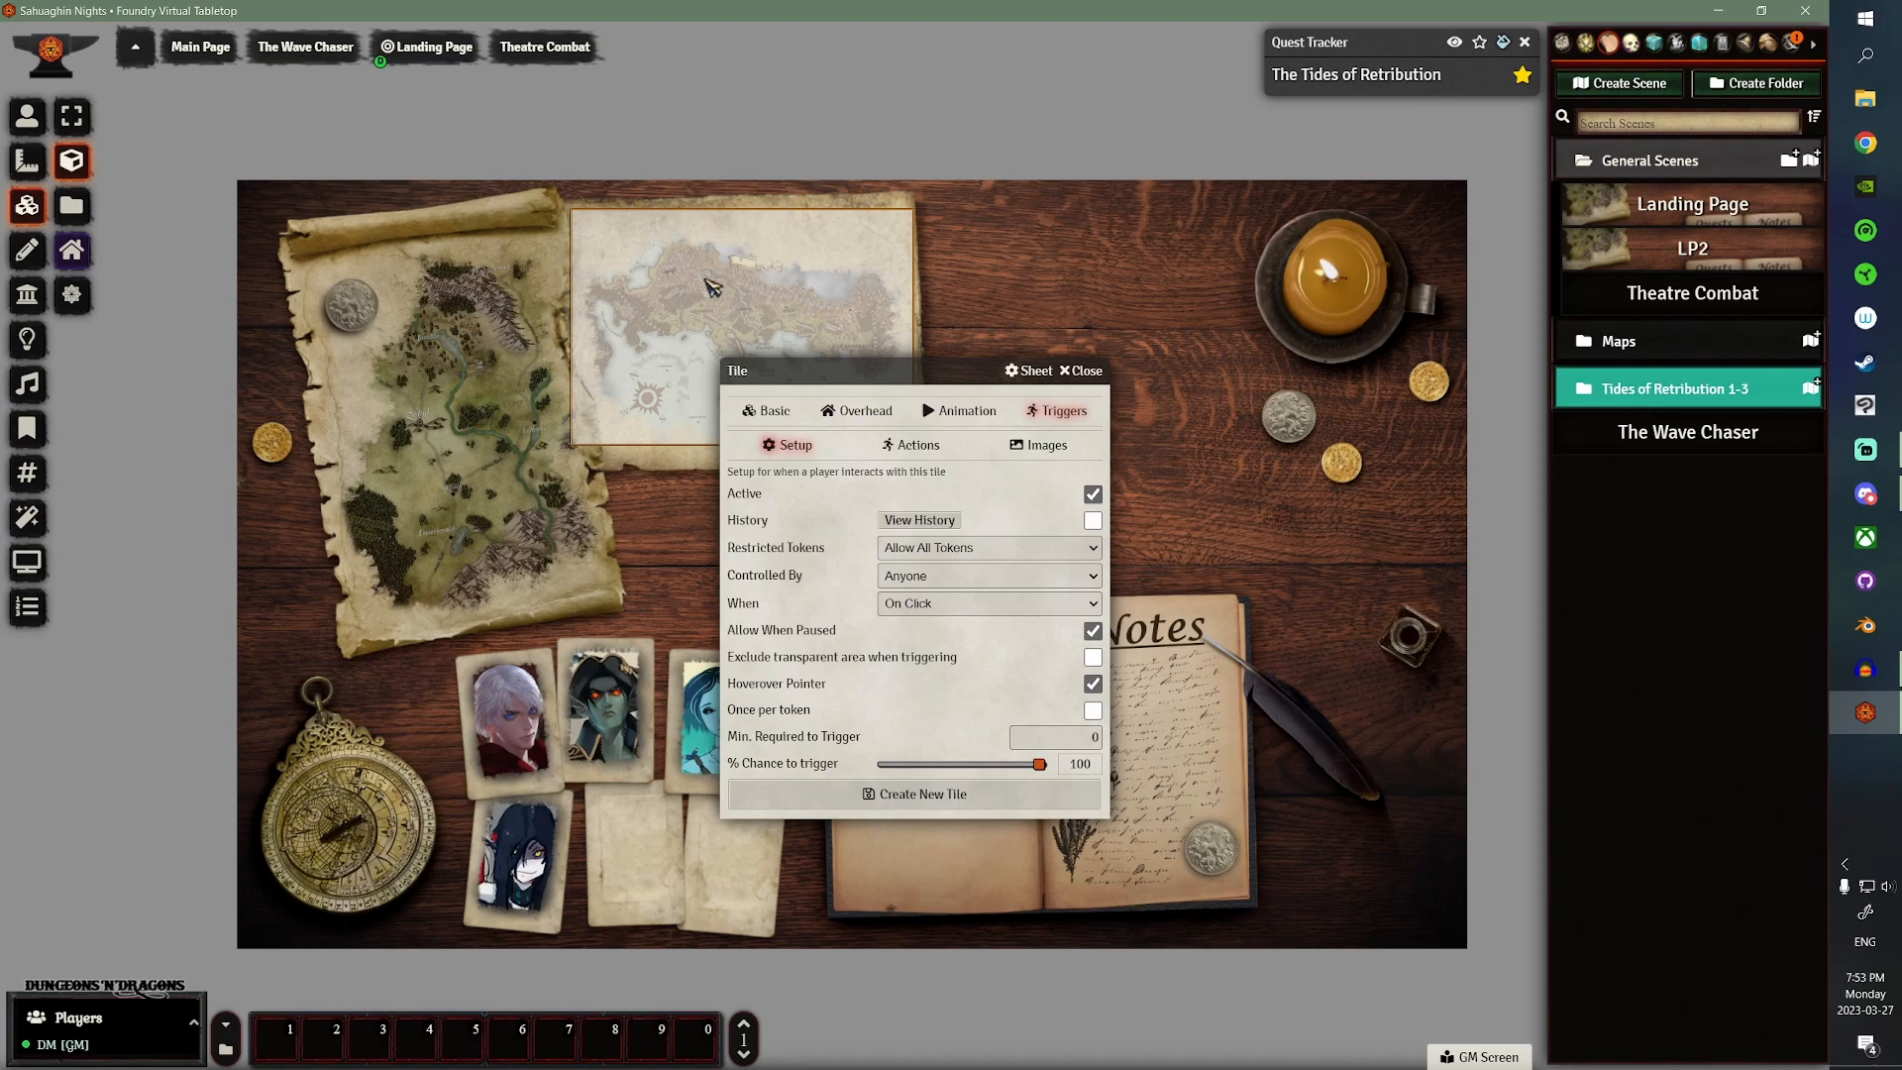
{"action": "mouse_move", "coordinate": [912, 773]}
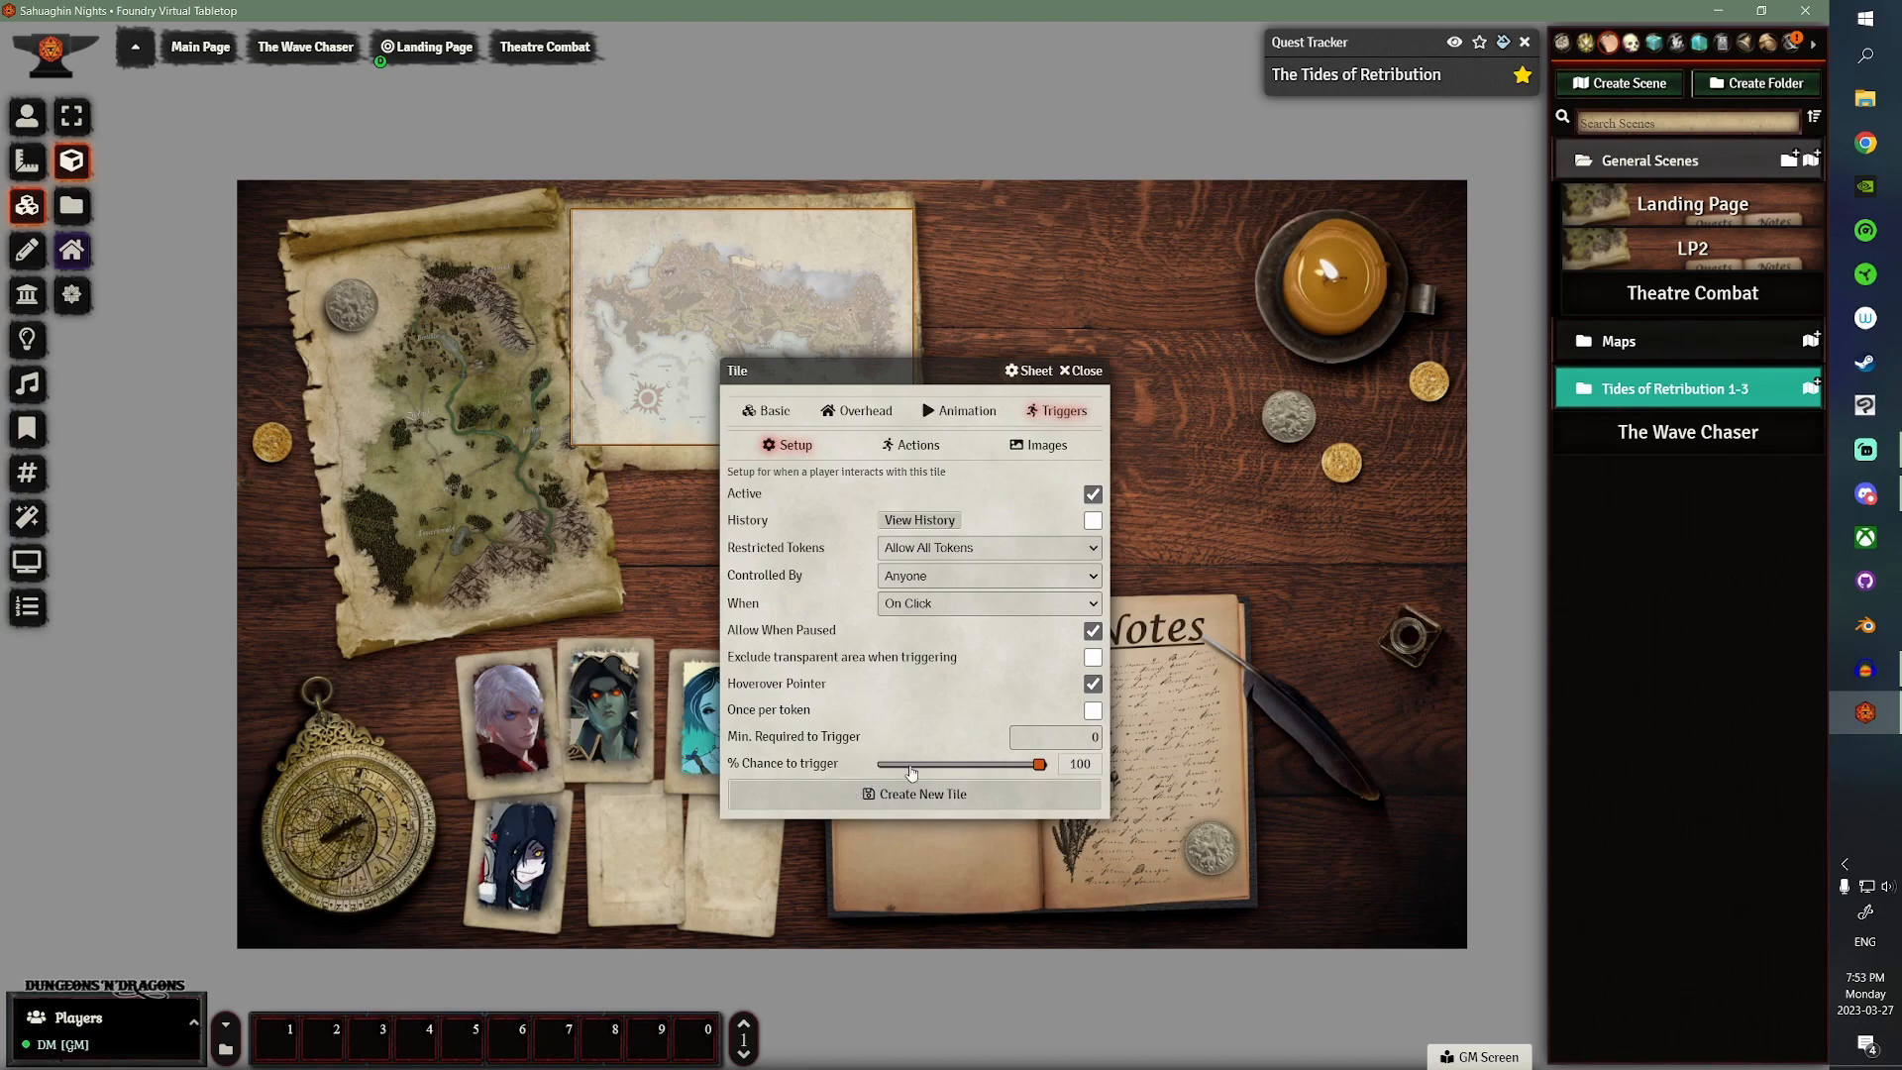
{"action": "mouse_move", "coordinate": [1079, 773]}
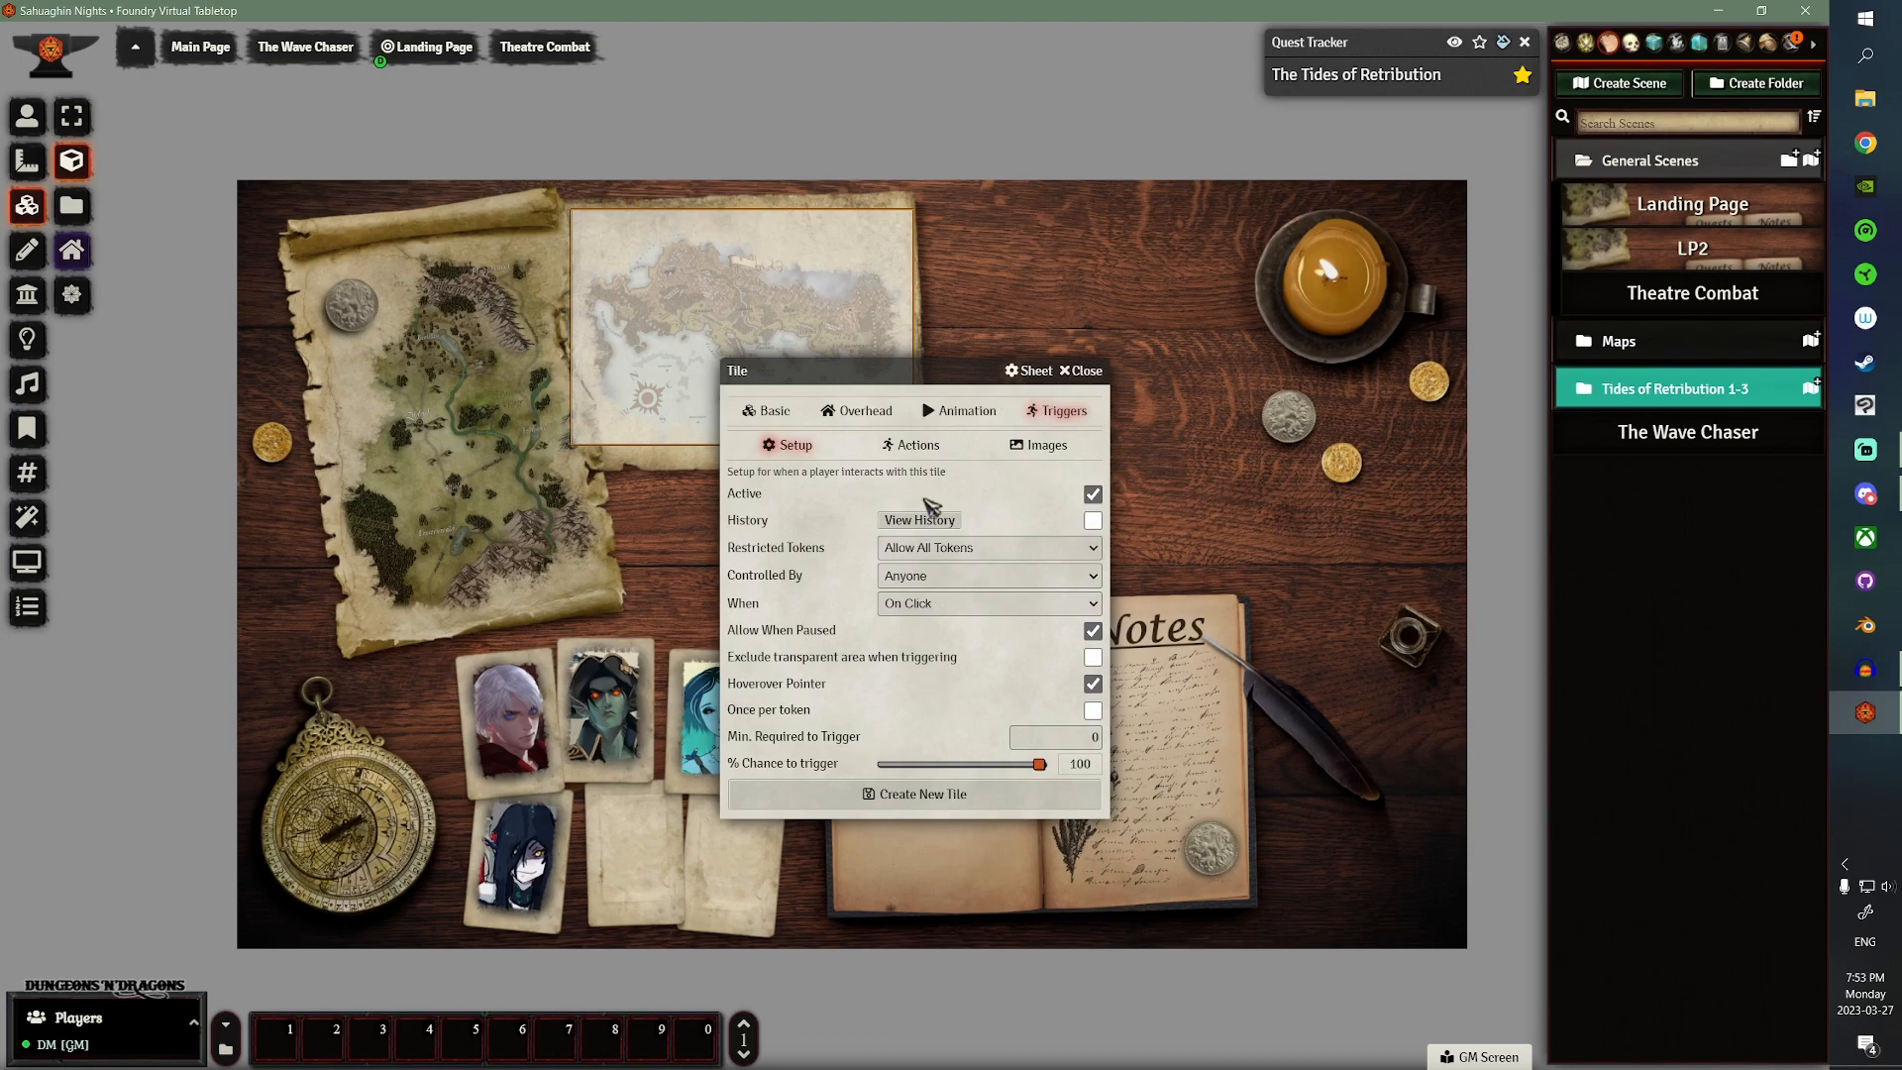
{"action": "mouse_move", "coordinate": [917, 444]}
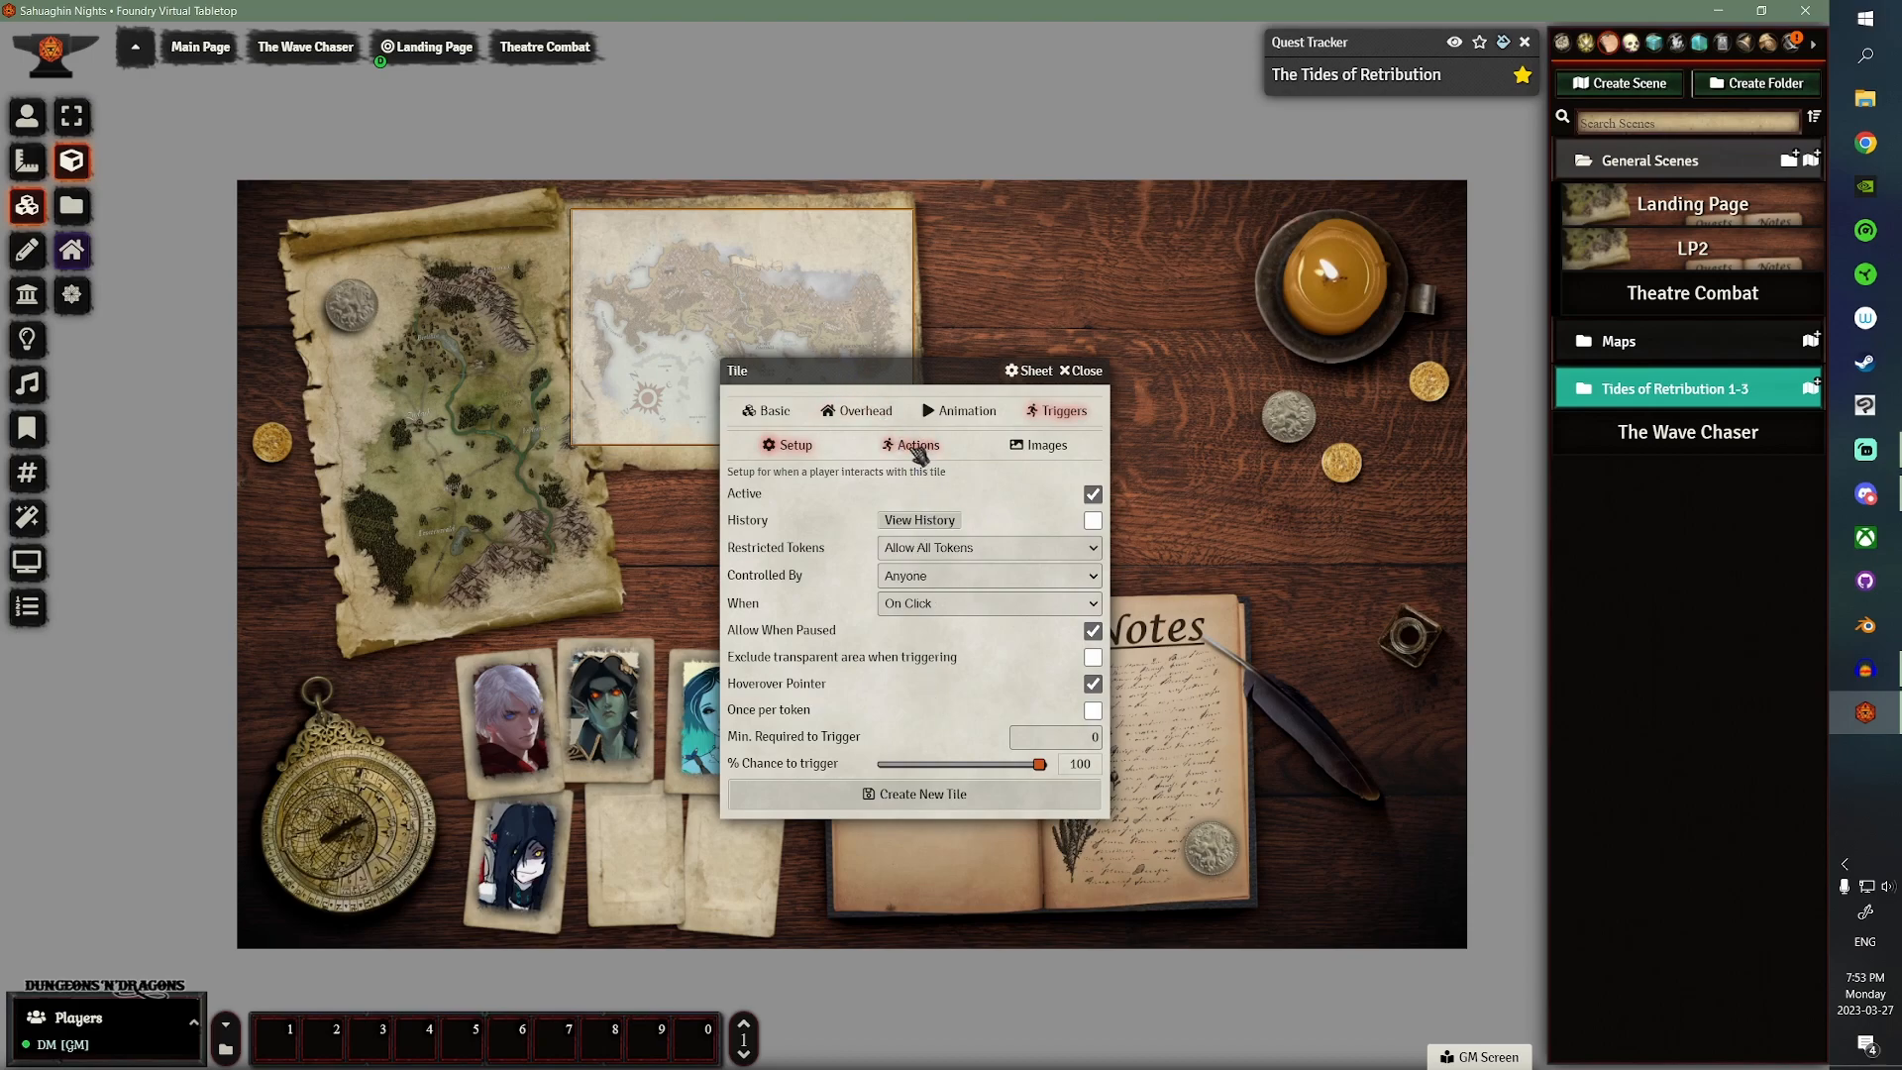
- Add a Change Scene trigger action targeting Clovis Concord Map
{"action": "left_click", "coordinate": [917, 445]}
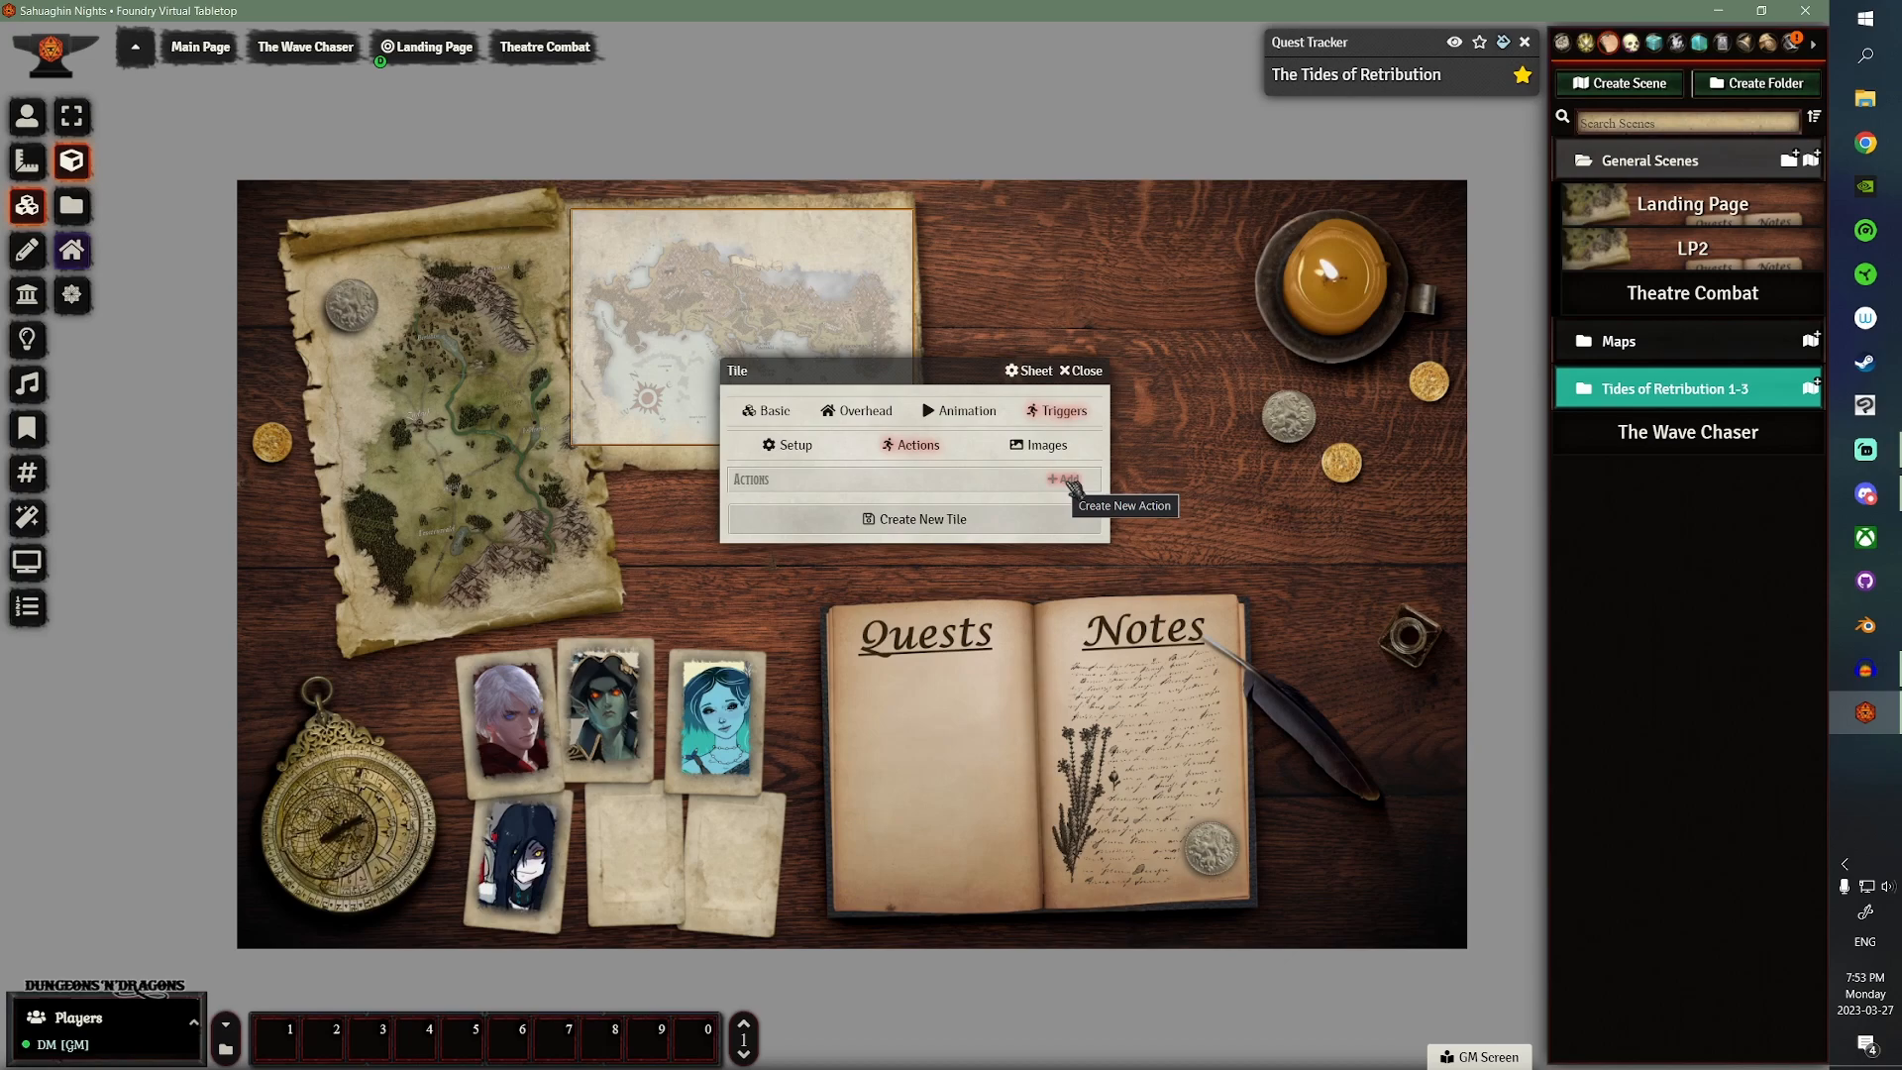
{"action": "left_click", "coordinate": [1064, 480]}
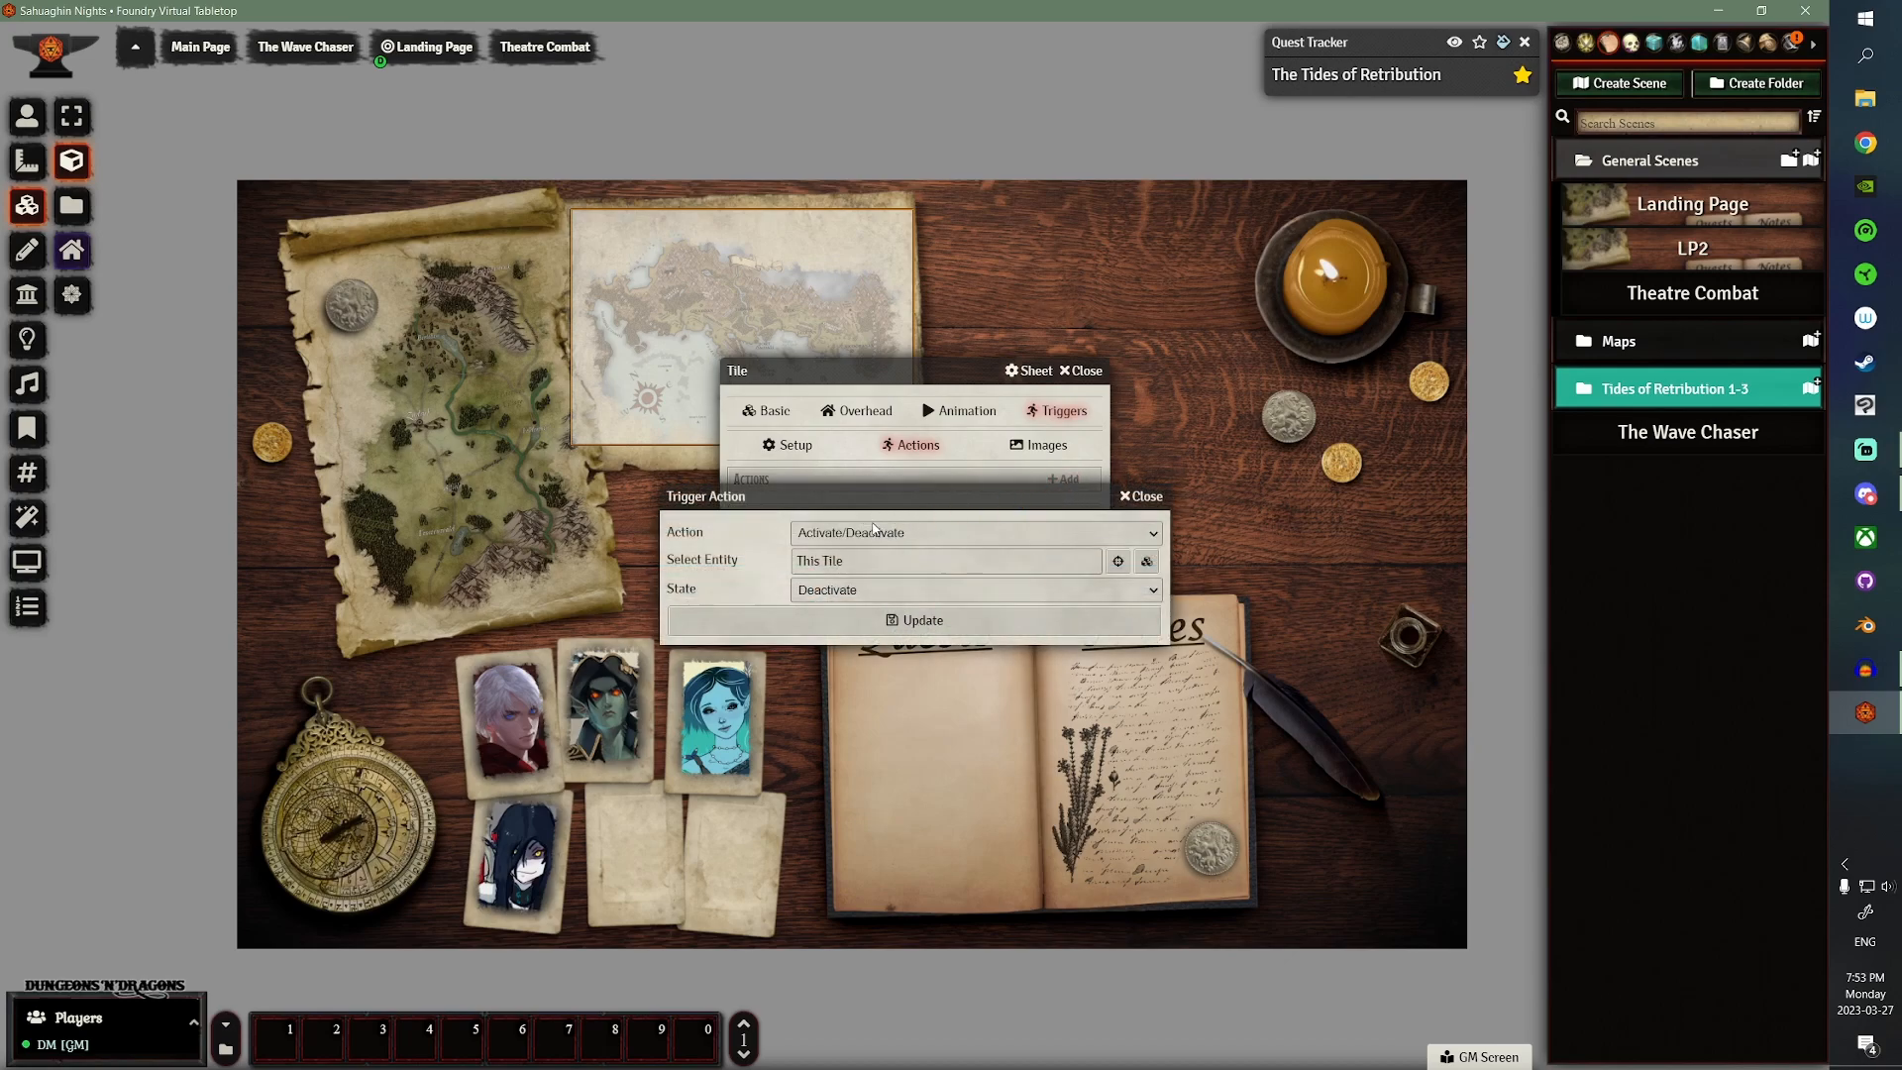
{"action": "left_click", "coordinate": [971, 533]}
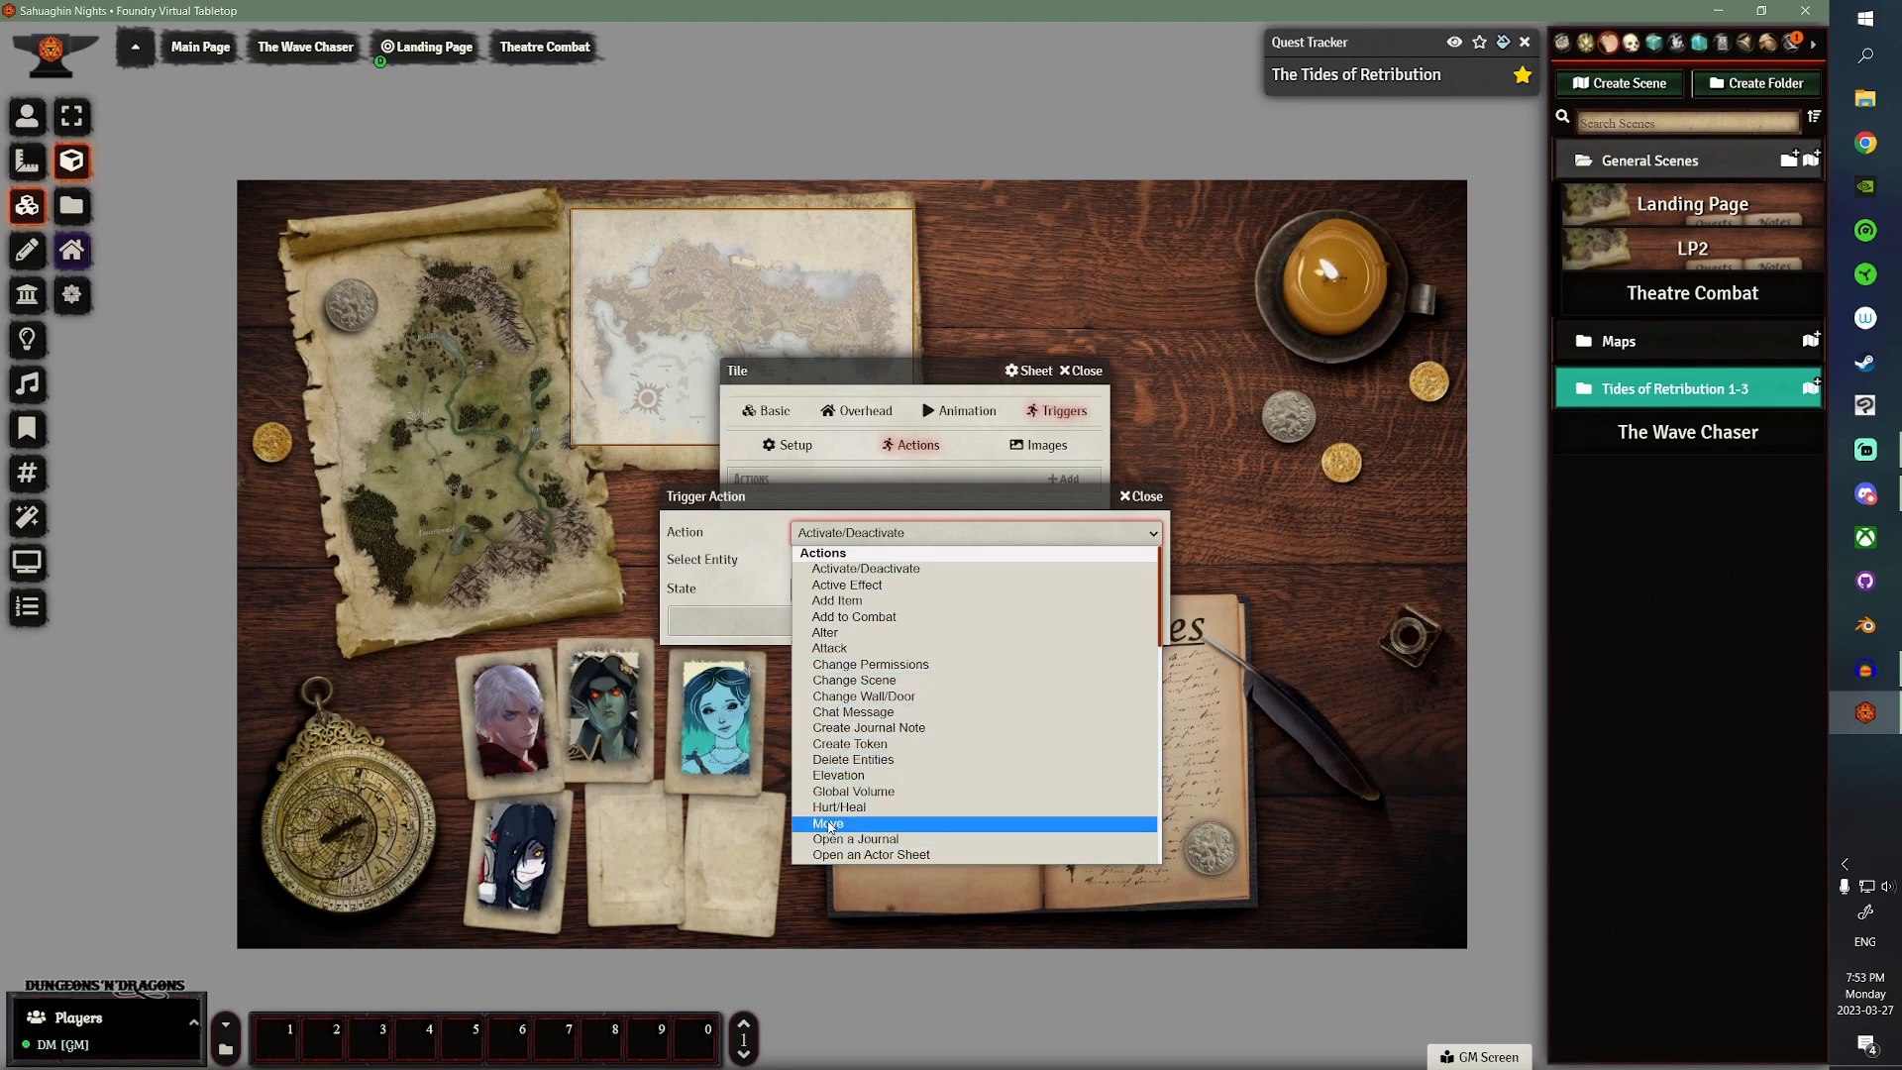
{"action": "left_click", "coordinate": [854, 679]}
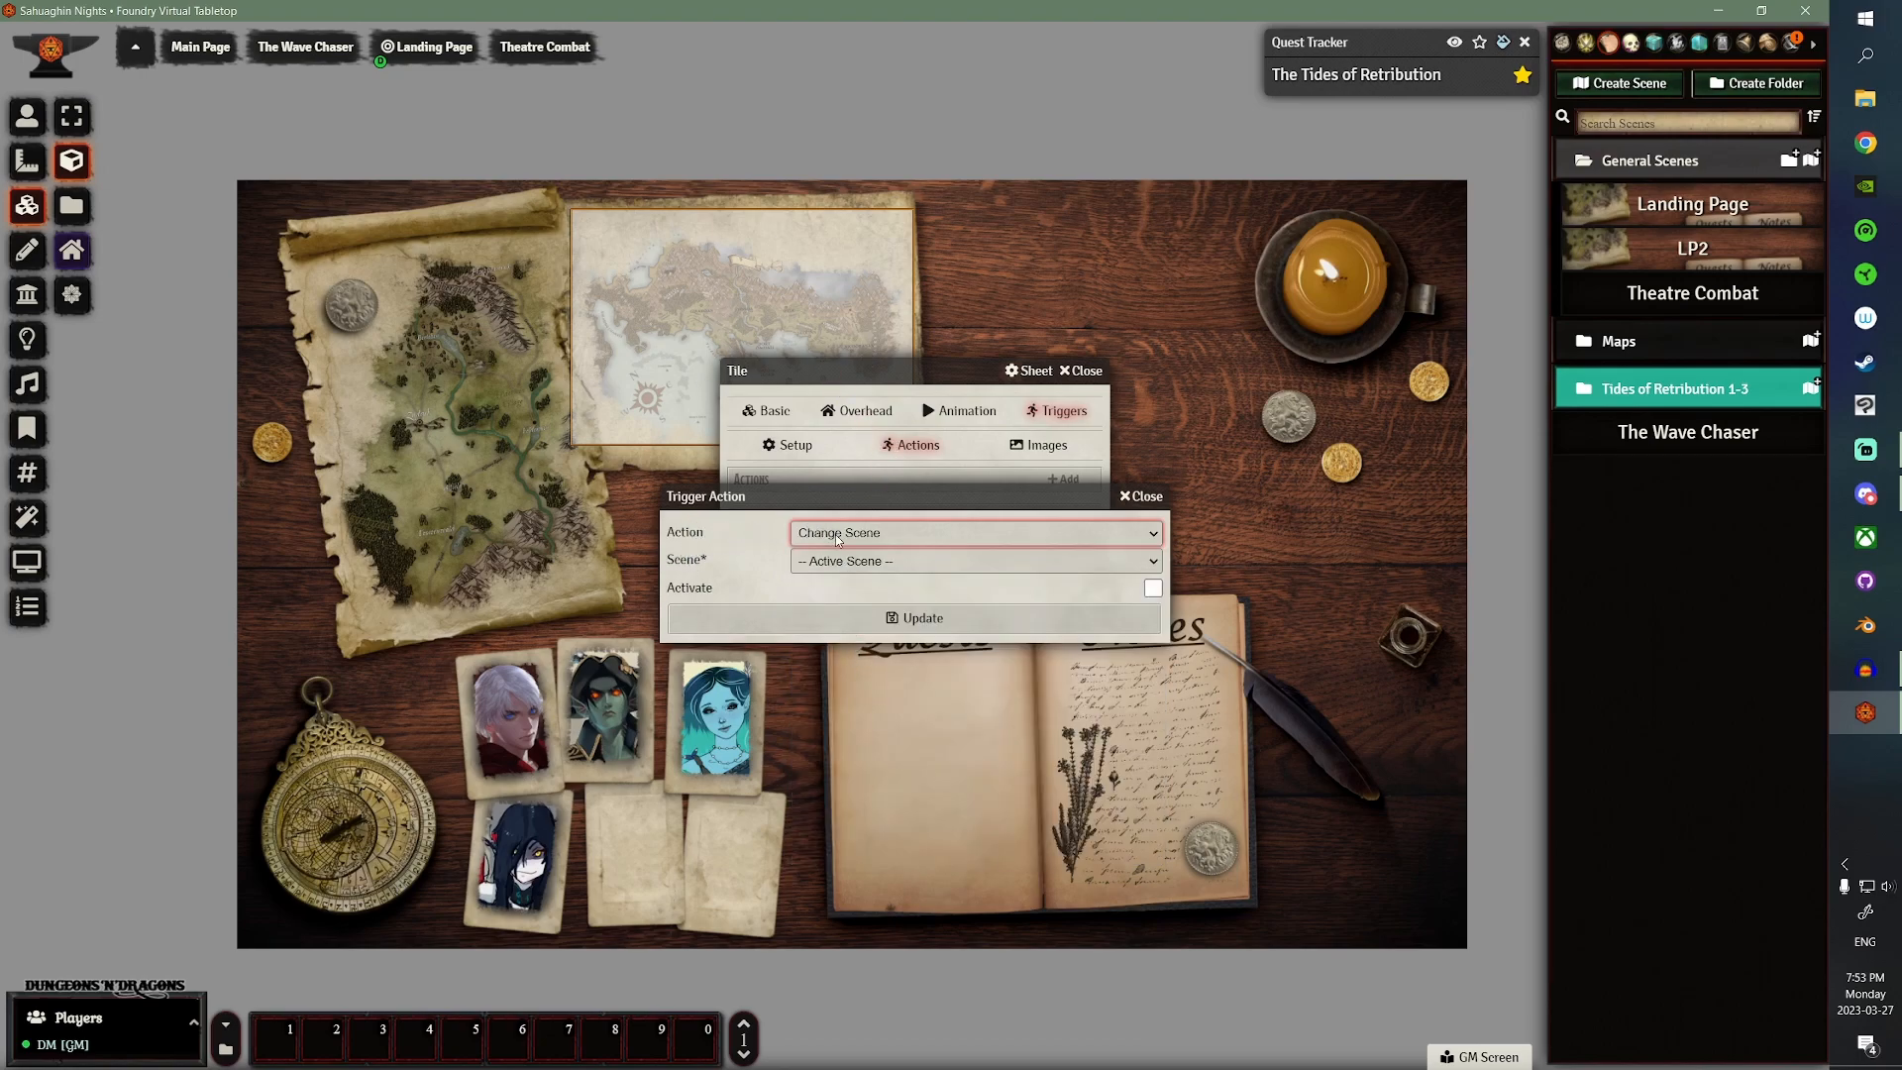
{"action": "left_click", "coordinate": [974, 560]}
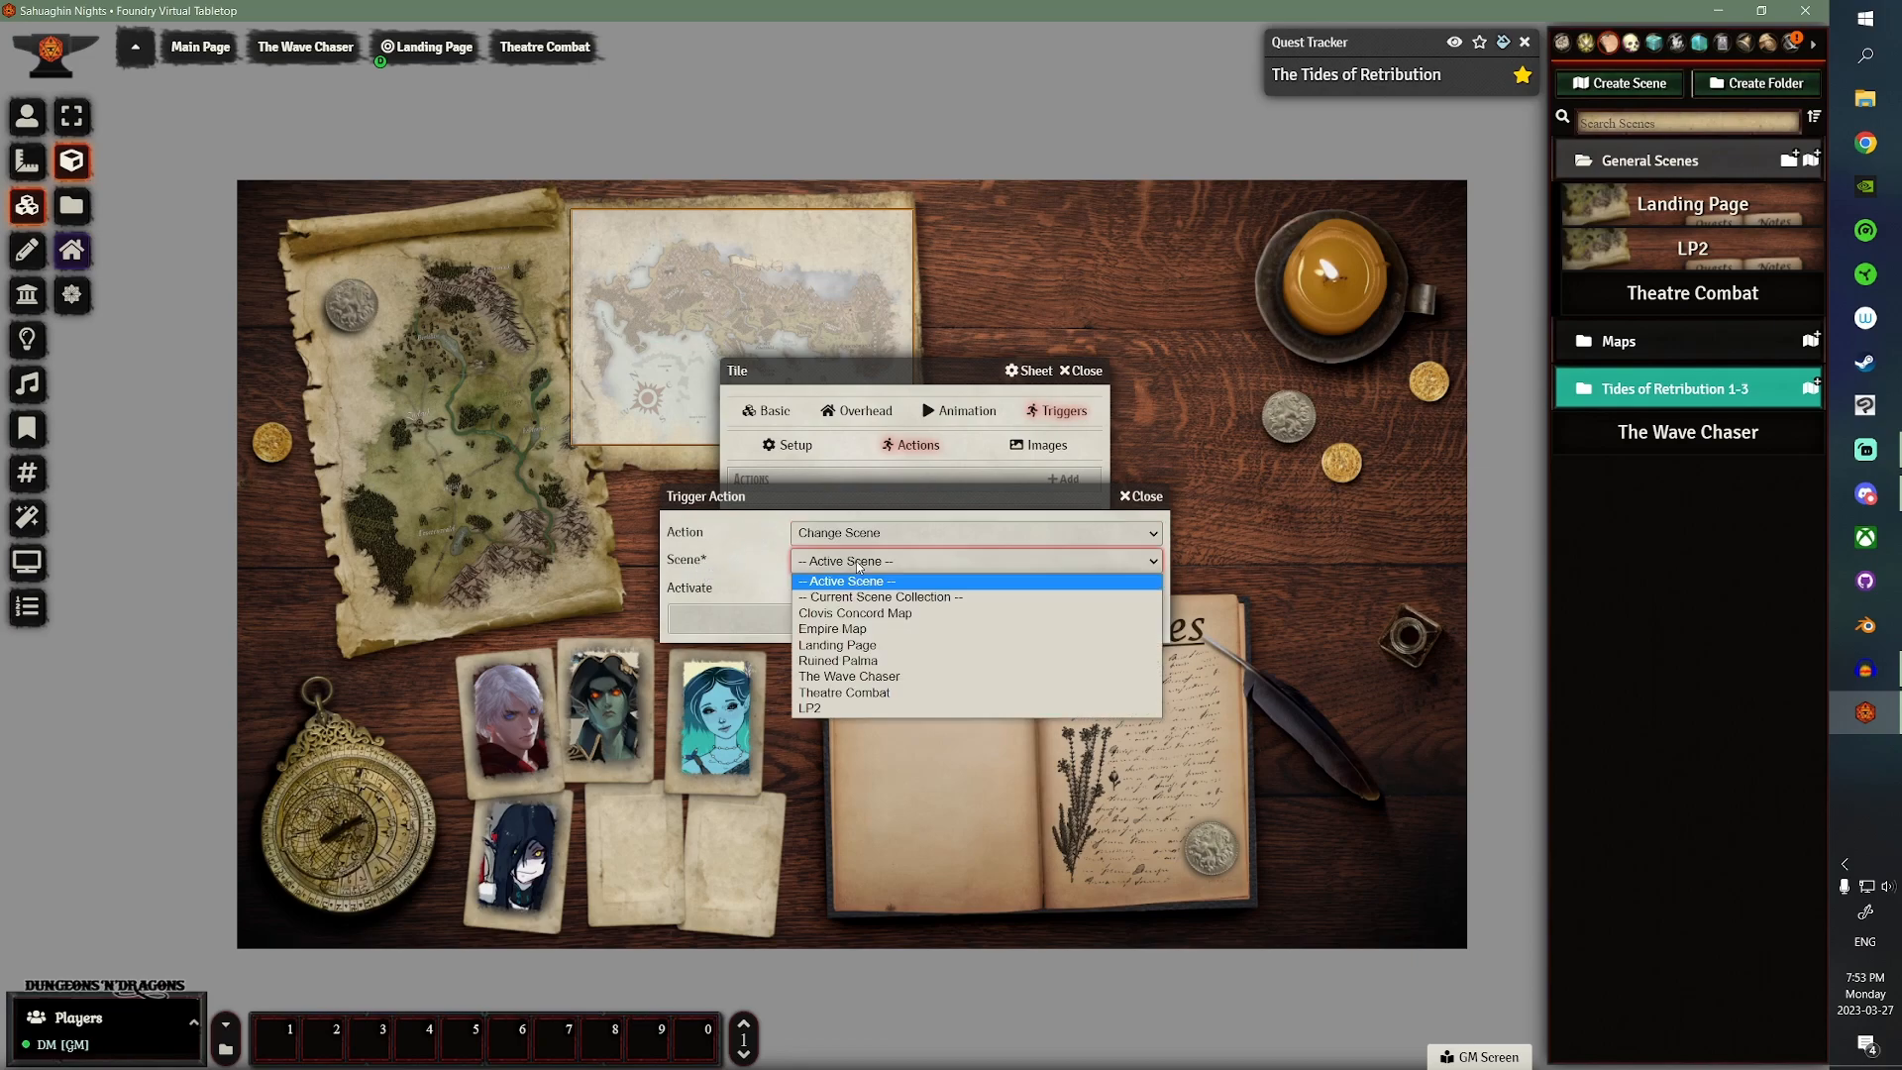
{"action": "left_click", "coordinate": [854, 612]}
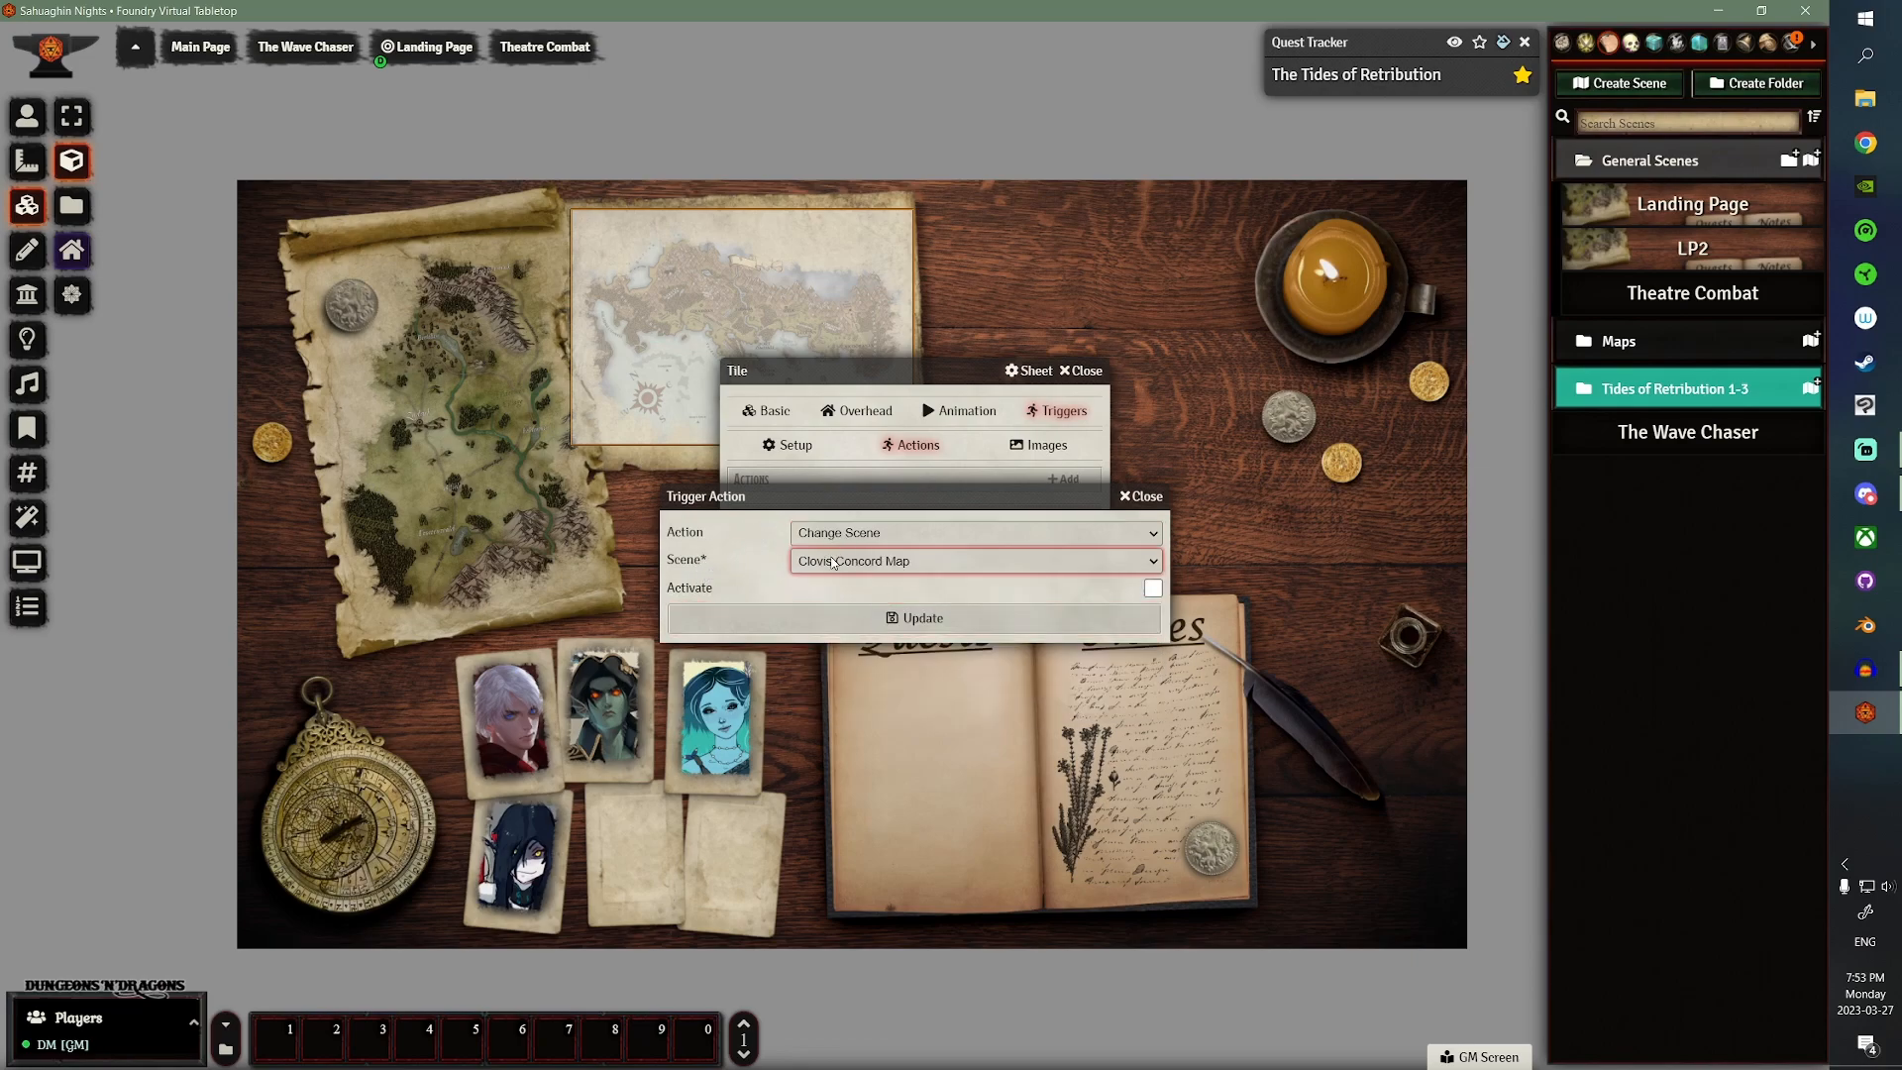
{"action": "left_click", "coordinate": [1618, 340]}
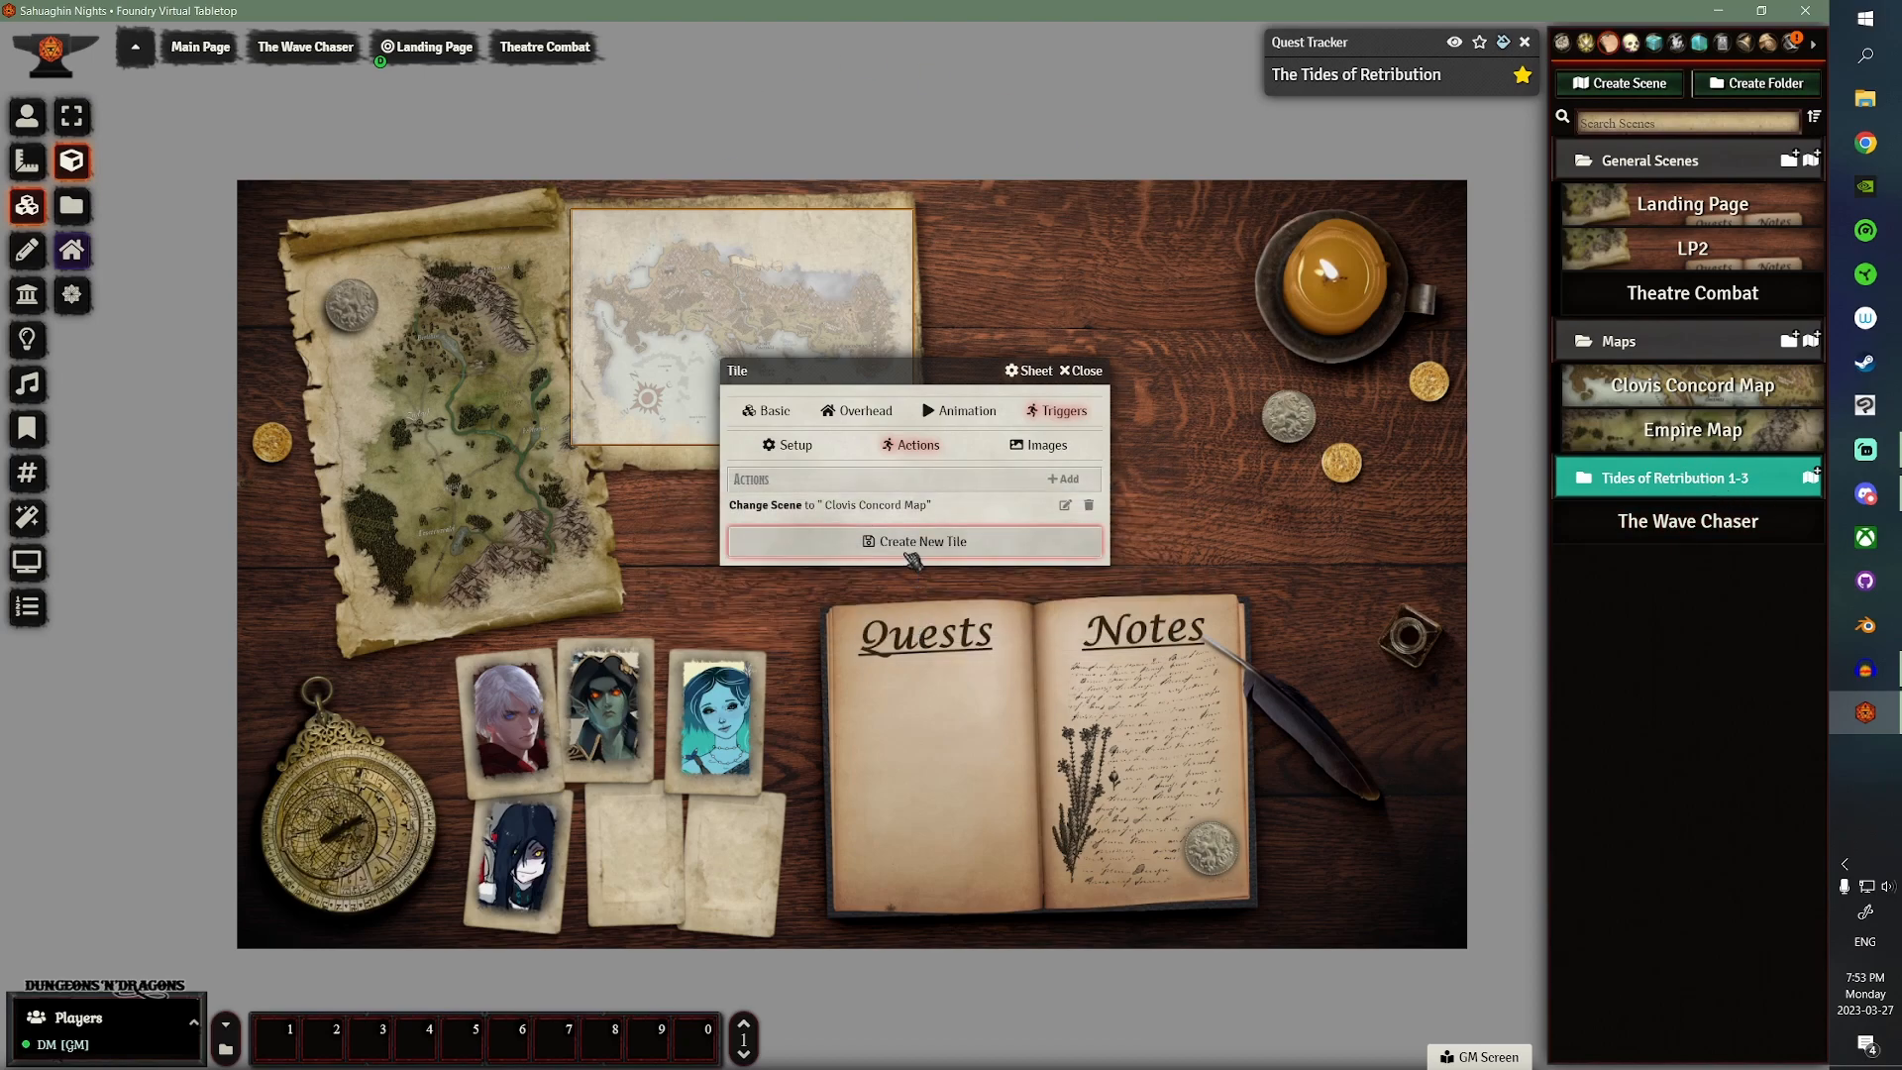
- Create the map tile, test that it opens Clovis Concord Map, and return to Landing Page
{"action": "left_click", "coordinate": [1077, 369]}
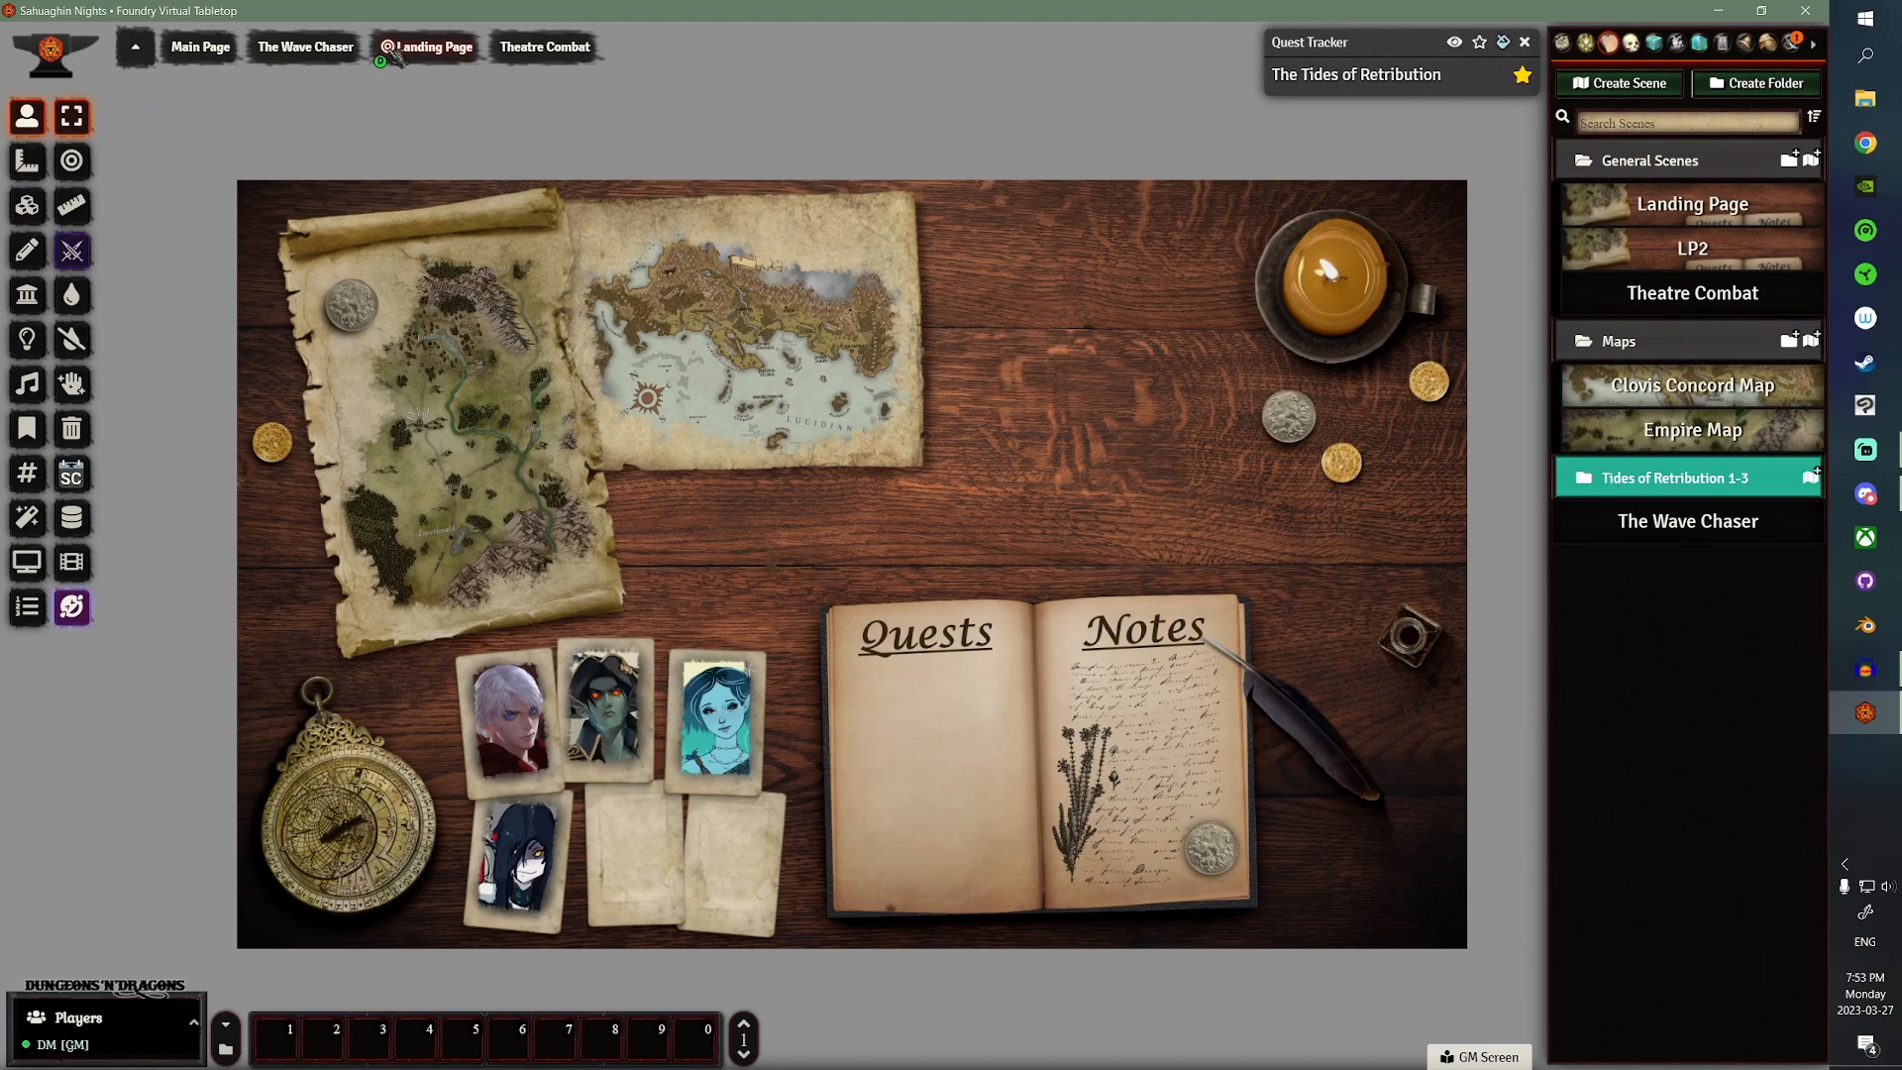
{"action": "mouse_move", "coordinate": [737, 340]}
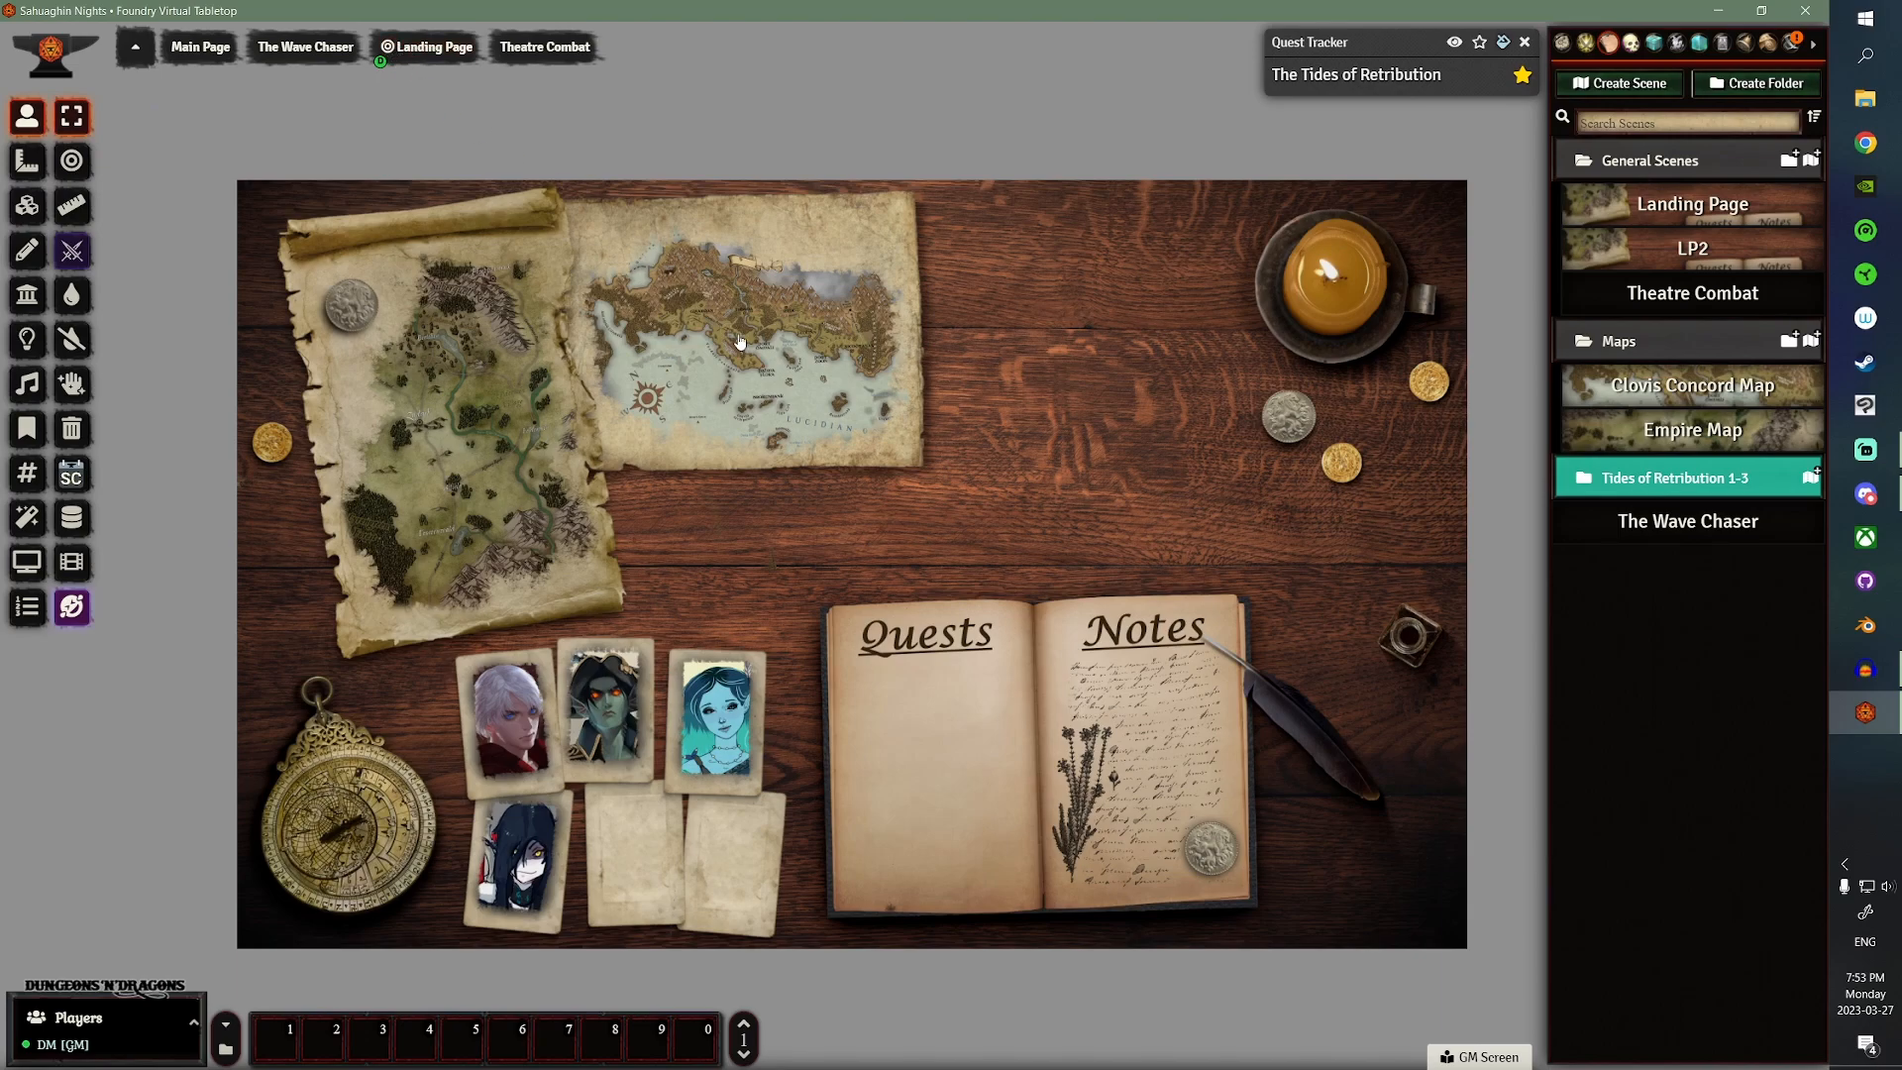
{"action": "left_click", "coordinate": [1690, 384]}
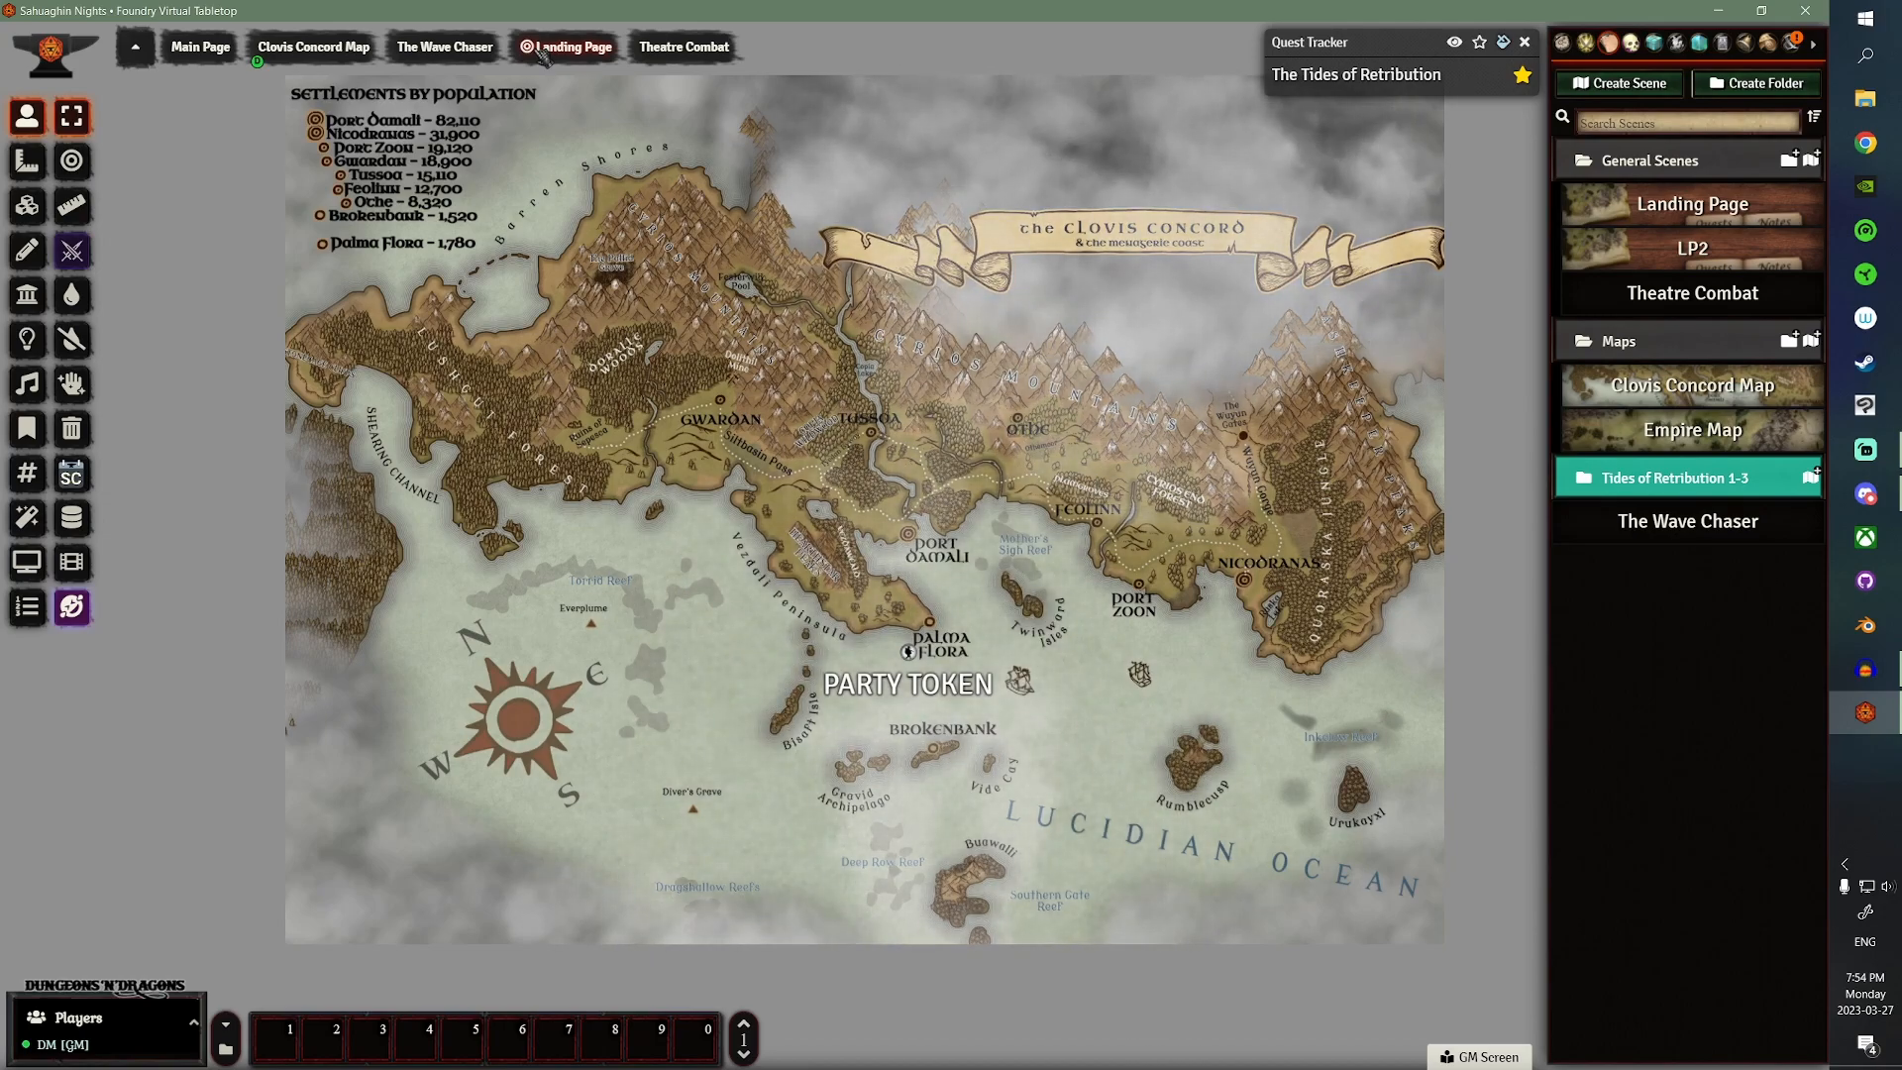
{"action": "left_click", "coordinate": [568, 47]}
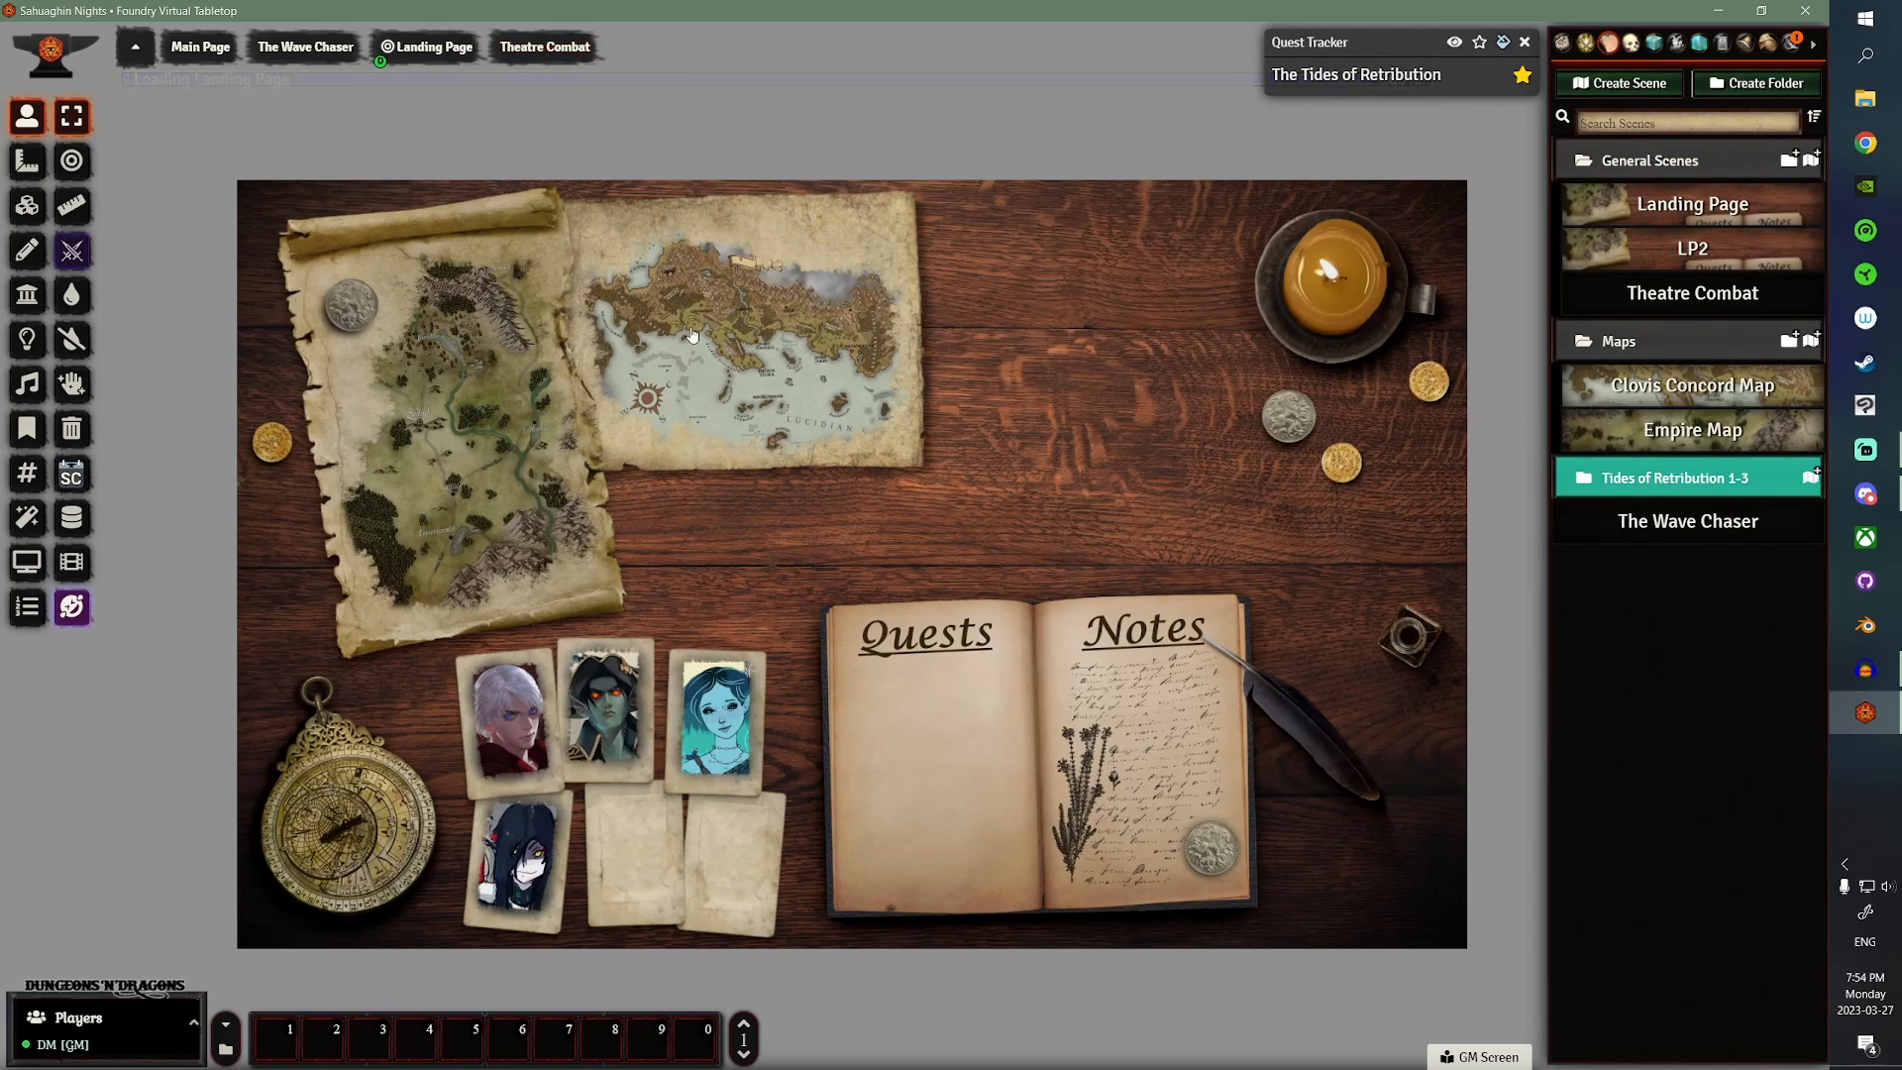
{"action": "left_click", "coordinate": [27, 161]}
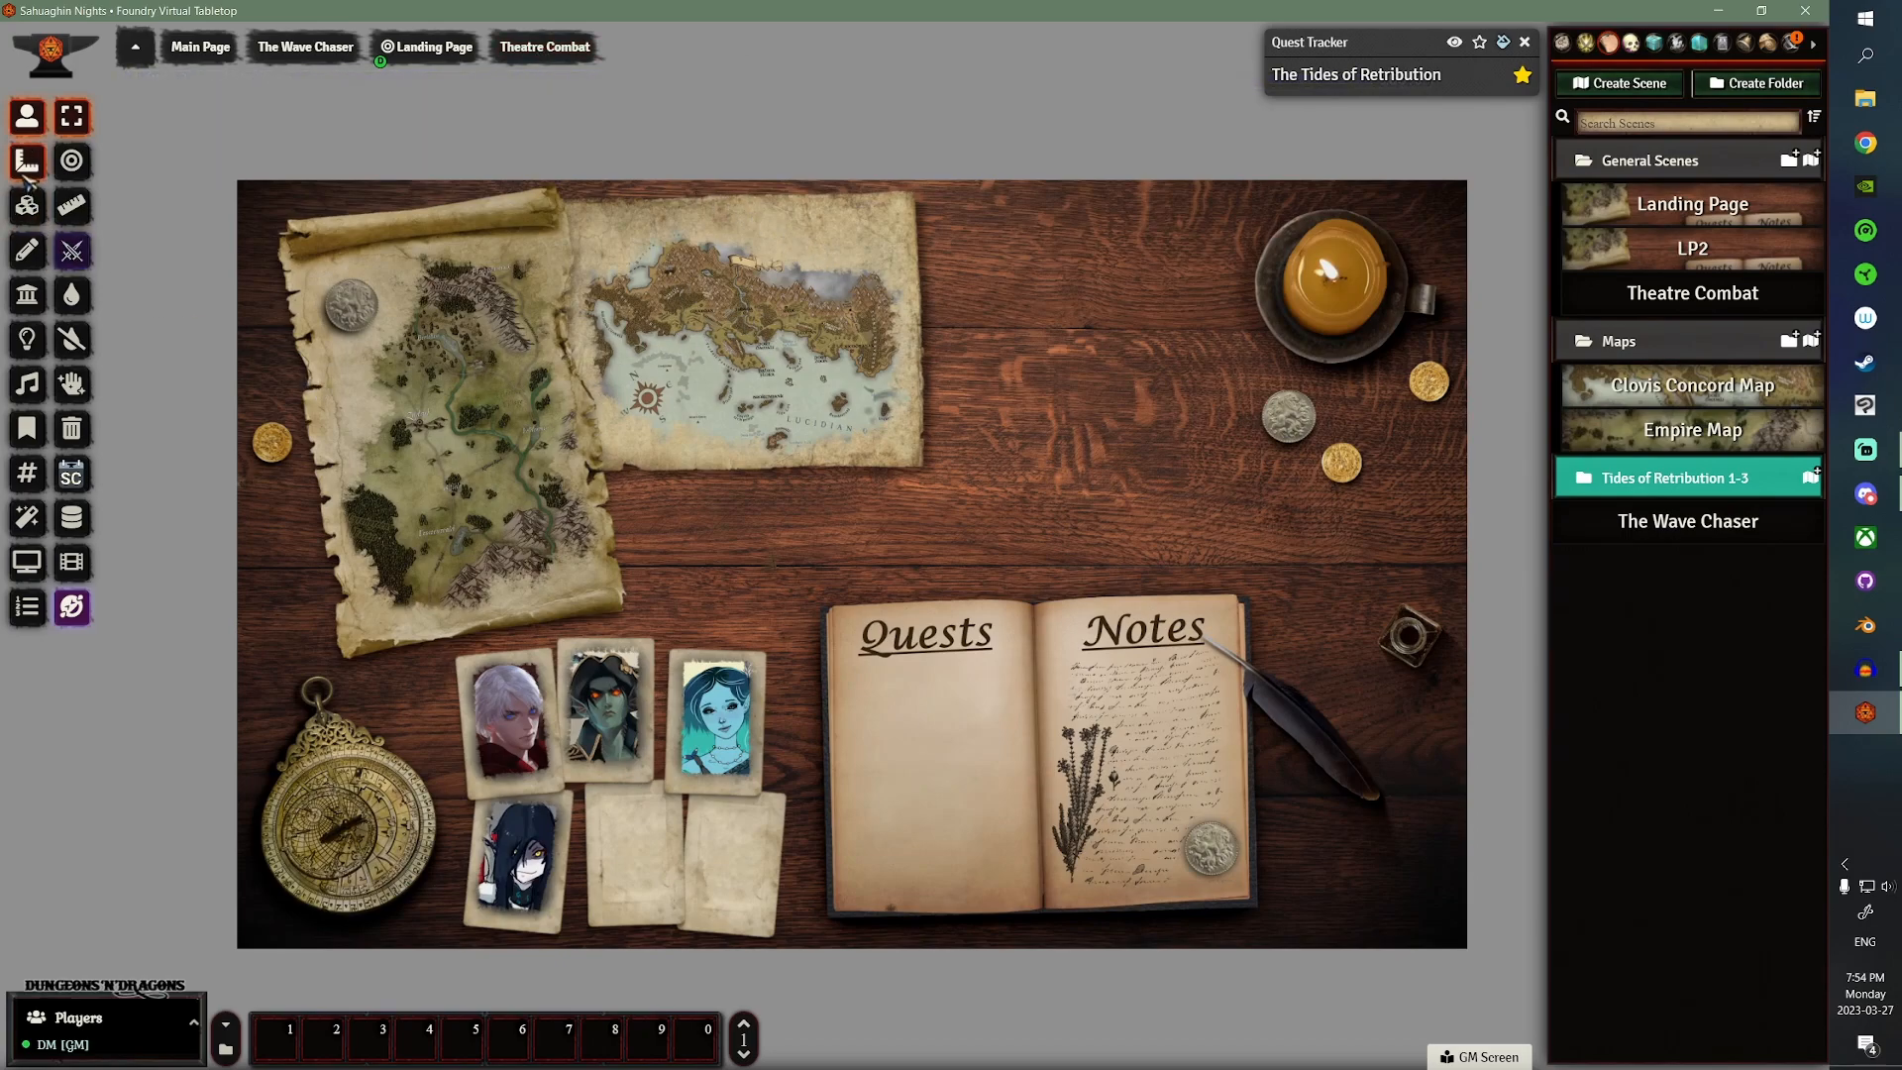
{"action": "left_click", "coordinate": [70, 160]}
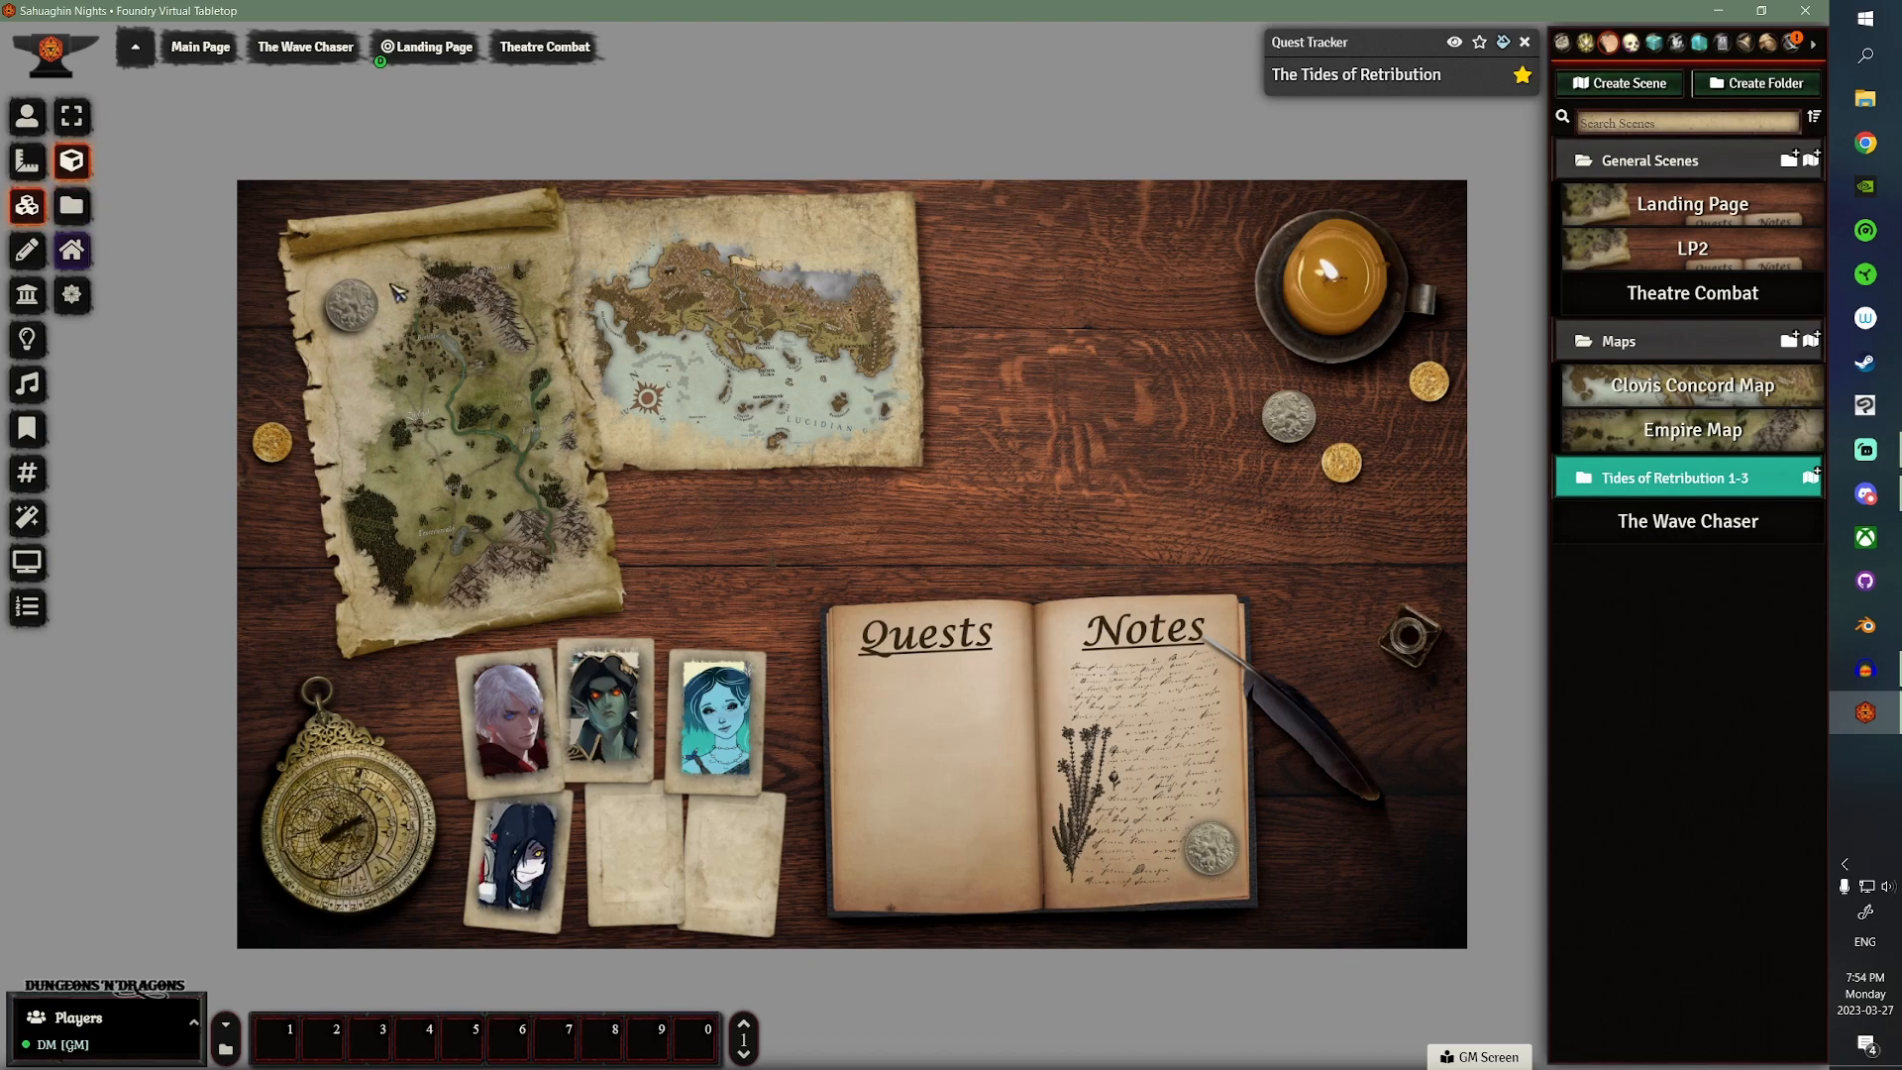
{"action": "mouse_move", "coordinate": [459, 309]}
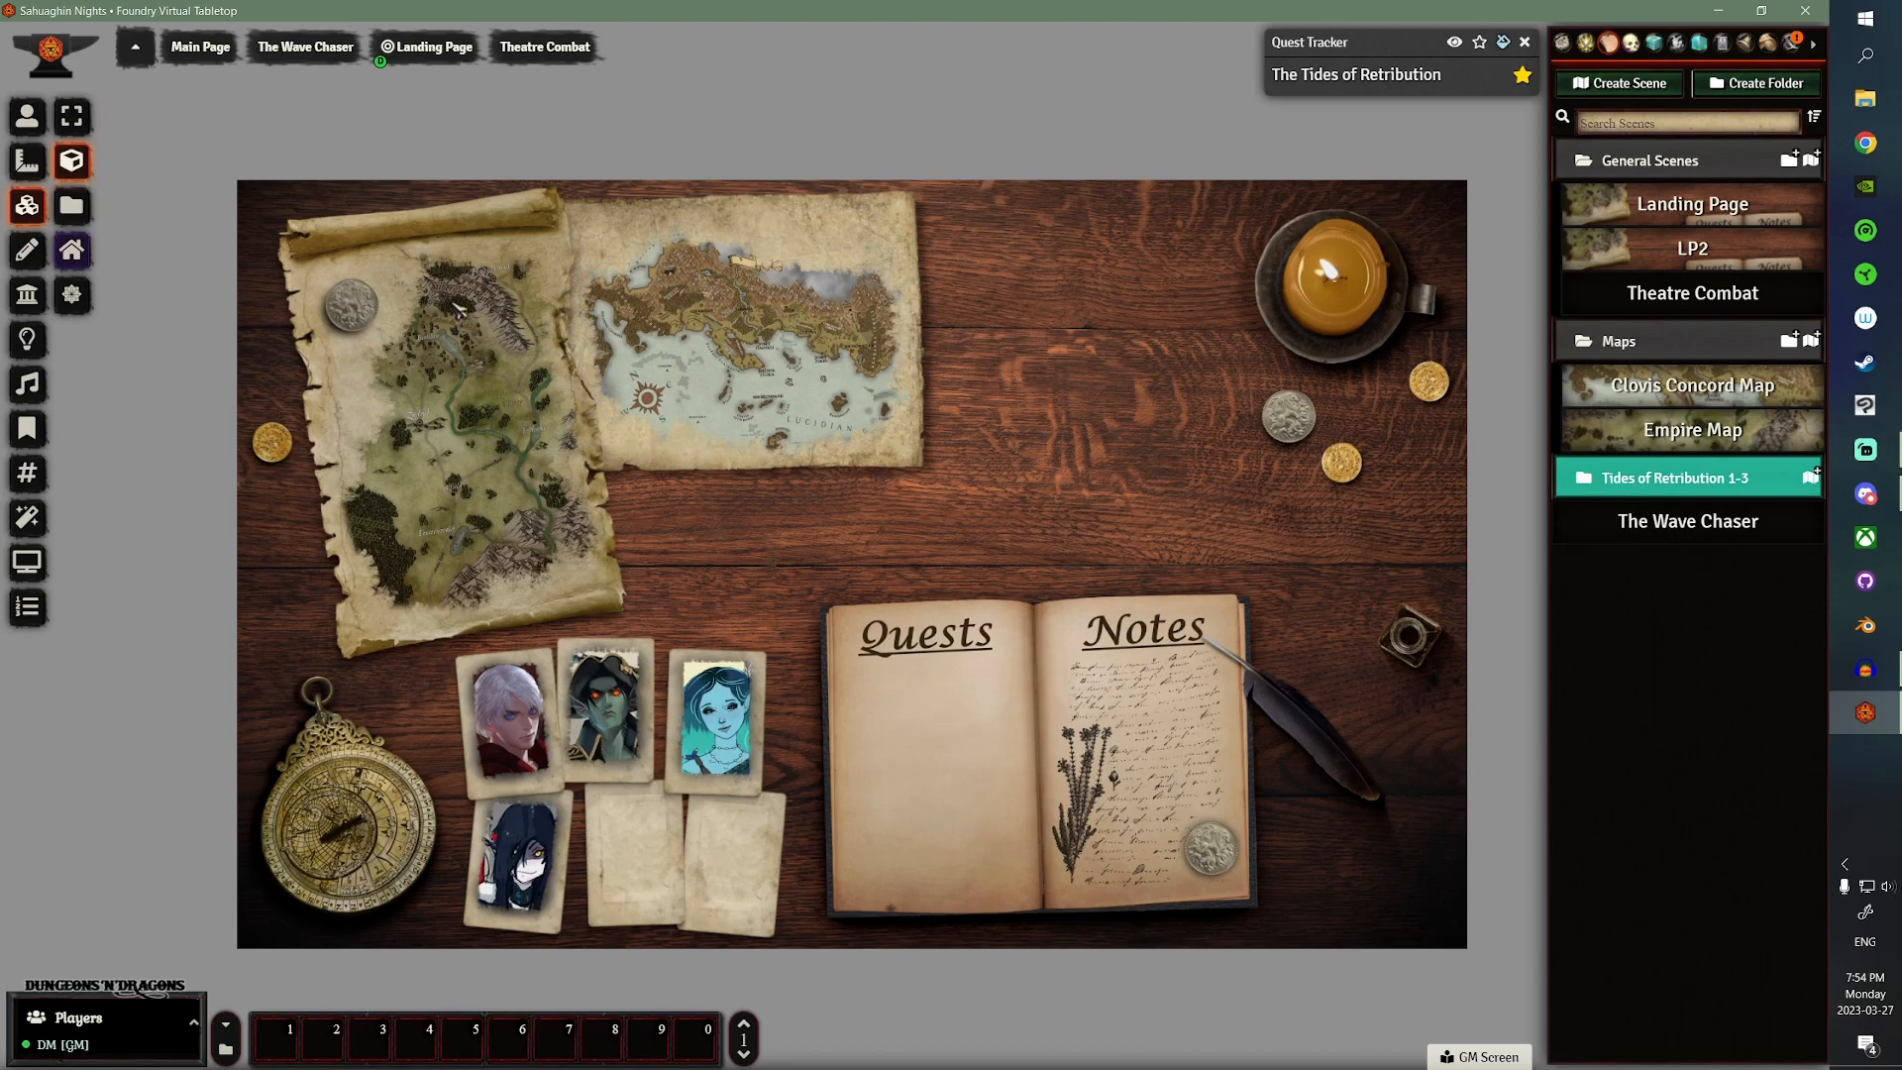
{"action": "mouse_move", "coordinate": [488, 676]}
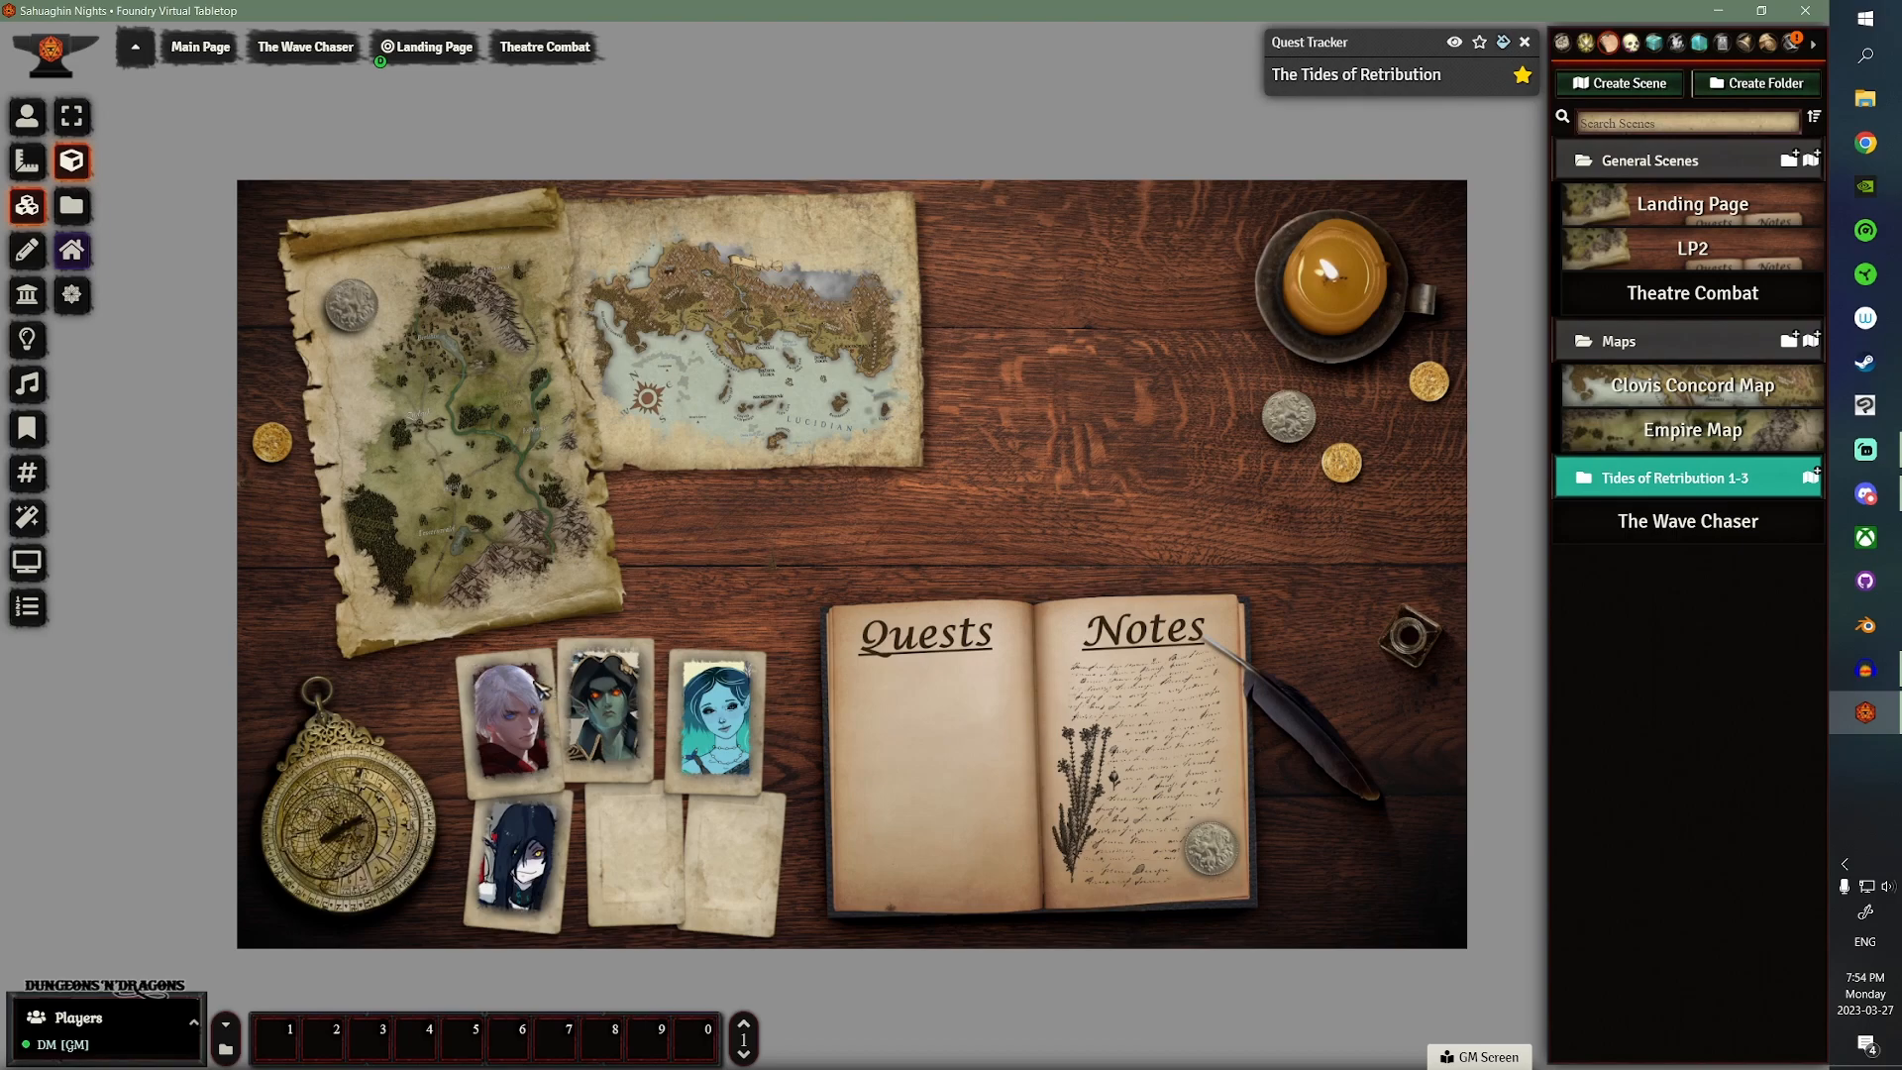
{"action": "mouse_move", "coordinate": [537, 692]}
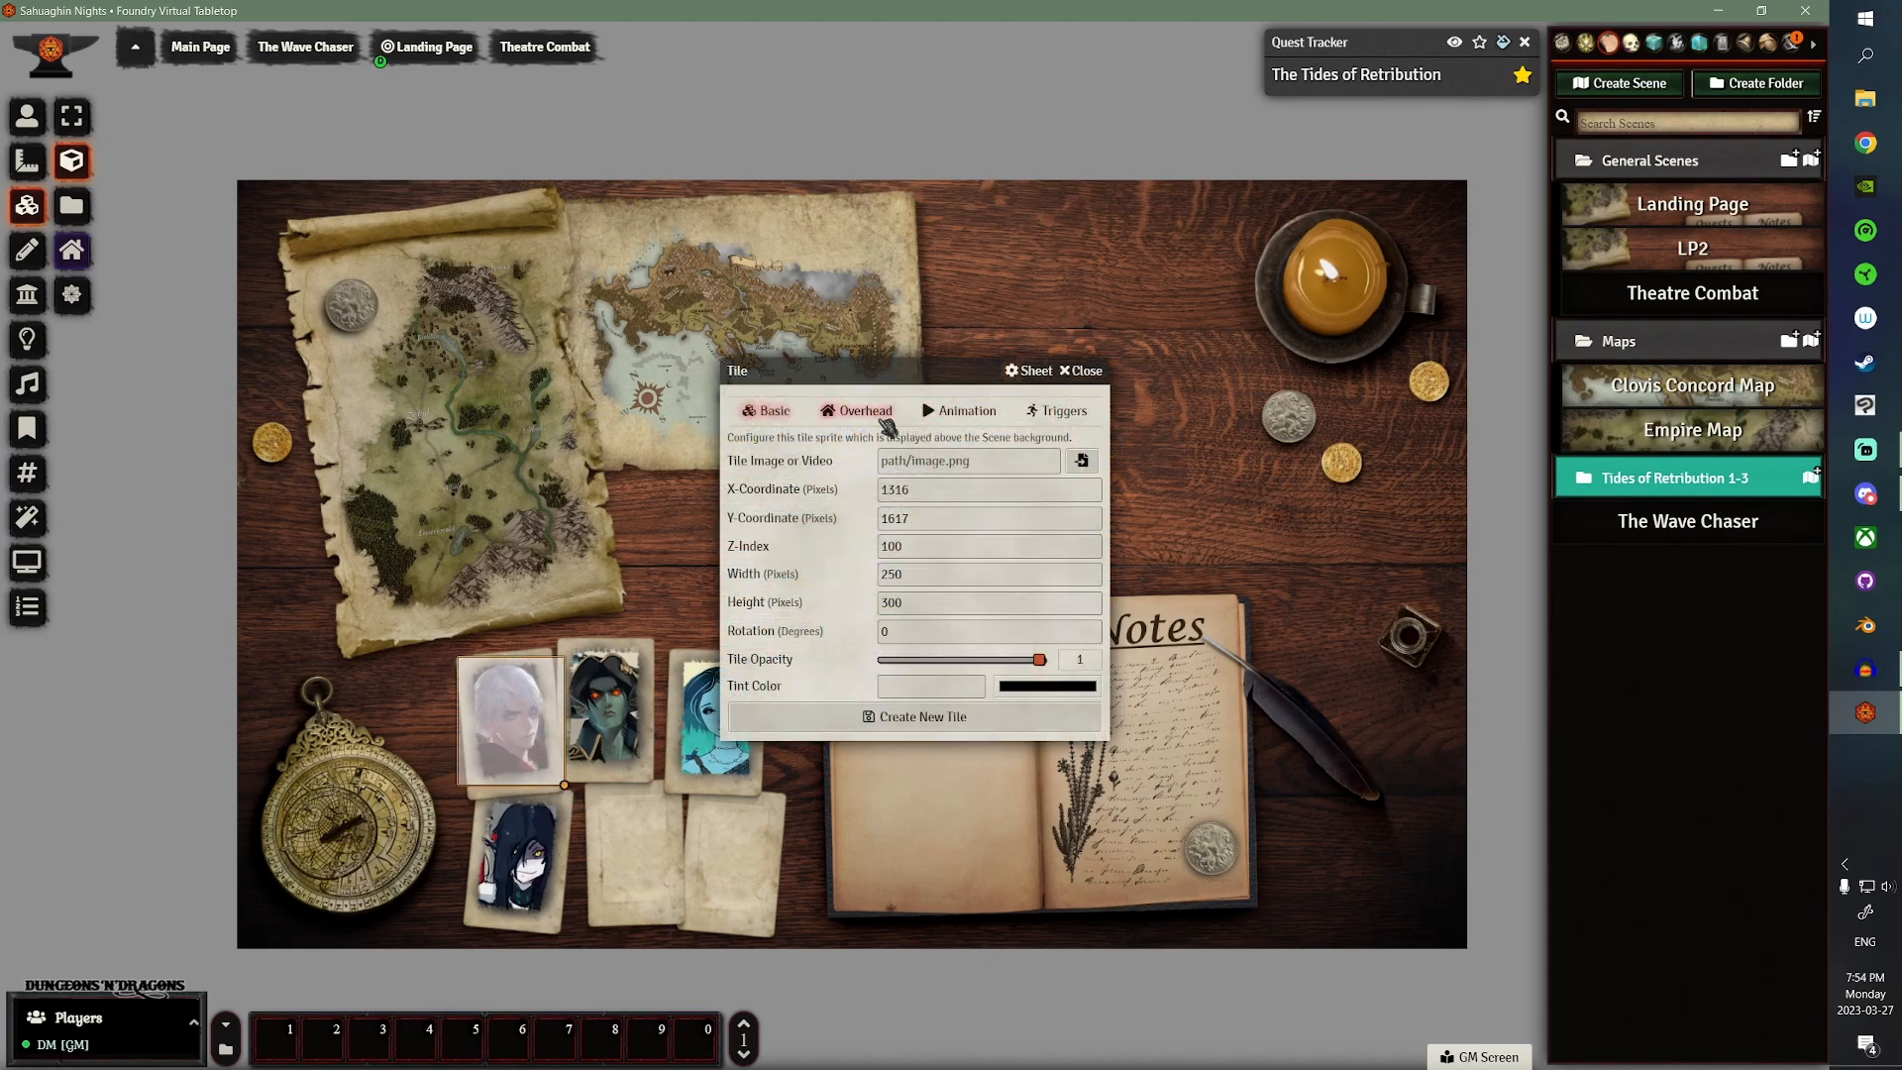
- Give the tile the transparent.png image and trigger it on click for all tokens
{"action": "left_click", "coordinate": [1079, 460]}
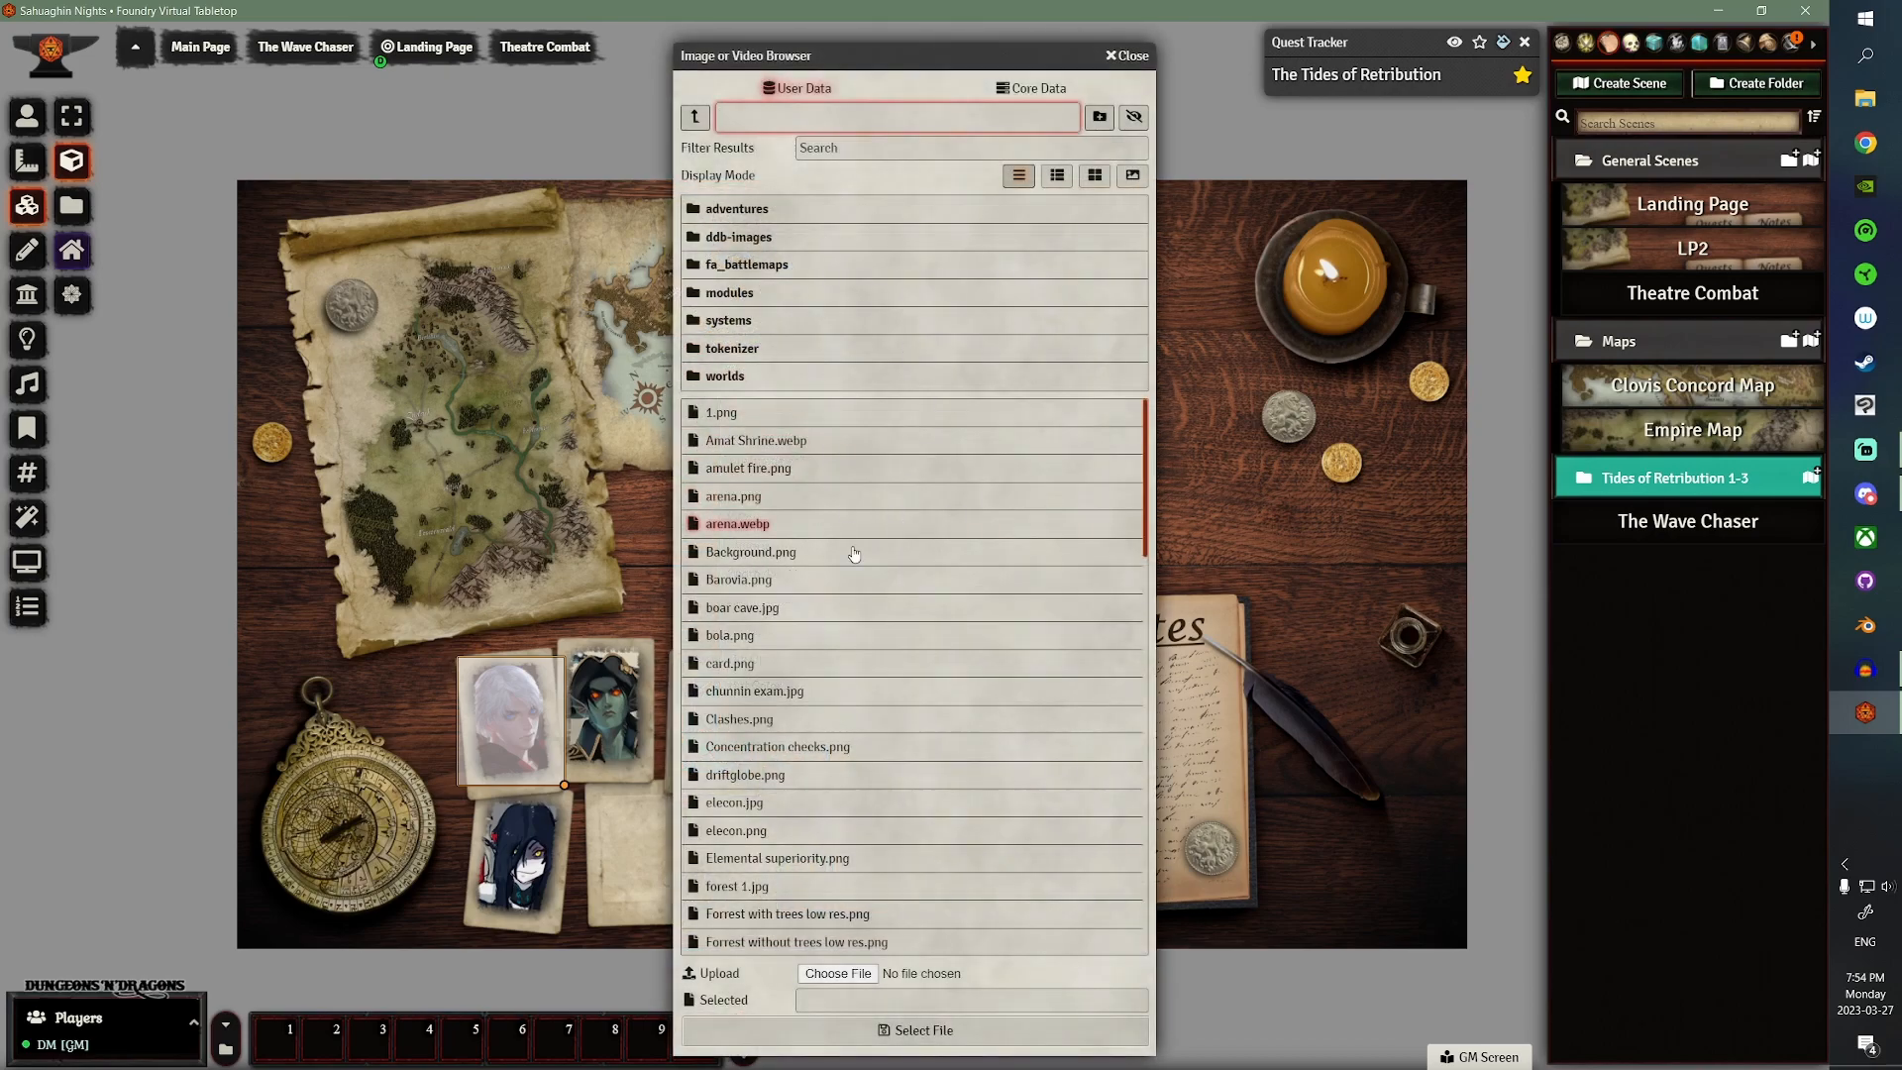
{"action": "left_click", "coordinate": [836, 973]}
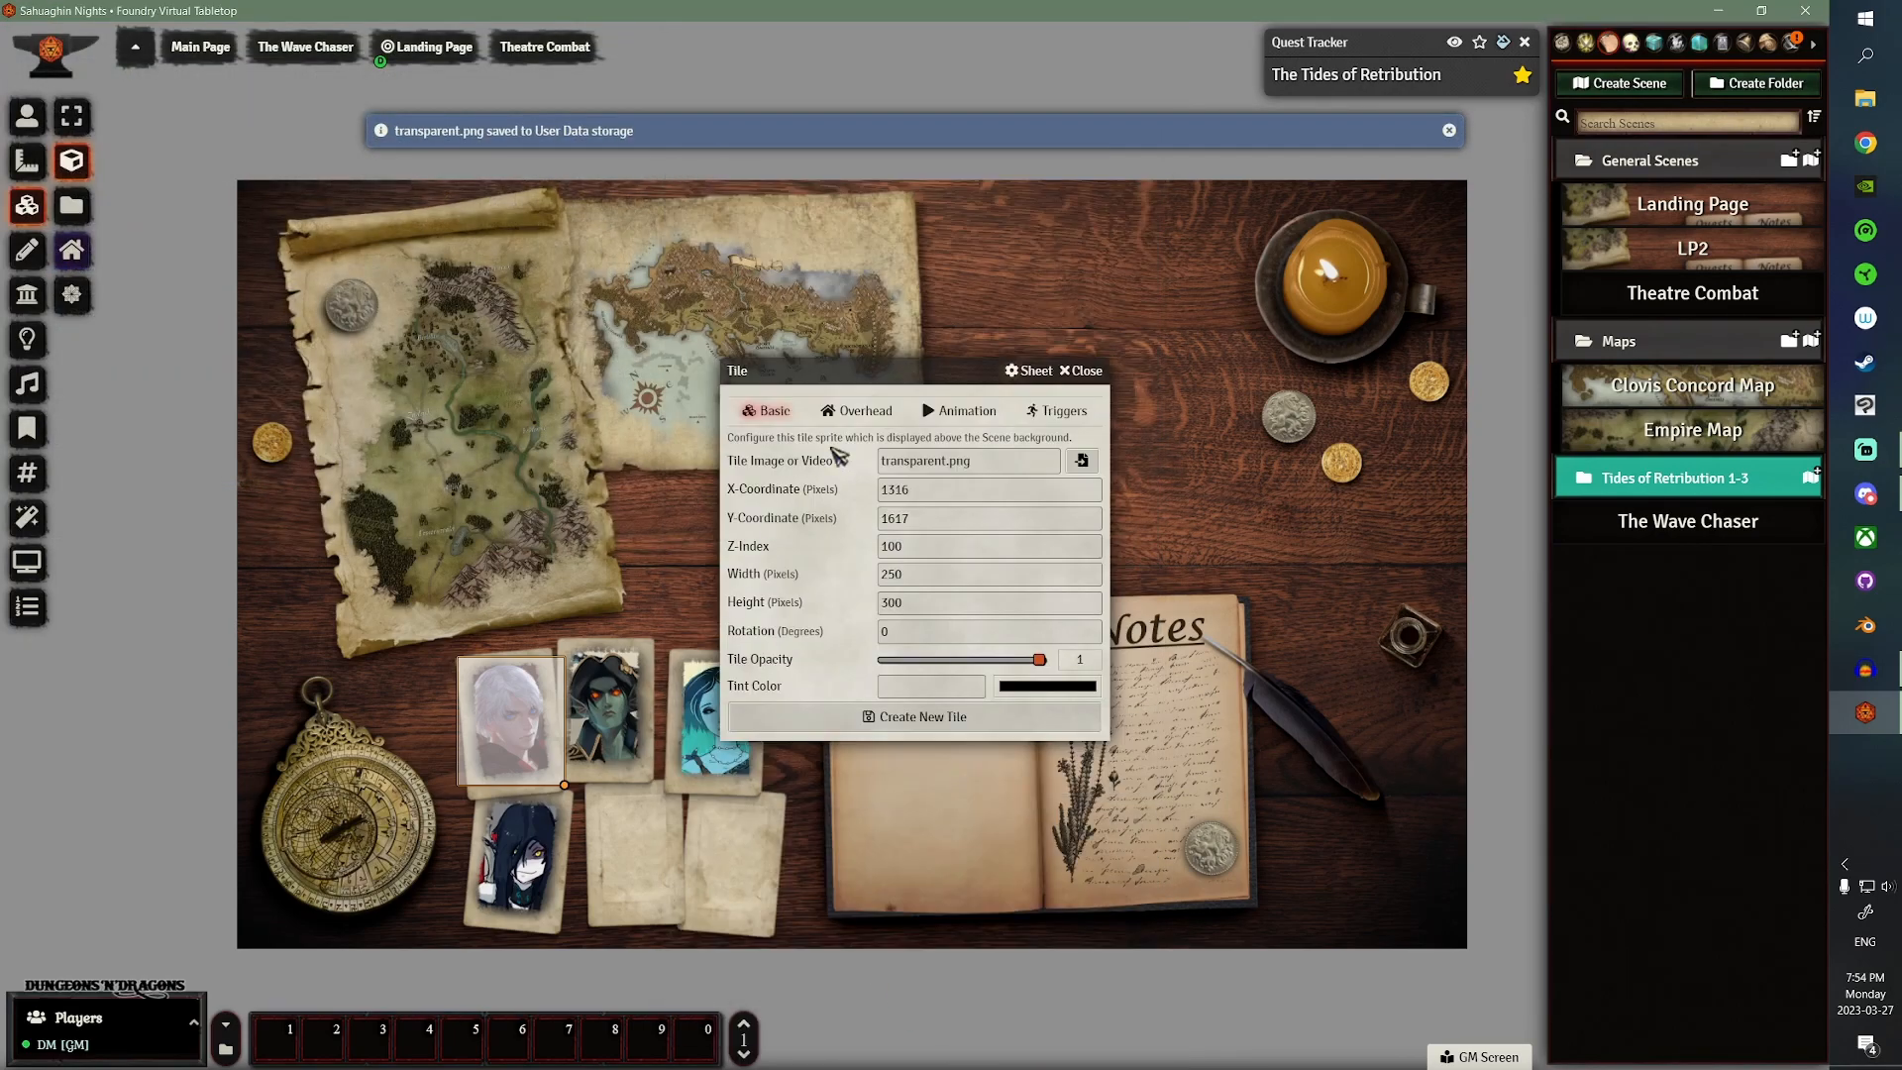
{"action": "left_click", "coordinate": [1063, 410]}
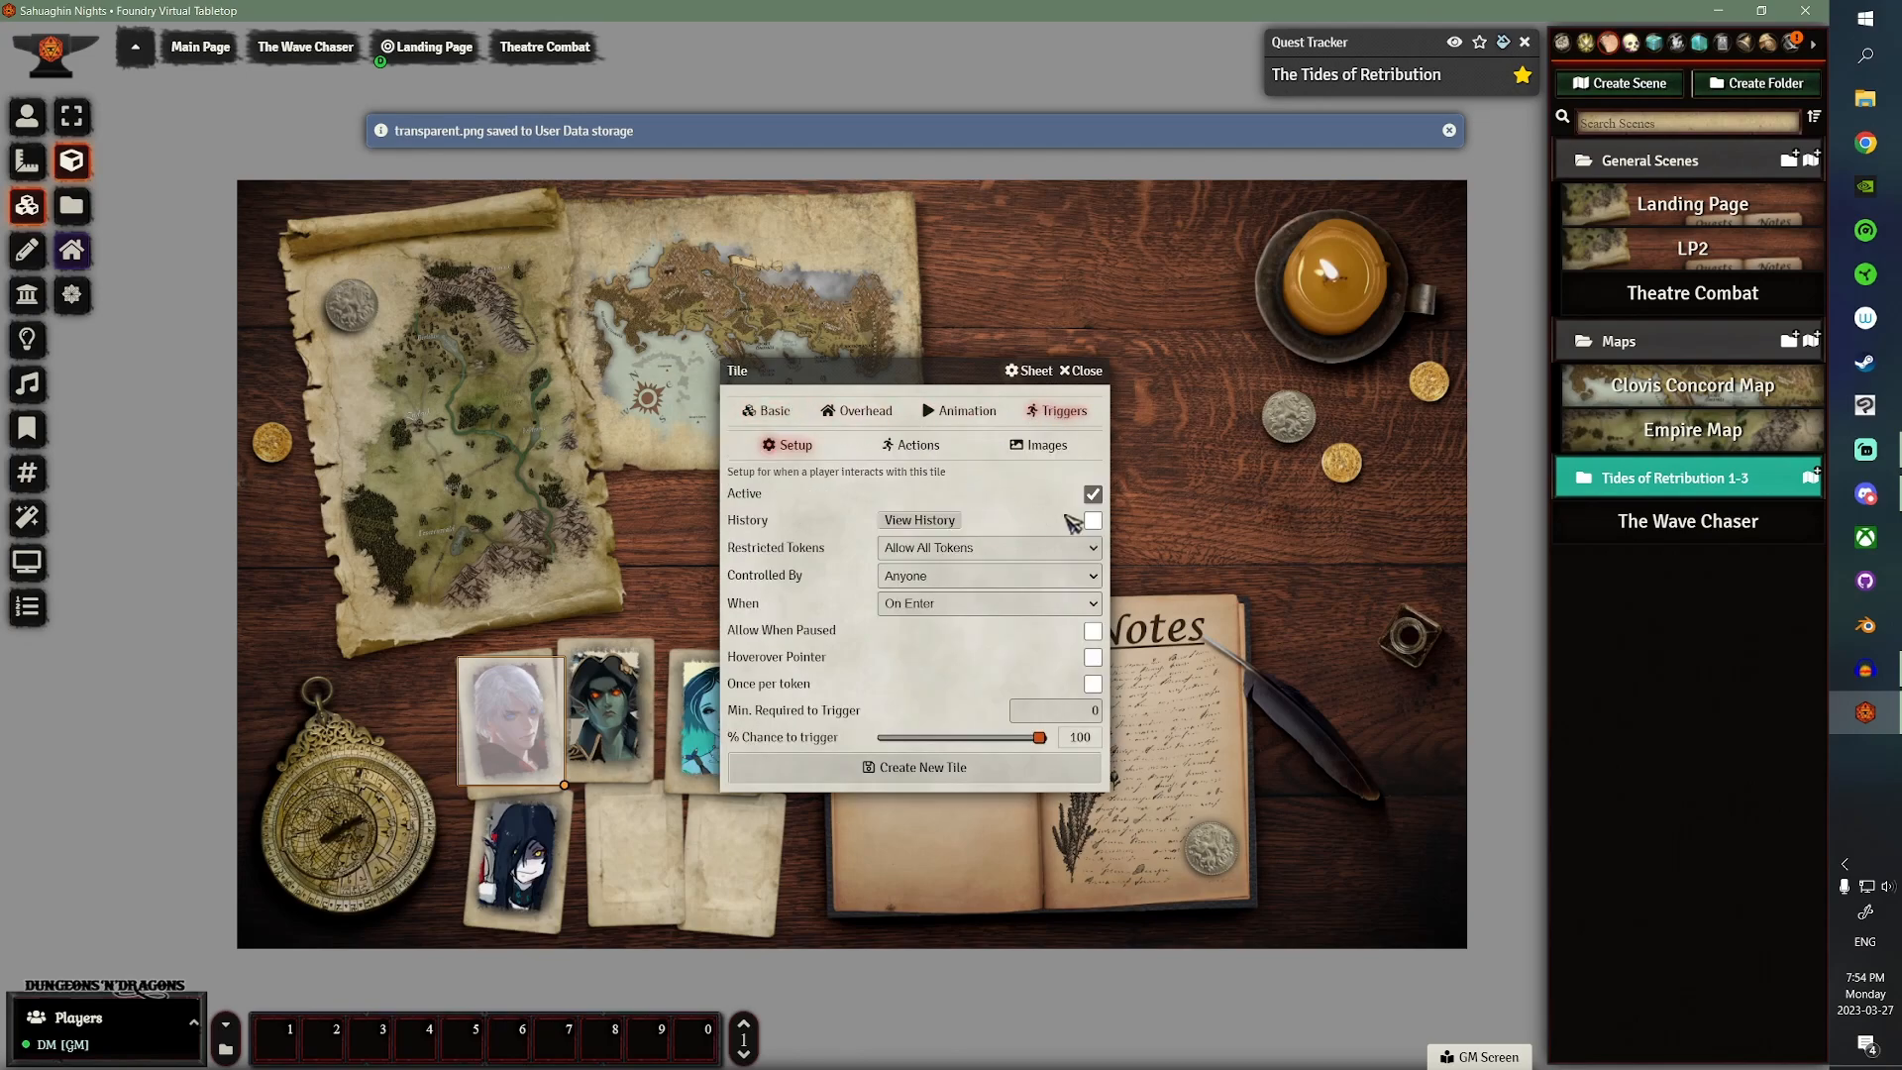
{"action": "left_click", "coordinate": [988, 547]}
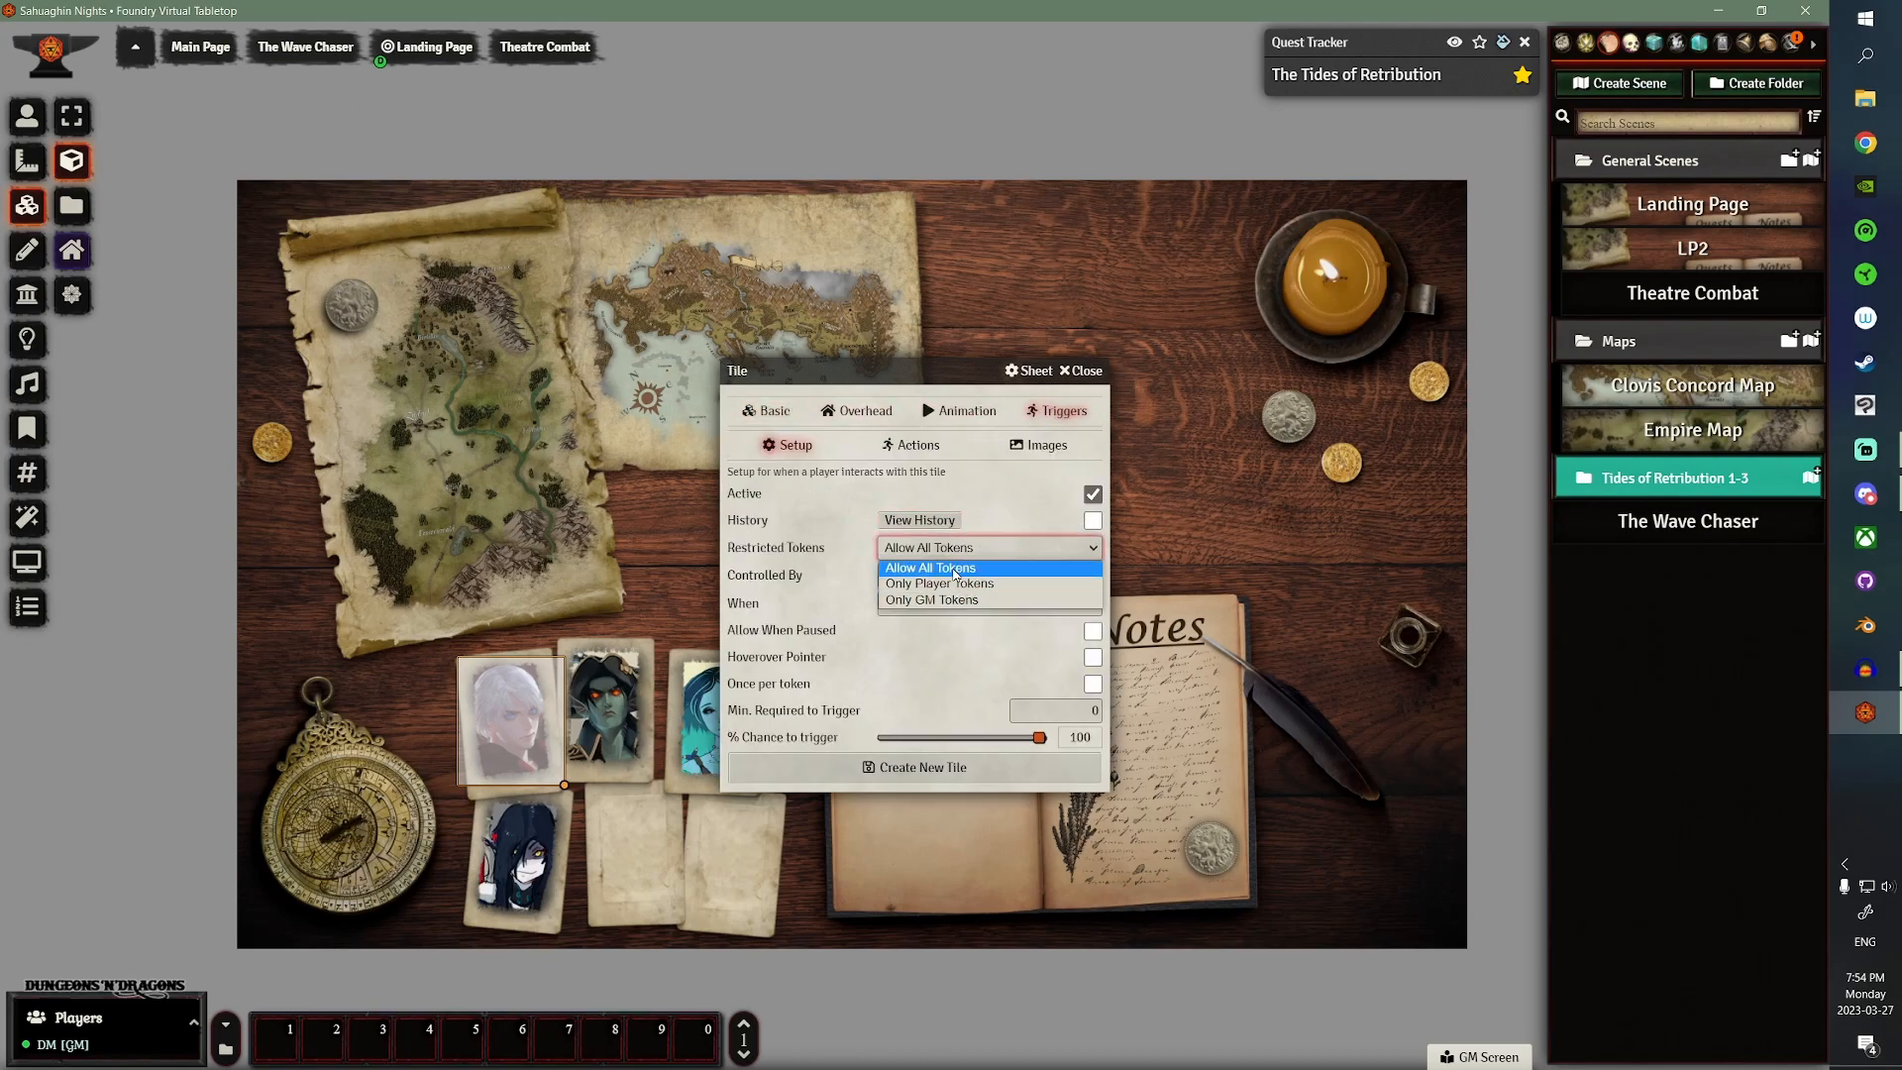
{"action": "left_click", "coordinate": [929, 568]}
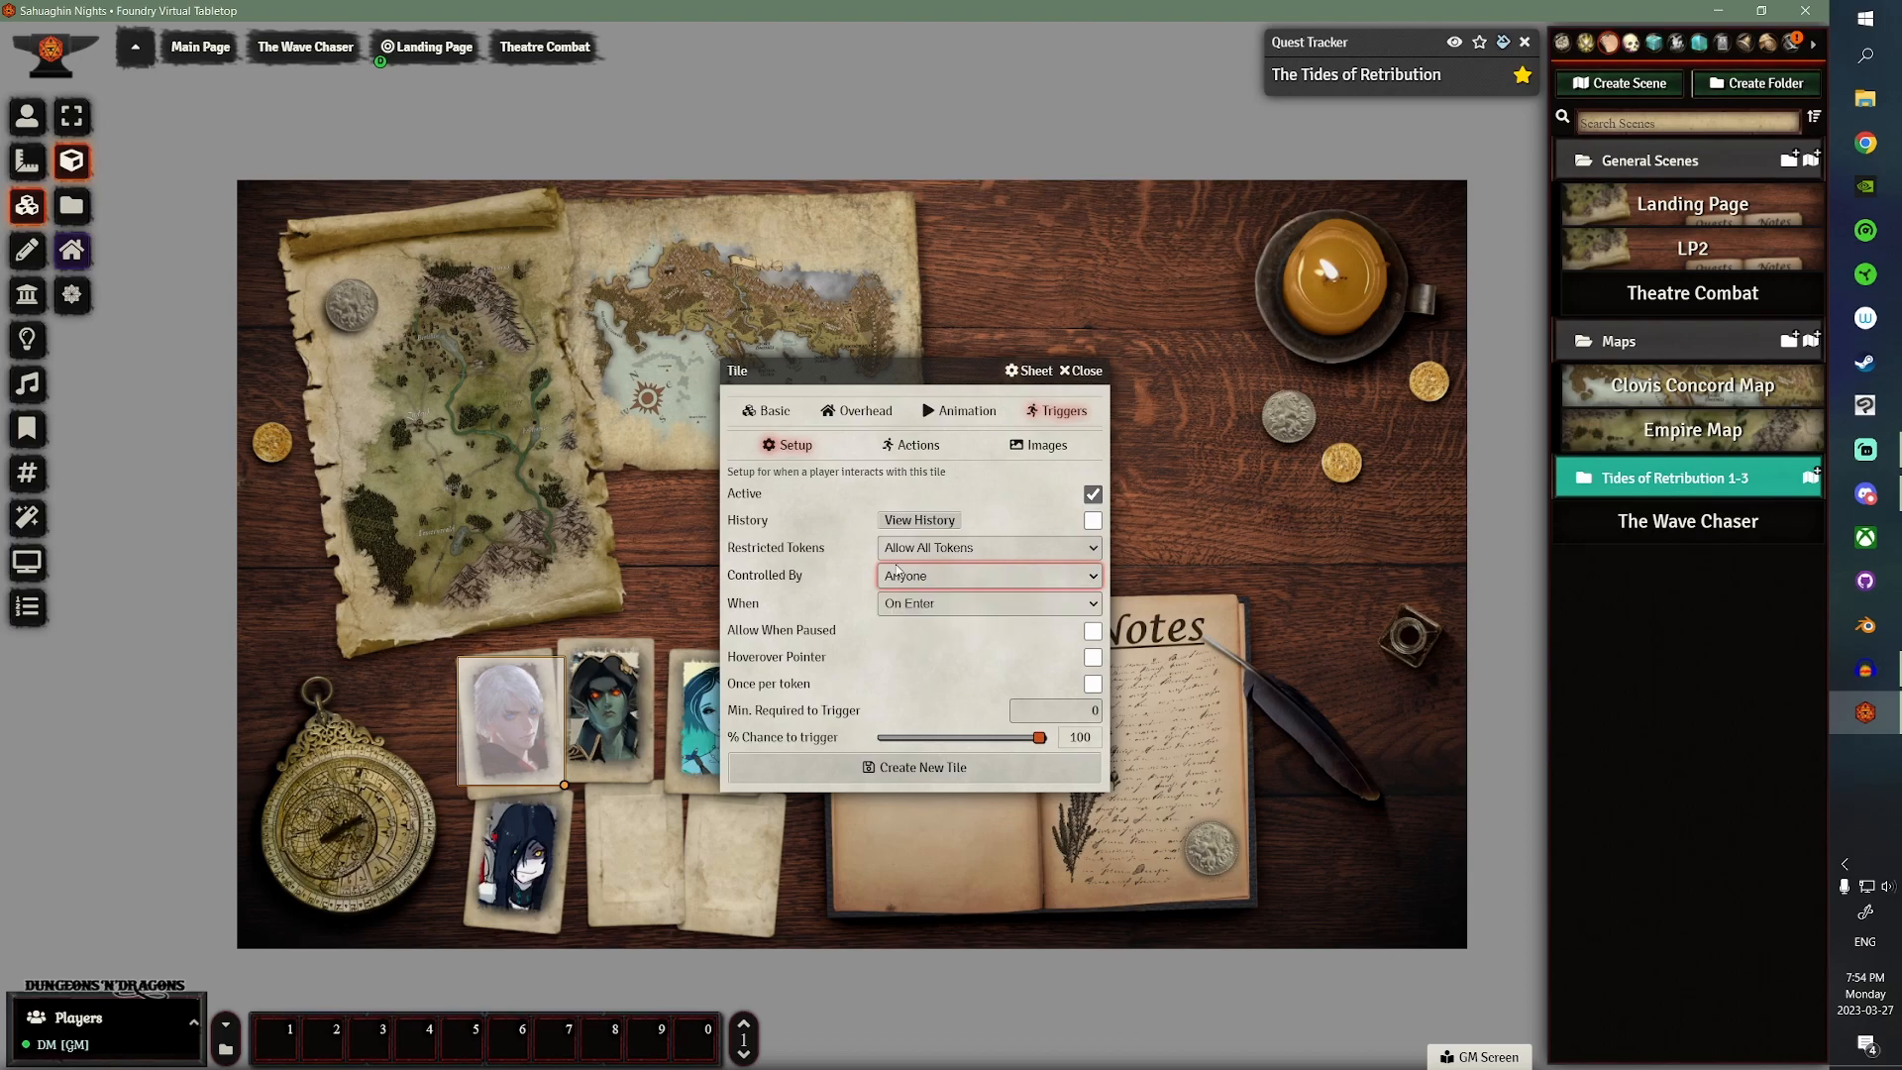
{"action": "left_click", "coordinate": [988, 603]}
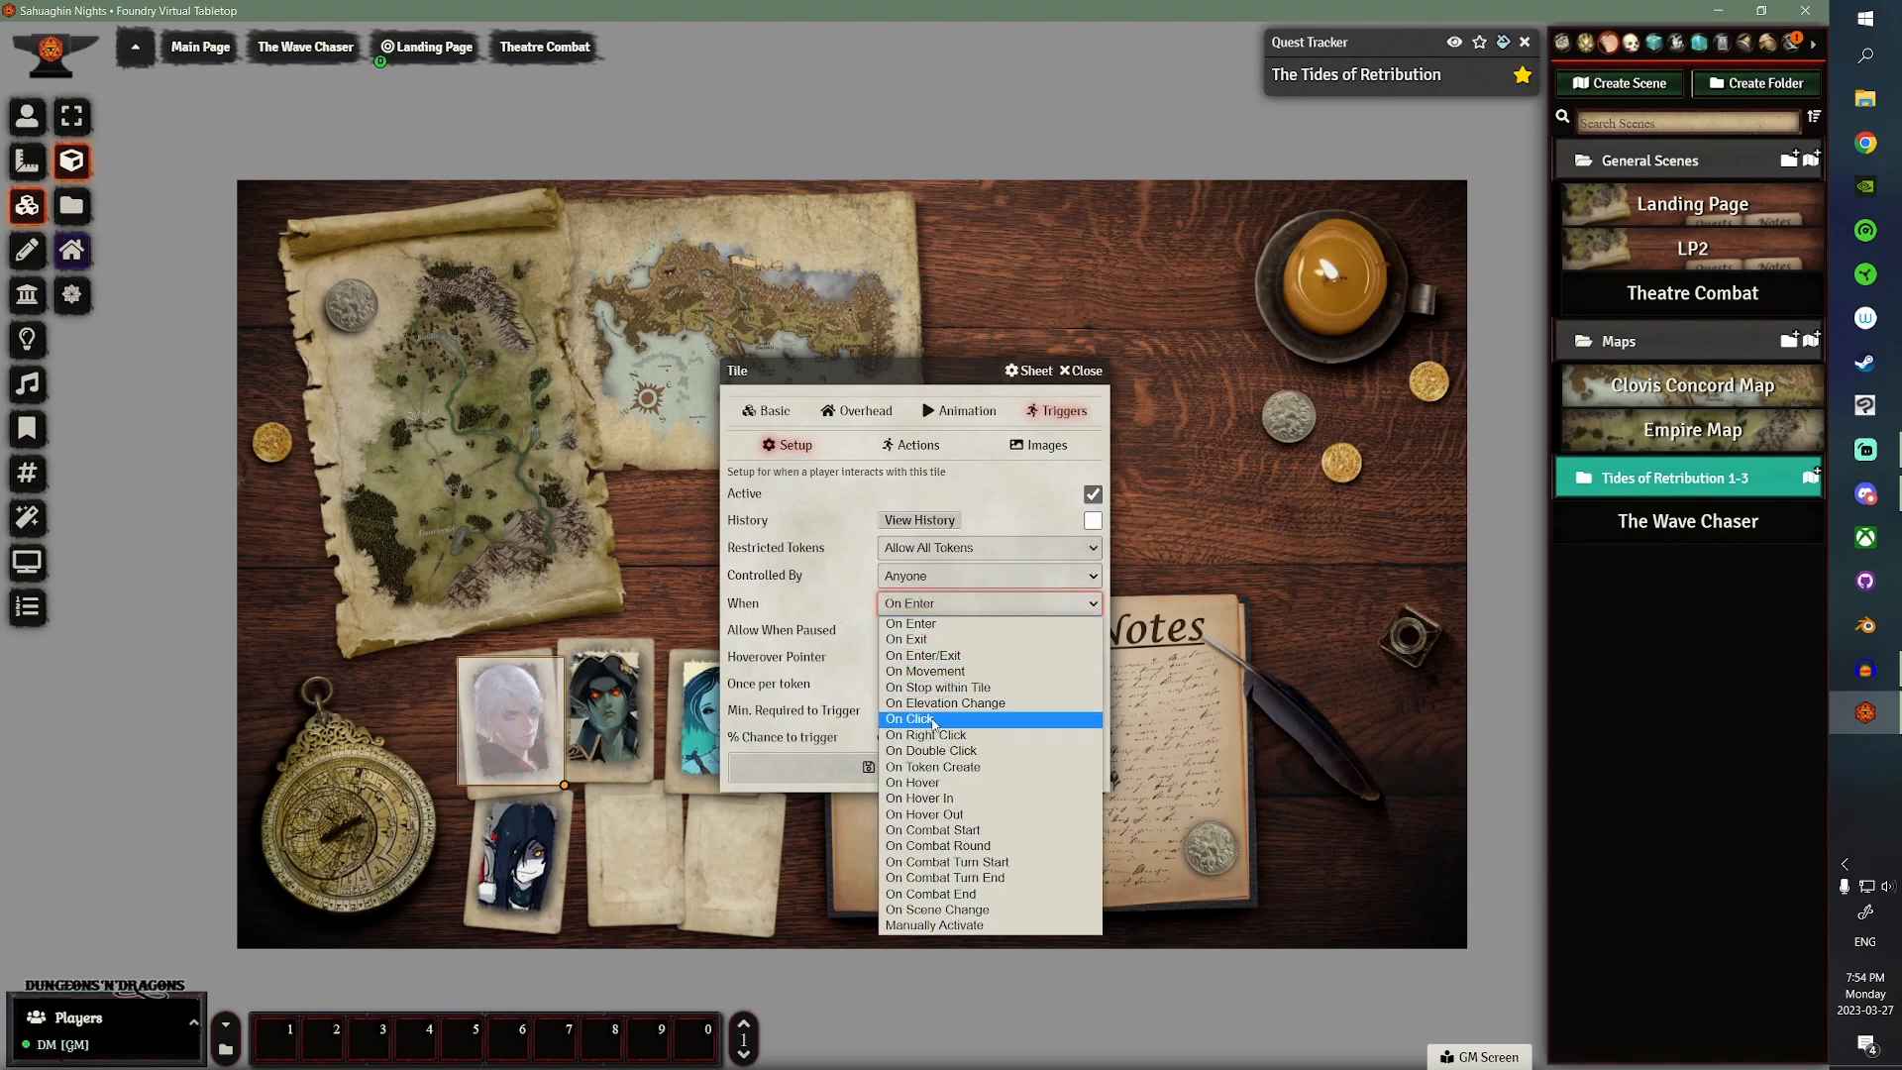
{"action": "left_click", "coordinate": [908, 718]}
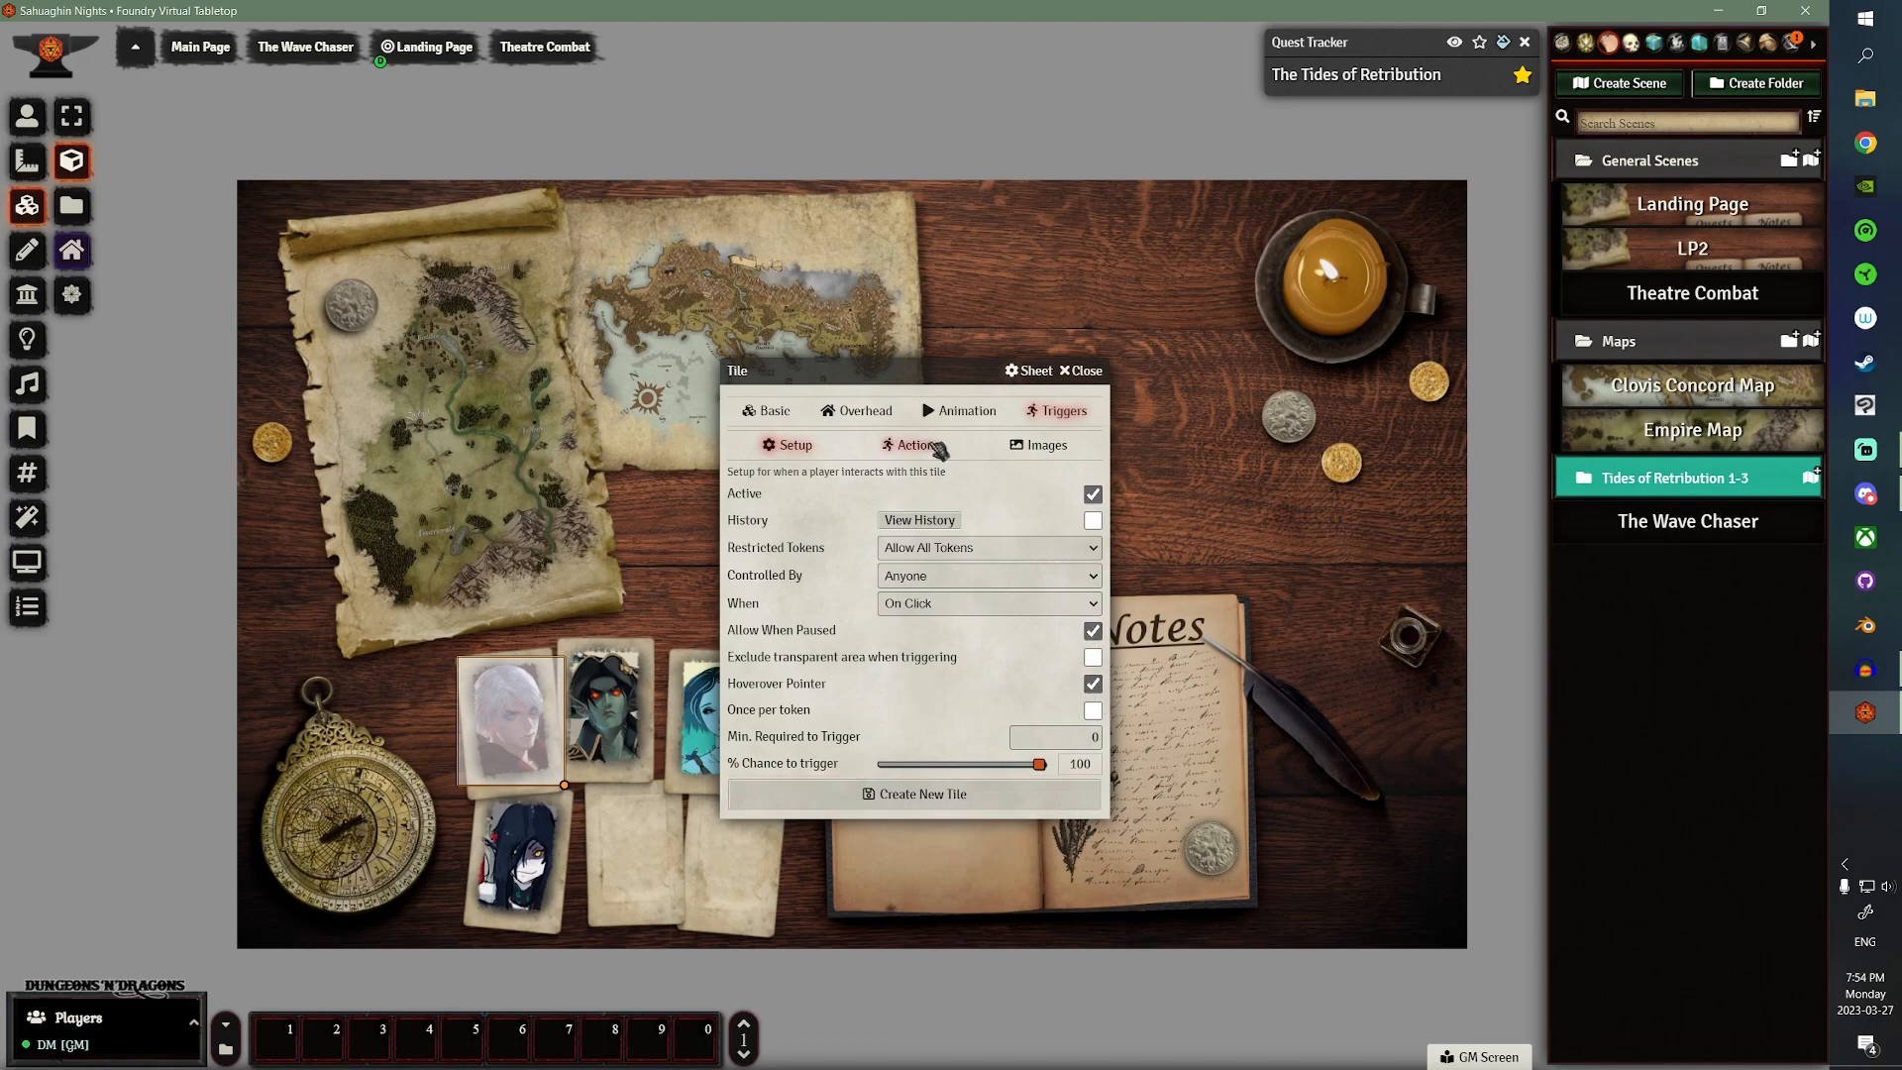
- Add an Open an Actor Sheet action showing Kryne to the triggering player, then test it
{"action": "left_click", "coordinate": [918, 445]}
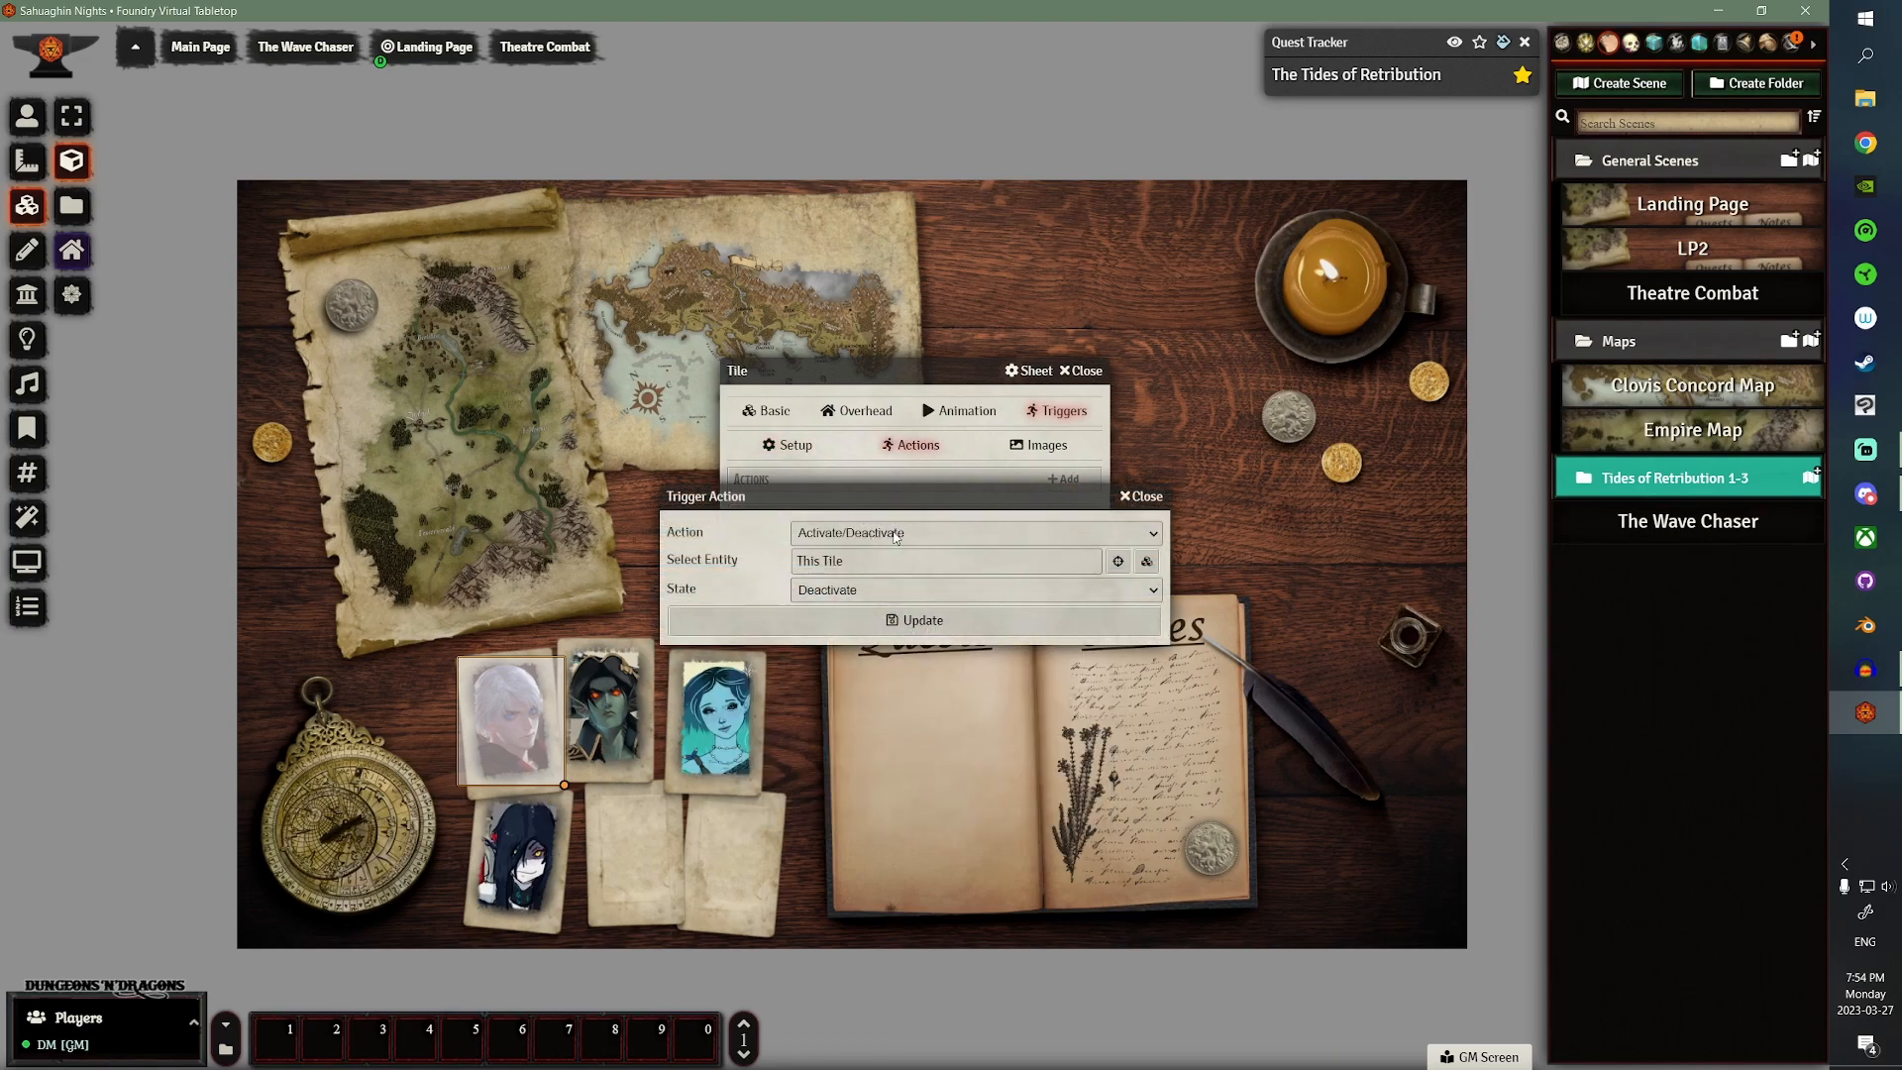
{"action": "left_click", "coordinate": [972, 533]}
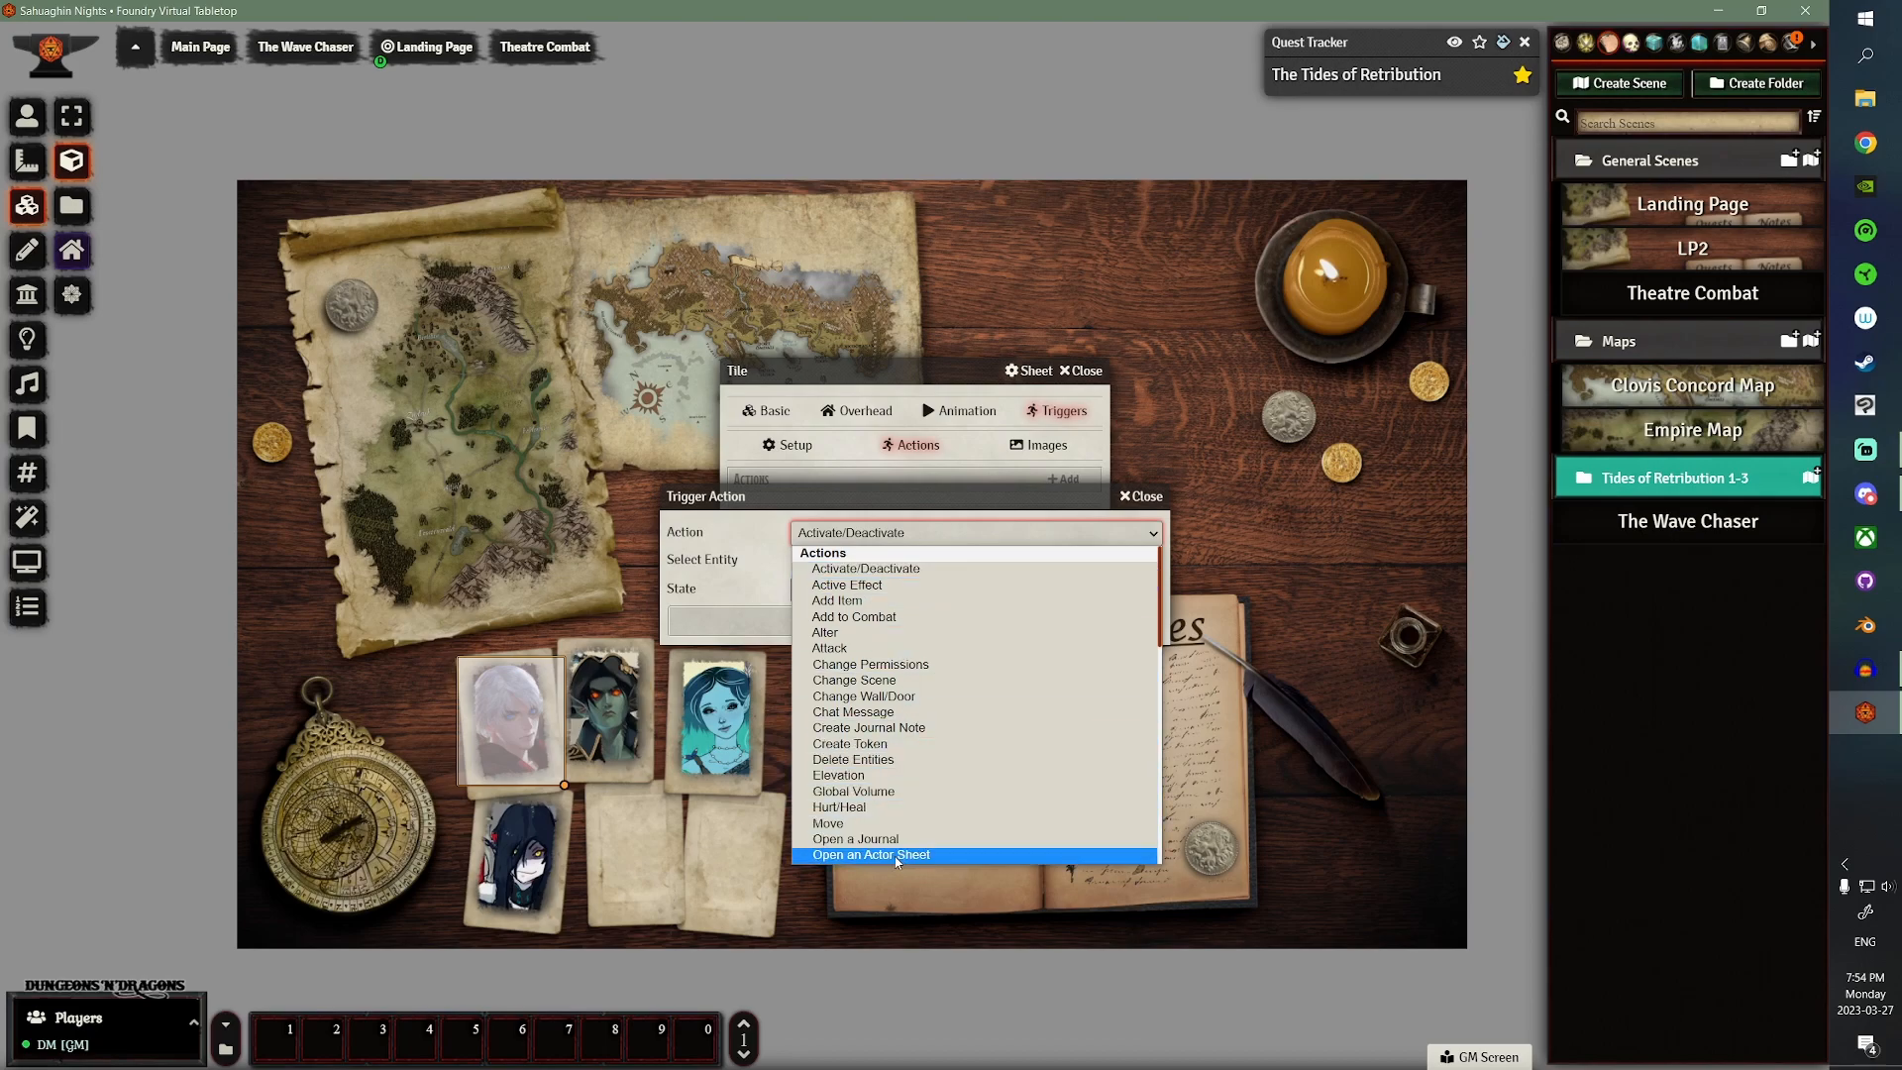
{"action": "left_click", "coordinate": [871, 854]}
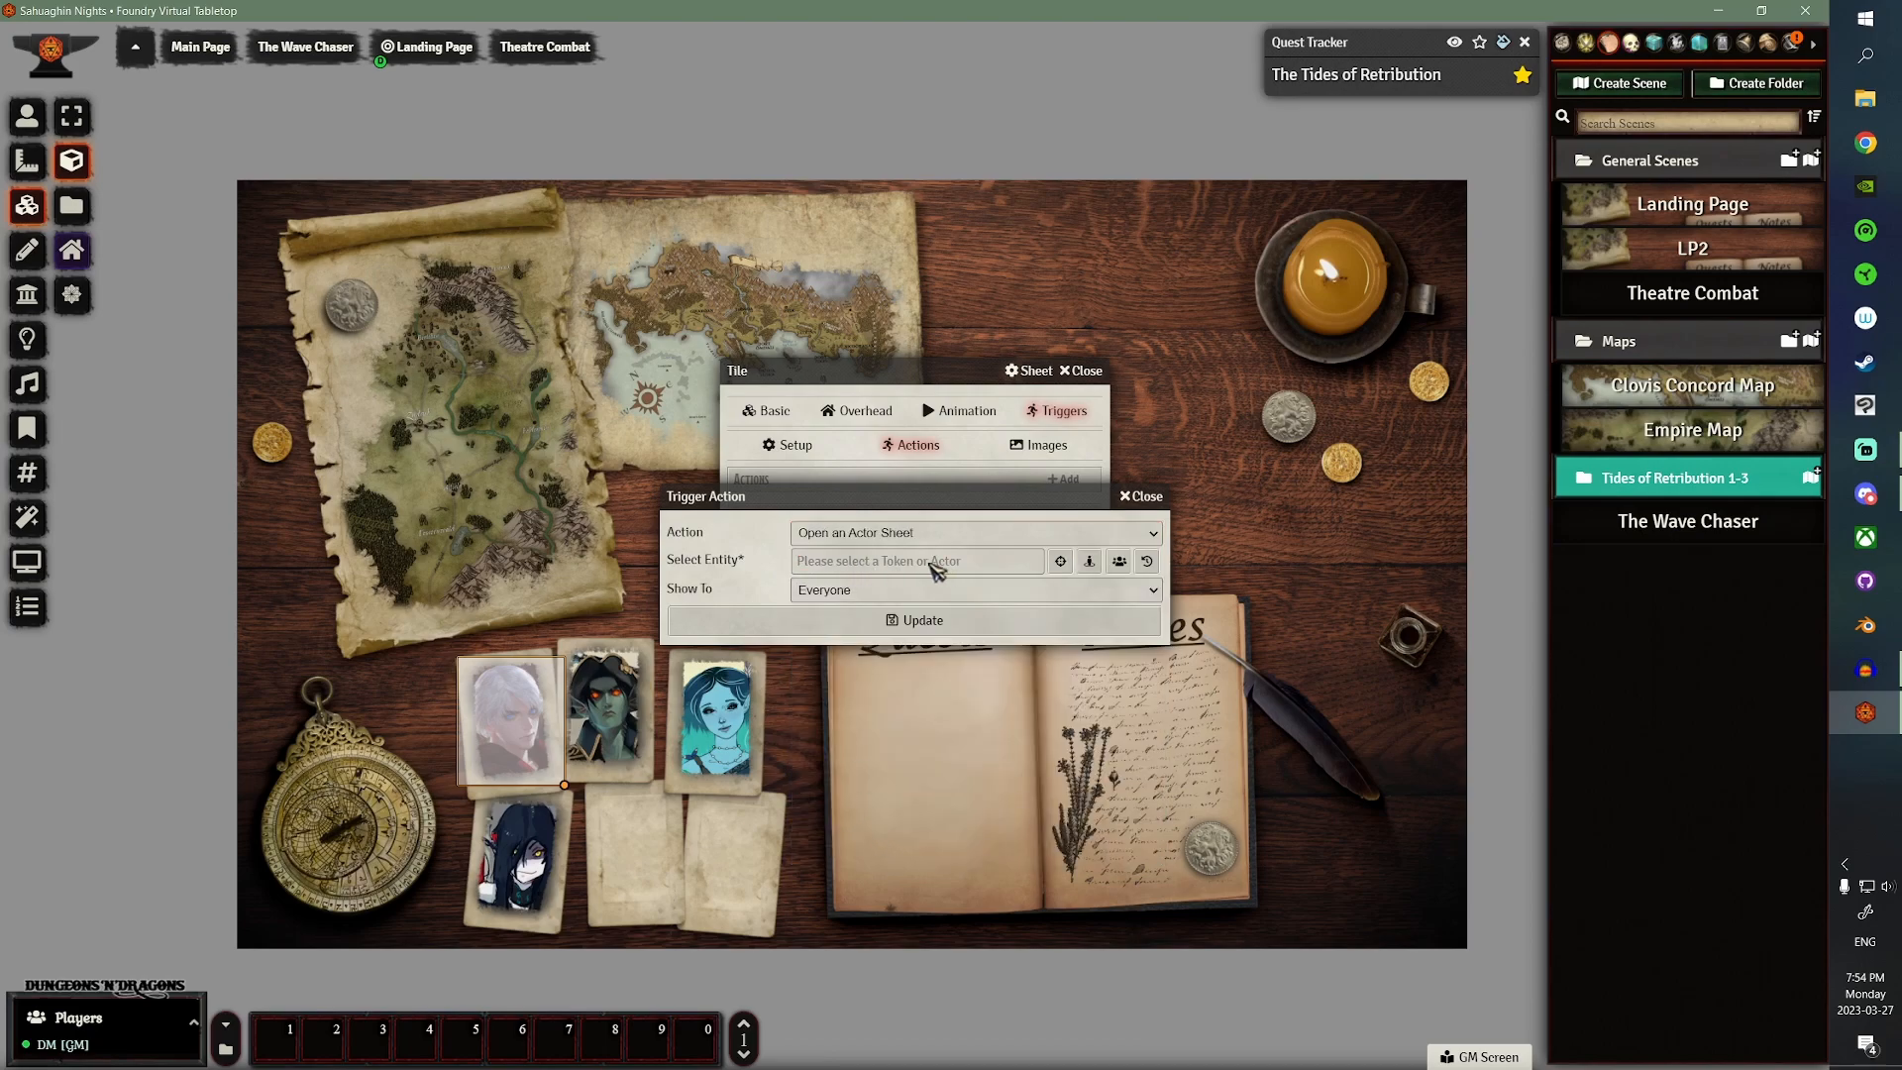
{"action": "mouse_move", "coordinate": [949, 576]}
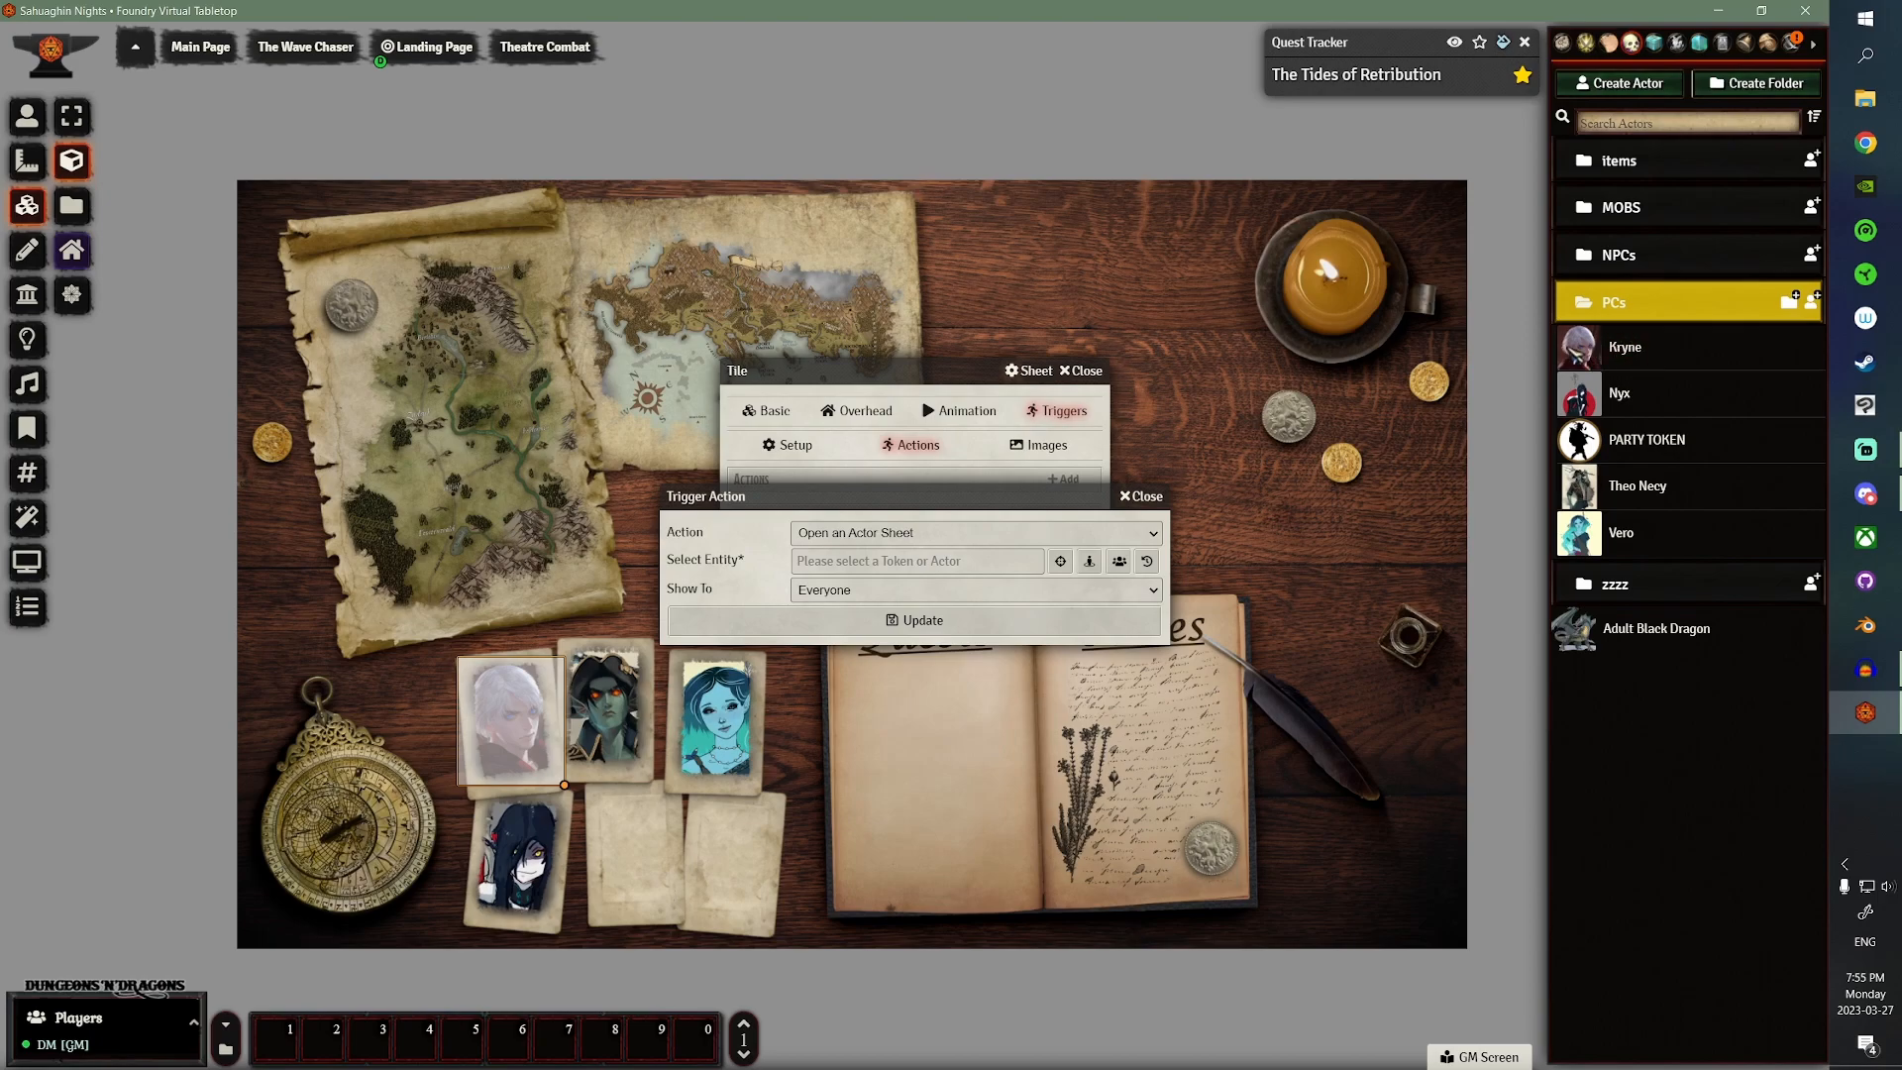
{"action": "mouse_move", "coordinate": [1016, 574]}
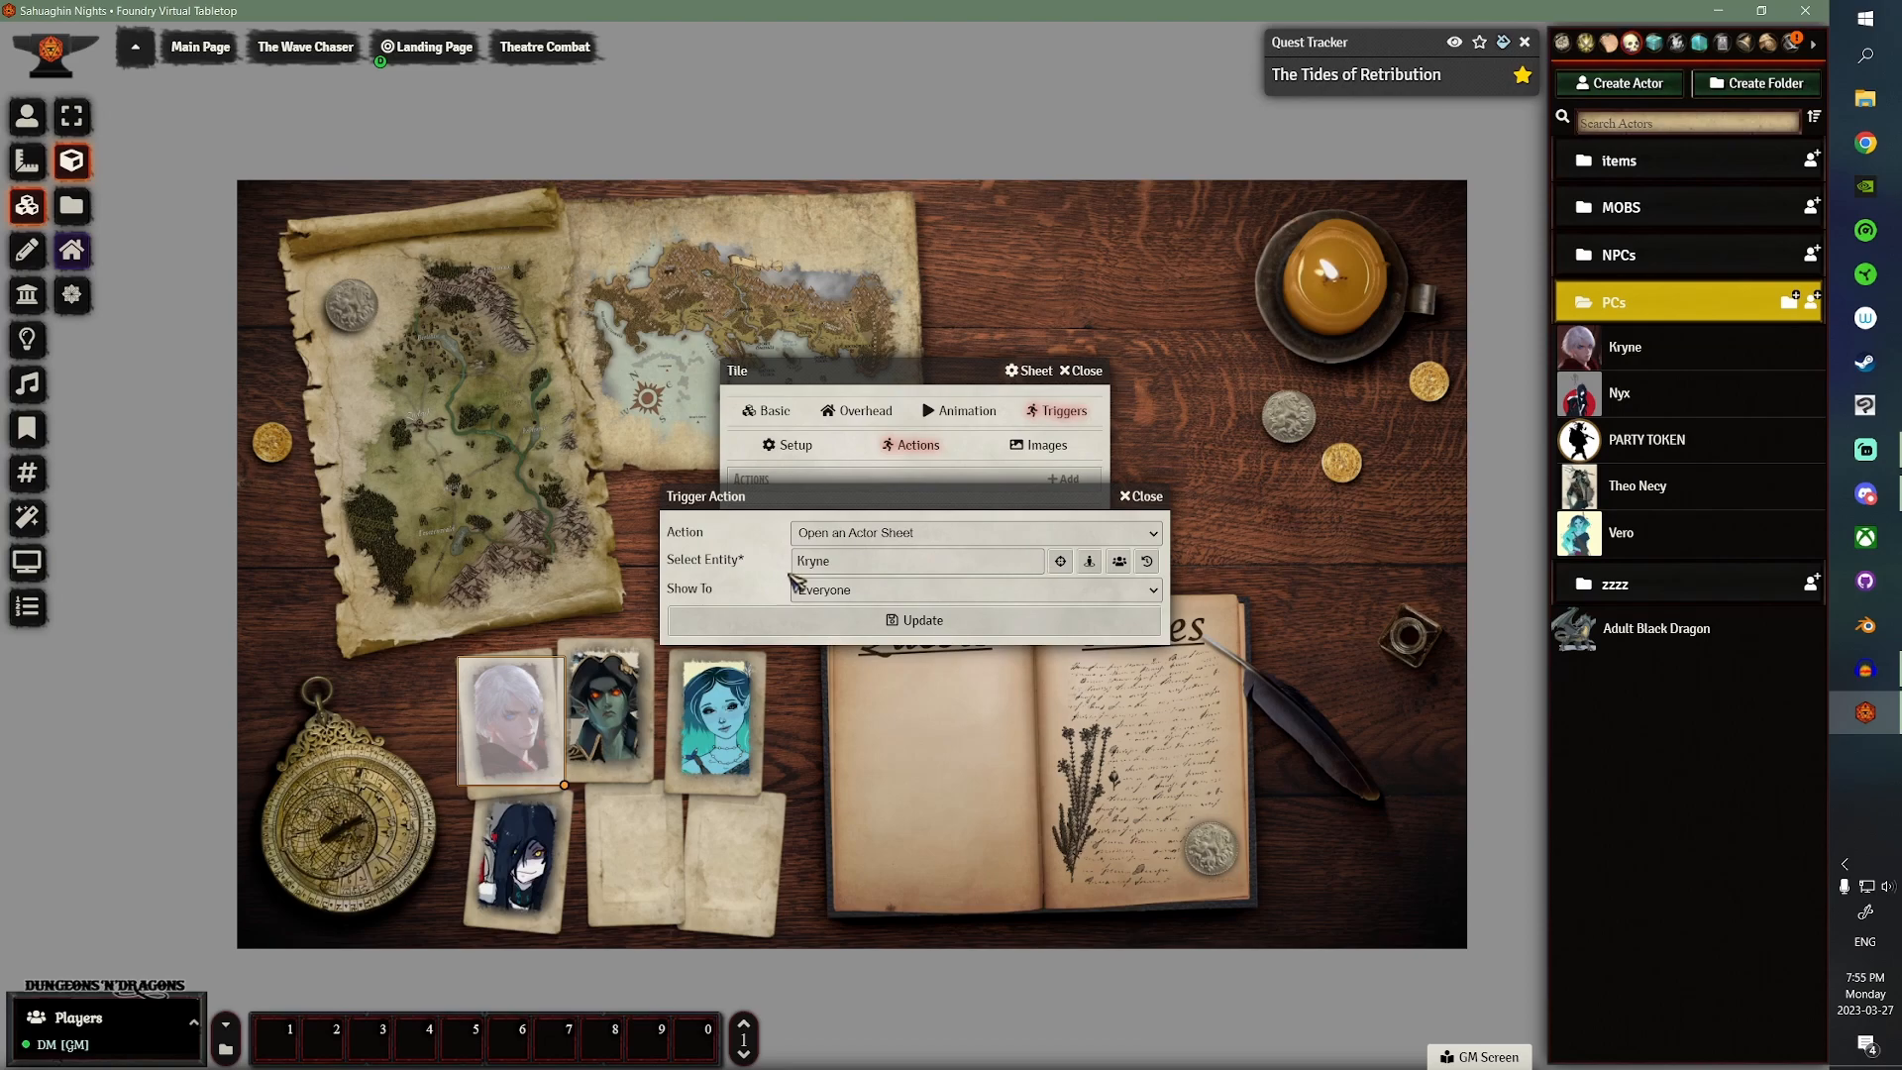
{"action": "left_click", "coordinate": [971, 588]}
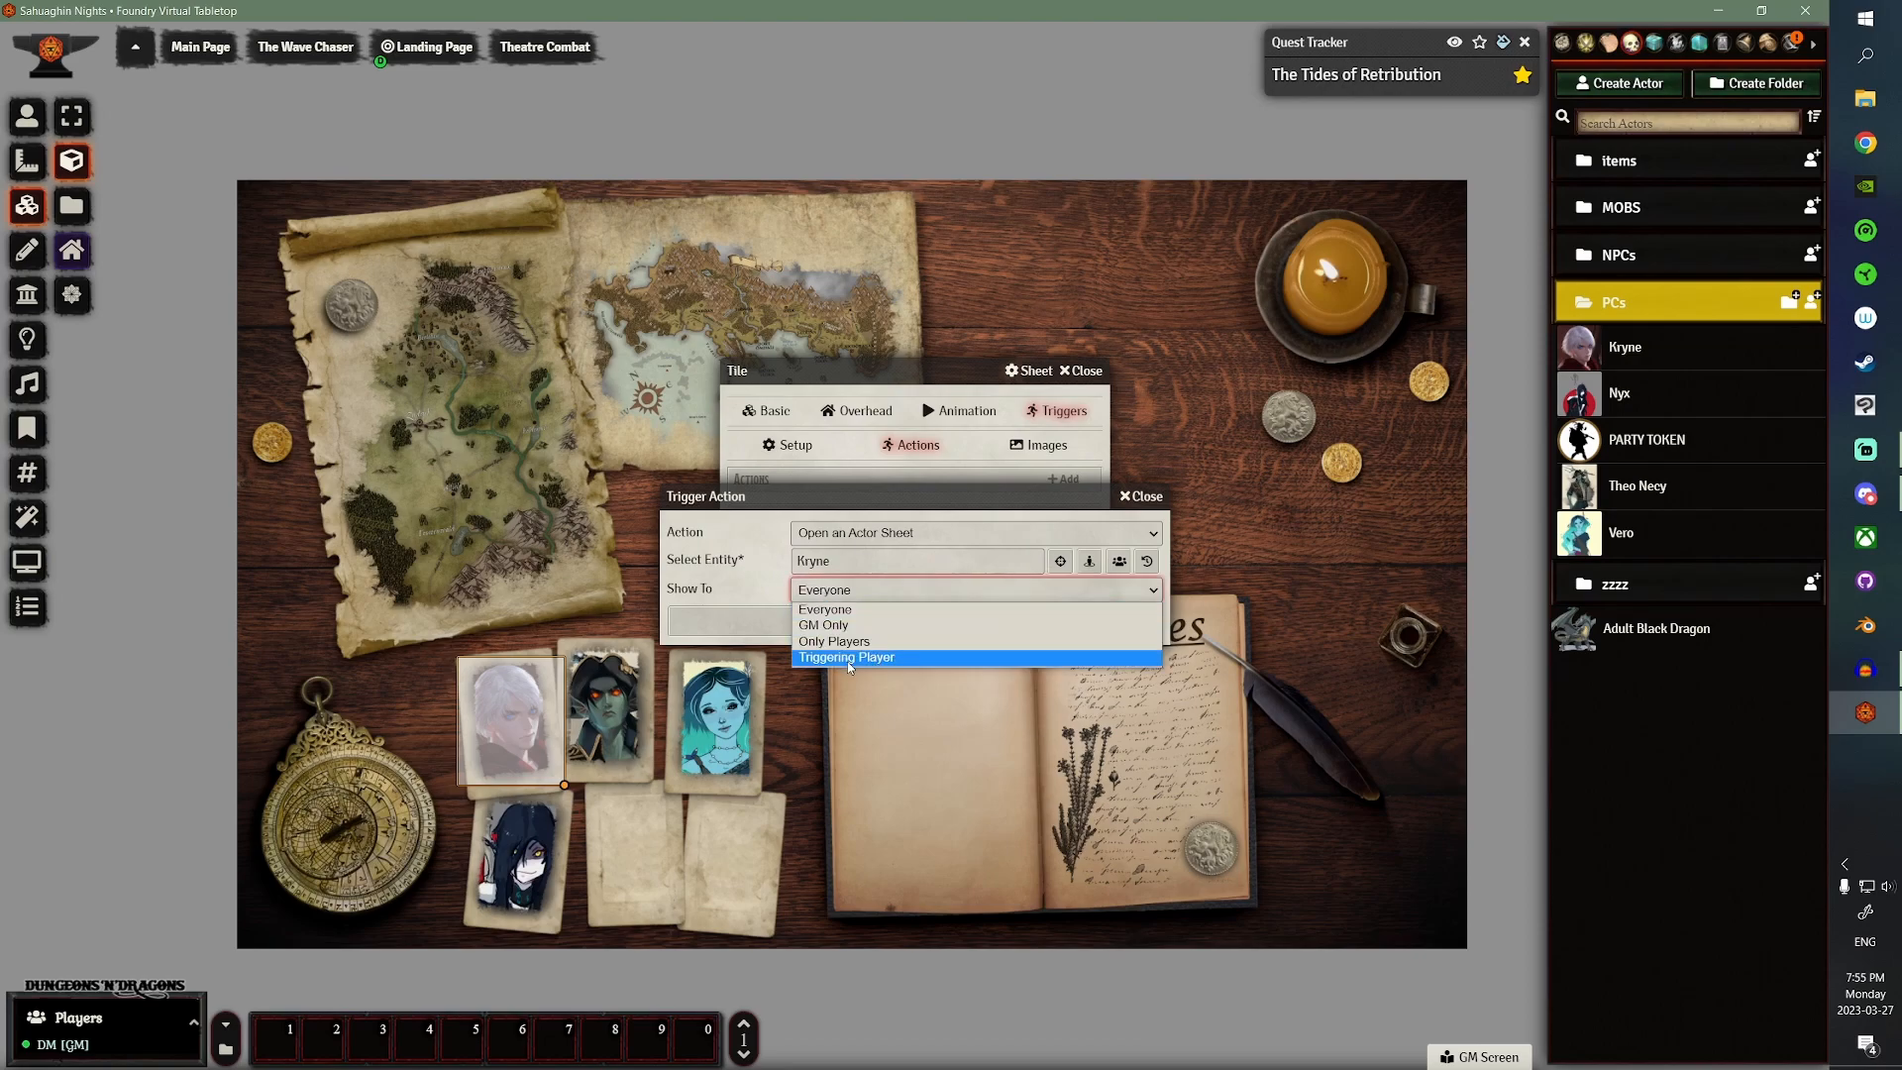
{"action": "left_click", "coordinate": [847, 655]}
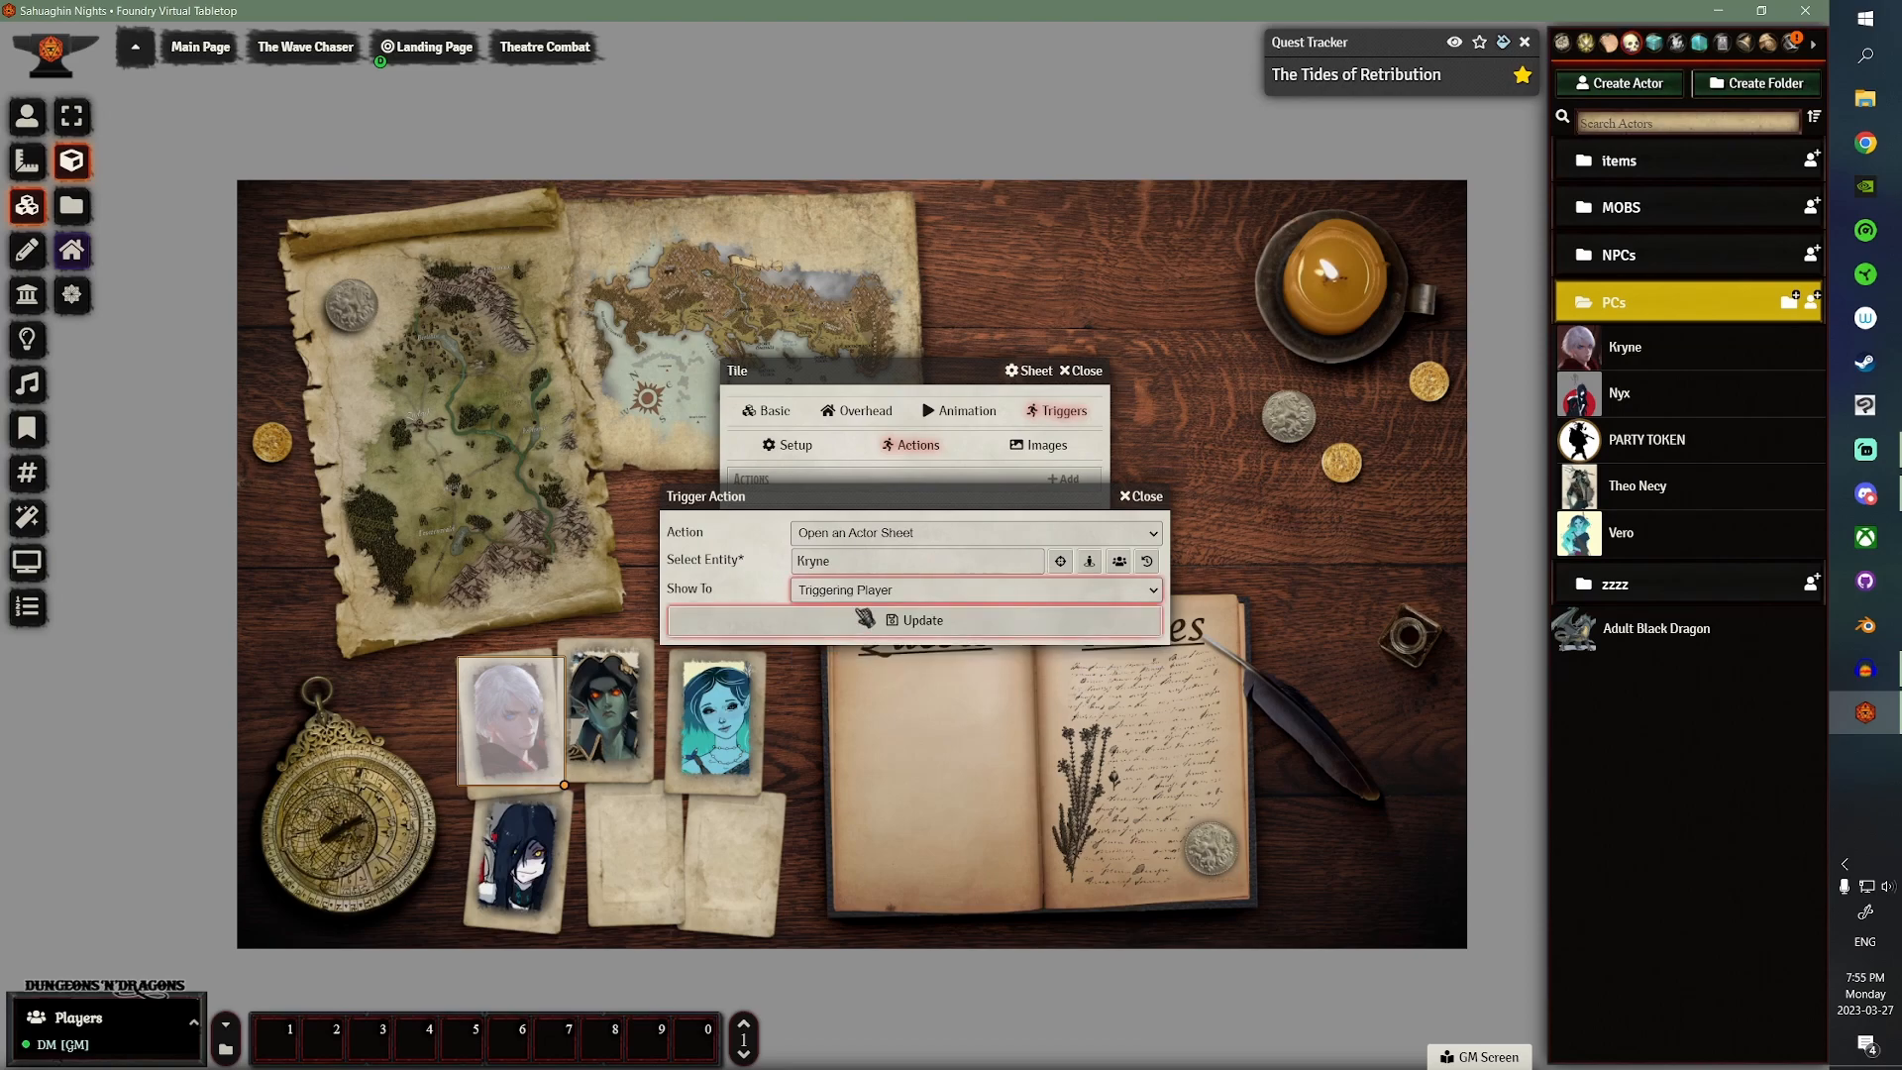
{"action": "left_click", "coordinate": [914, 620]}
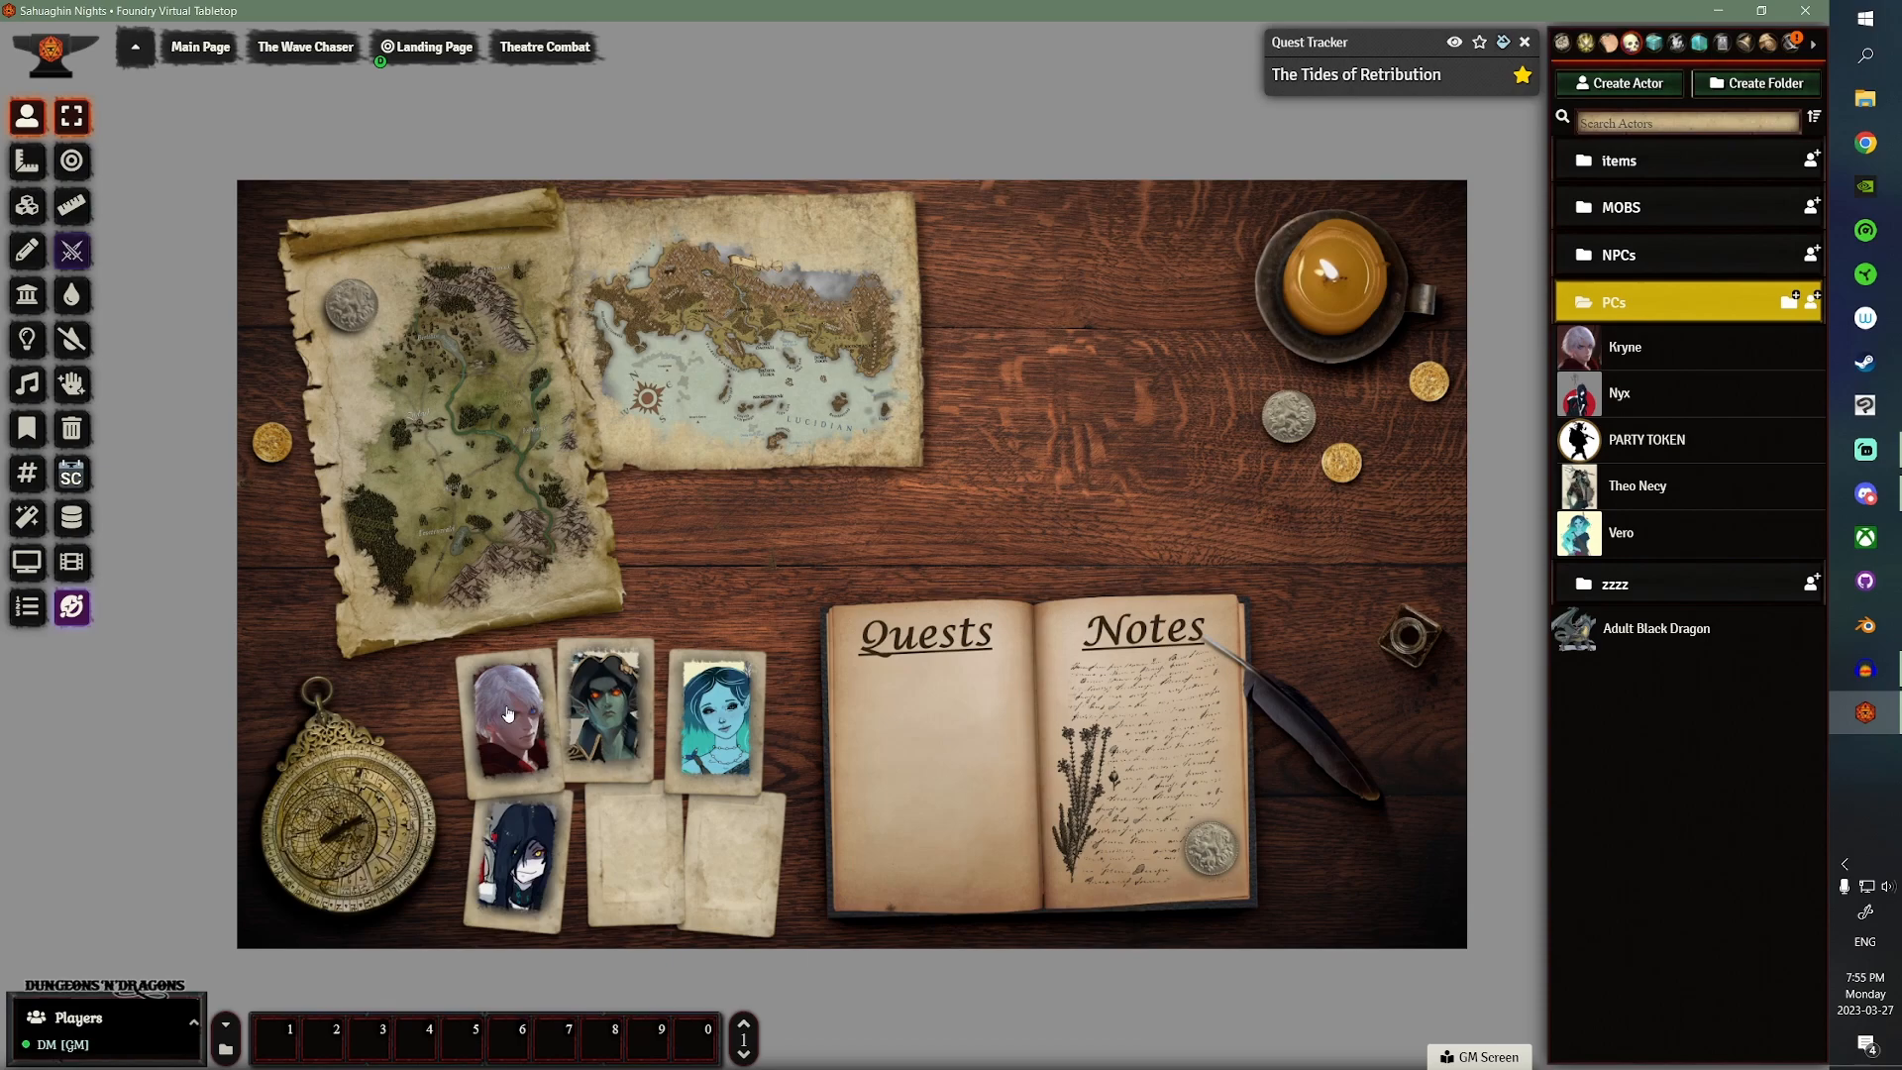
{"action": "double_click", "coordinate": [507, 713]}
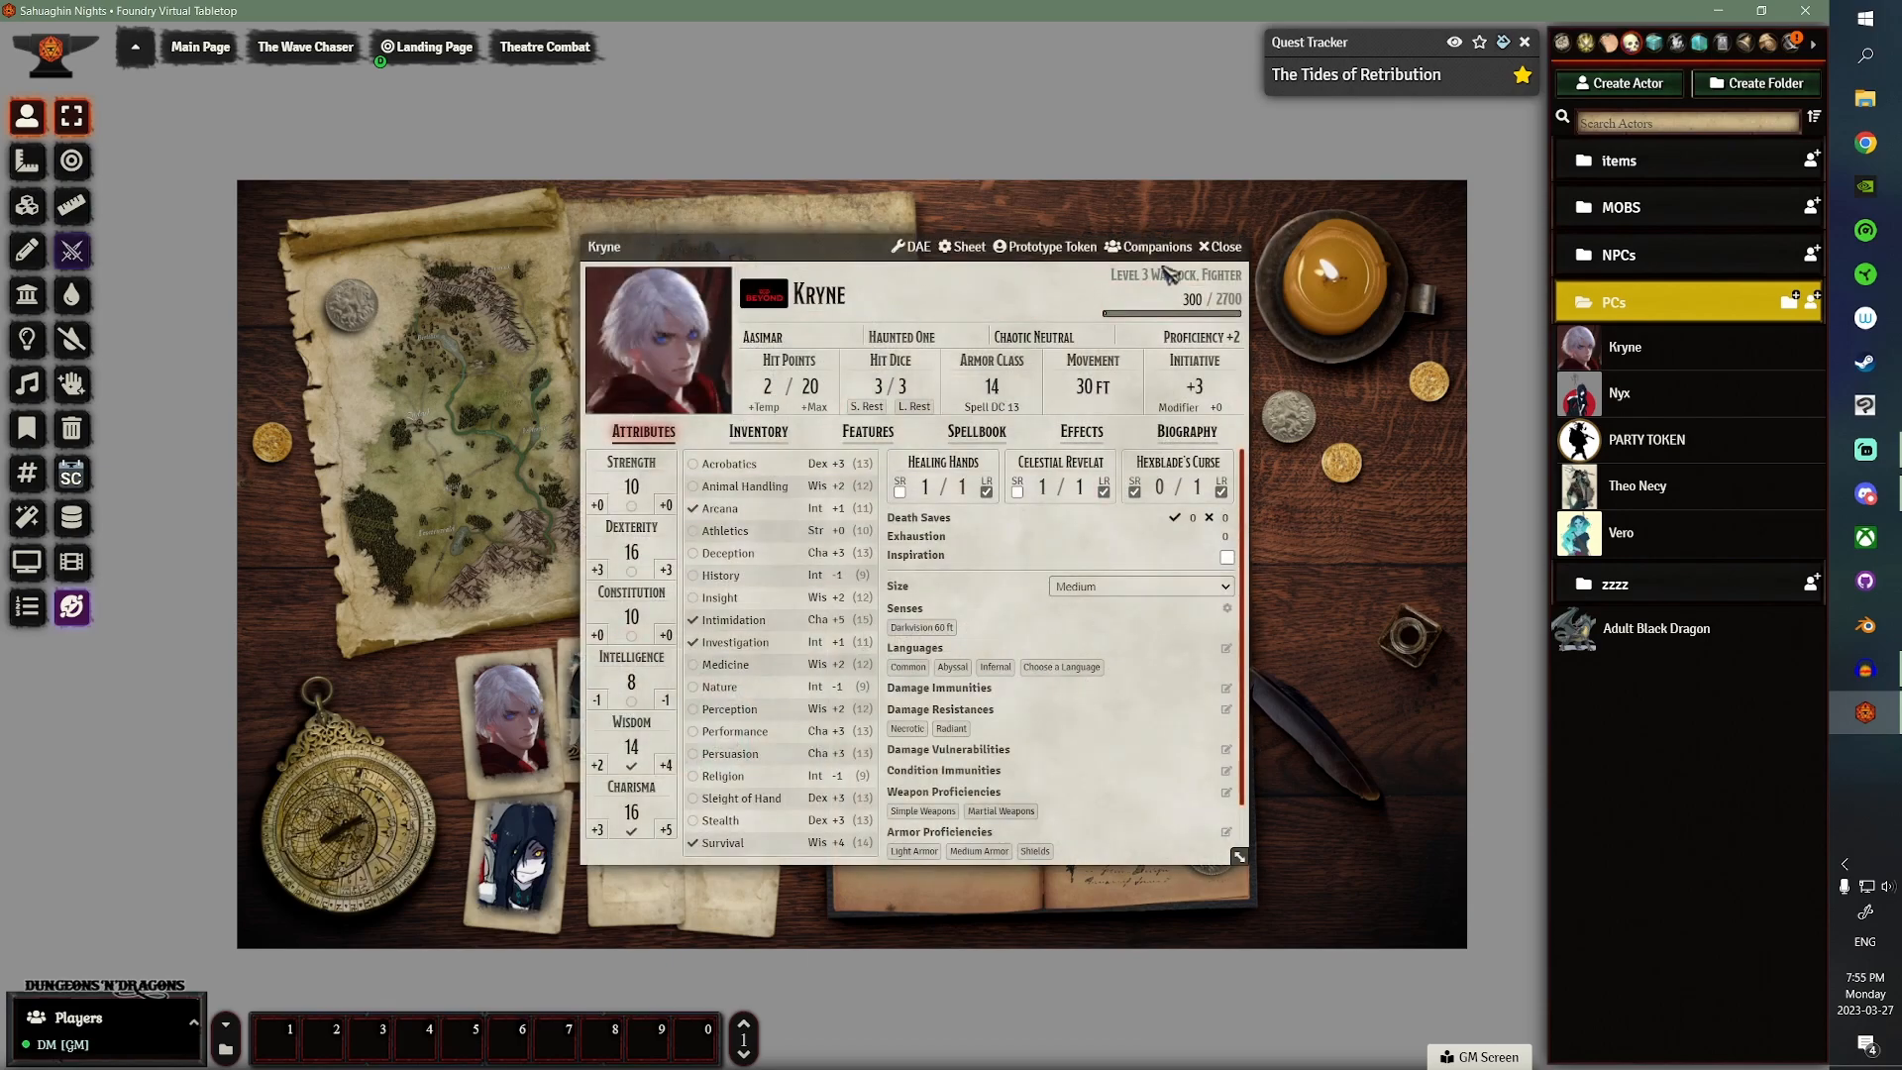
{"action": "left_click", "coordinate": [1221, 246]}
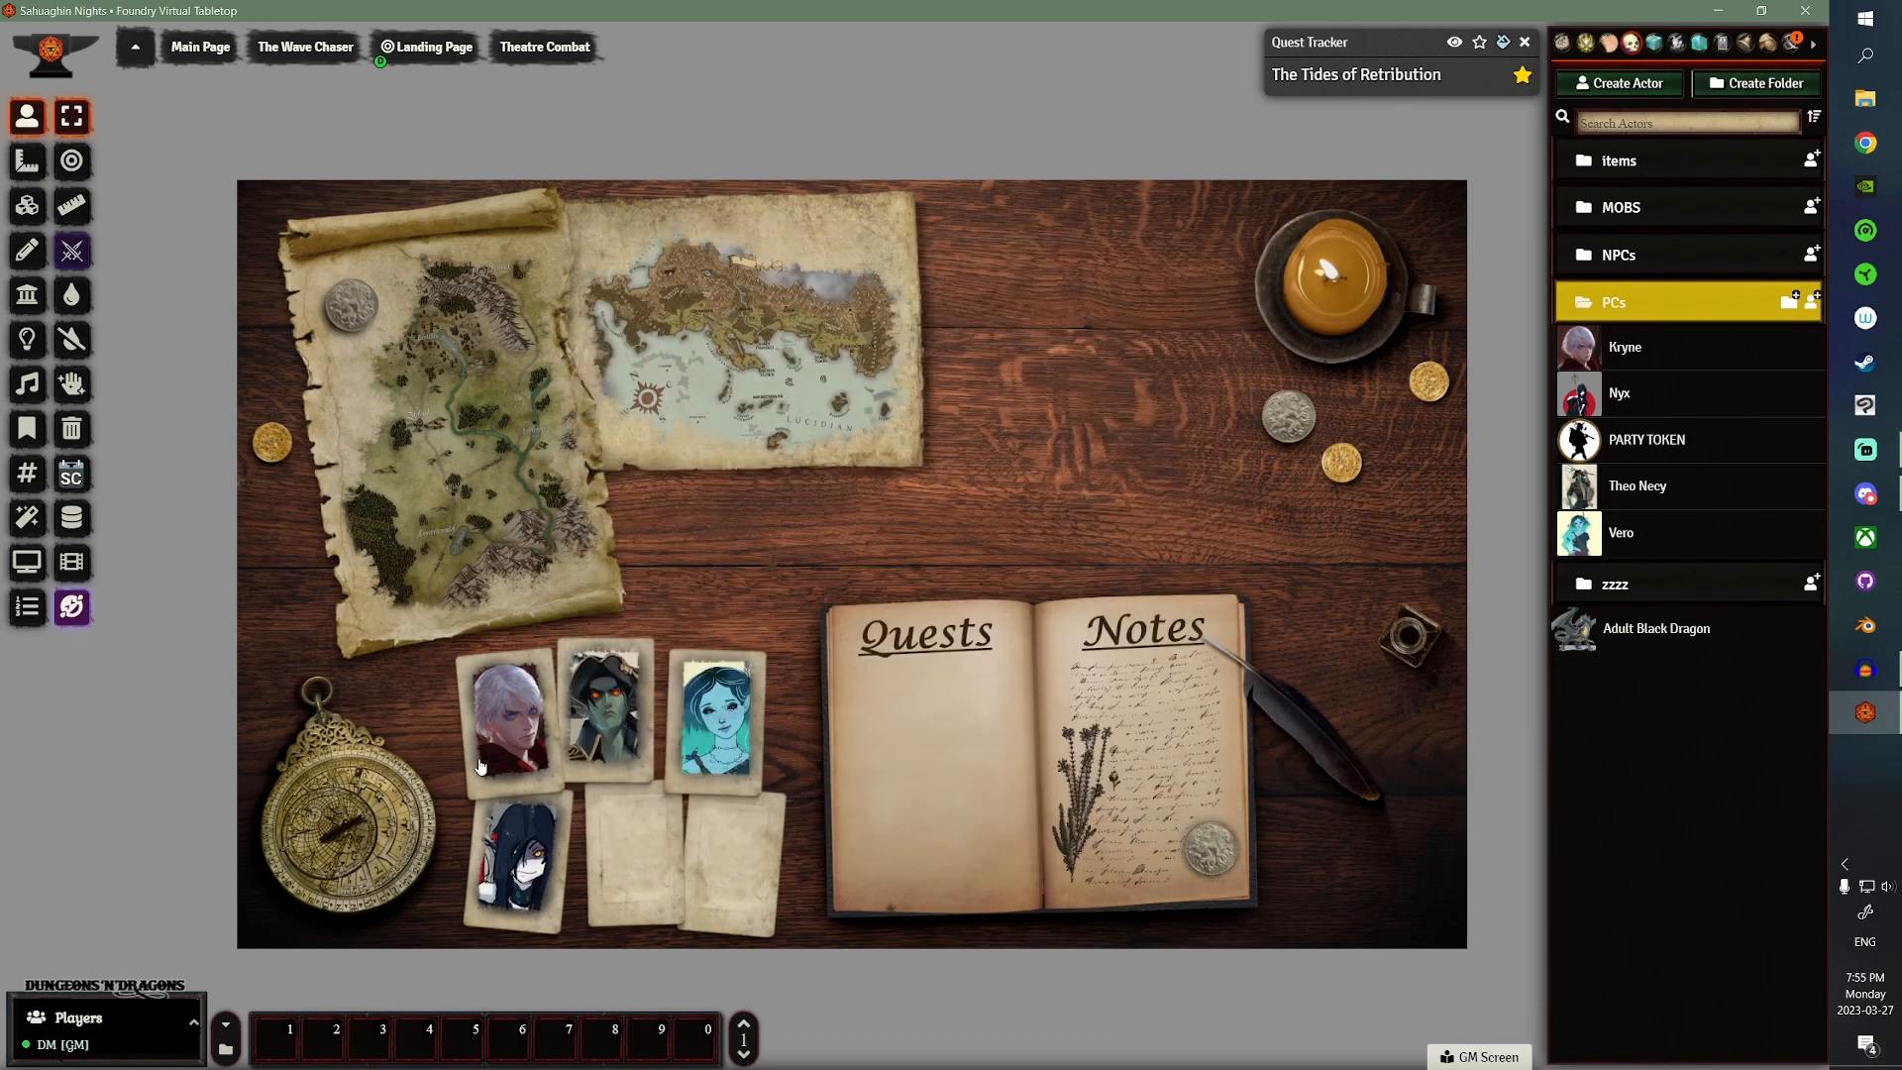
{"action": "mouse_move", "coordinate": [540, 873]}
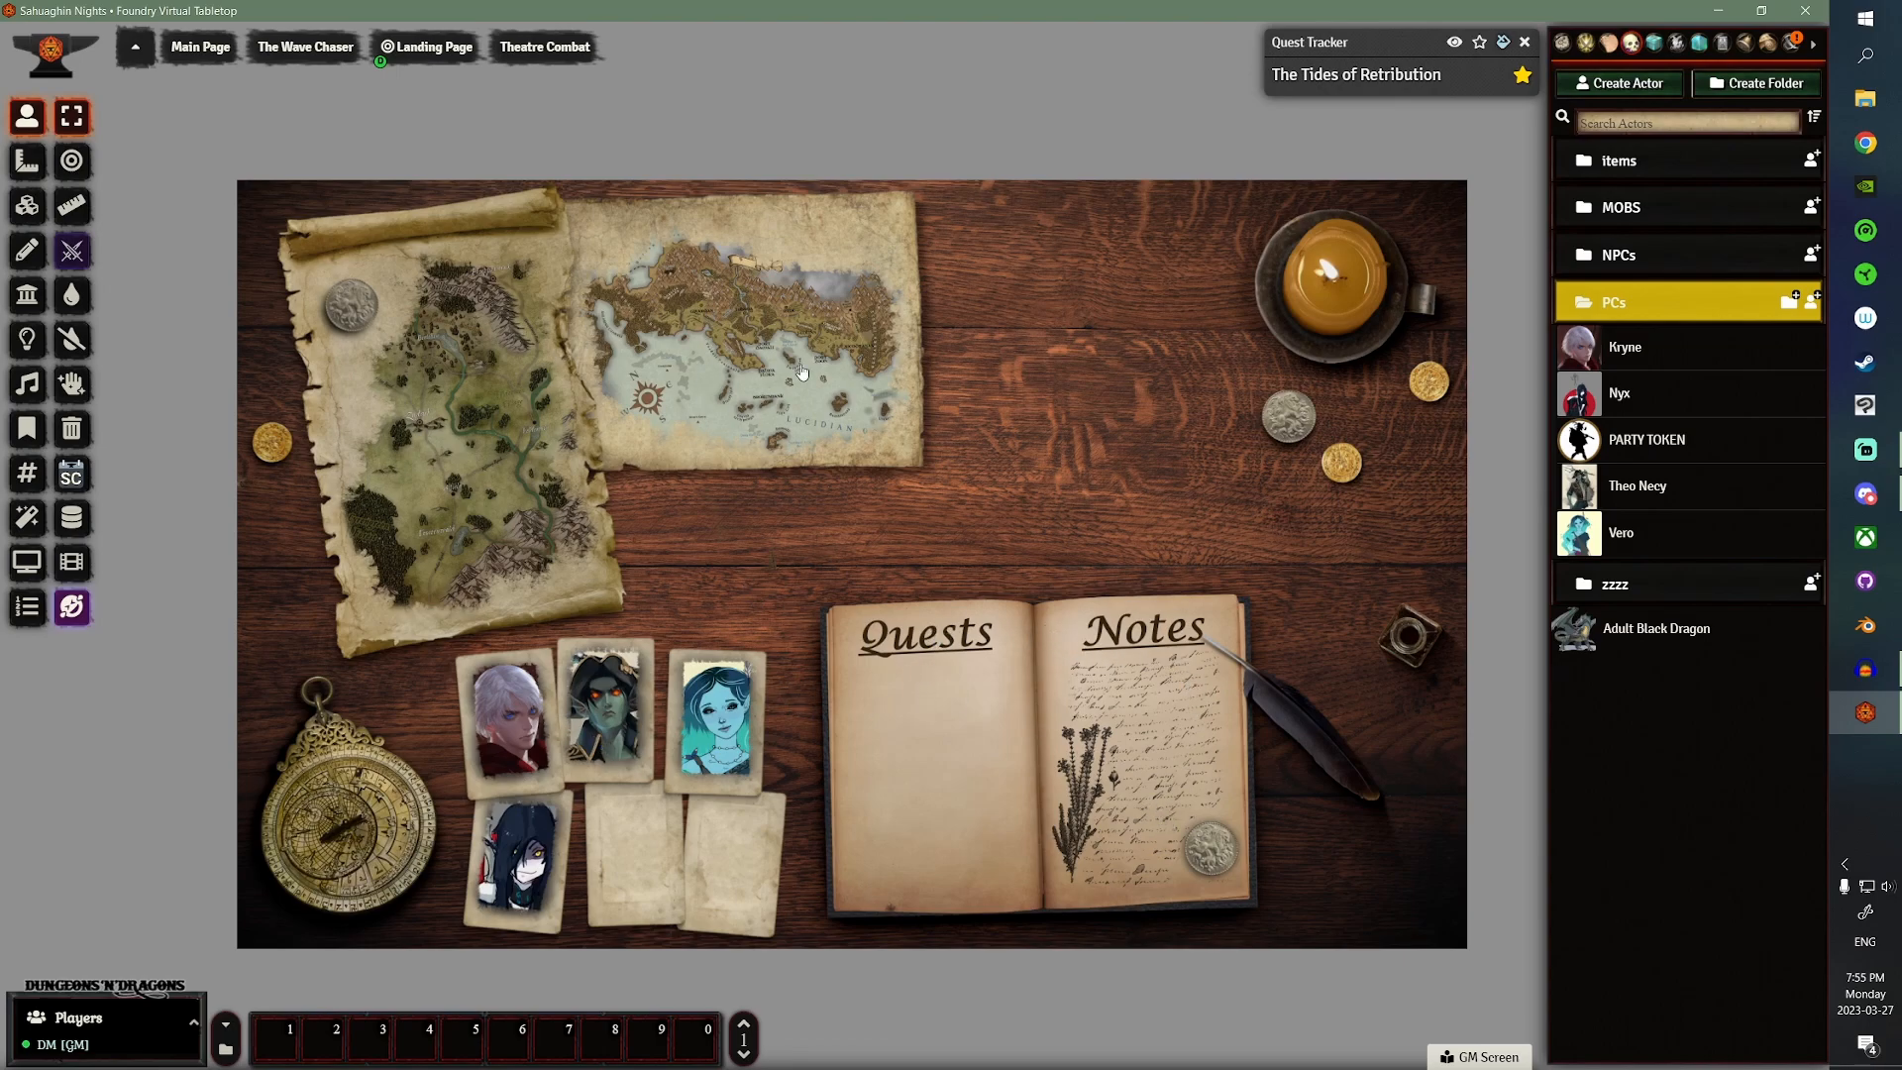
{"action": "mouse_move", "coordinate": [940, 631]}
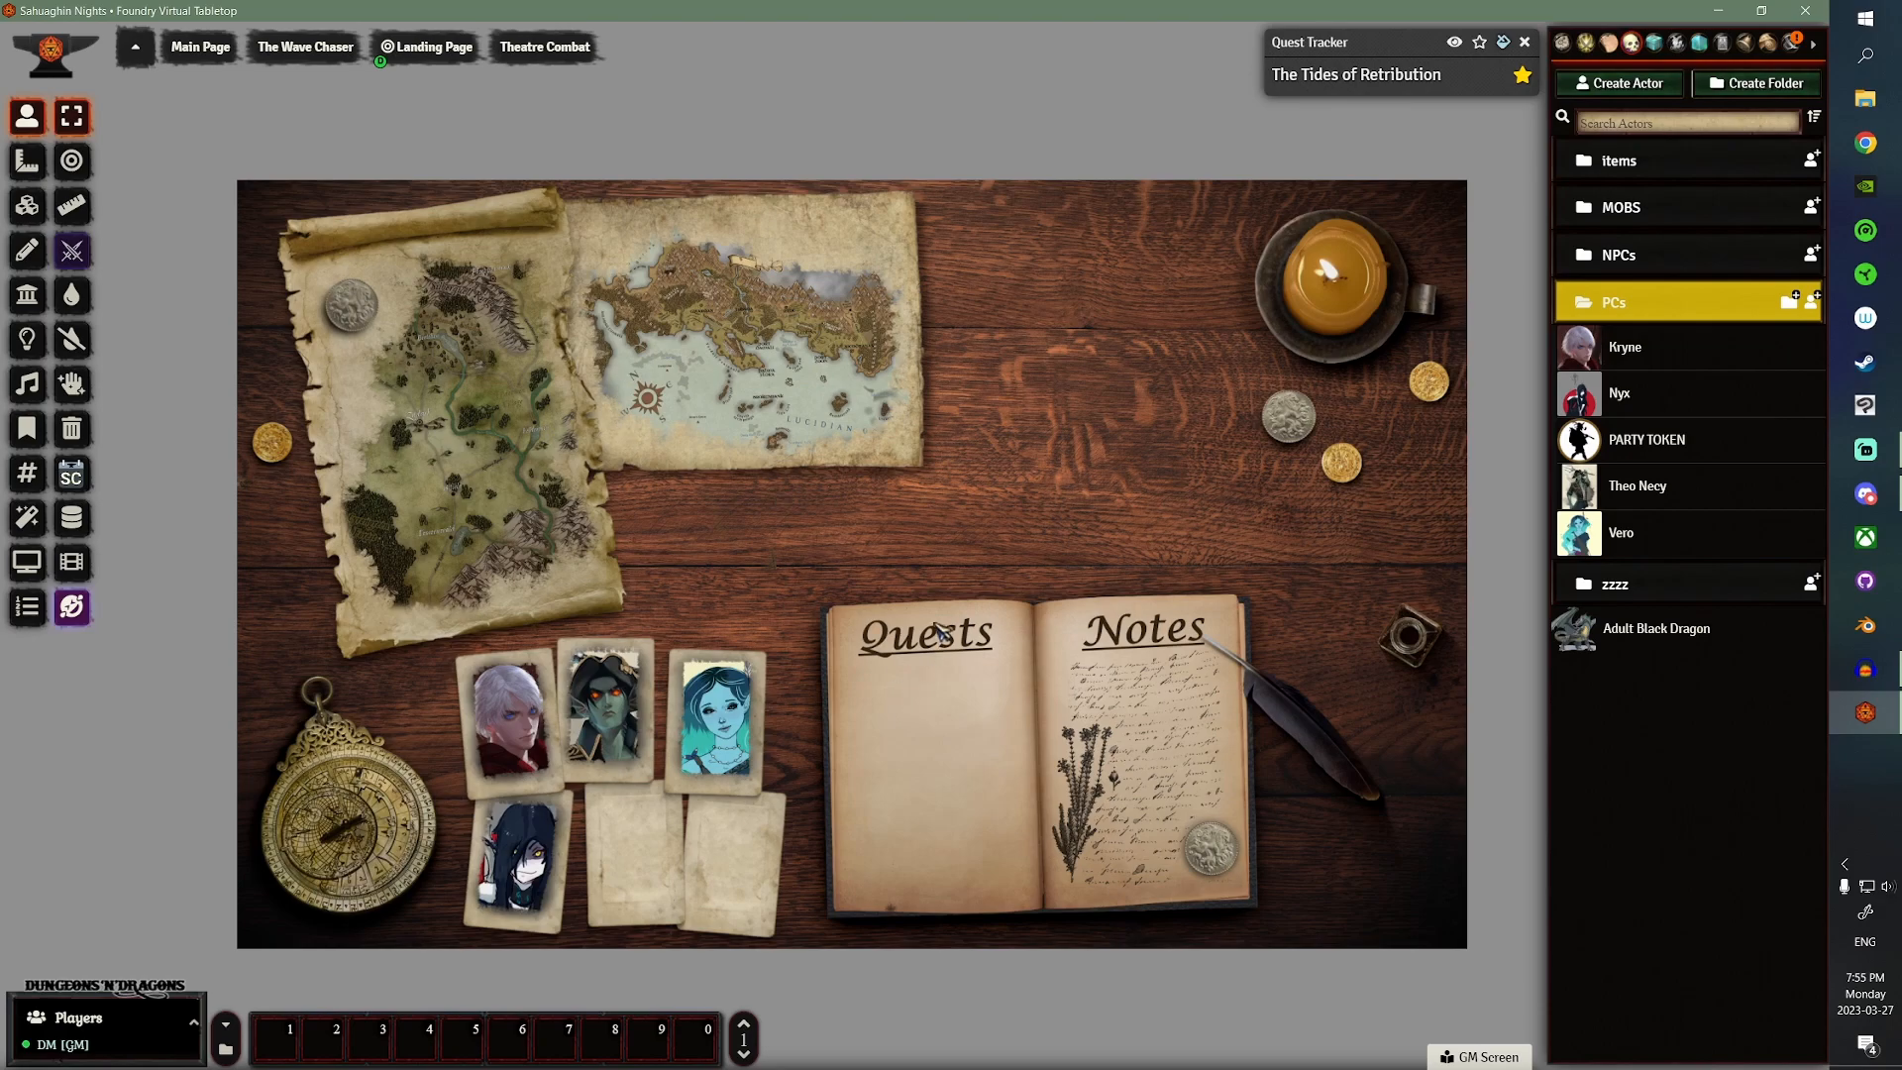
{"action": "mouse_move", "coordinate": [223, 82]}
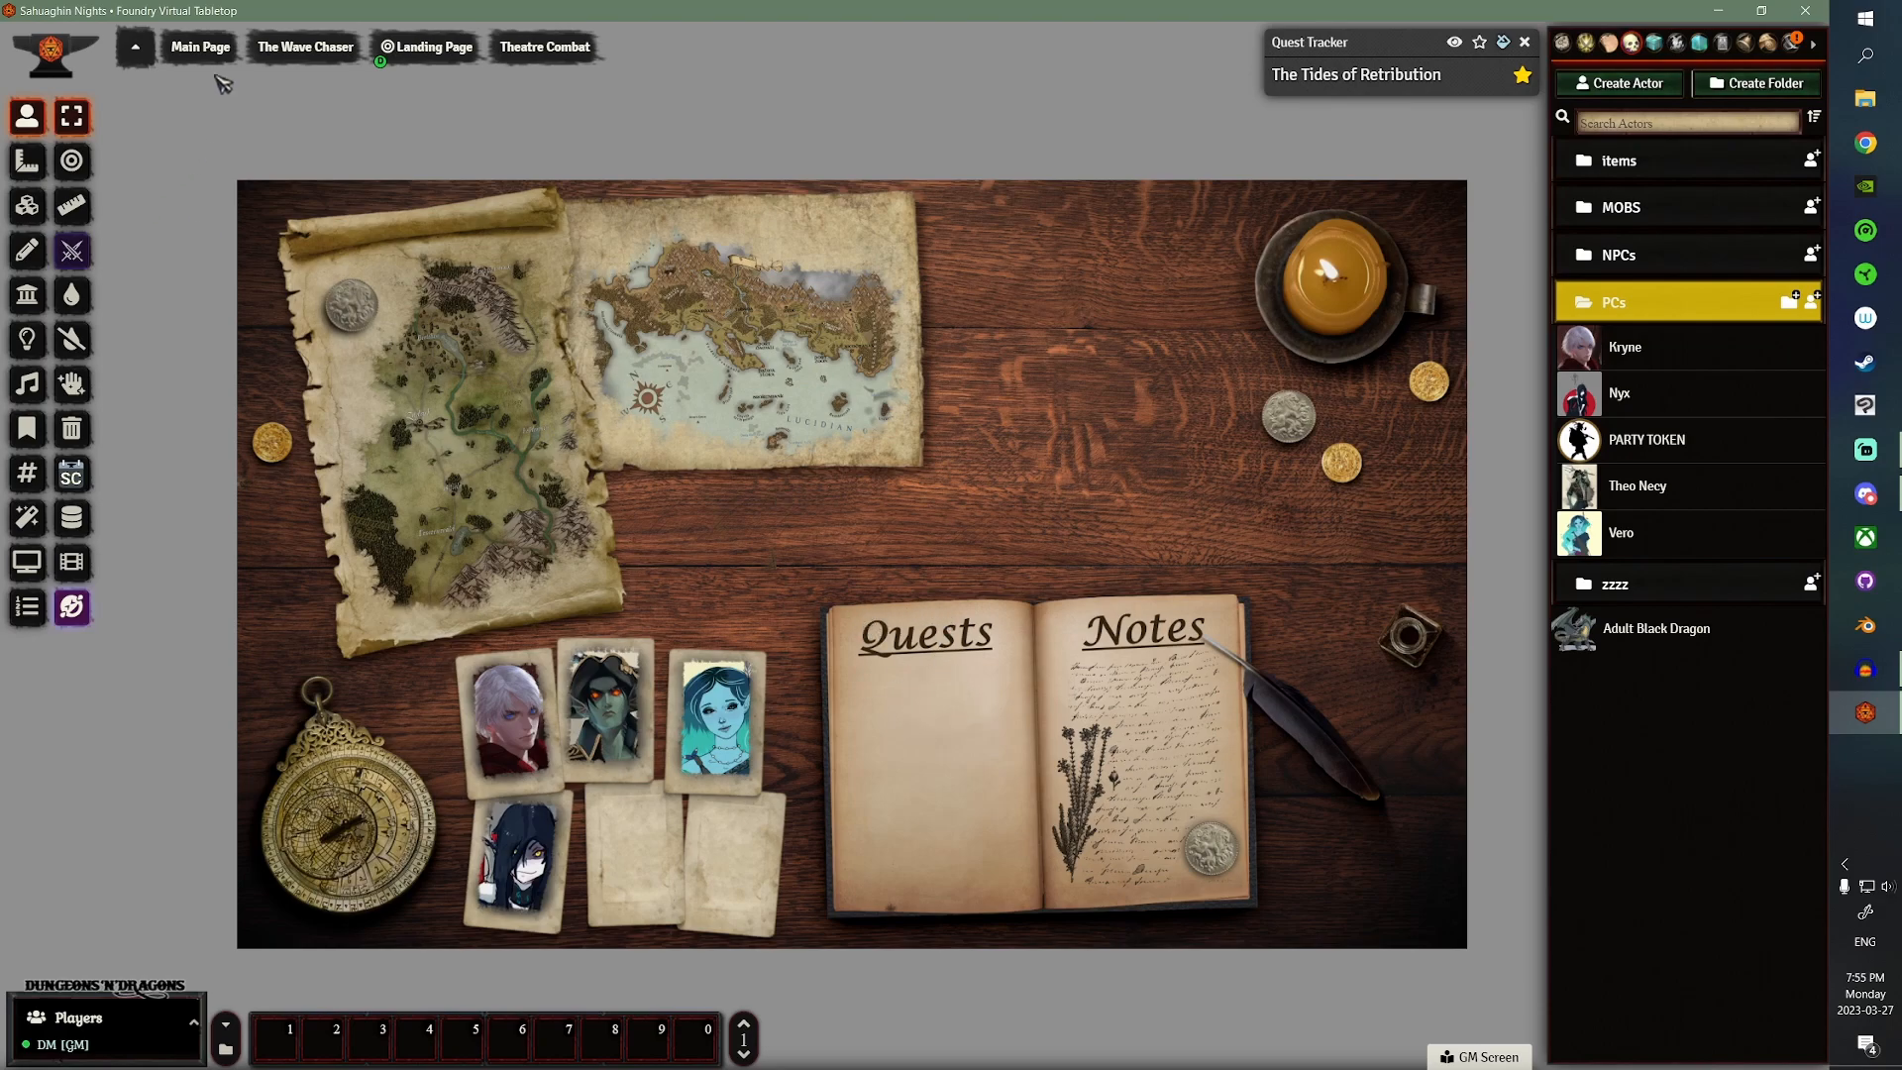
{"action": "mouse_move", "coordinate": [1160, 848]}
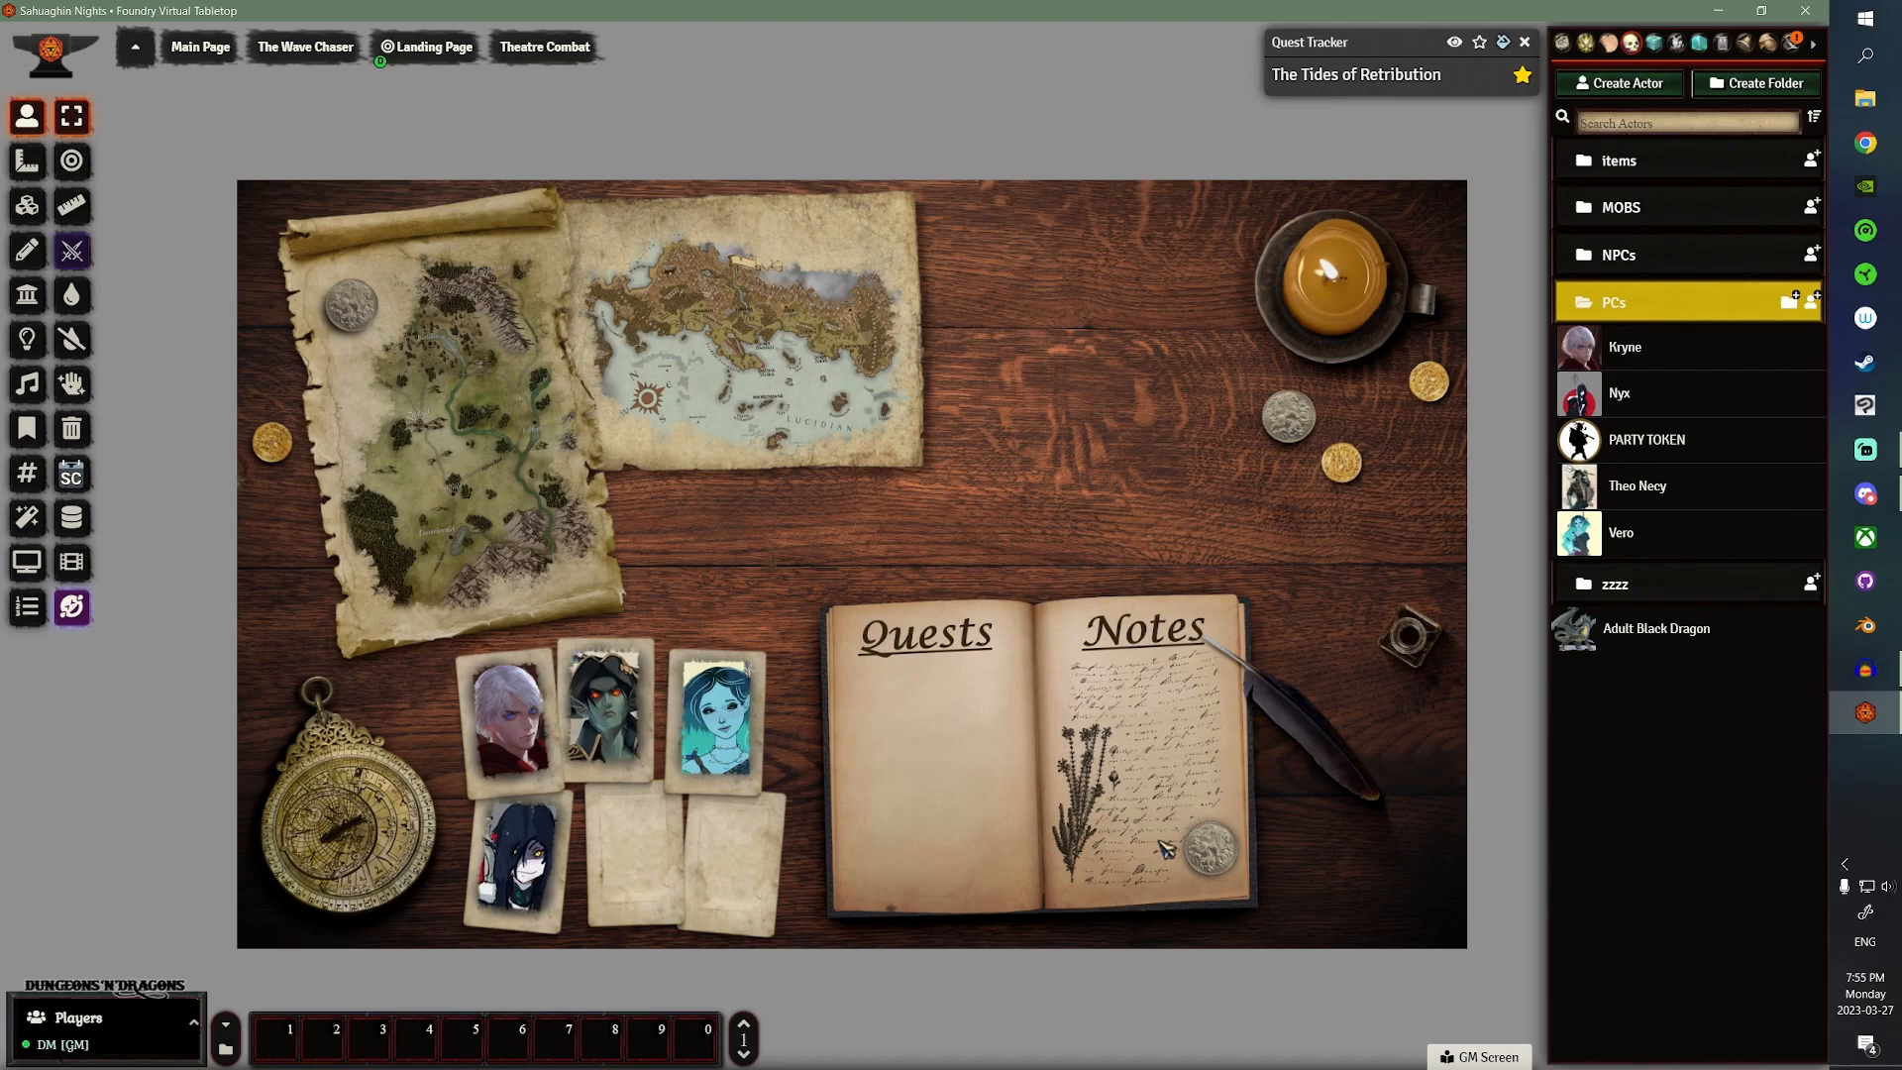
{"action": "mouse_move", "coordinate": [737, 318]}
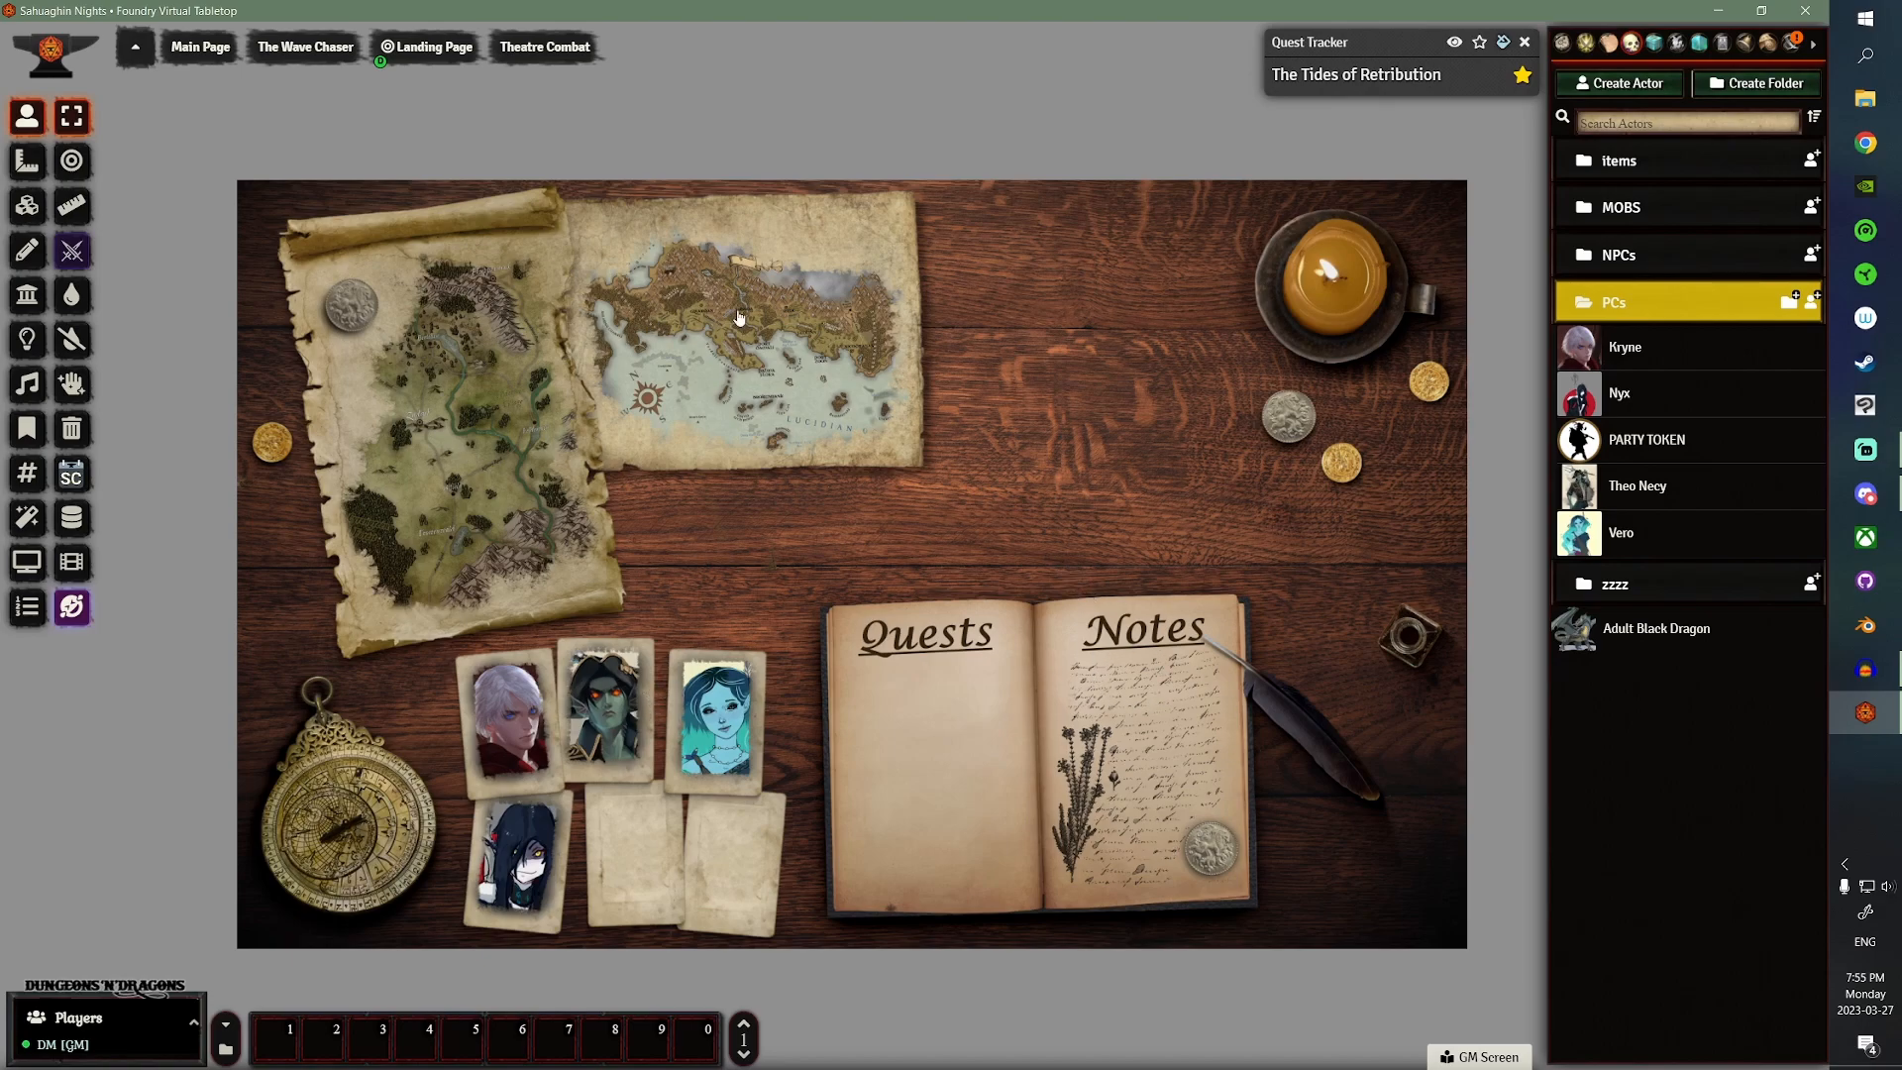
{"action": "mouse_move", "coordinate": [647, 351]}
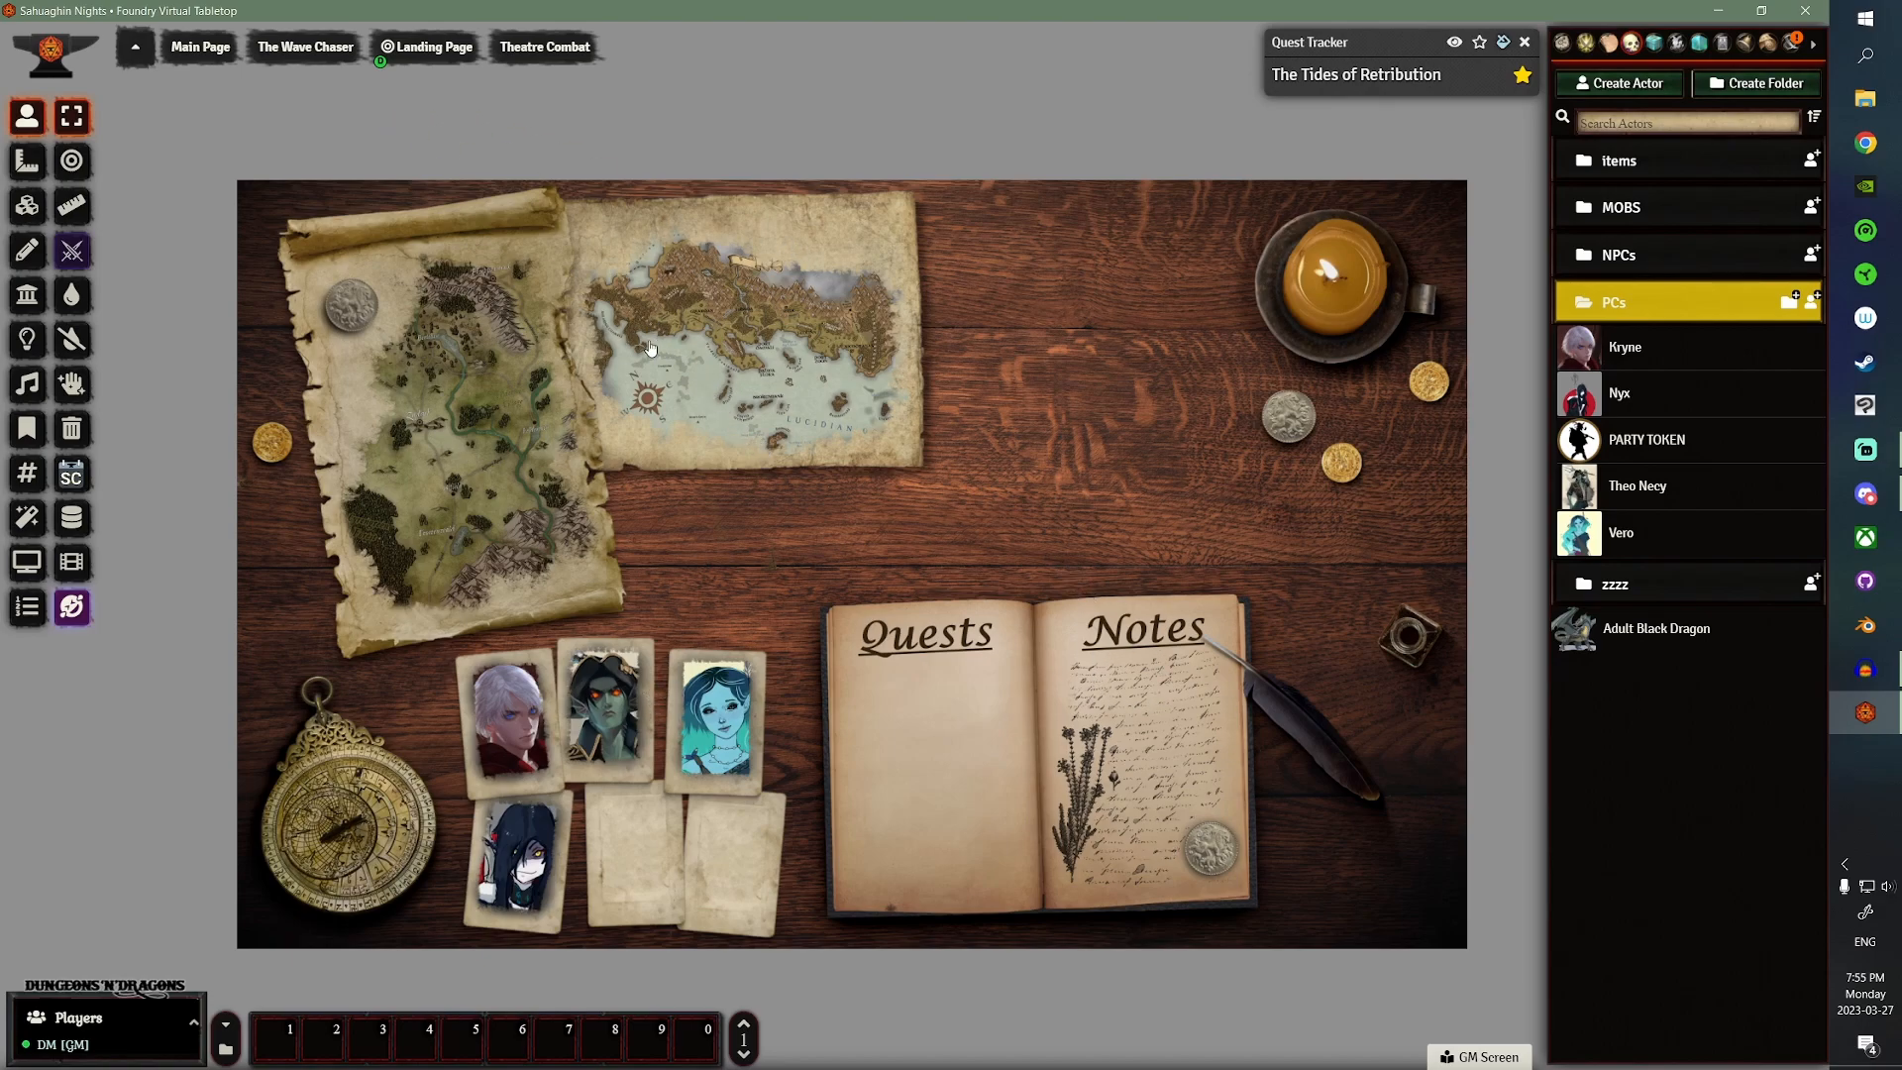
{"action": "mouse_move", "coordinate": [993, 637]}
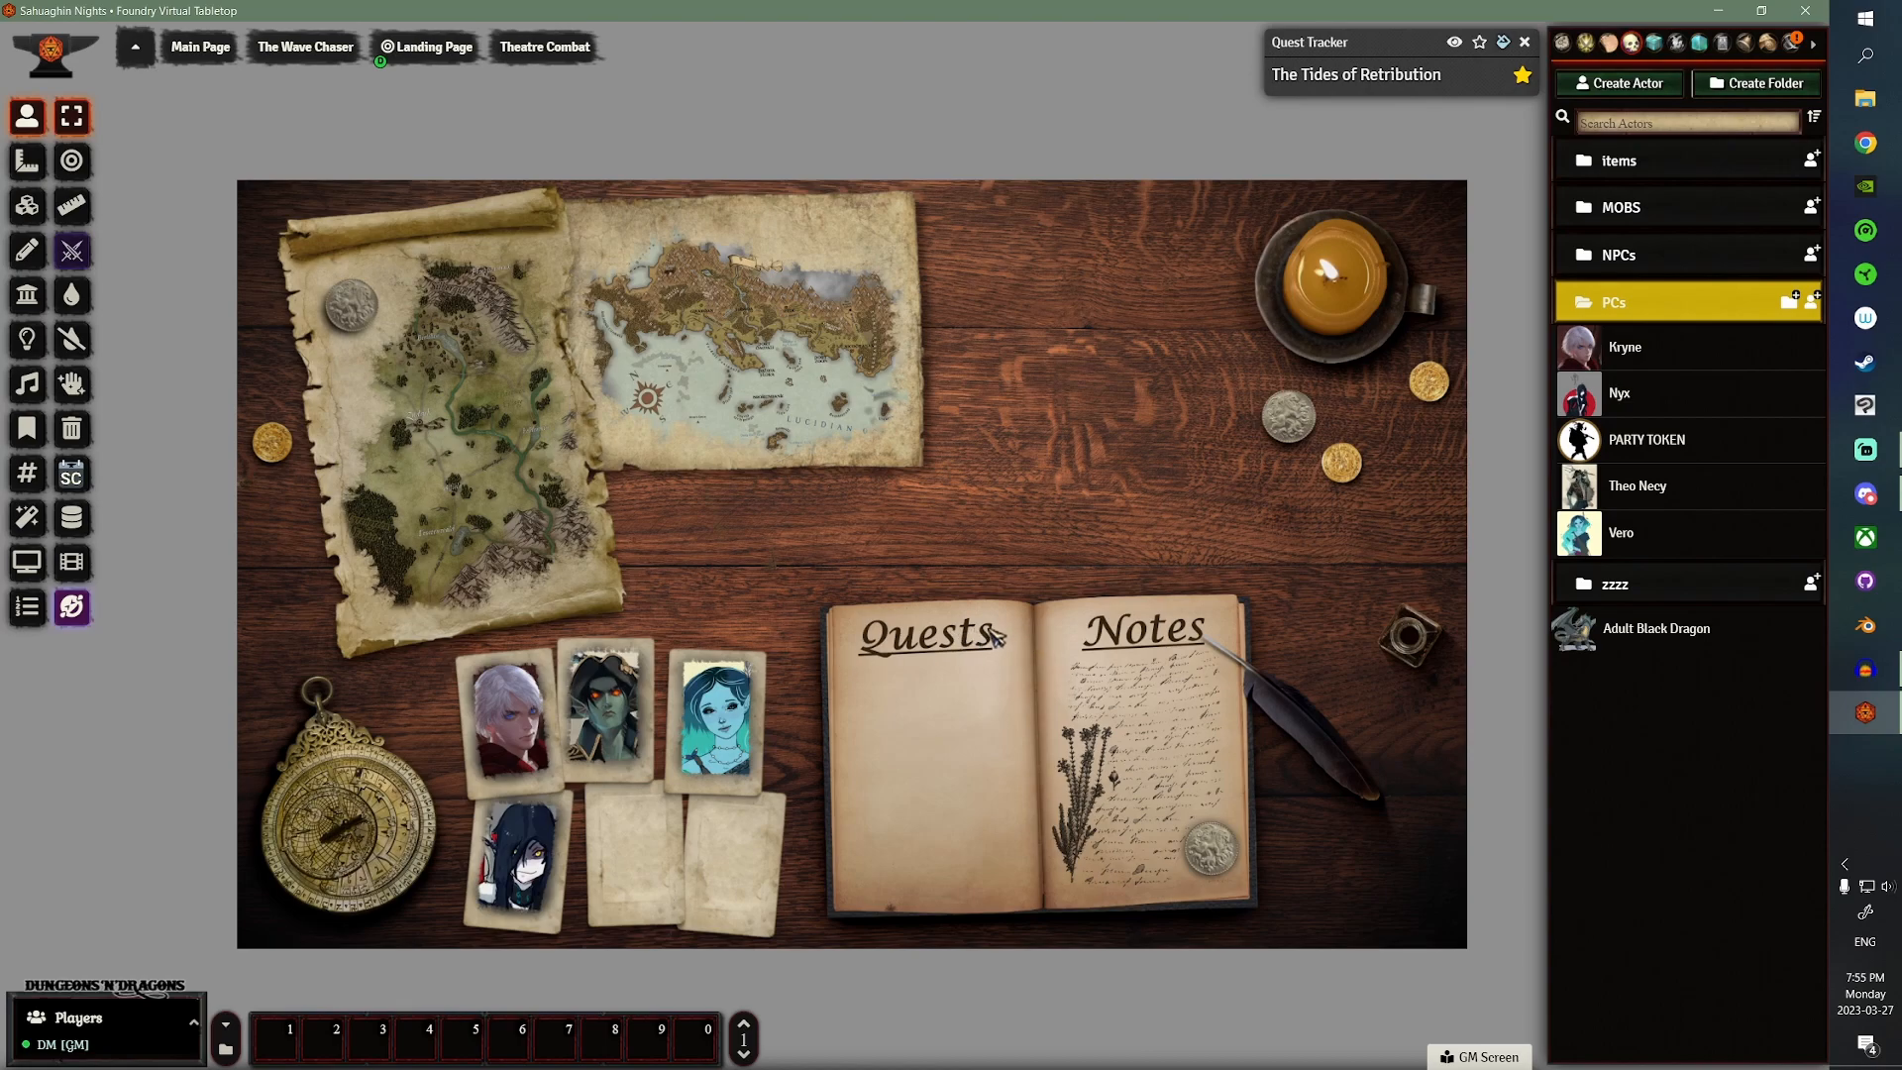
{"action": "mouse_move", "coordinate": [569, 412]}
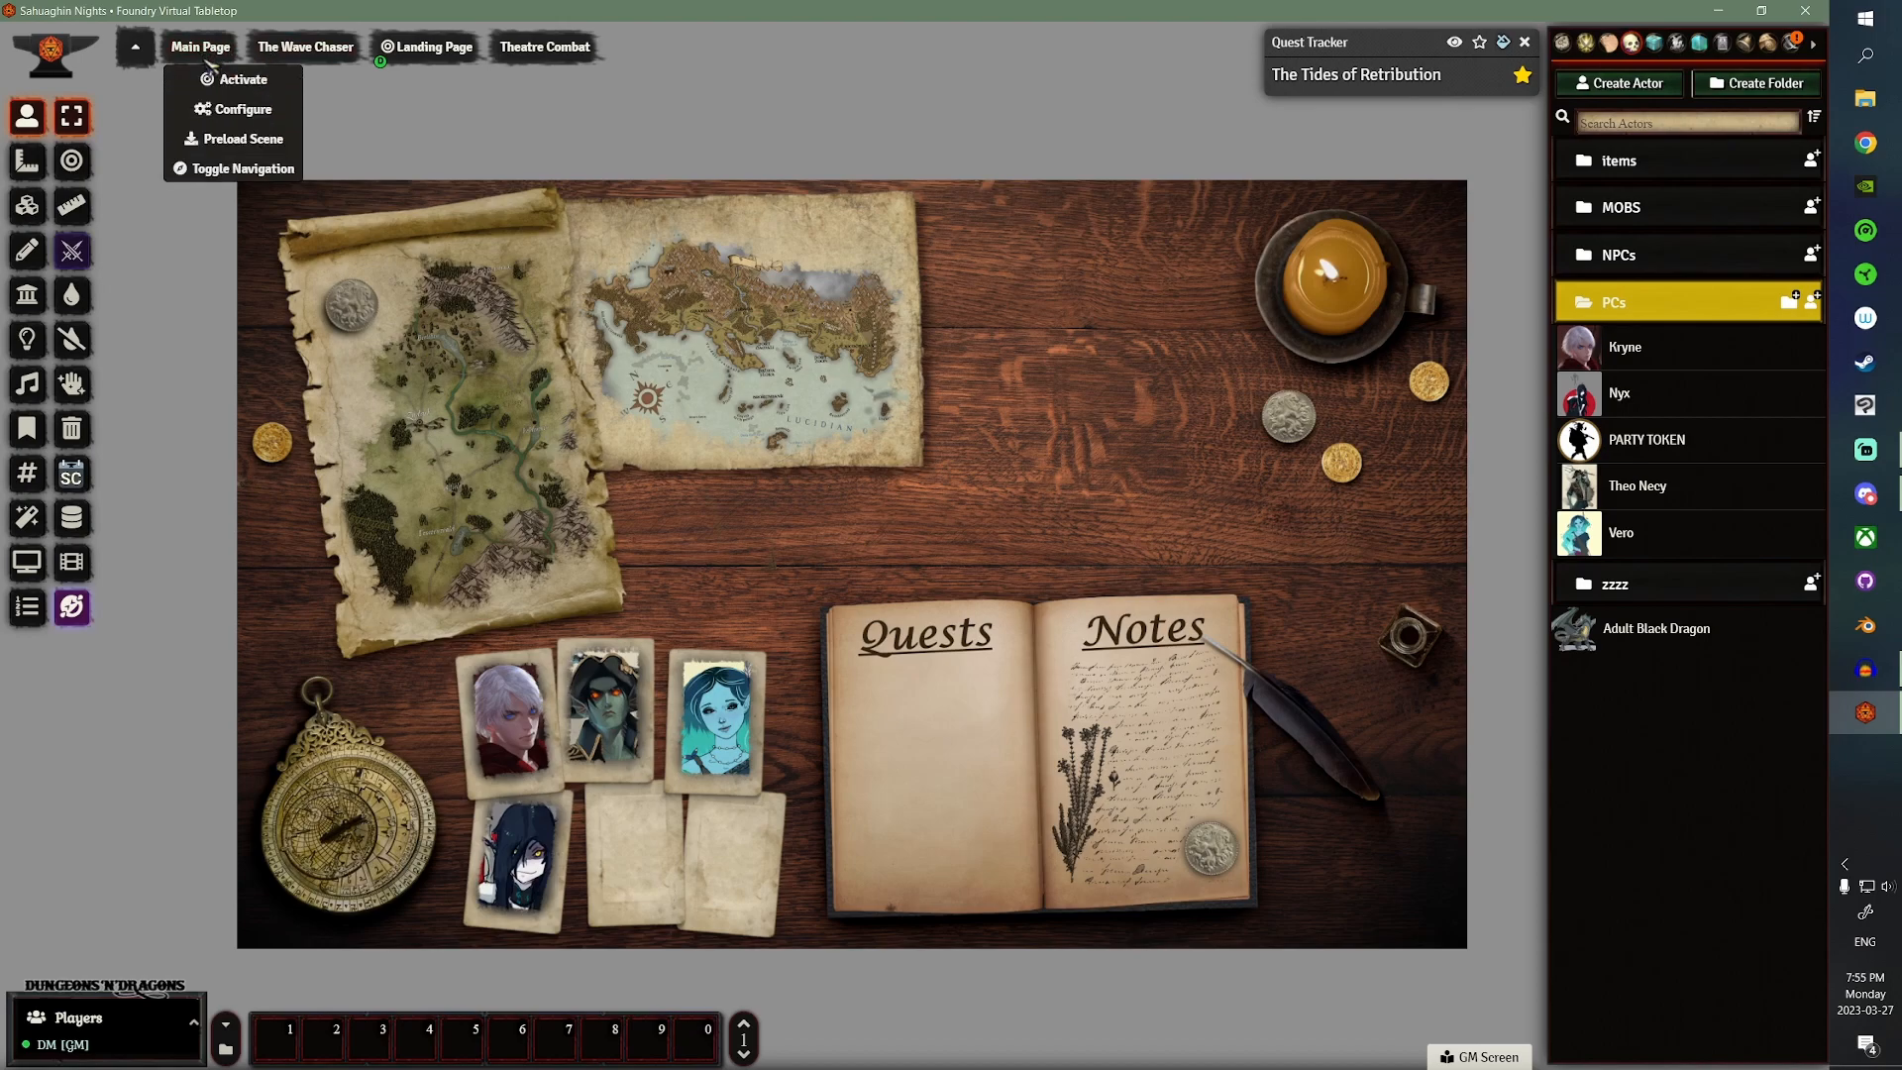
- Activate Main Page, save the map tile's triggers, and drop The Tides of Retribution quest onto the canvas
{"action": "left_click", "coordinate": [244, 79]}
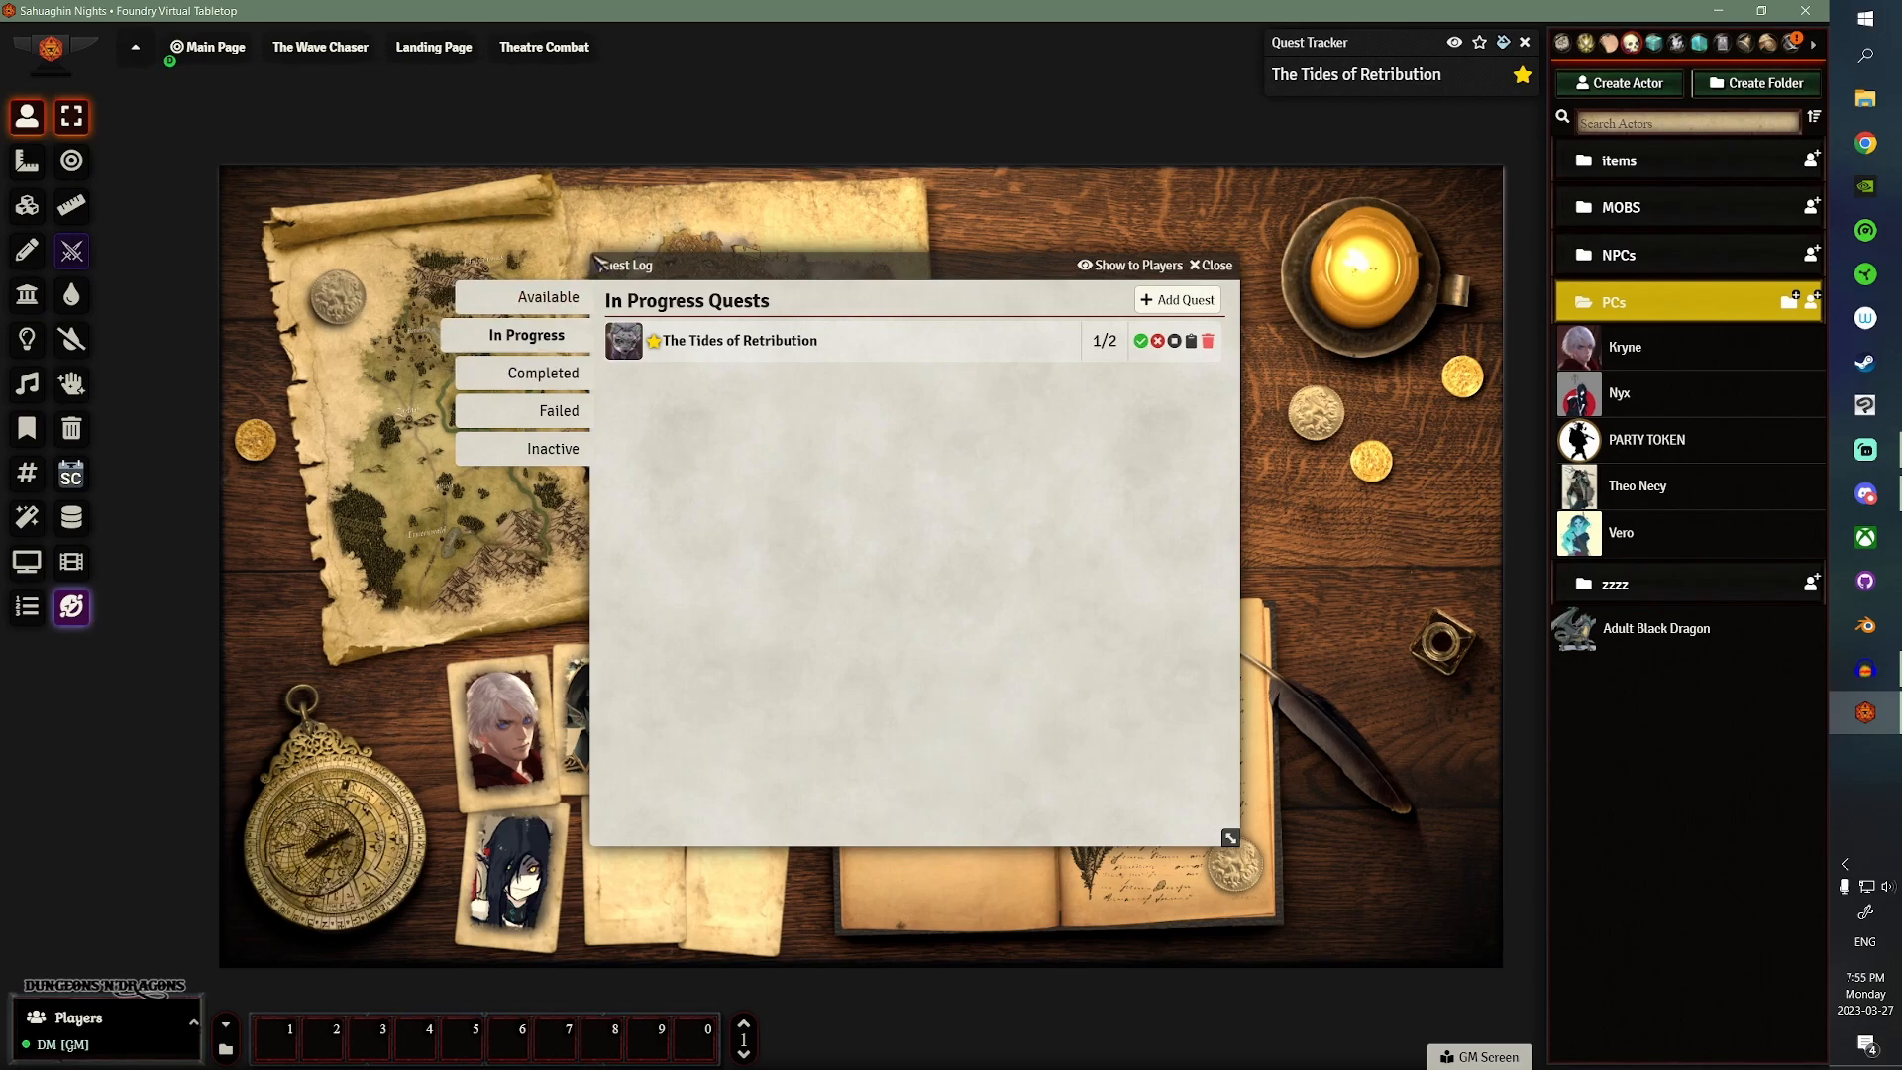
{"action": "left_click", "coordinate": [1209, 264]}
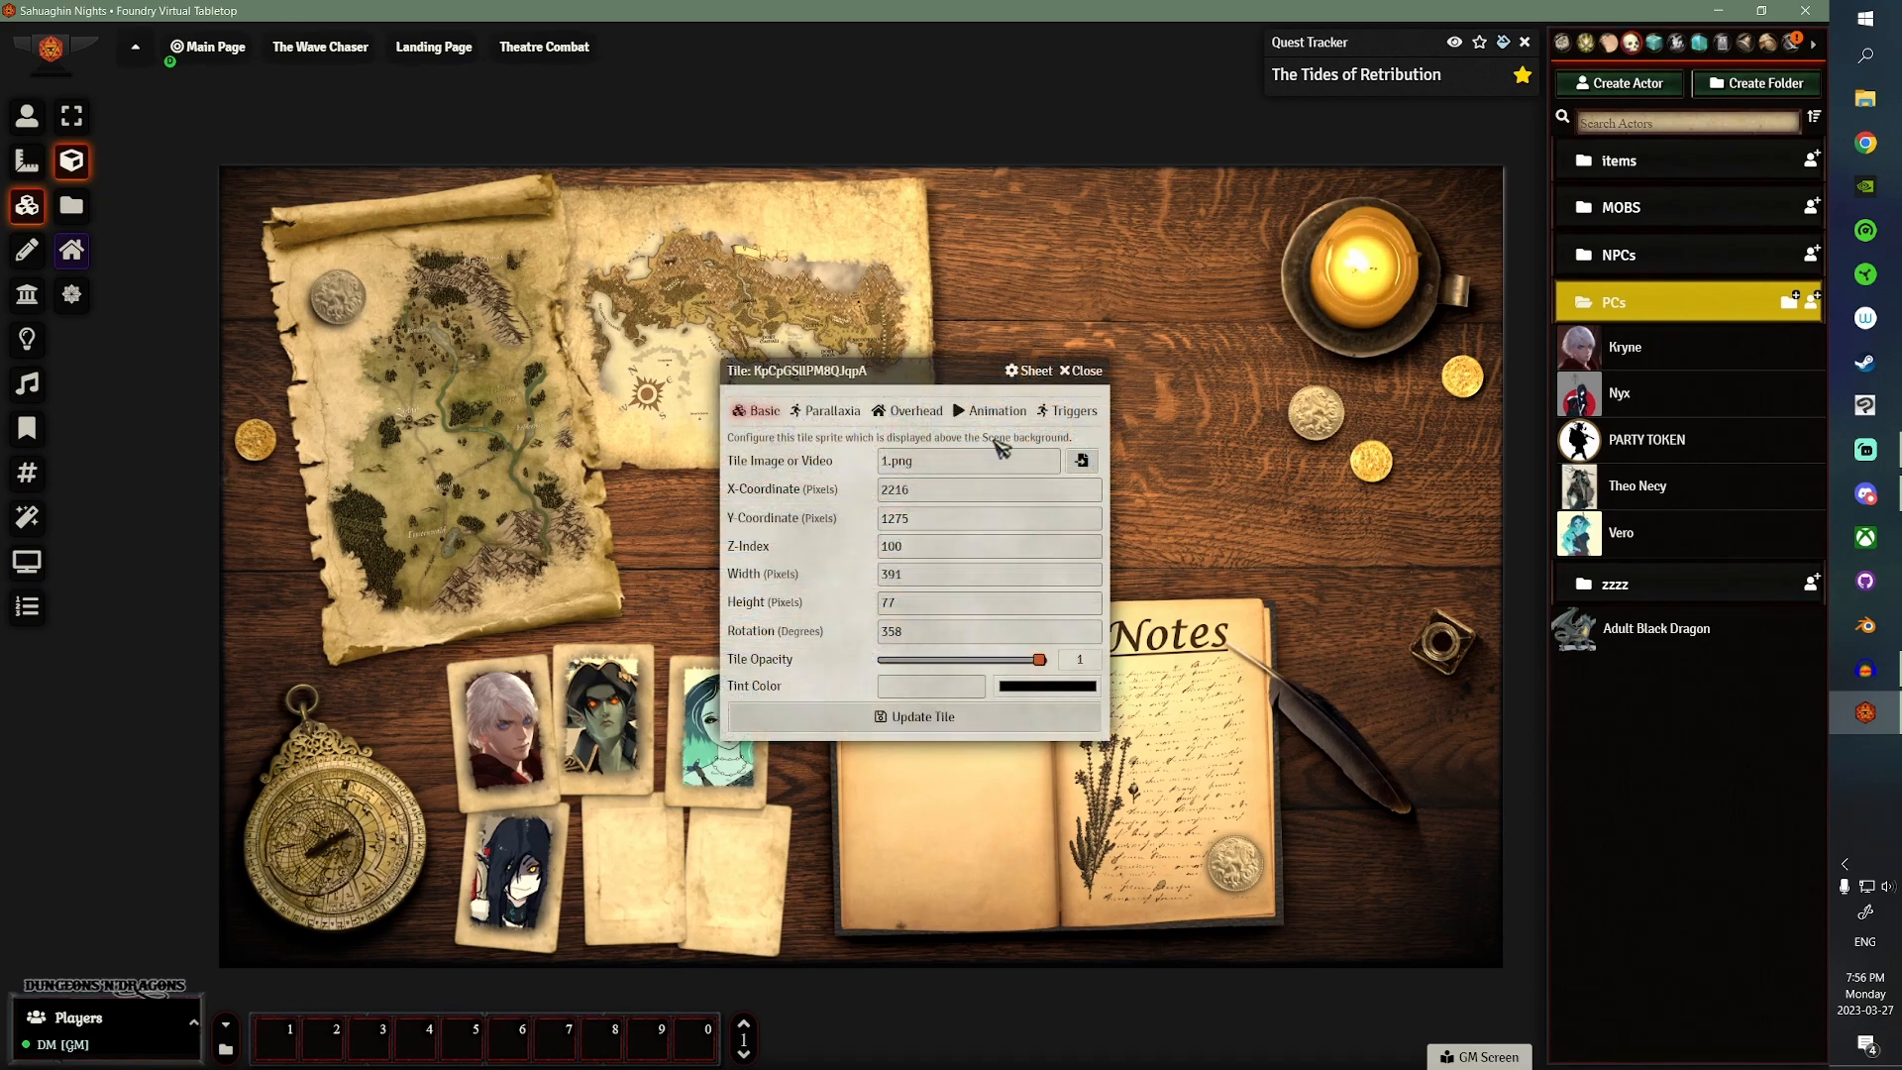
{"action": "left_click", "coordinate": [1071, 410]}
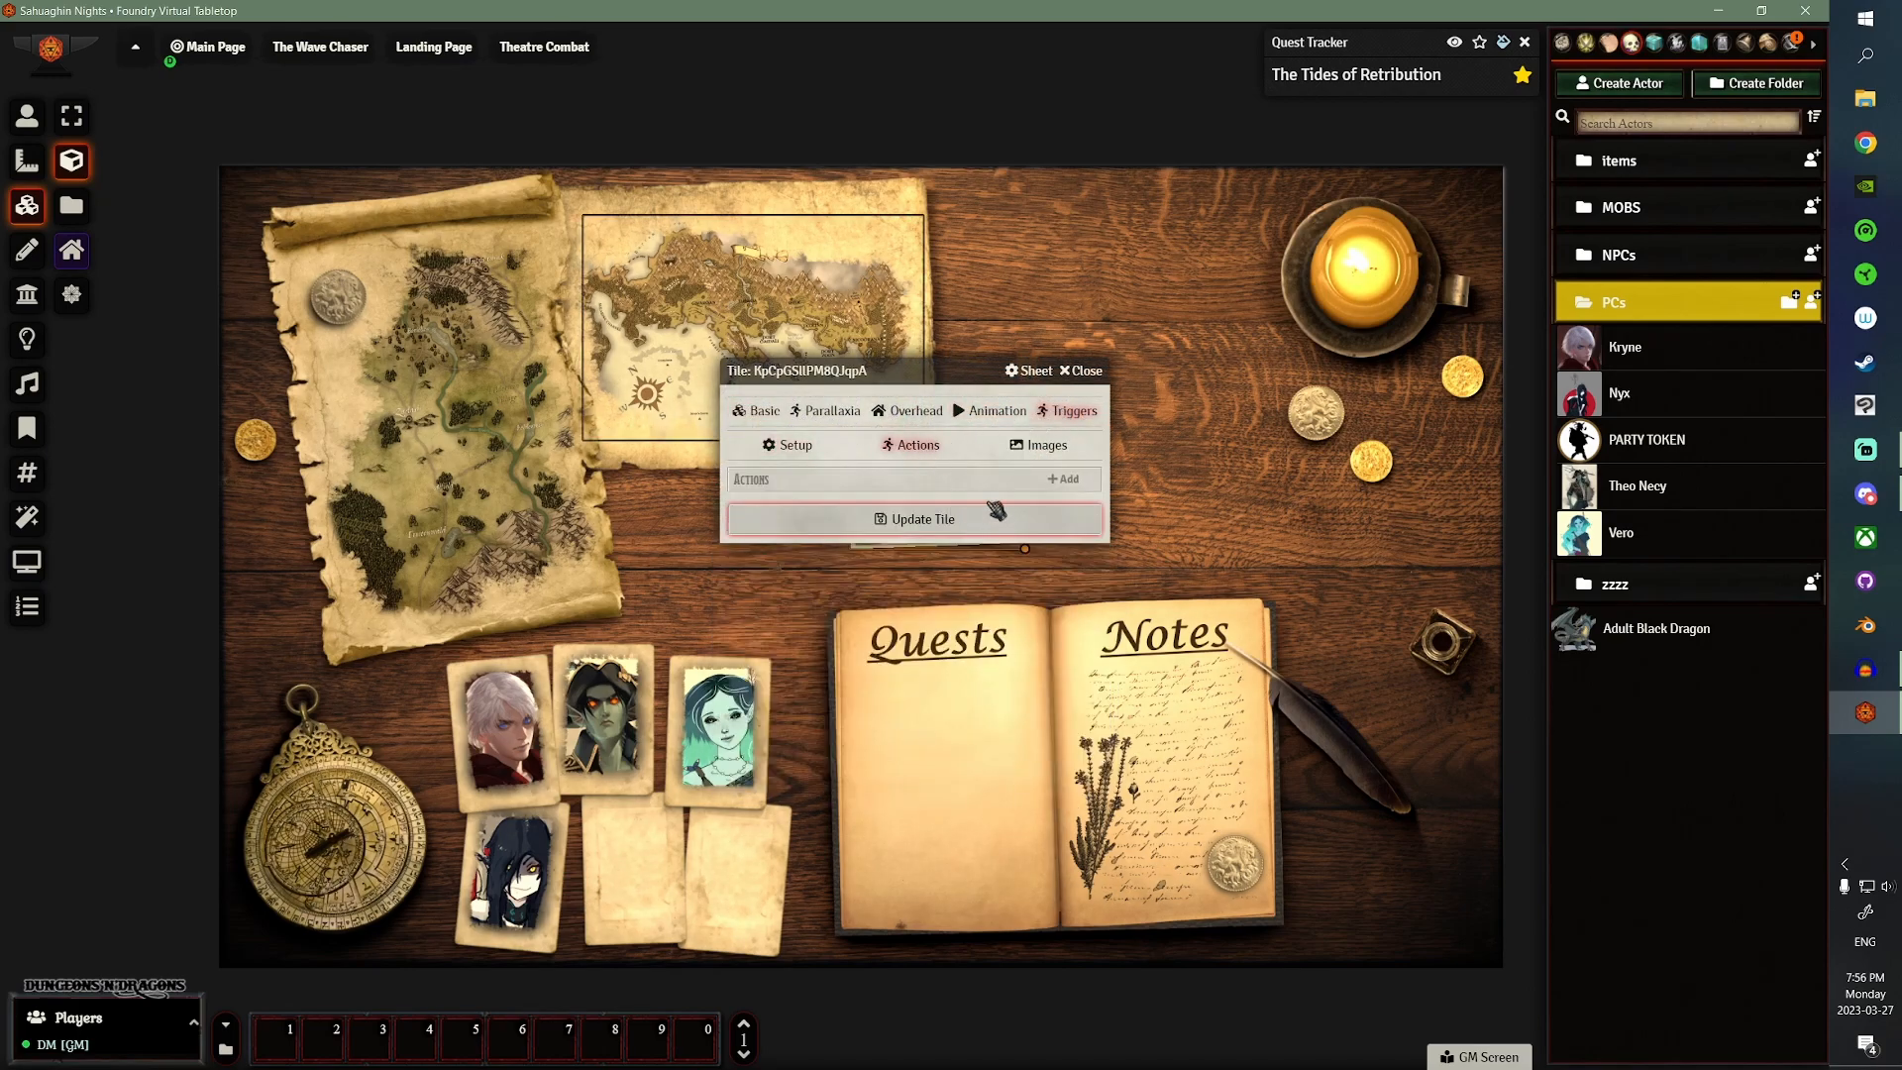
{"action": "left_click", "coordinate": [1075, 369]}
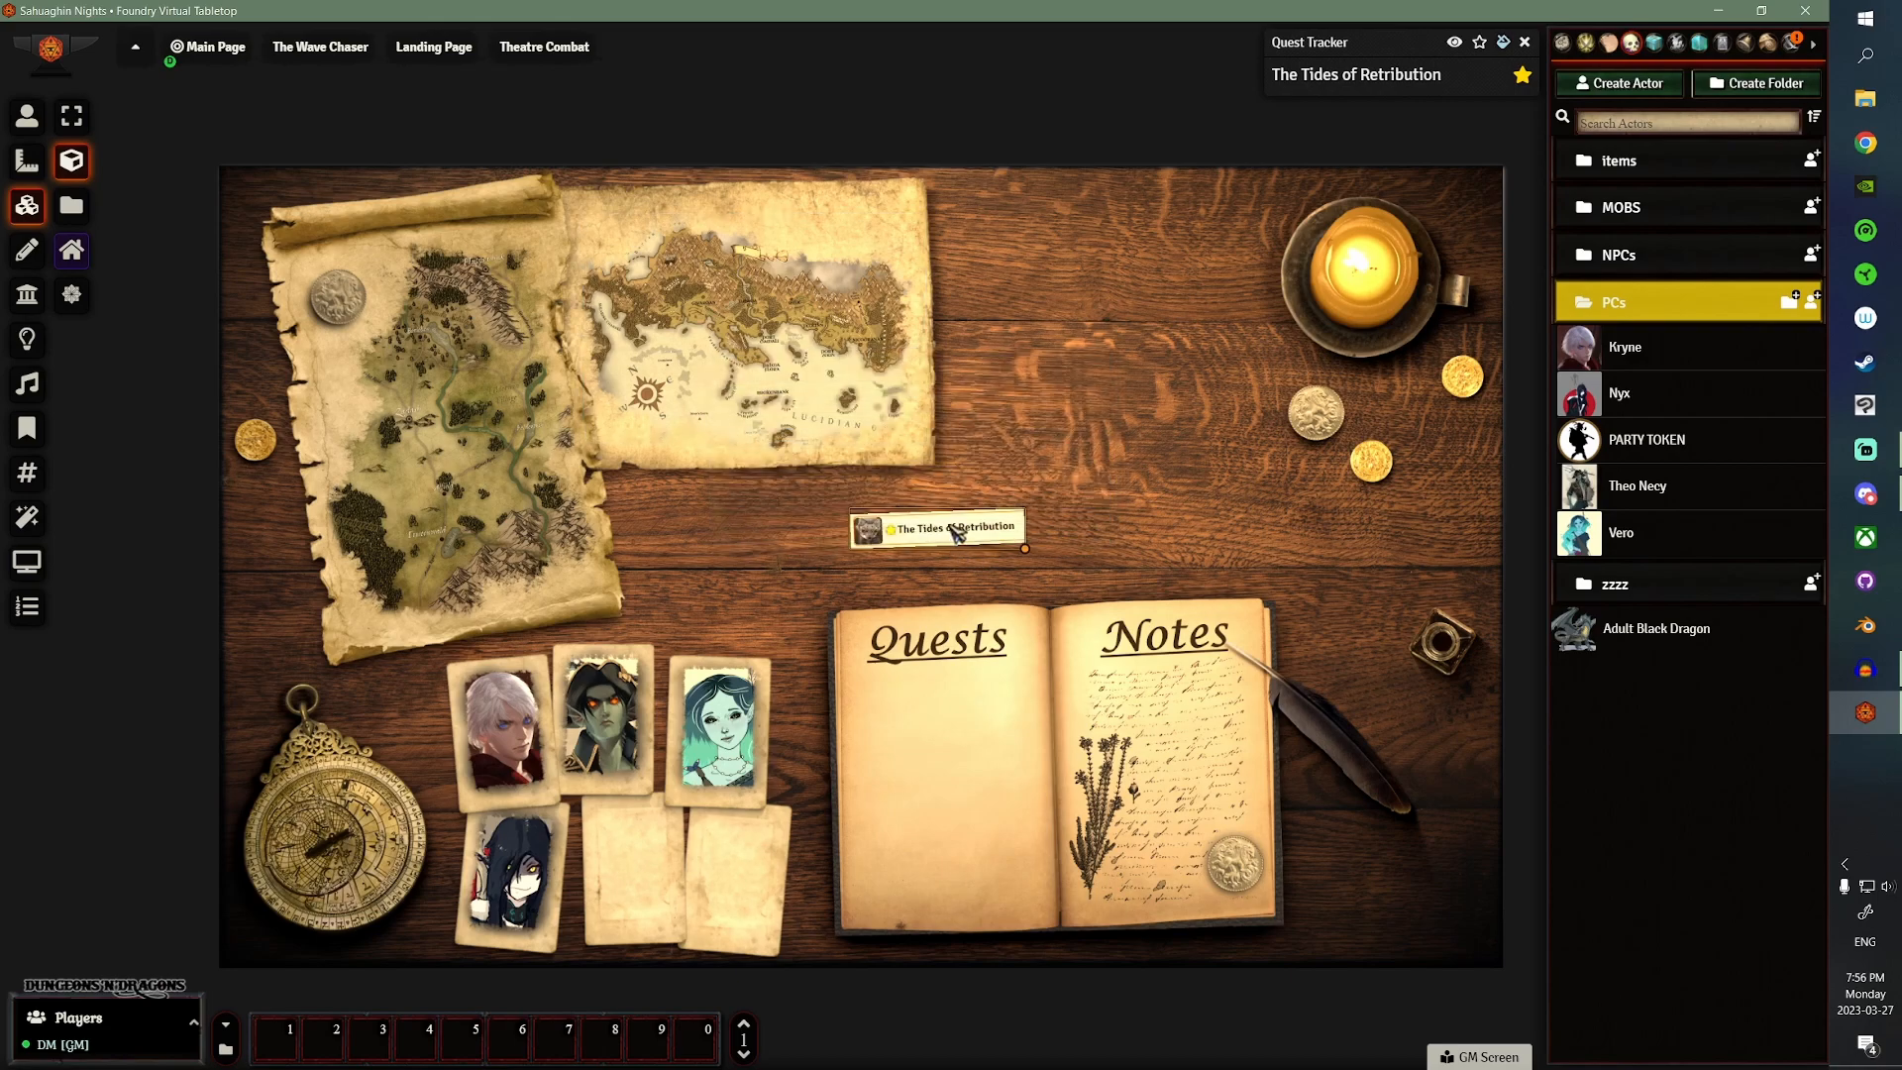
{"action": "left_click_drag", "start_coordinate": [934, 526], "coordinate": [946, 684]}
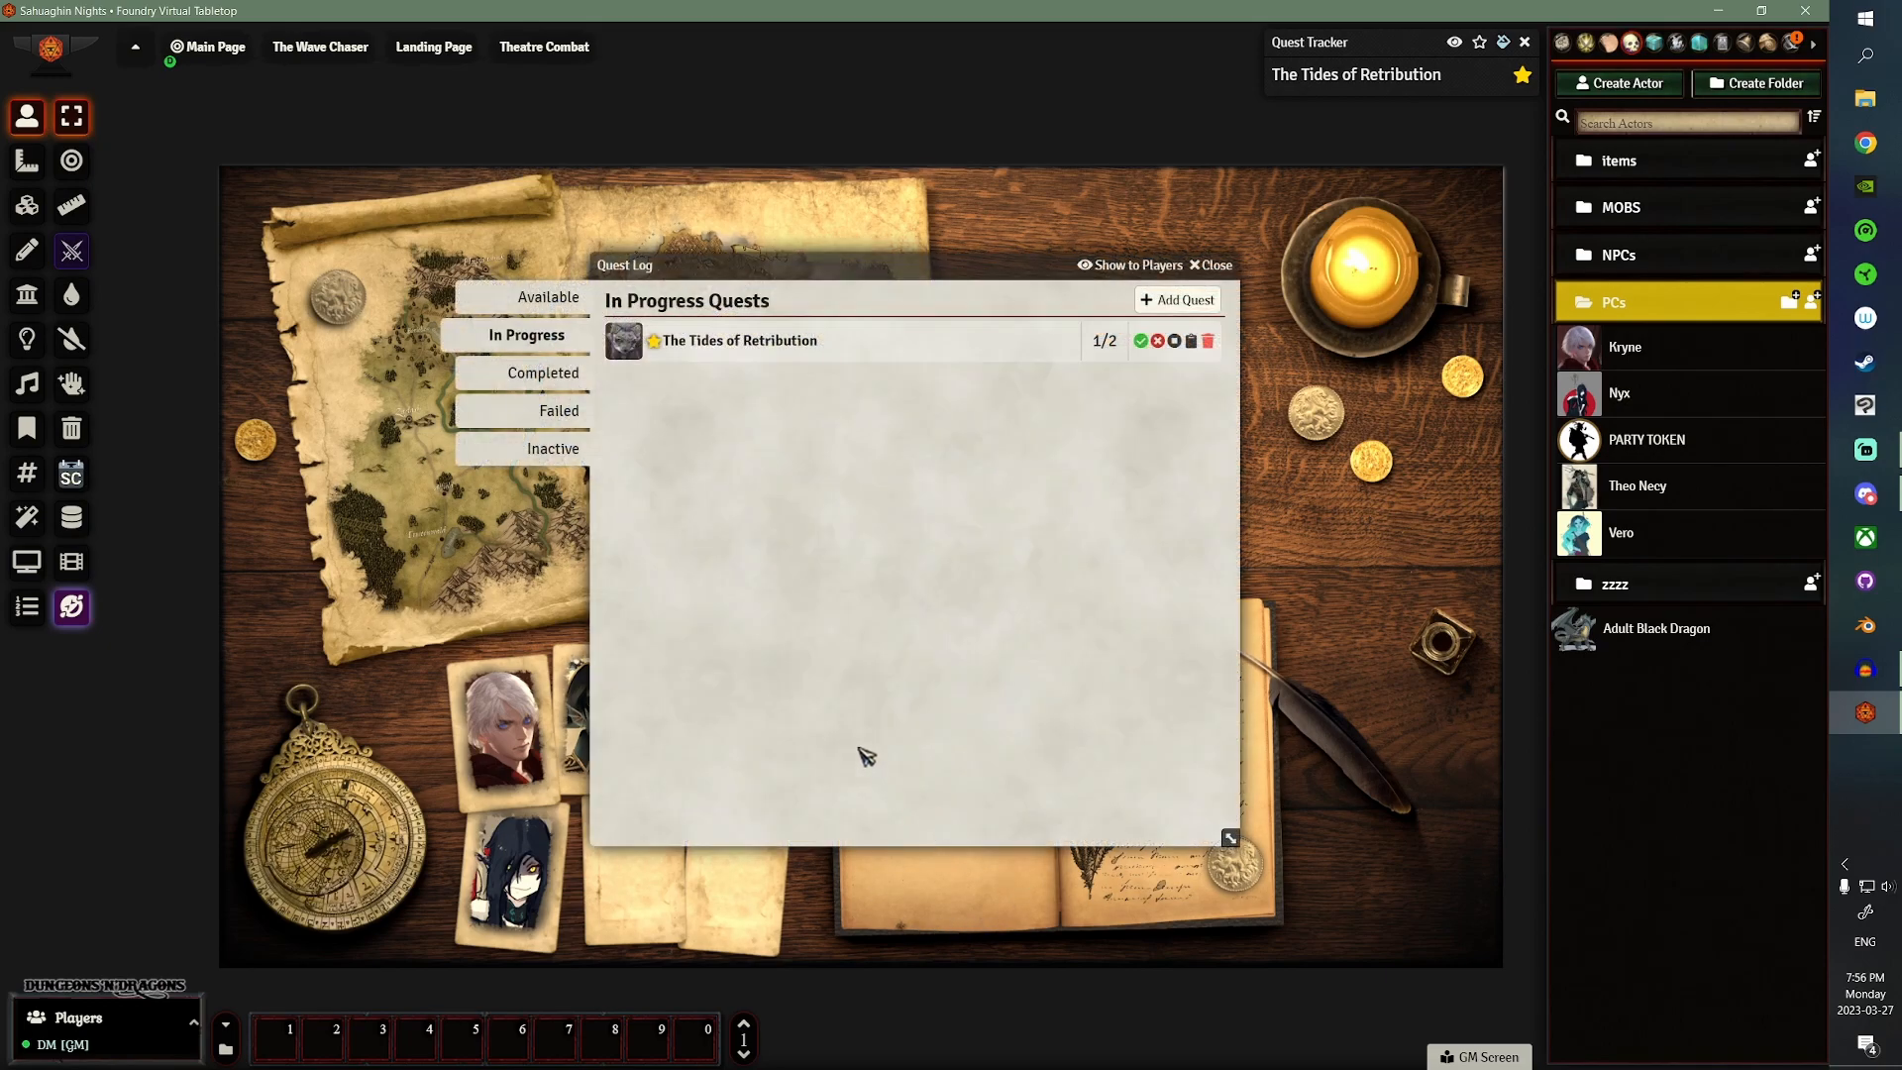
{"action": "left_click", "coordinate": [1209, 265]}
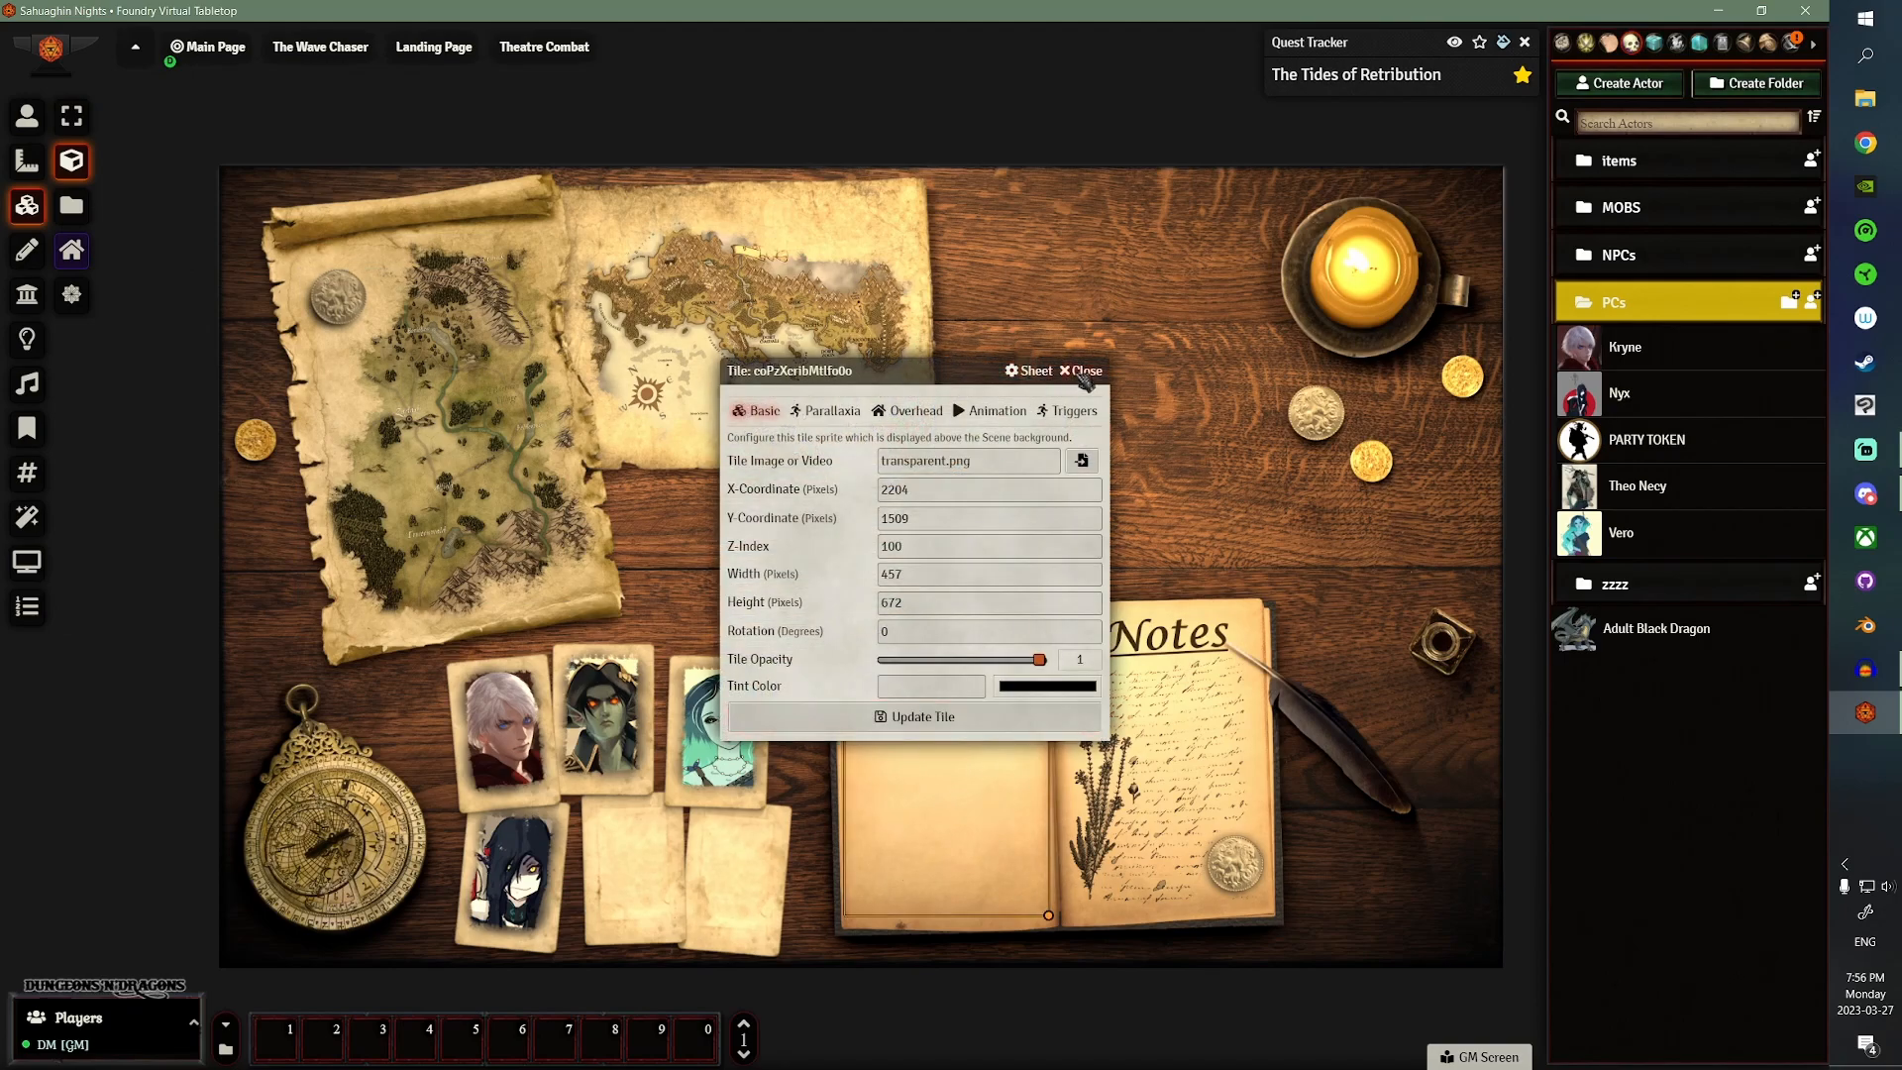
- Inspect the quest tile's Open FQL Quest Log action dropdown and close the editor unchanged
{"action": "left_click", "coordinate": [71, 114]}
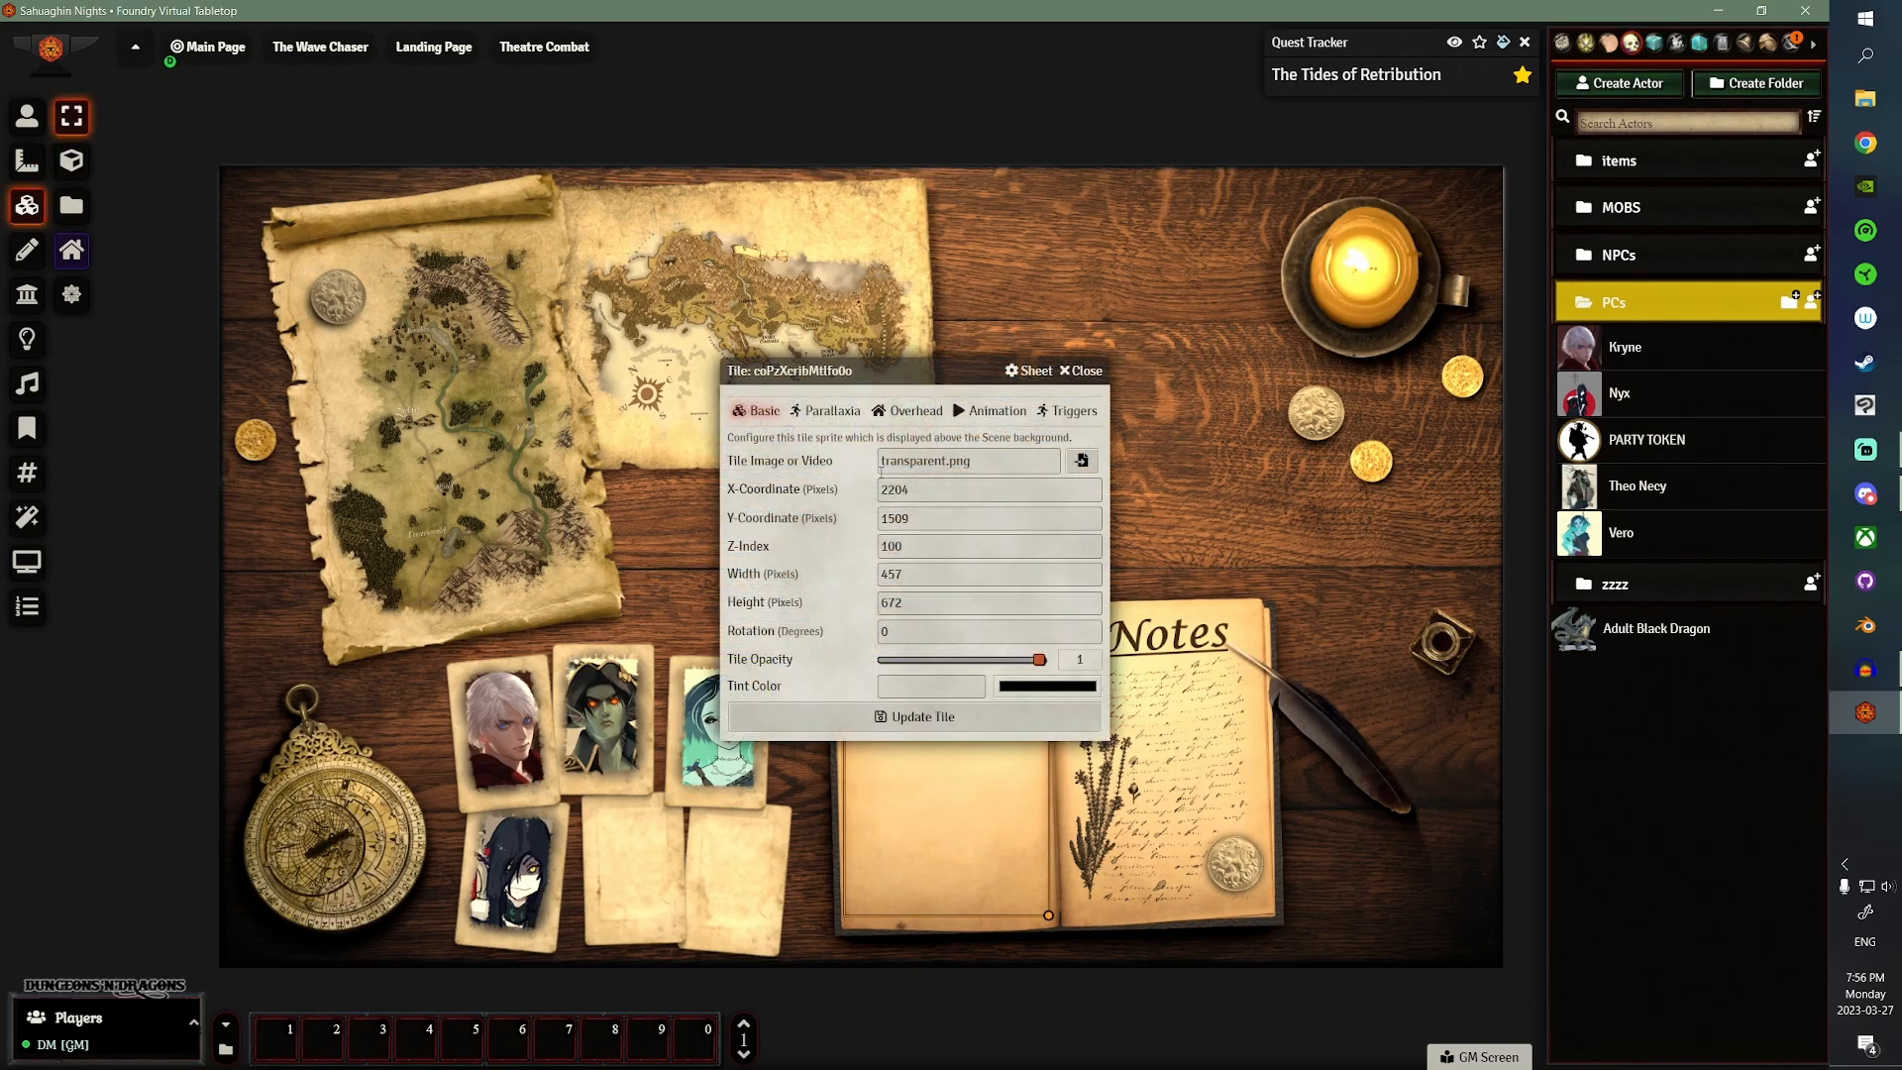
{"action": "left_click", "coordinate": [1071, 410]}
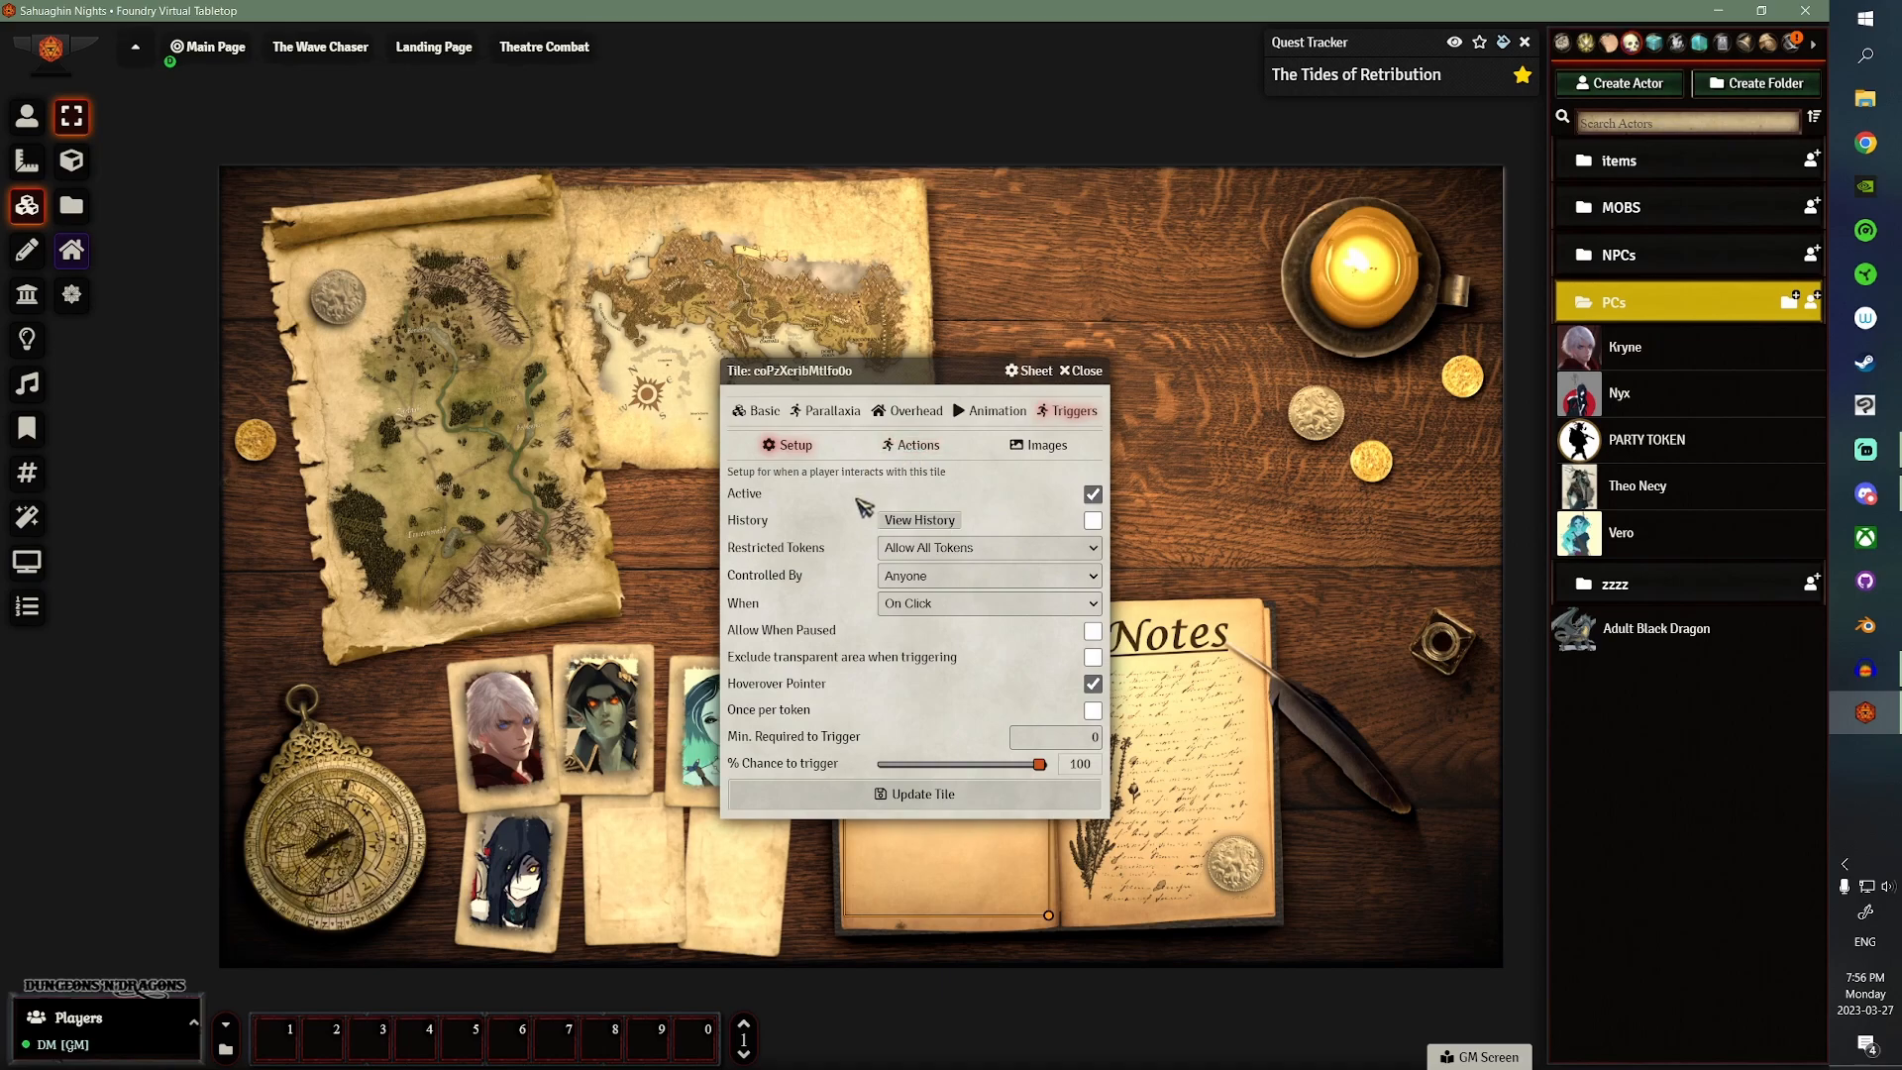
{"action": "mouse_move", "coordinate": [955, 754]}
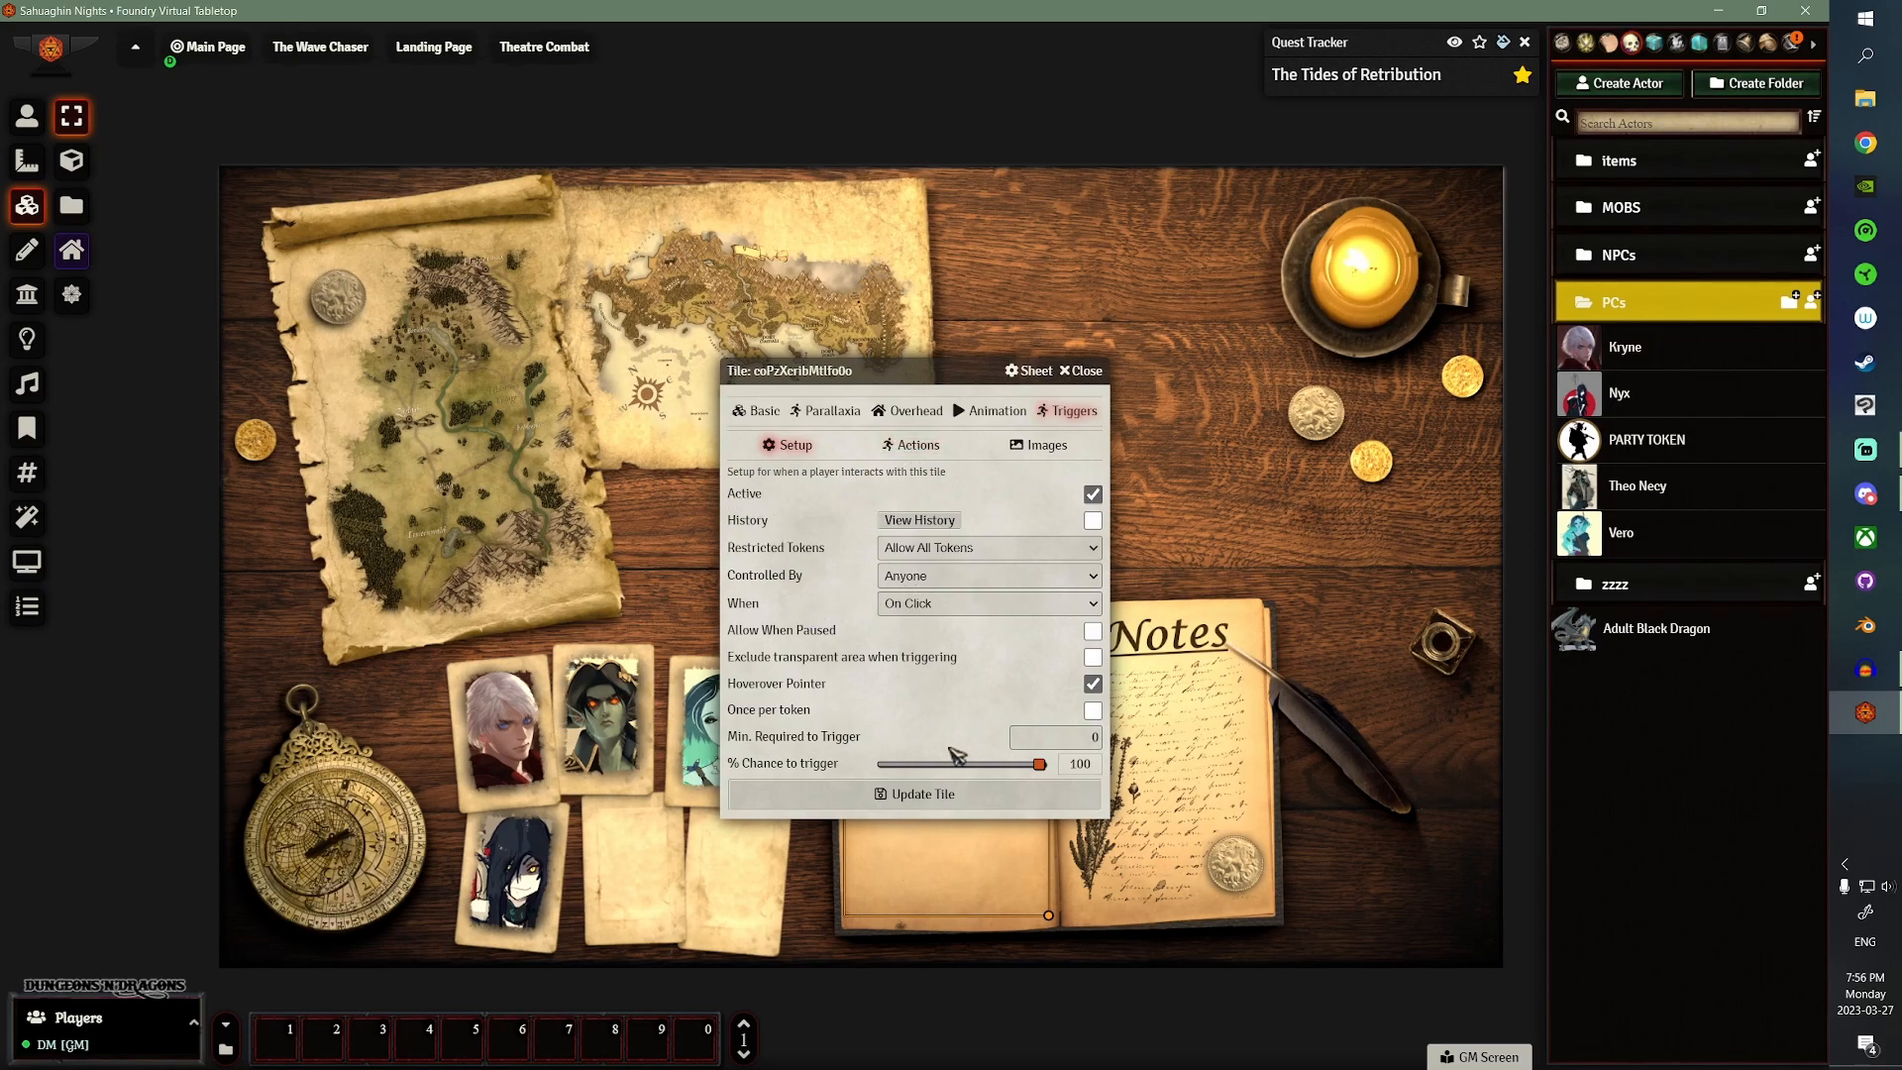
{"action": "left_click", "coordinate": [918, 443]}
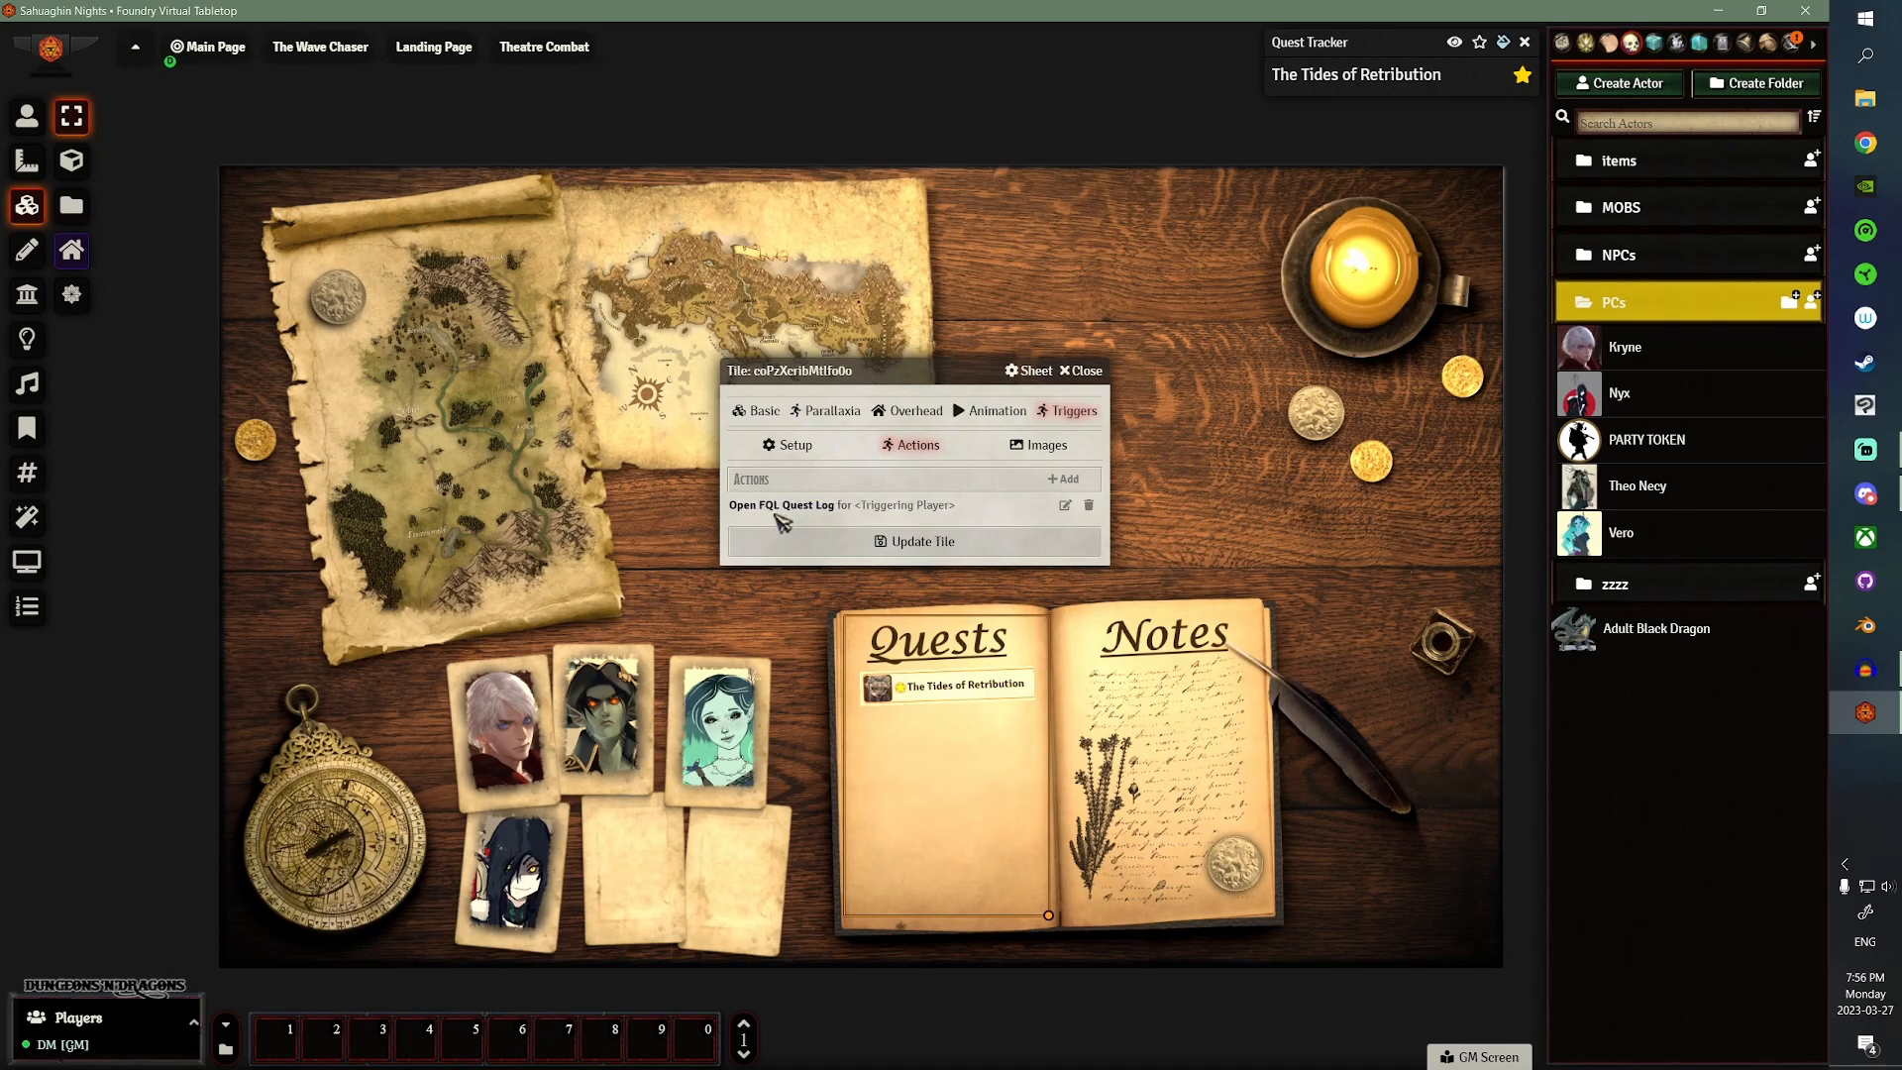
{"action": "mouse_move", "coordinate": [997, 528]}
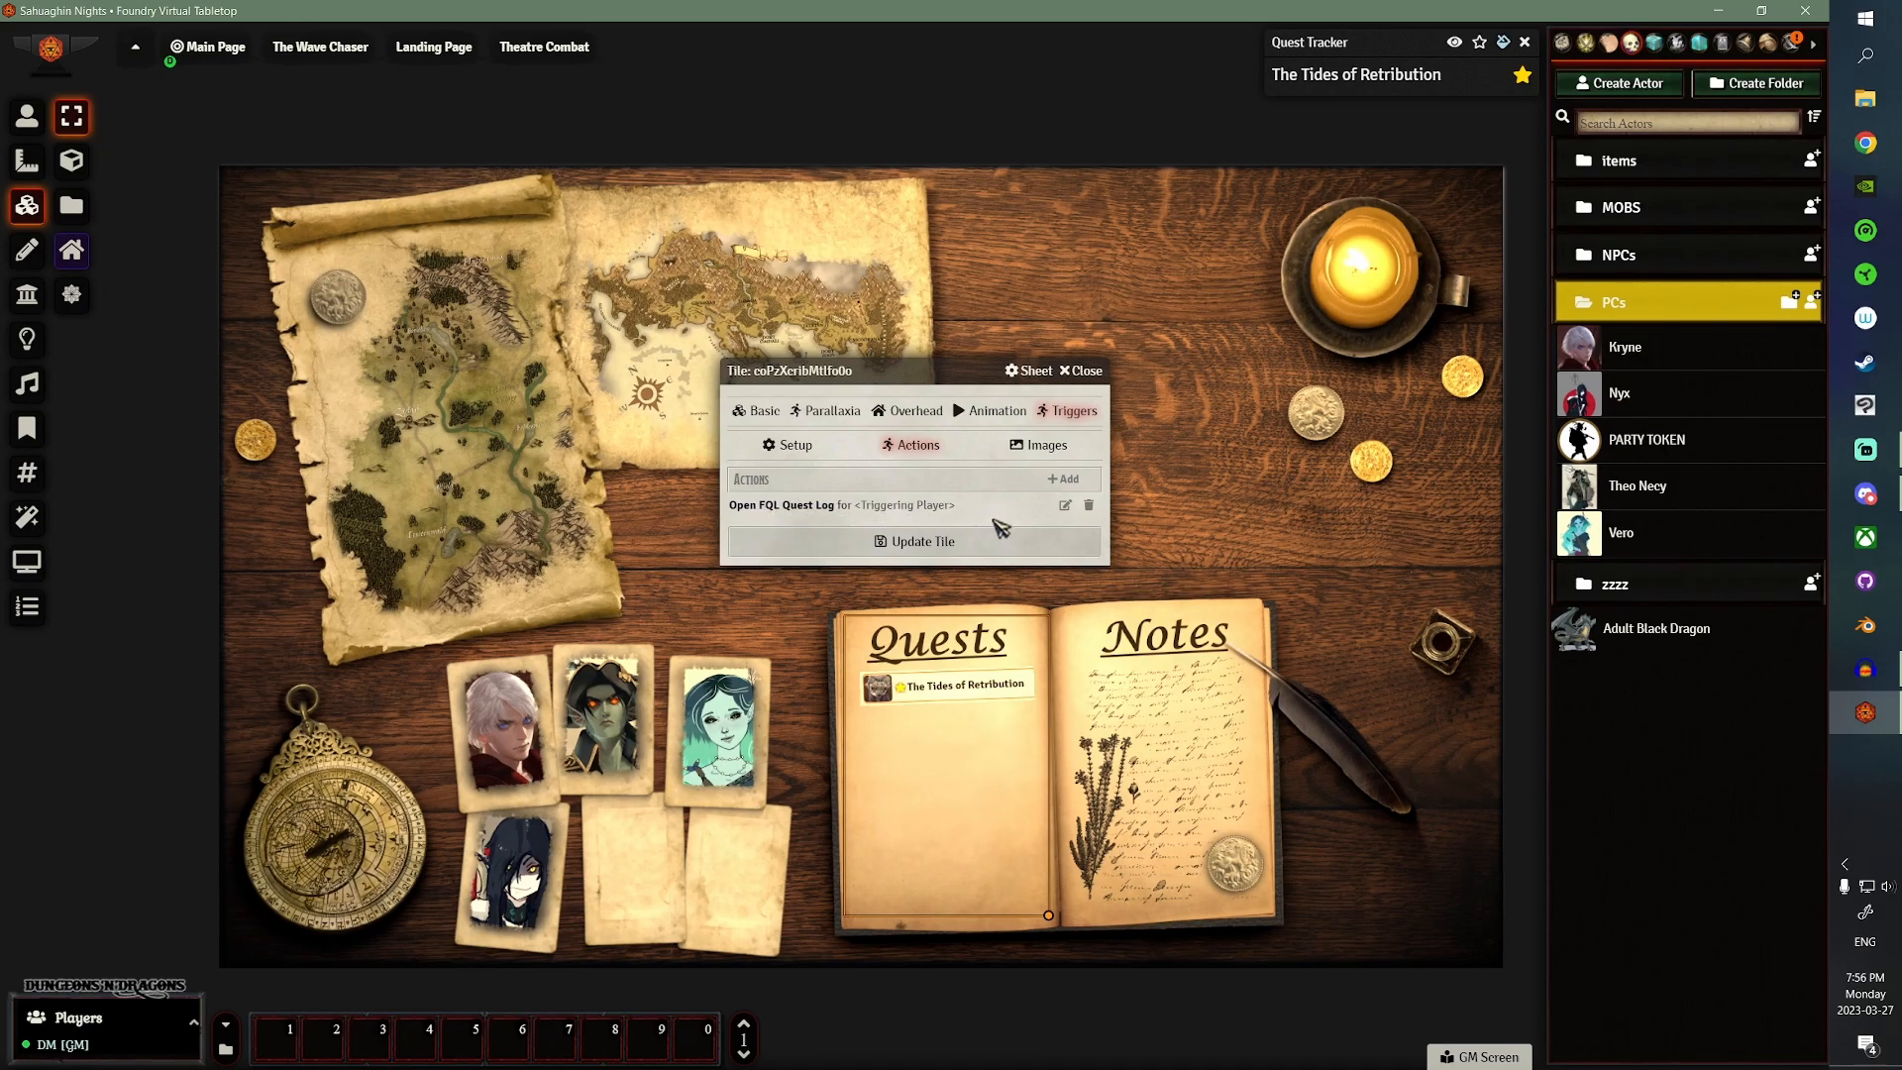
{"action": "left_click", "coordinate": [1065, 505]}
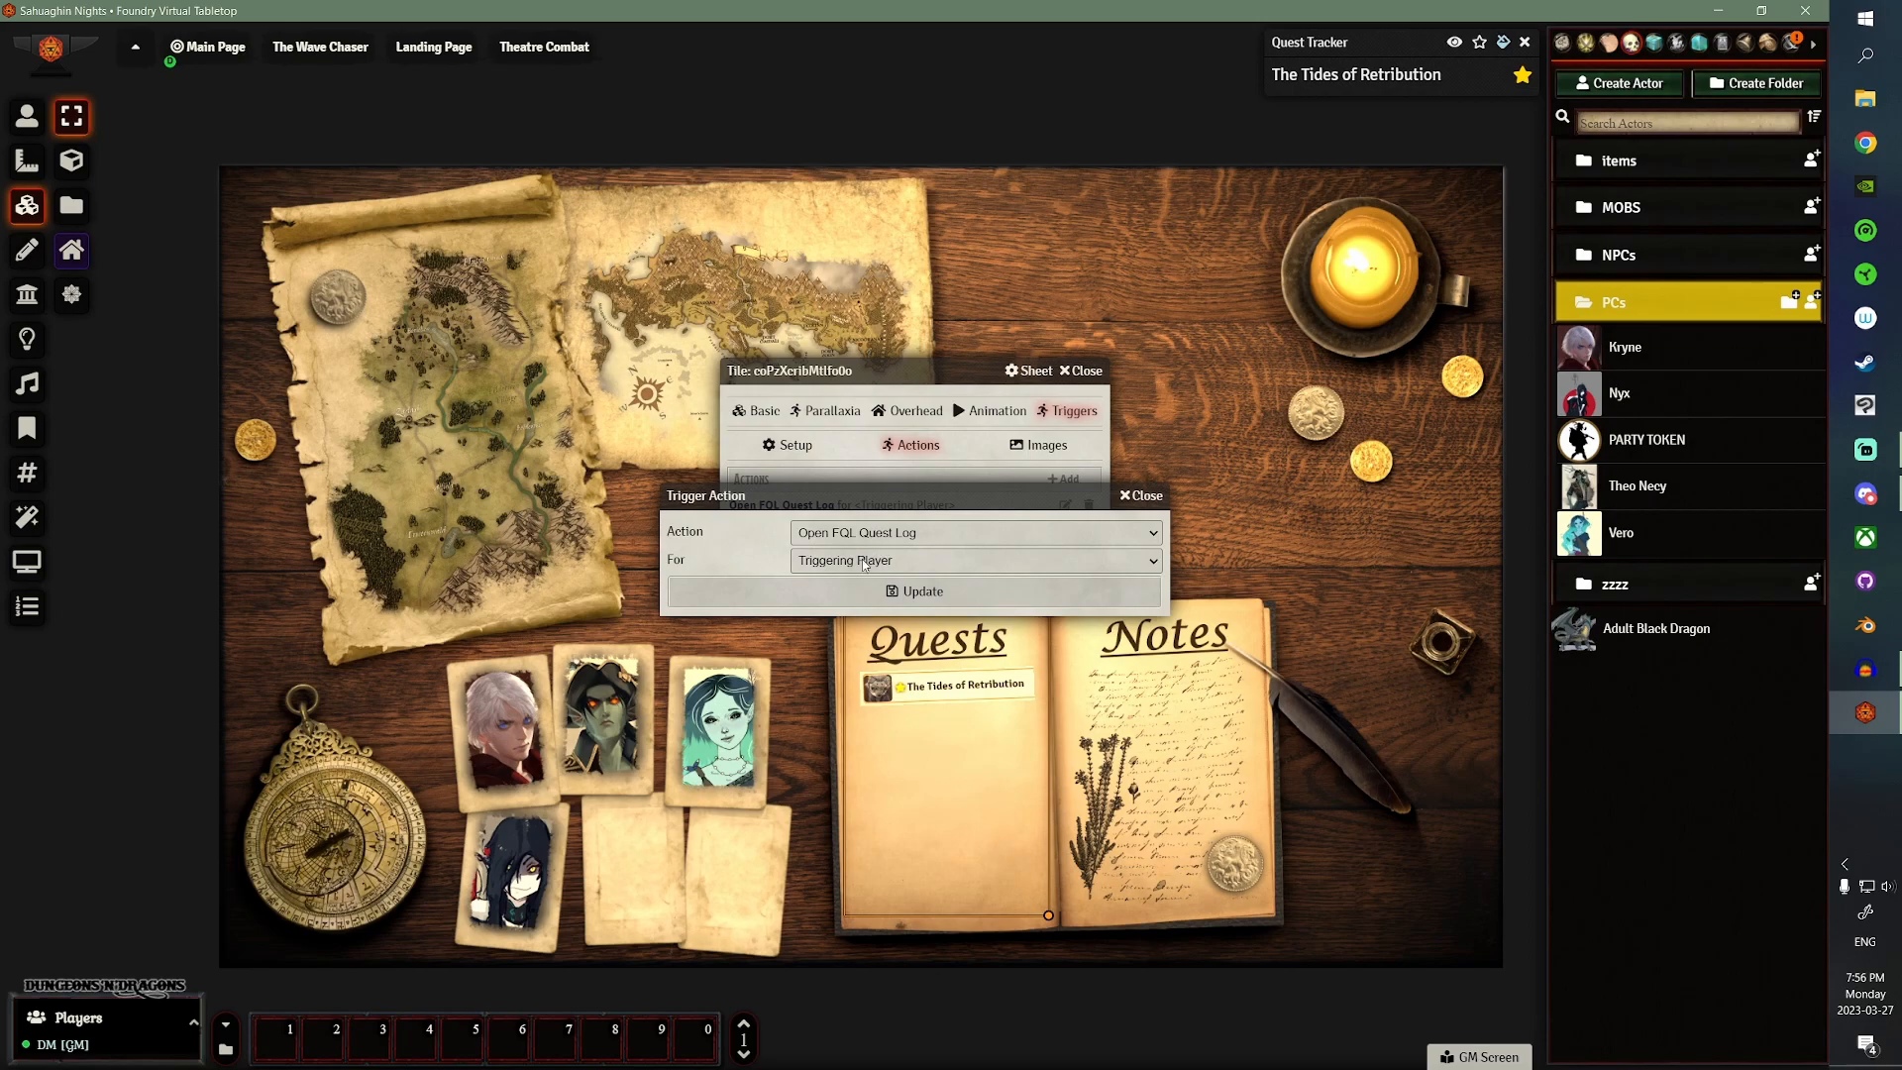
{"action": "left_click", "coordinate": [974, 531]}
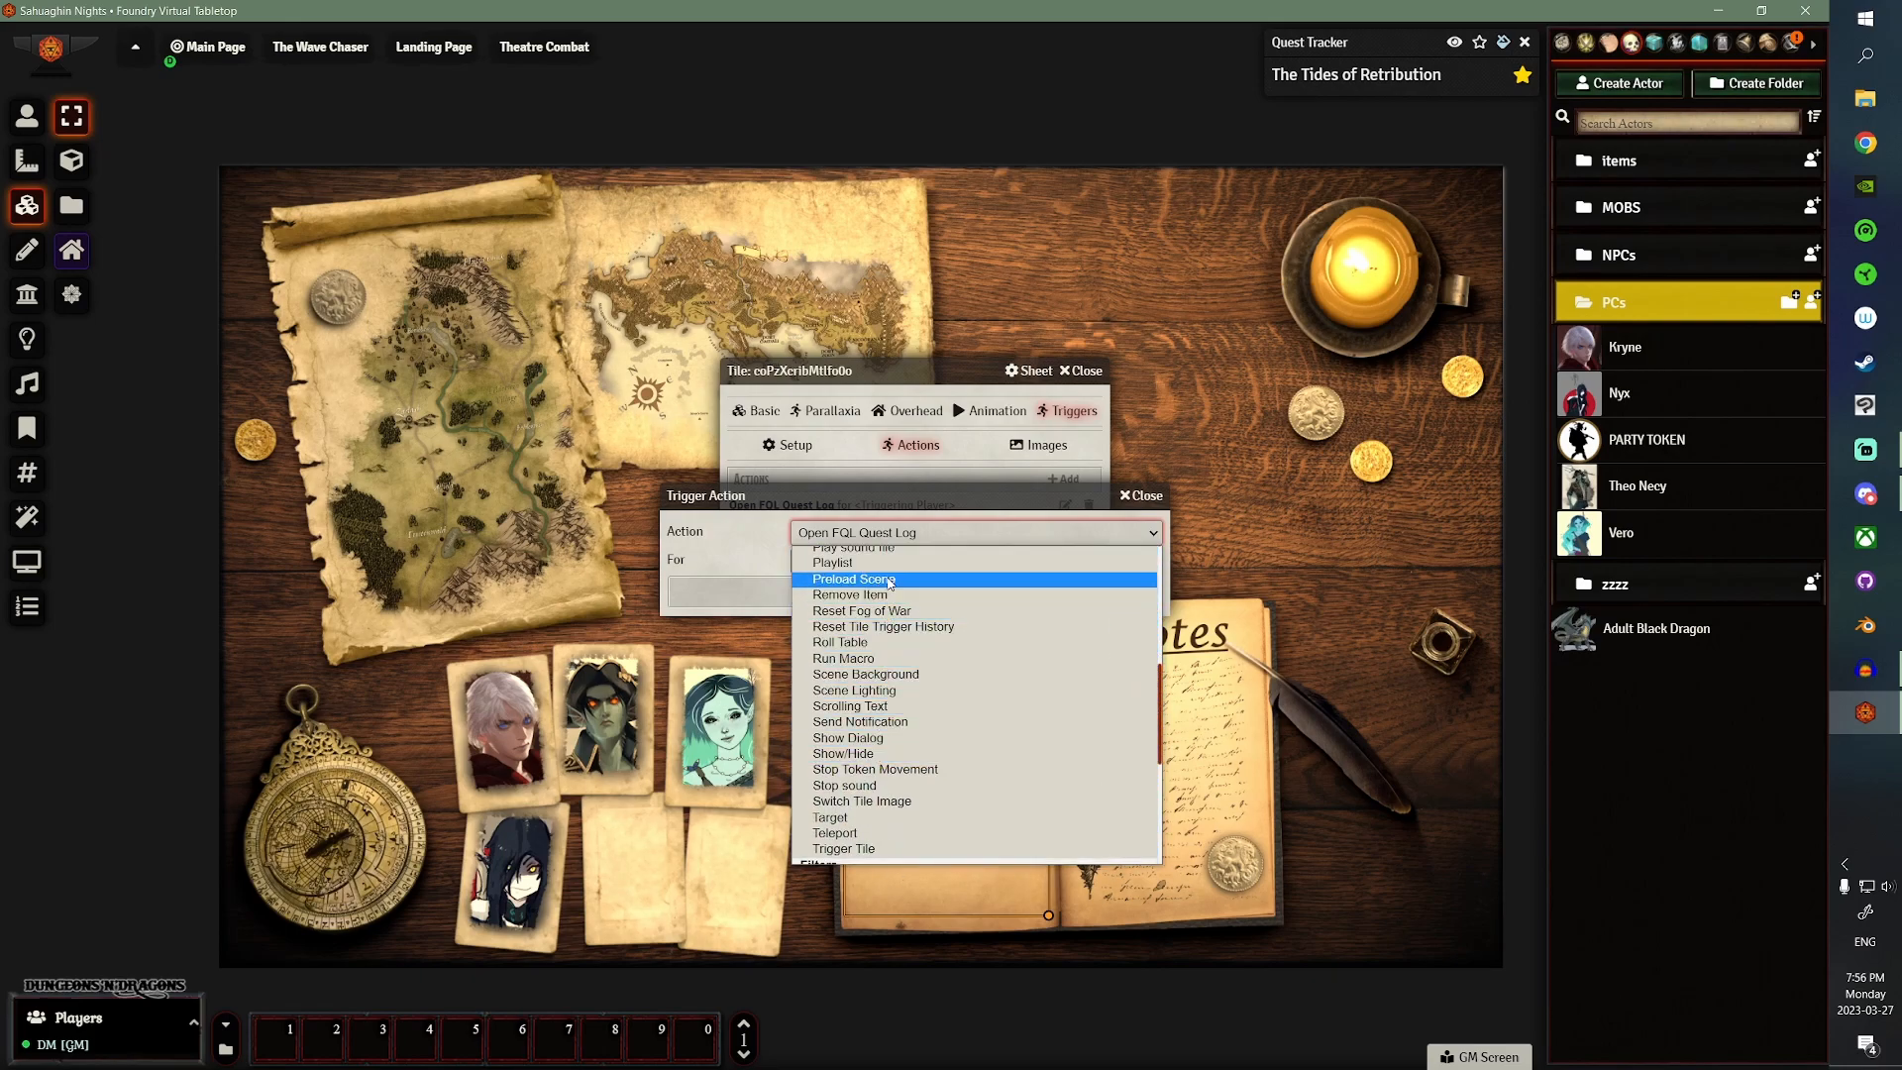
{"action": "scroll", "scroll_direction": "down", "scroll_amount": 3}
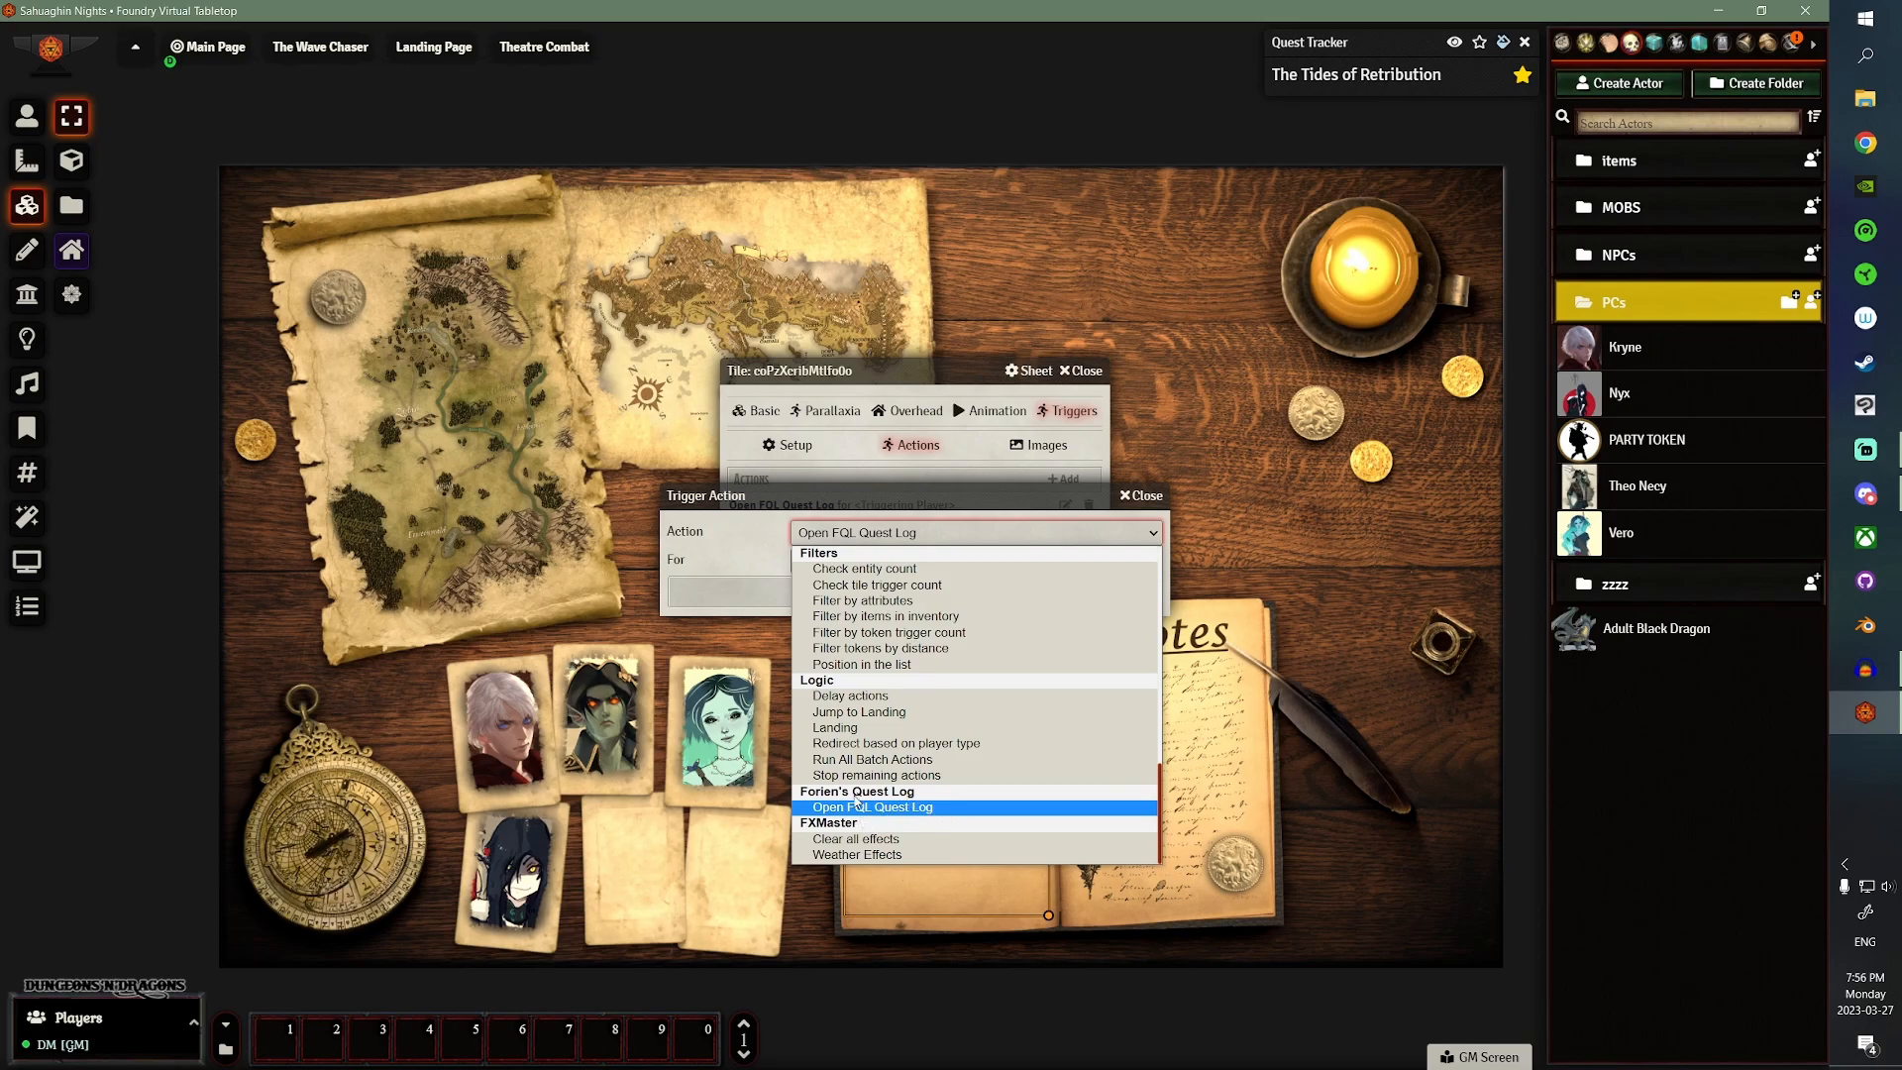
{"action": "mouse_move", "coordinate": [870, 758]}
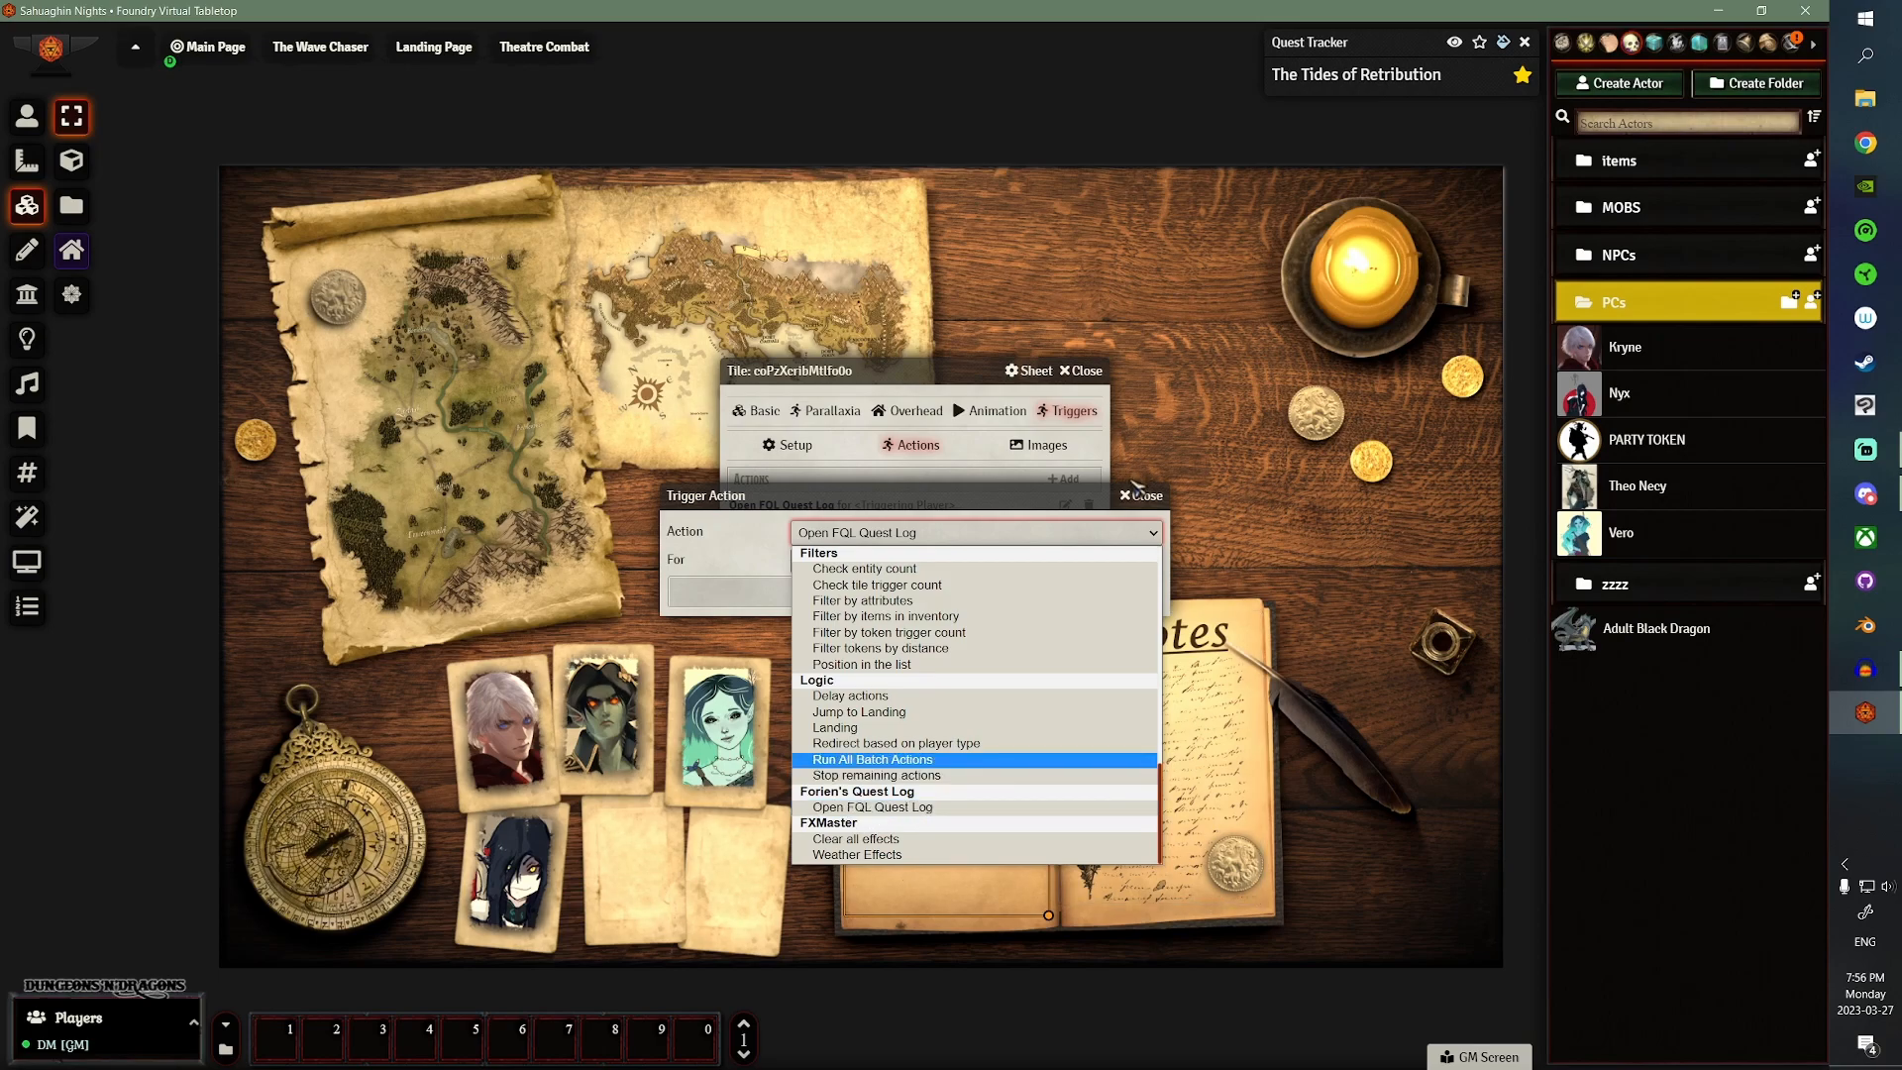
{"action": "left_click", "coordinate": [1139, 496]}
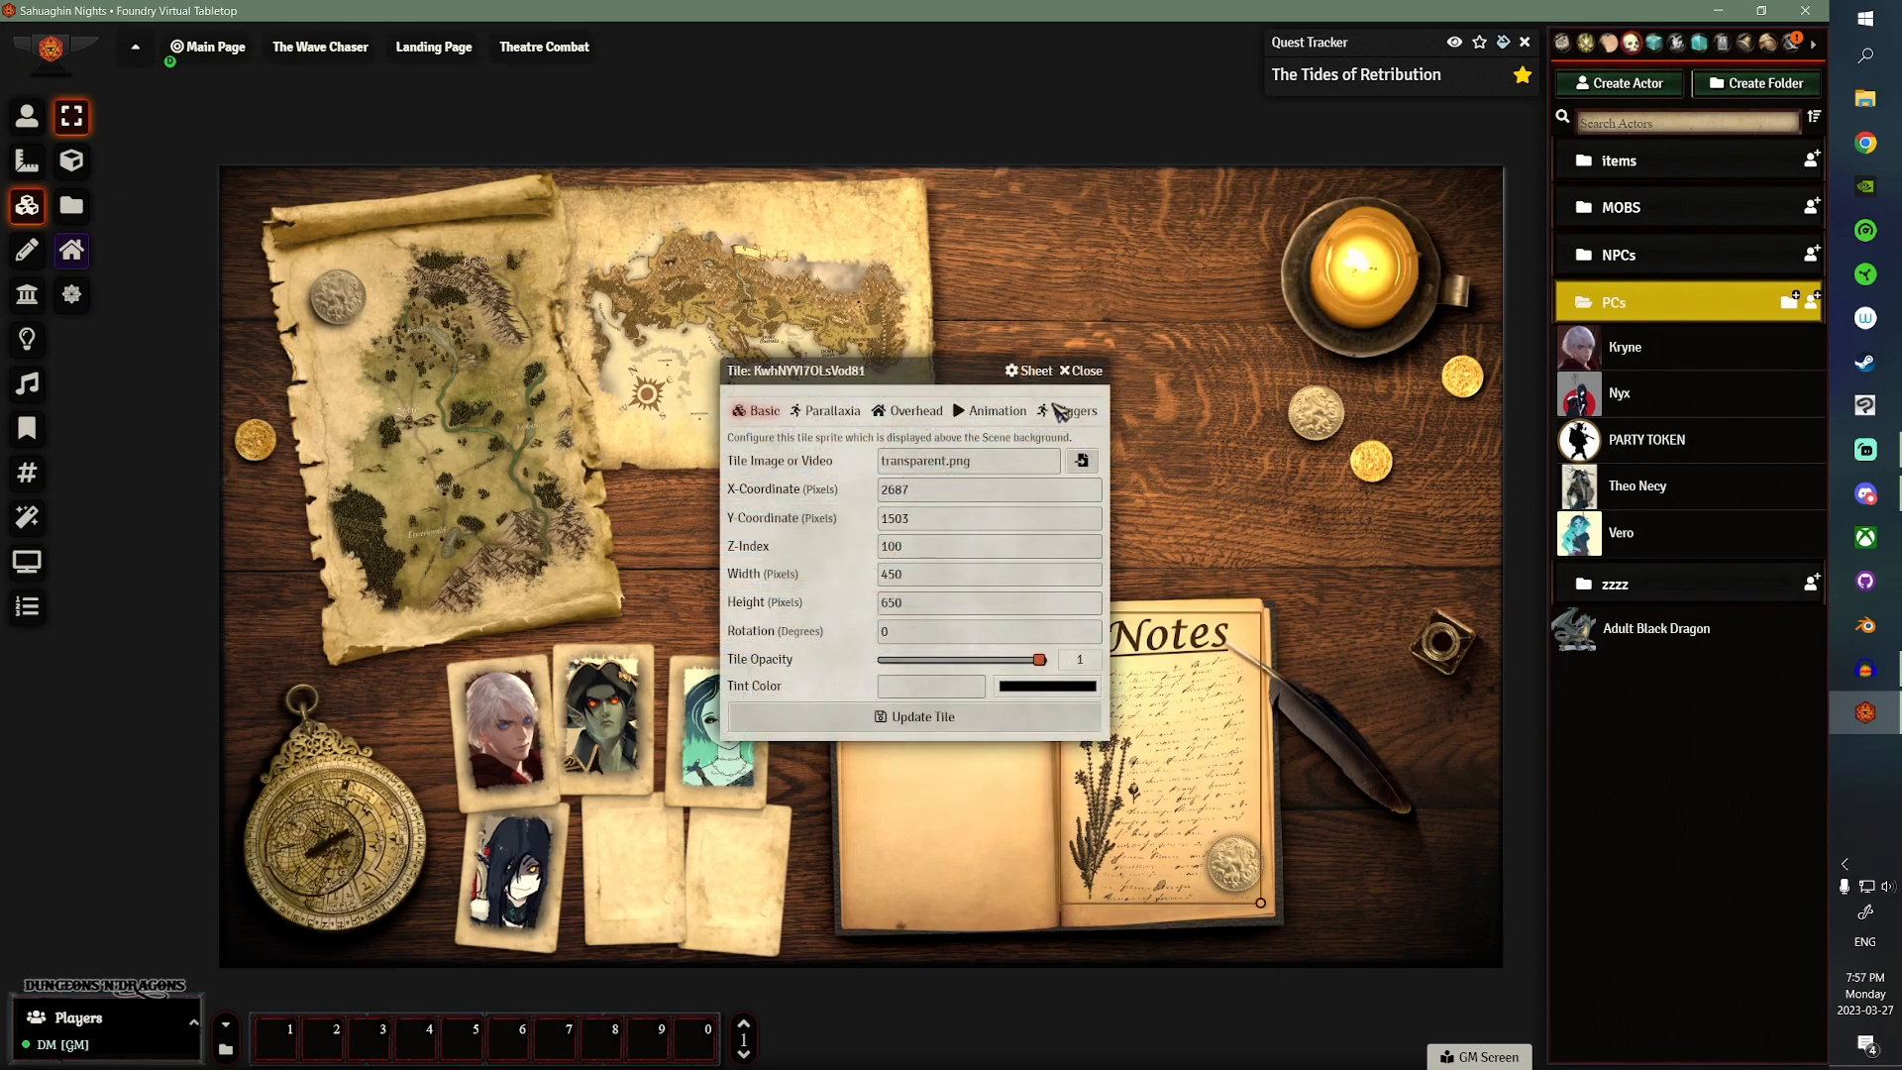
- Confirm the Notes tile's Open a Journal action uses NOTES for the triggering player, then close the journal
{"action": "left_click", "coordinate": [1072, 410]}
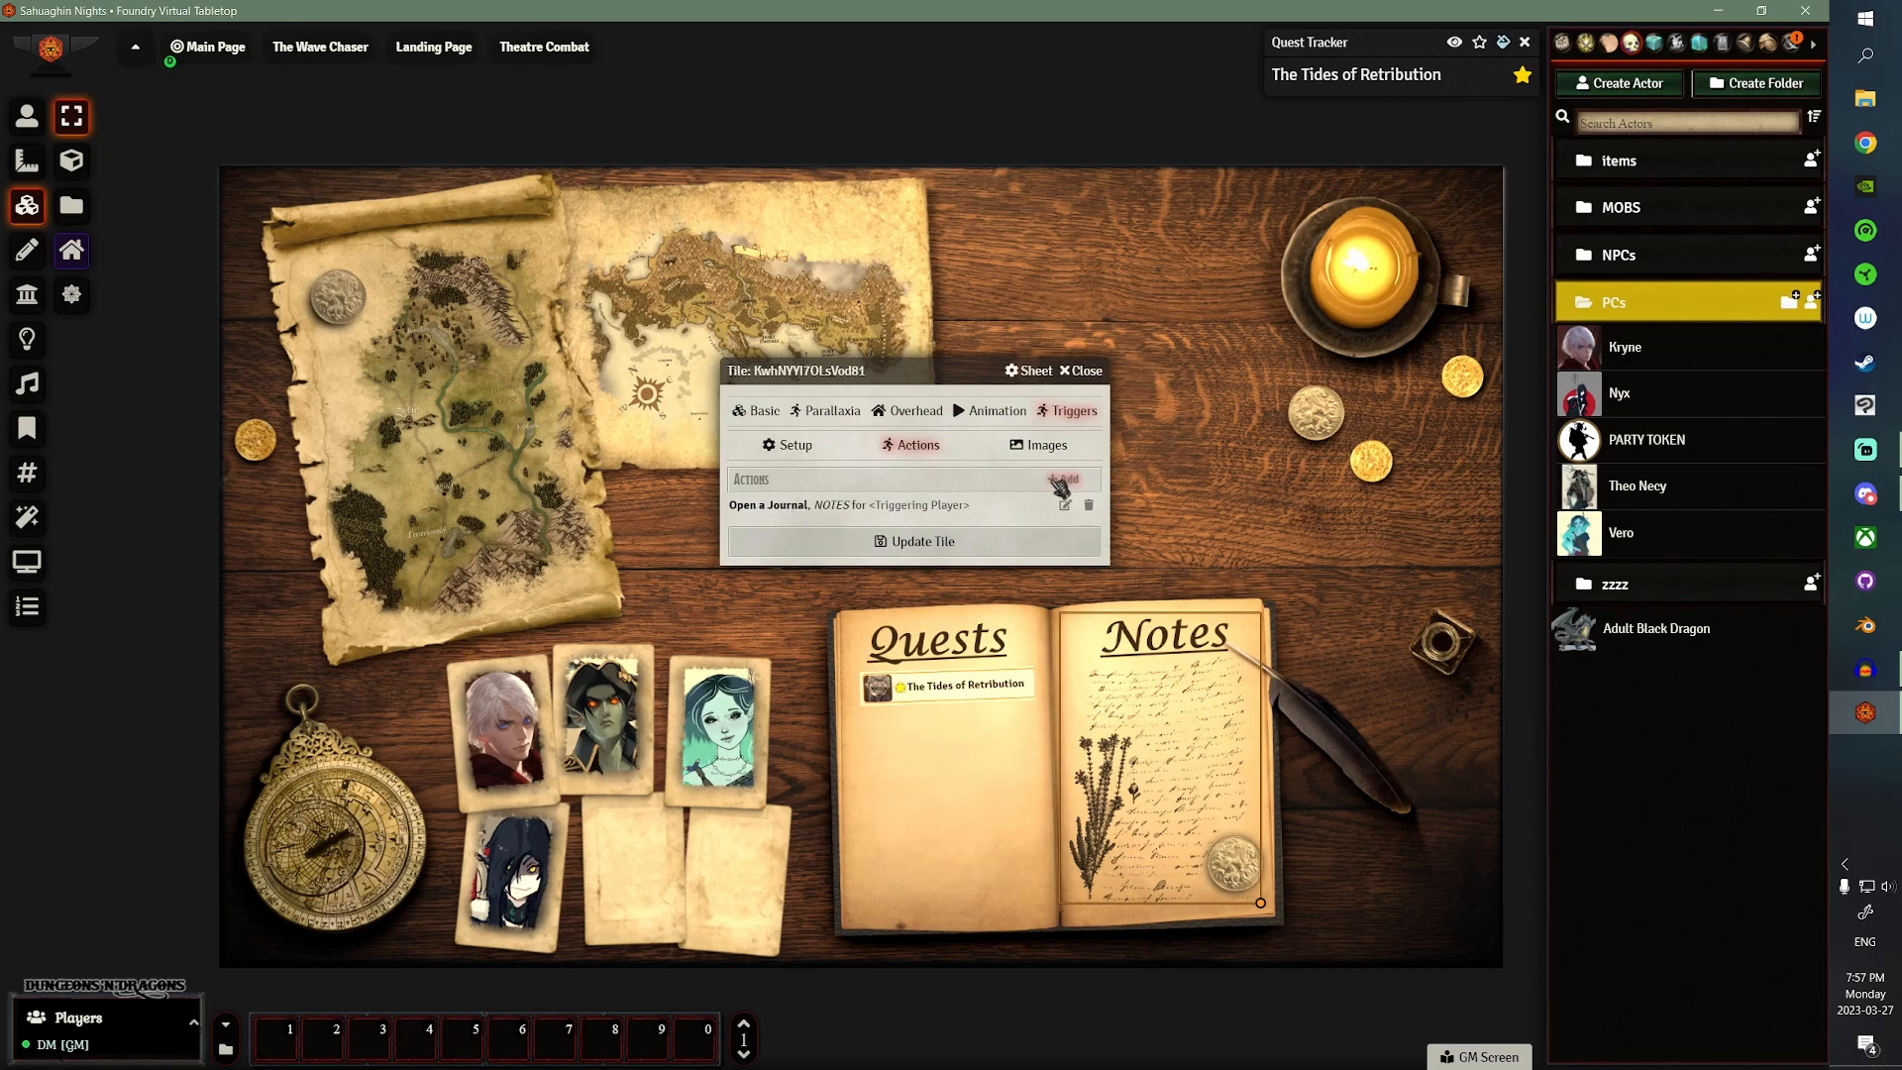
{"action": "left_click", "coordinate": [1064, 504]}
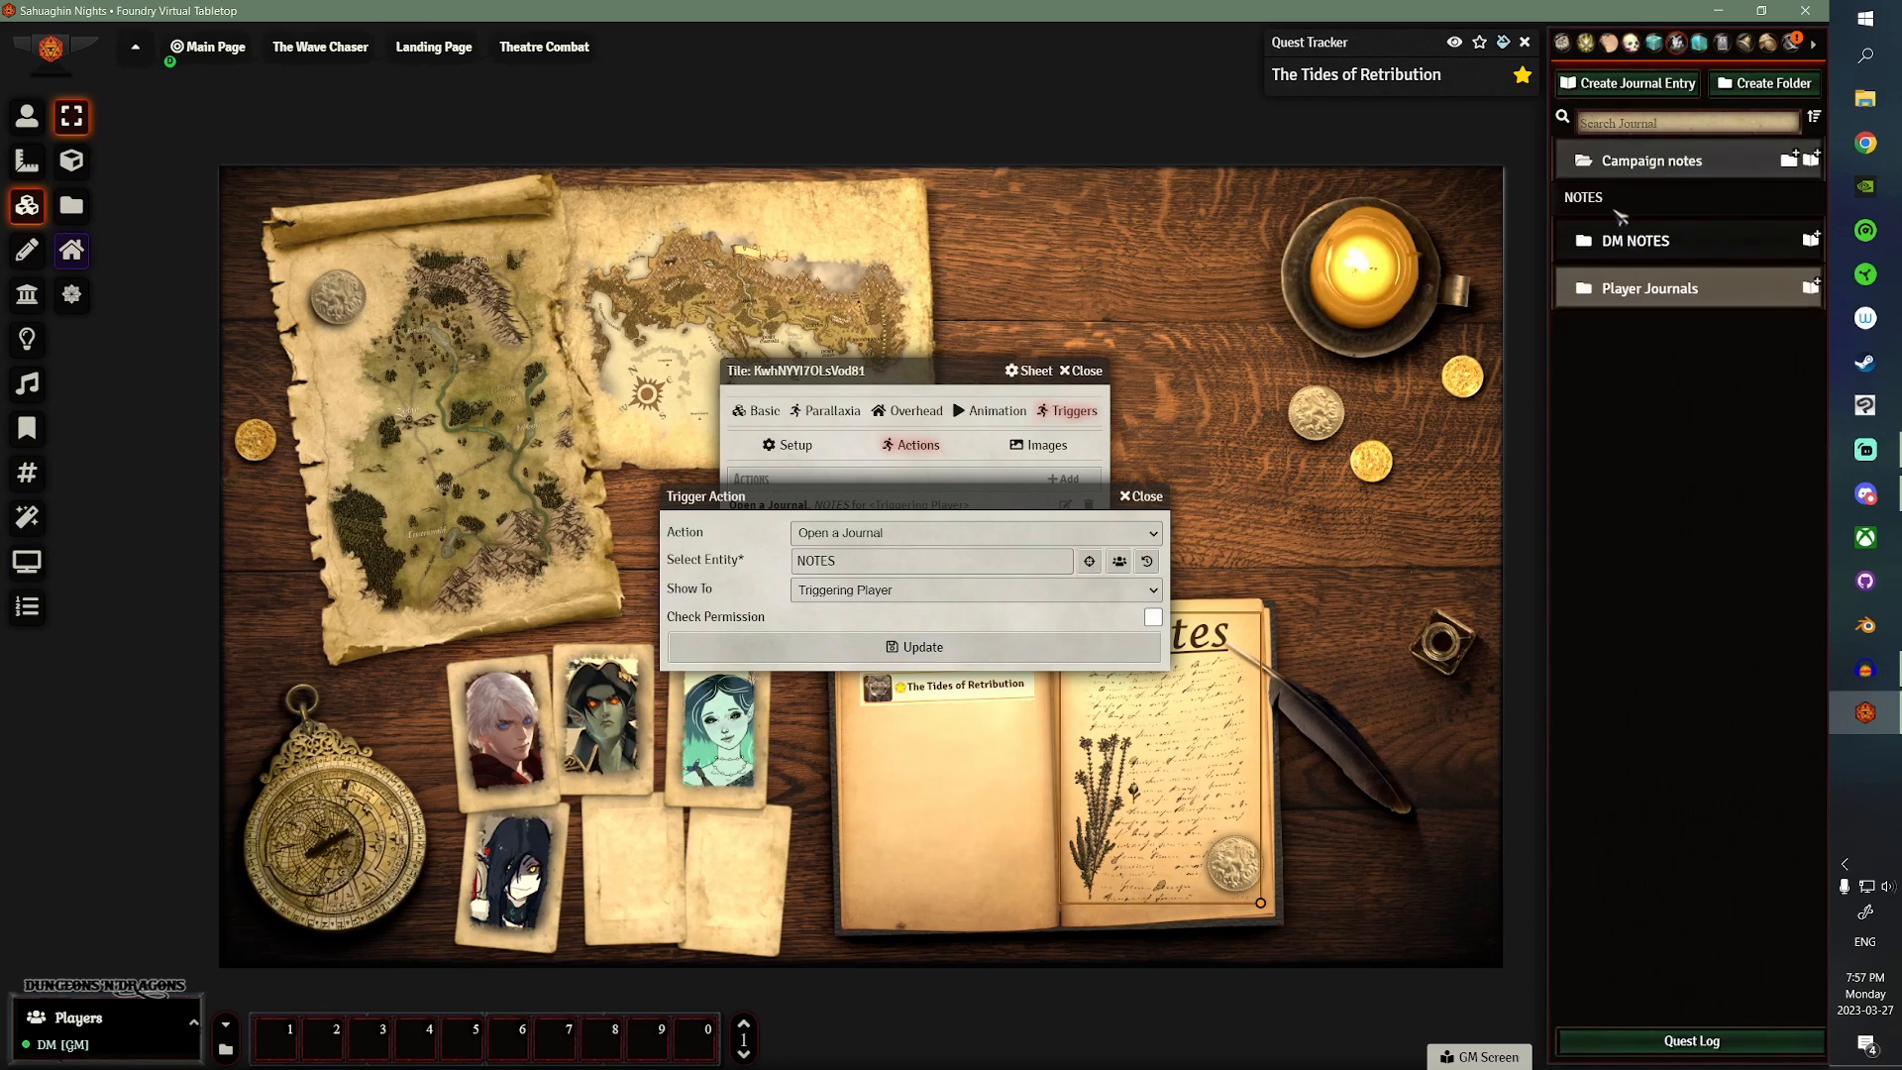
{"action": "left_click", "coordinate": [1136, 496]}
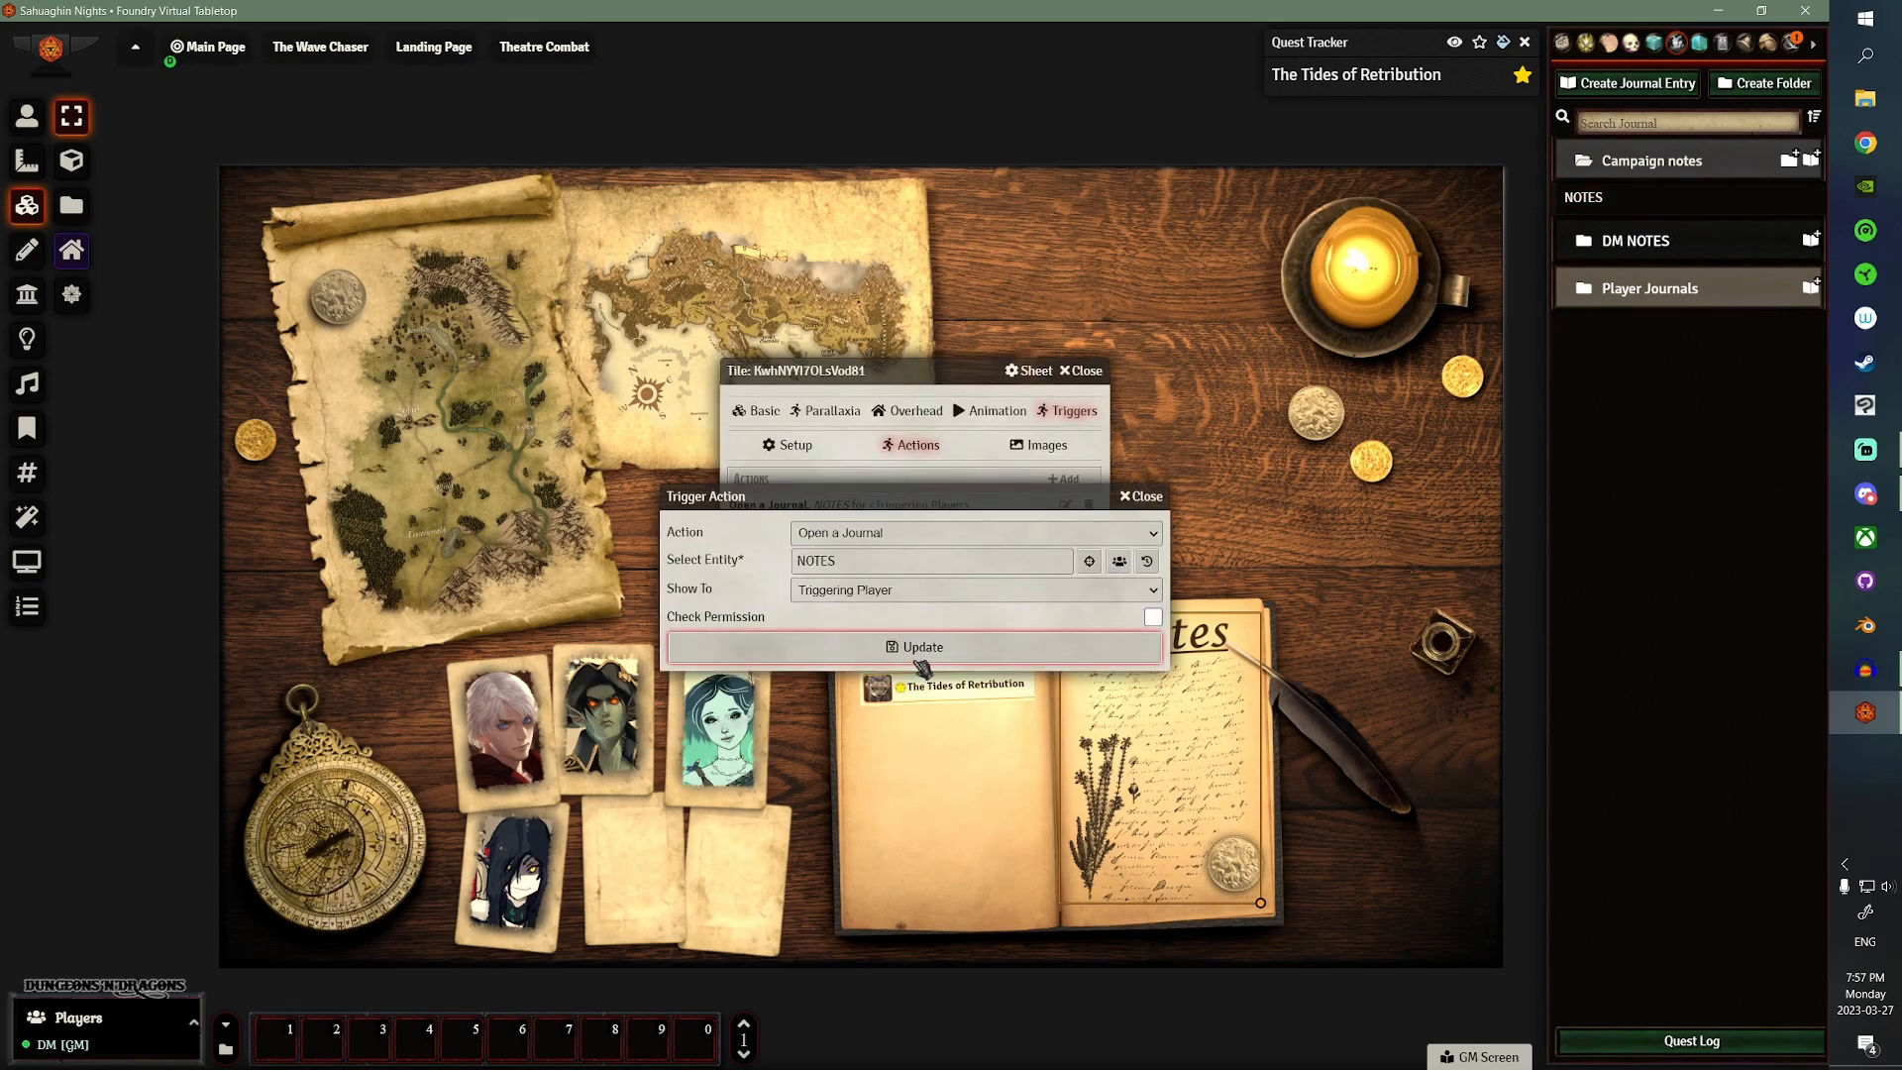
{"action": "left_click", "coordinate": [915, 647]}
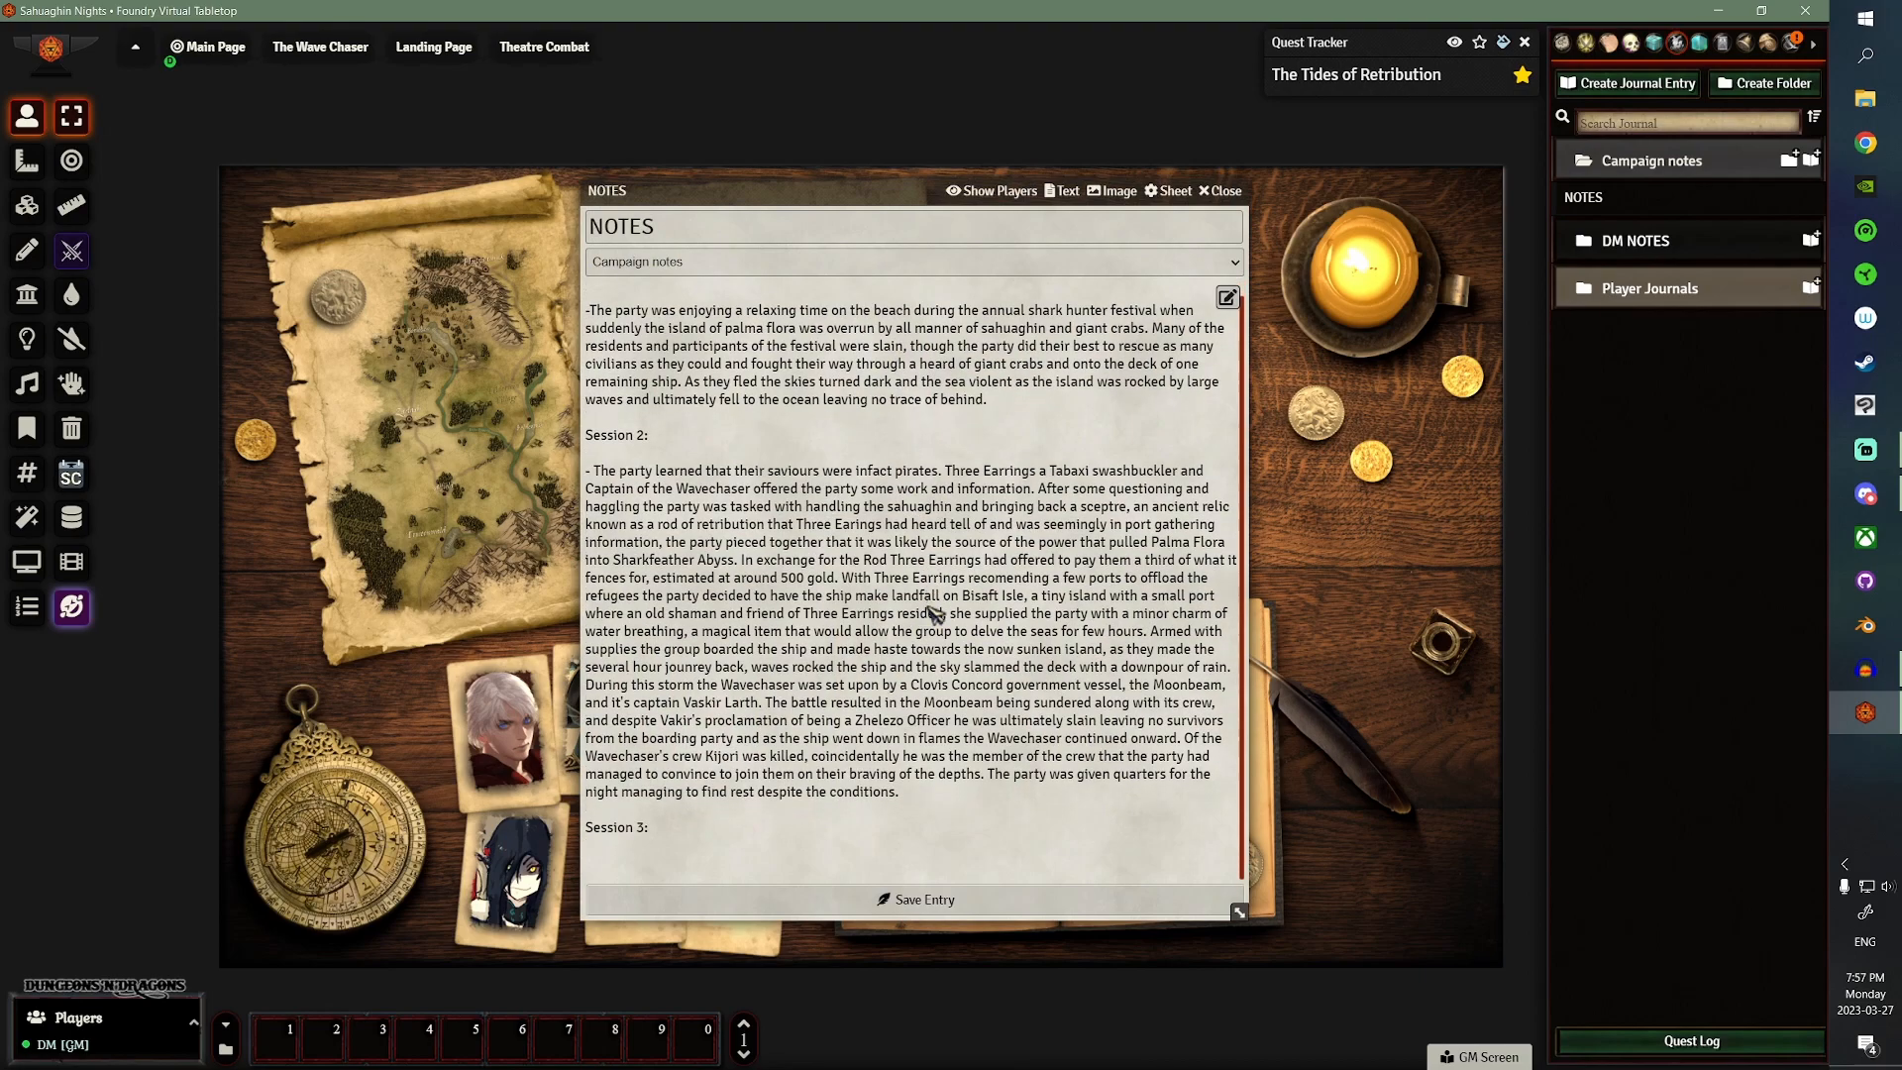
{"action": "left_click", "coordinate": [1217, 190]}
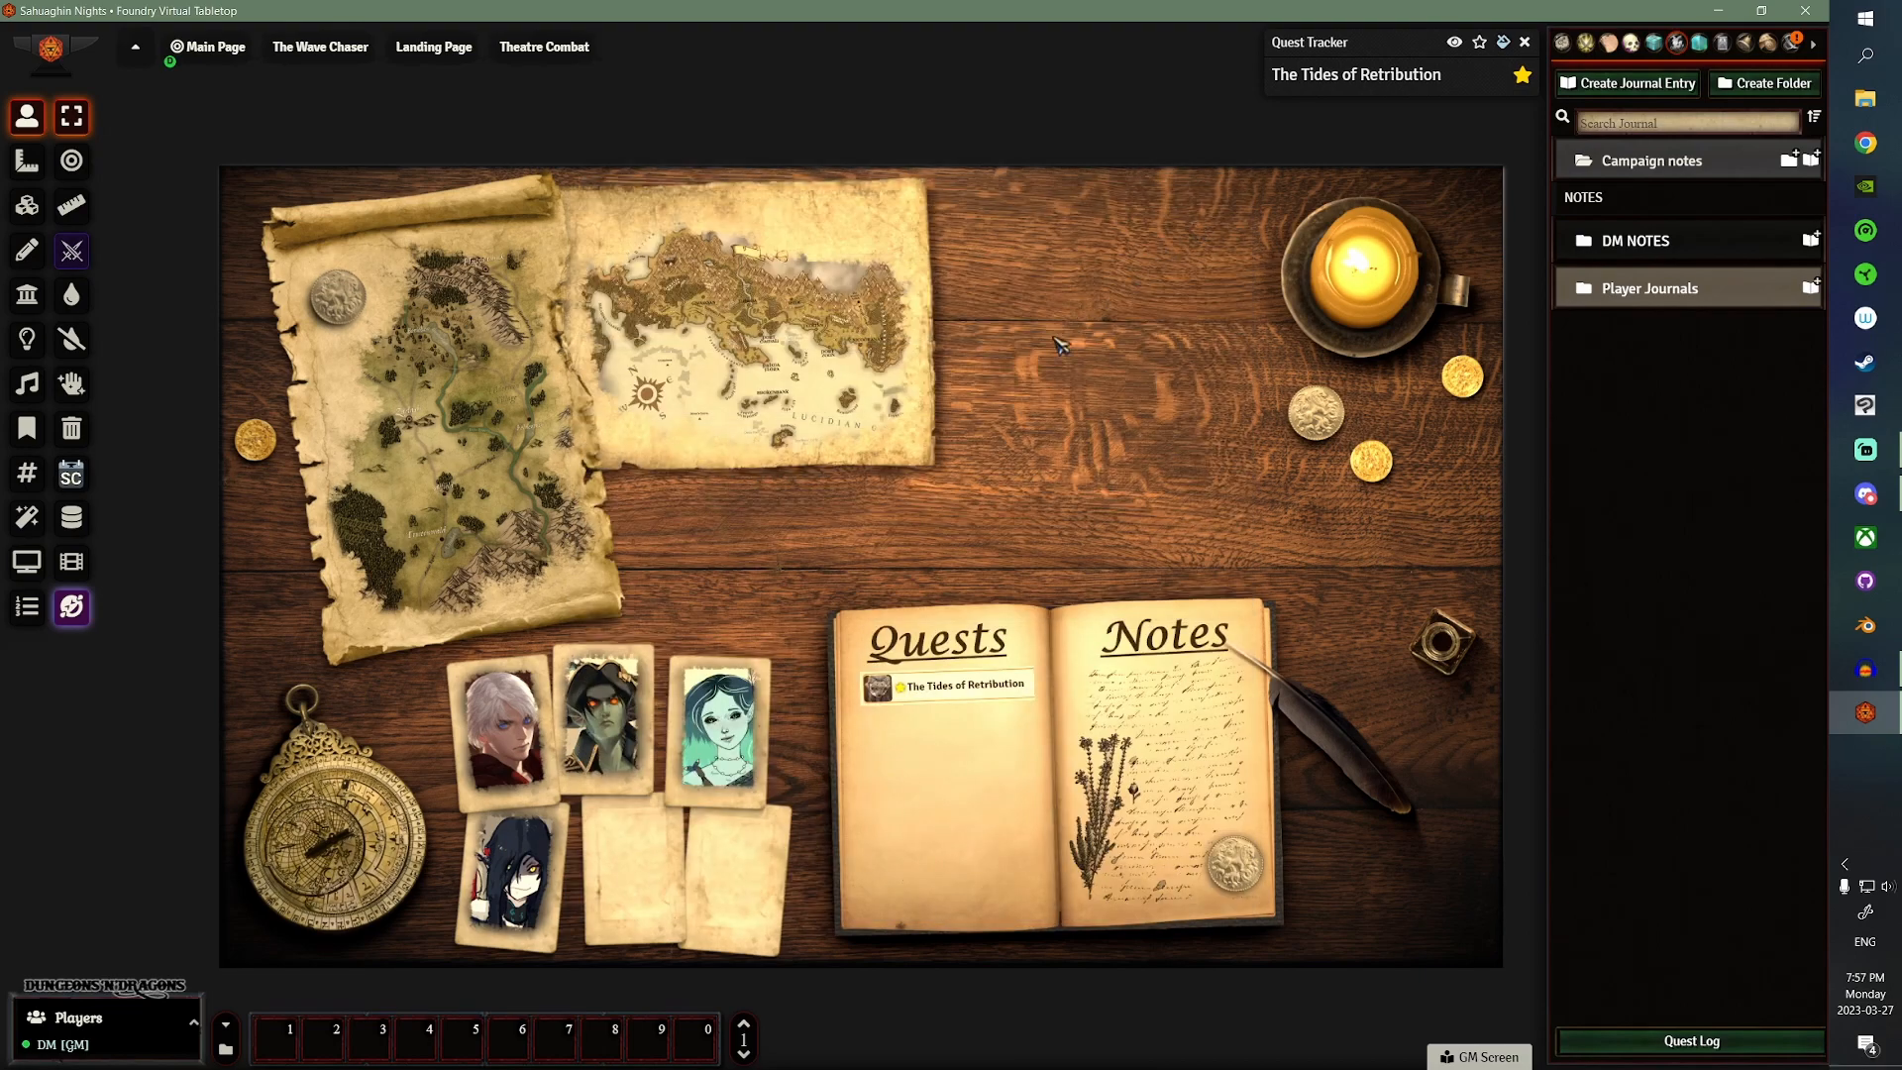
{"action": "mouse_move", "coordinate": [1445, 734]}
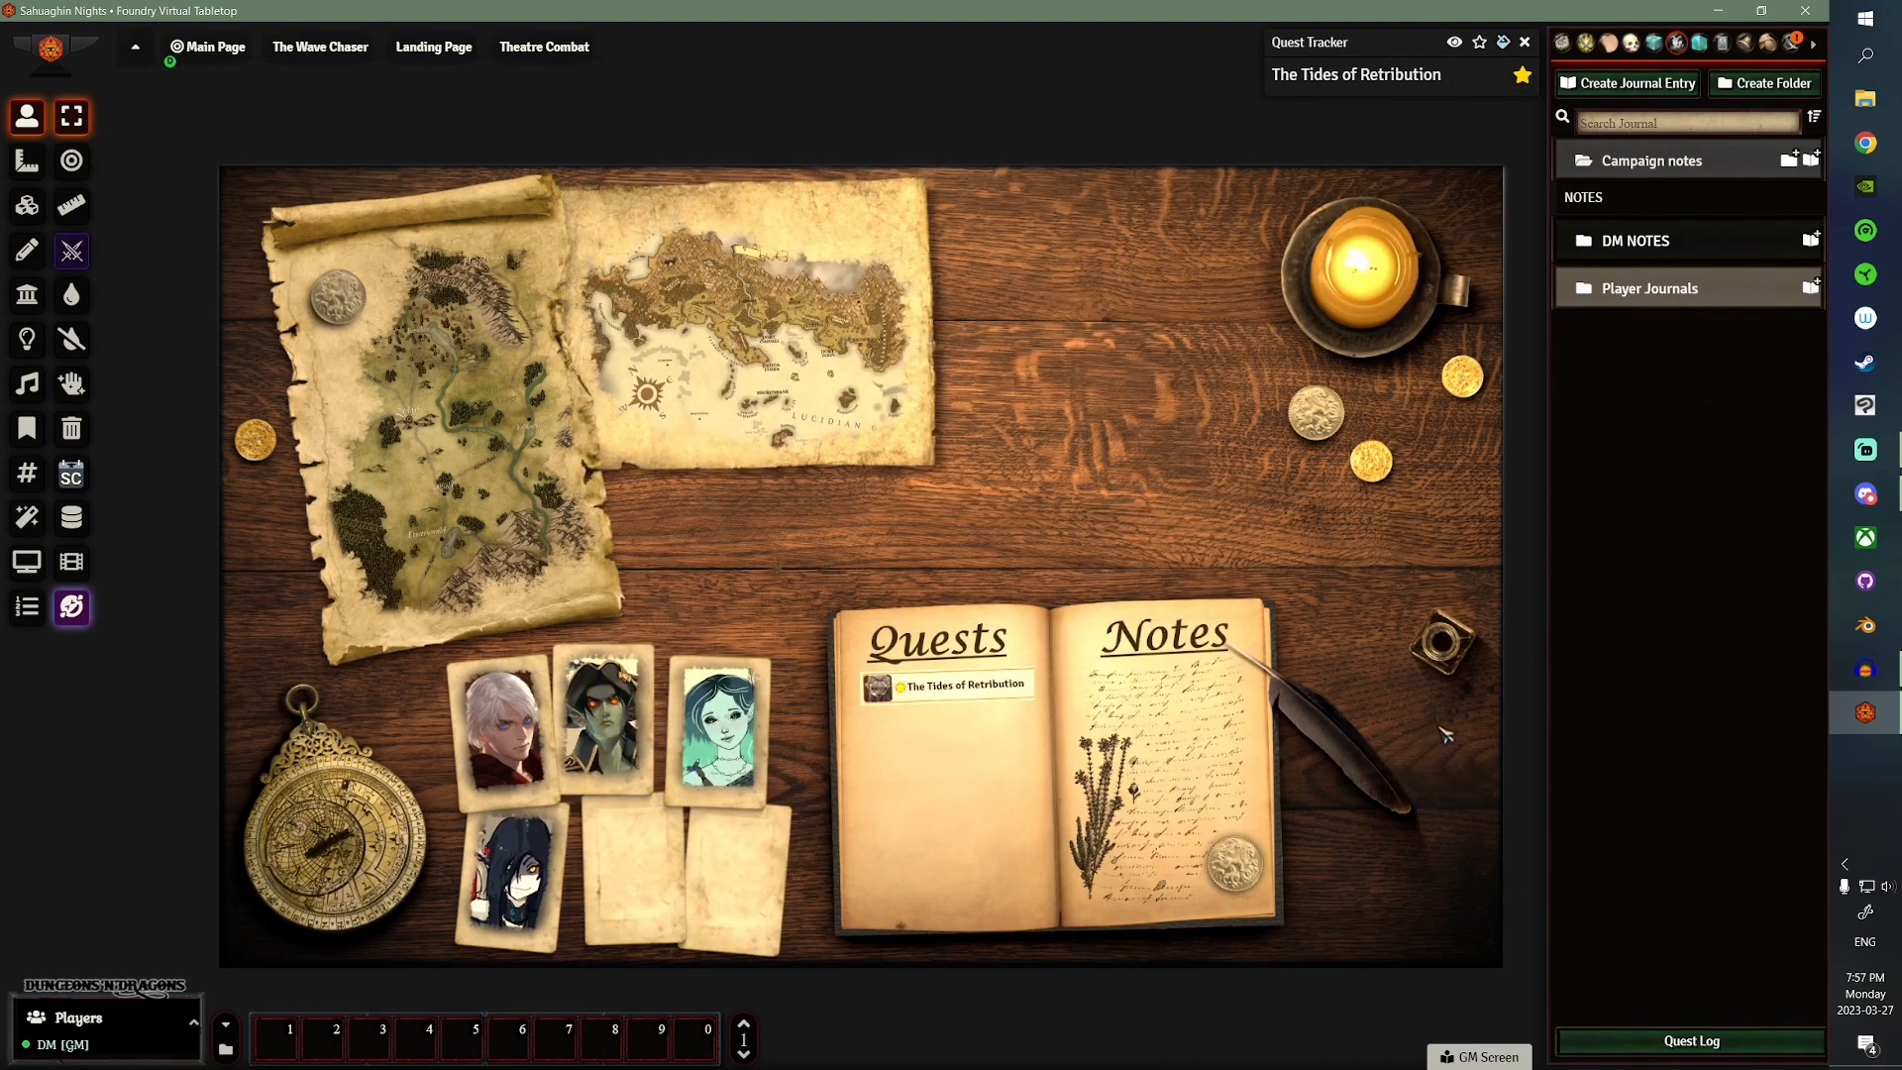
{"action": "mouse_move", "coordinate": [331, 845]}
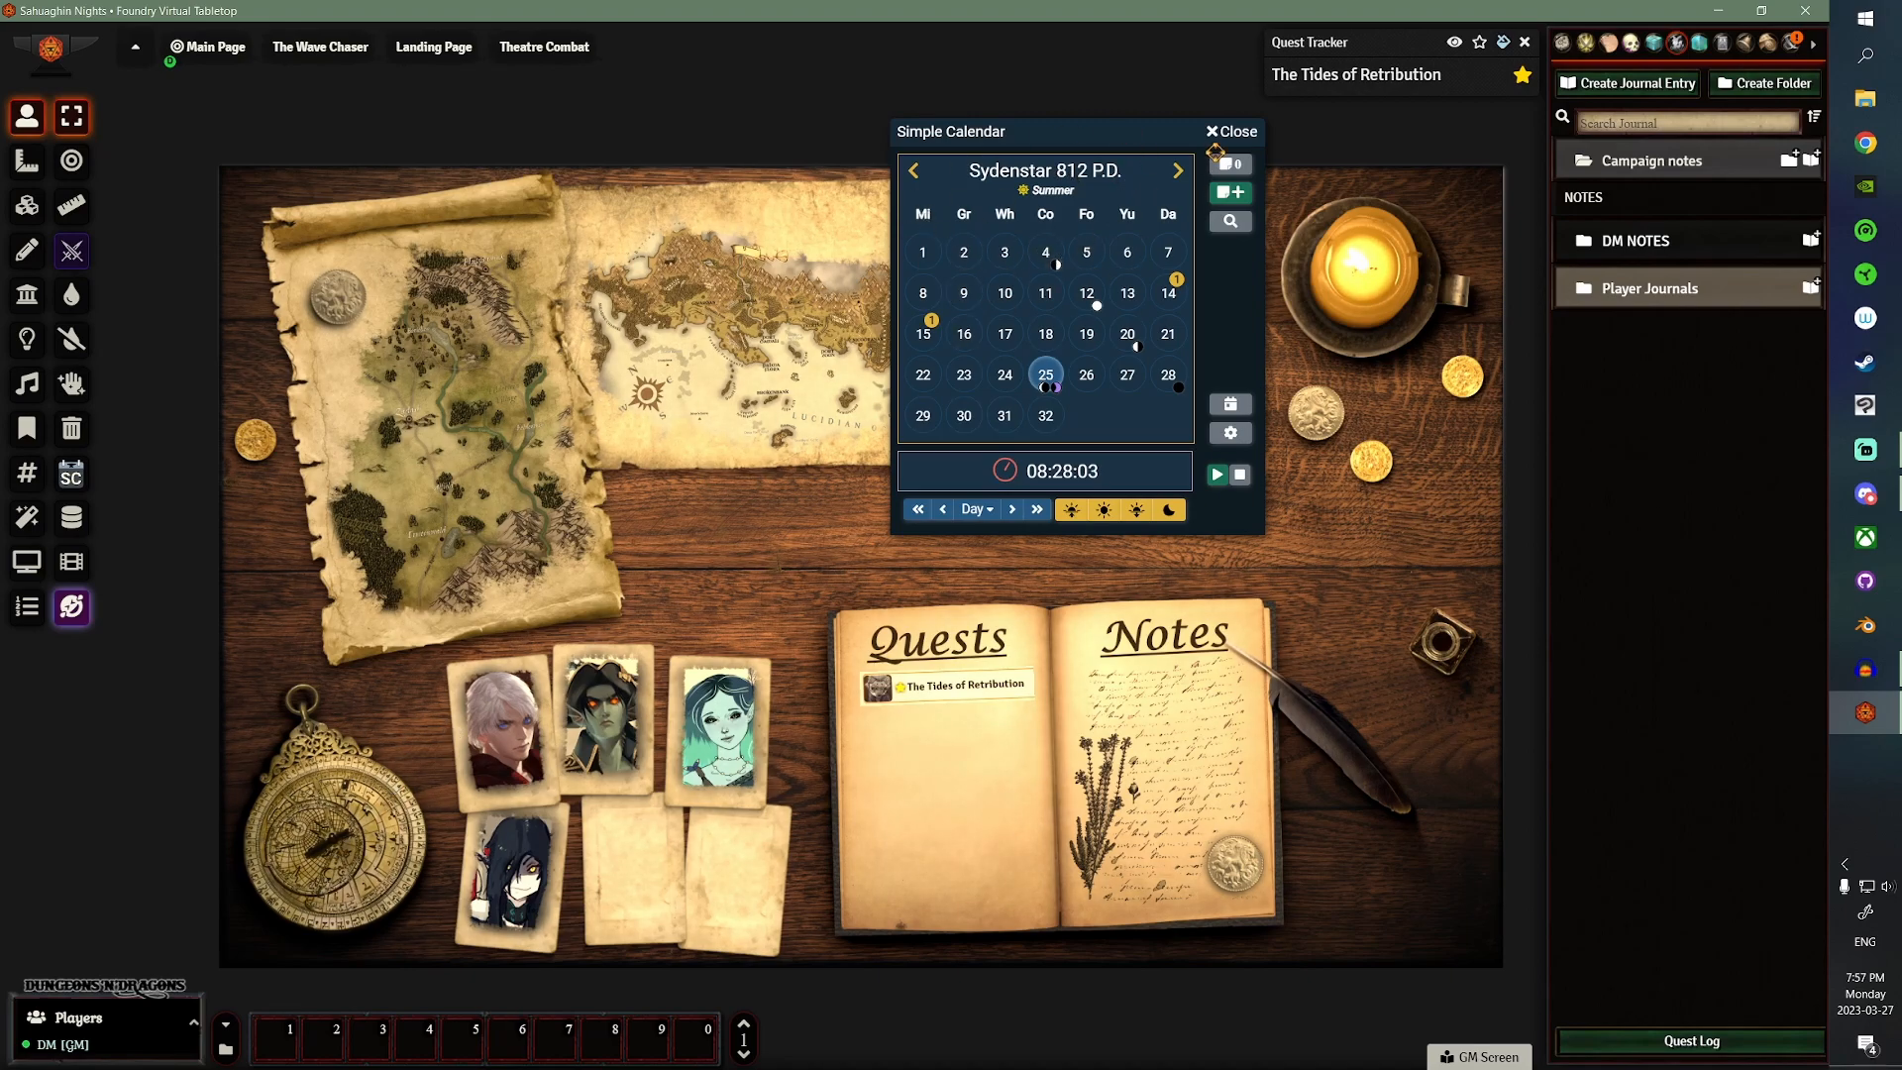
- Run the Calendar macro to confirm Simple Calendar opens, then close the calendar
{"action": "left_click", "coordinate": [1228, 130]}
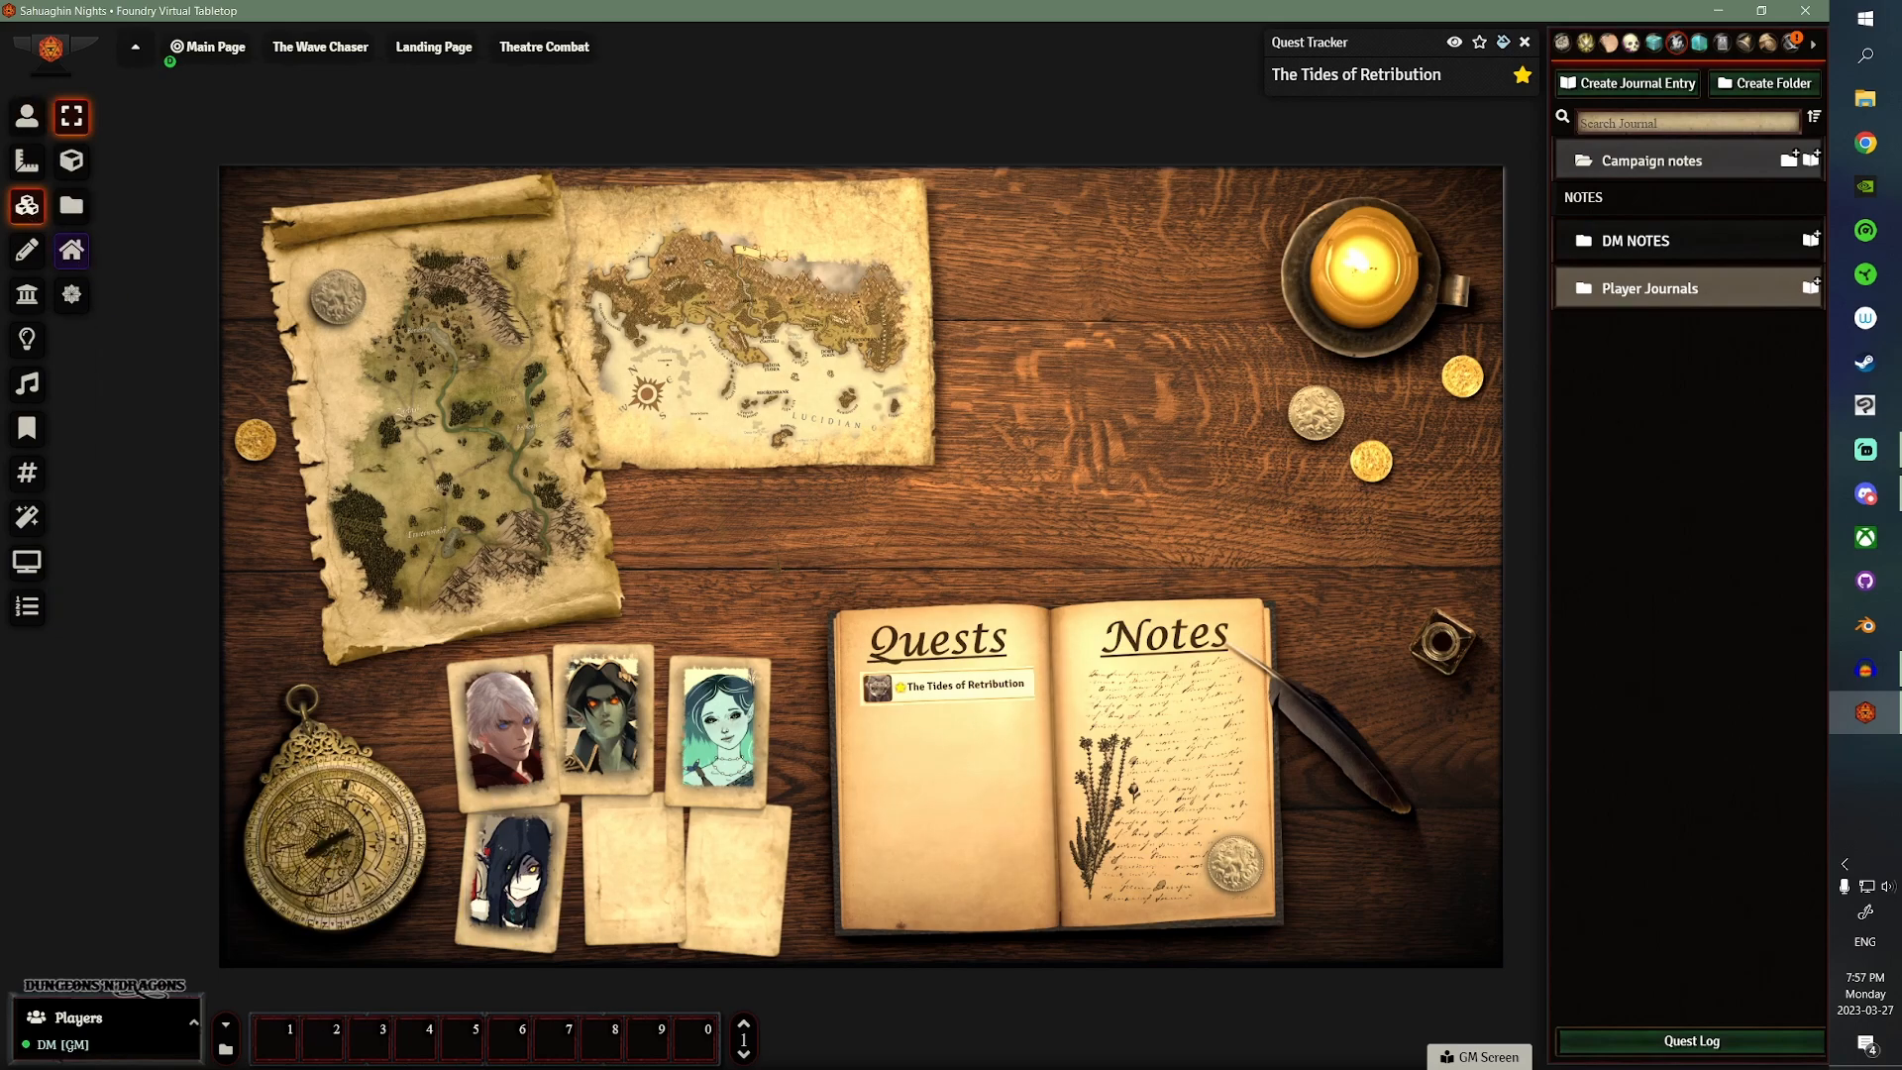
{"action": "mouse_move", "coordinate": [225, 1058]}
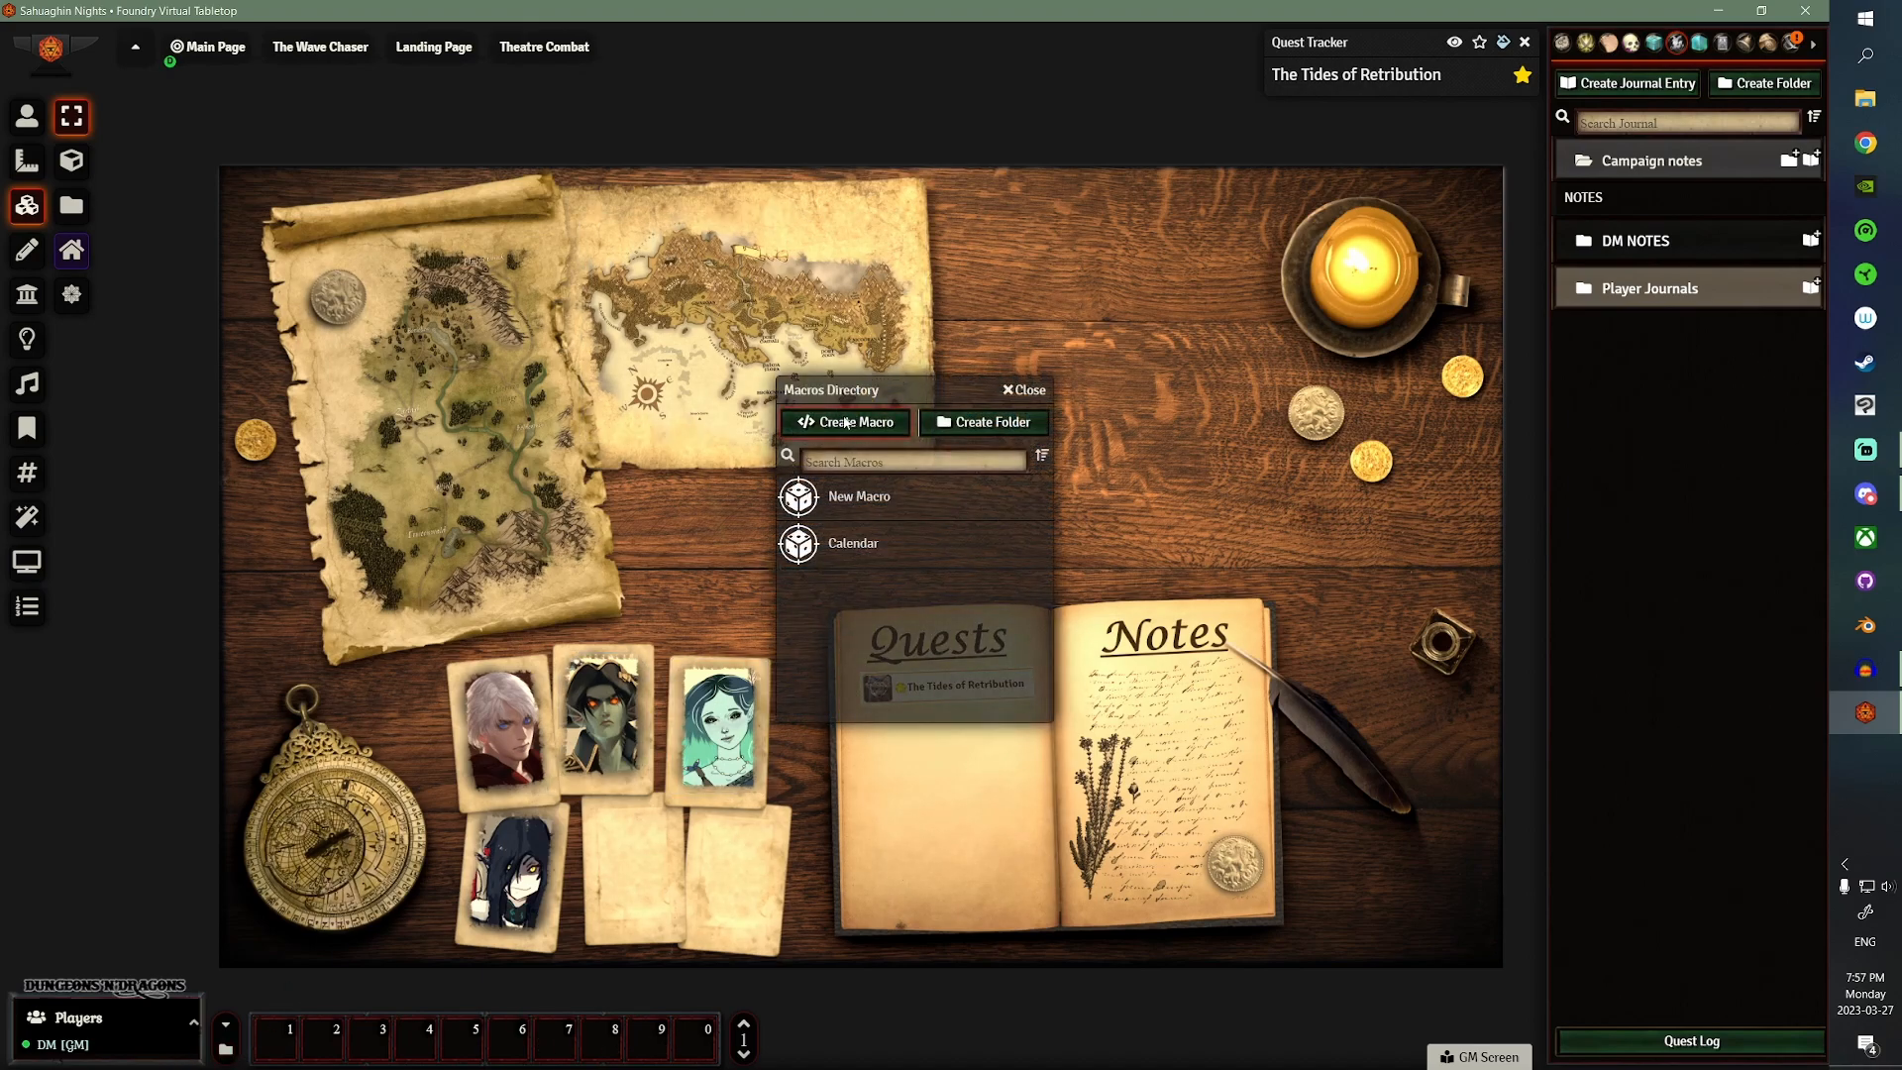
{"action": "mouse_move", "coordinate": [858, 567]}
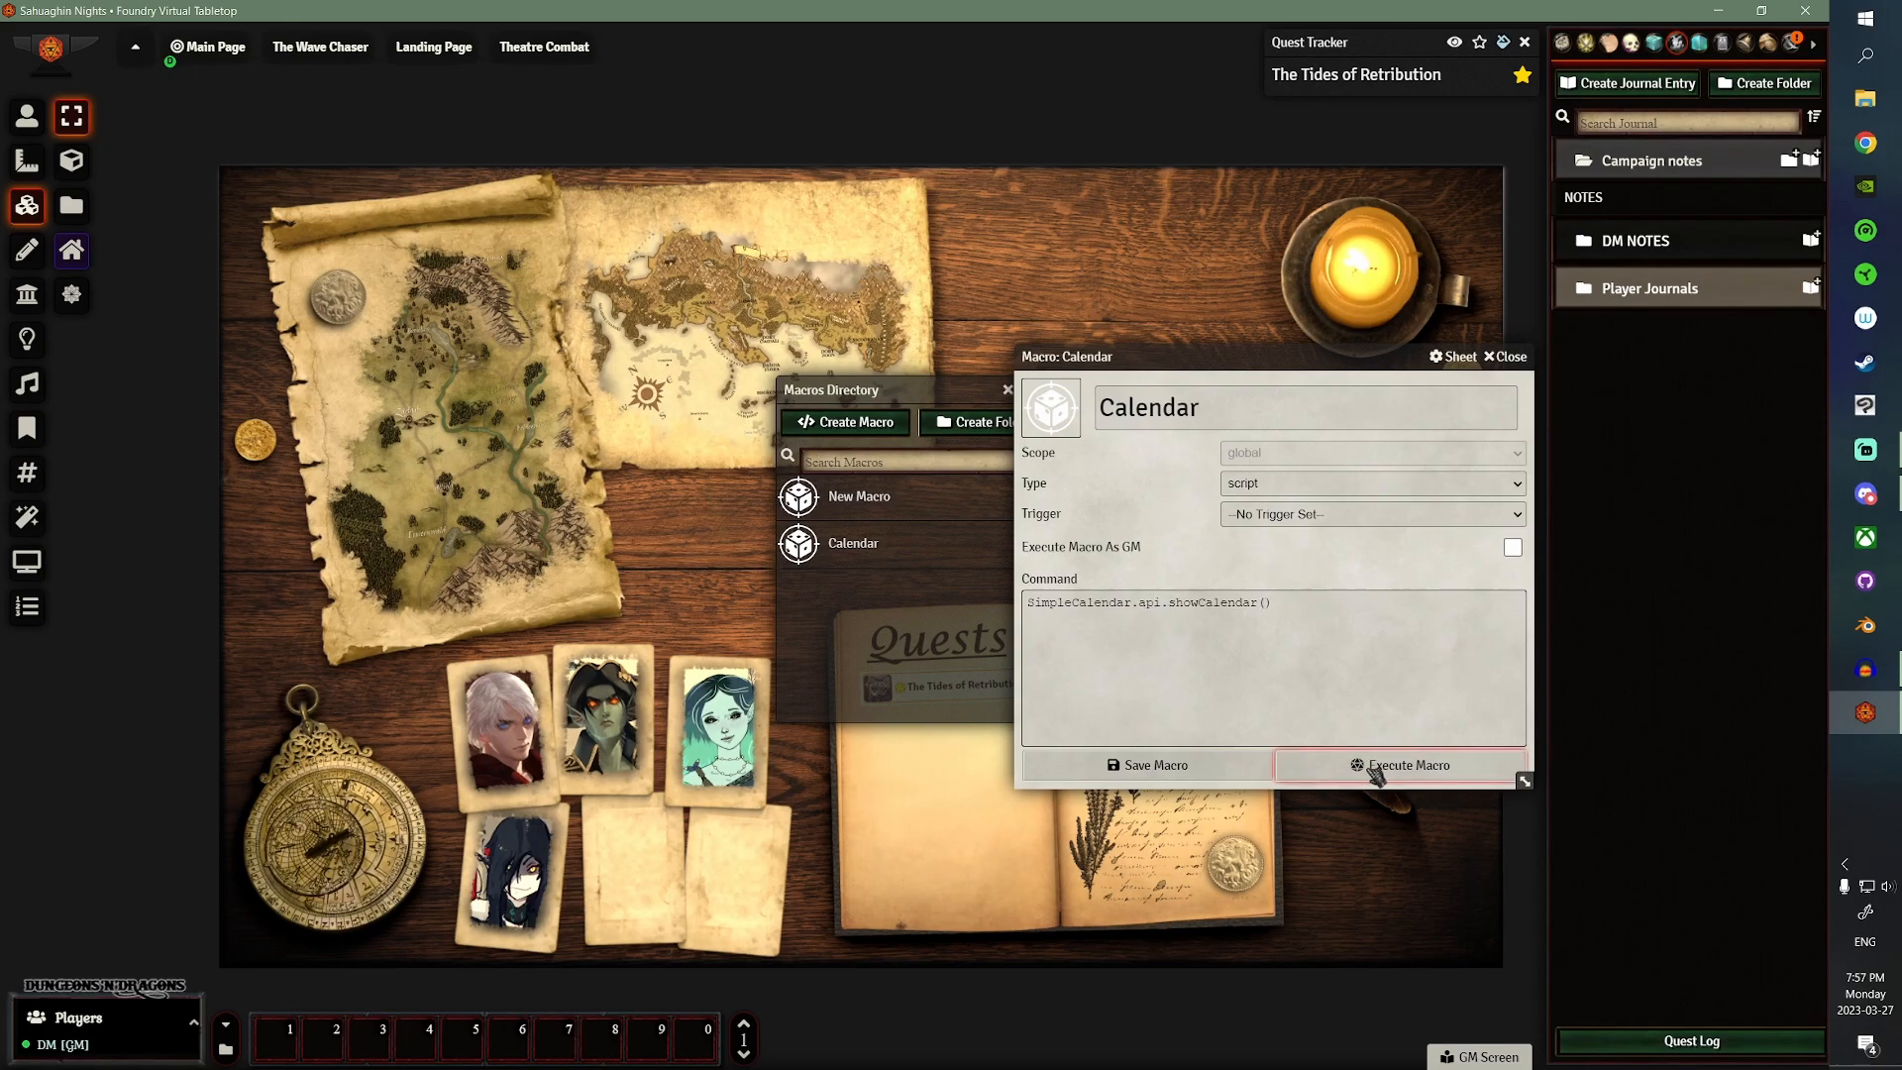
{"action": "left_click", "coordinate": [1397, 764]}
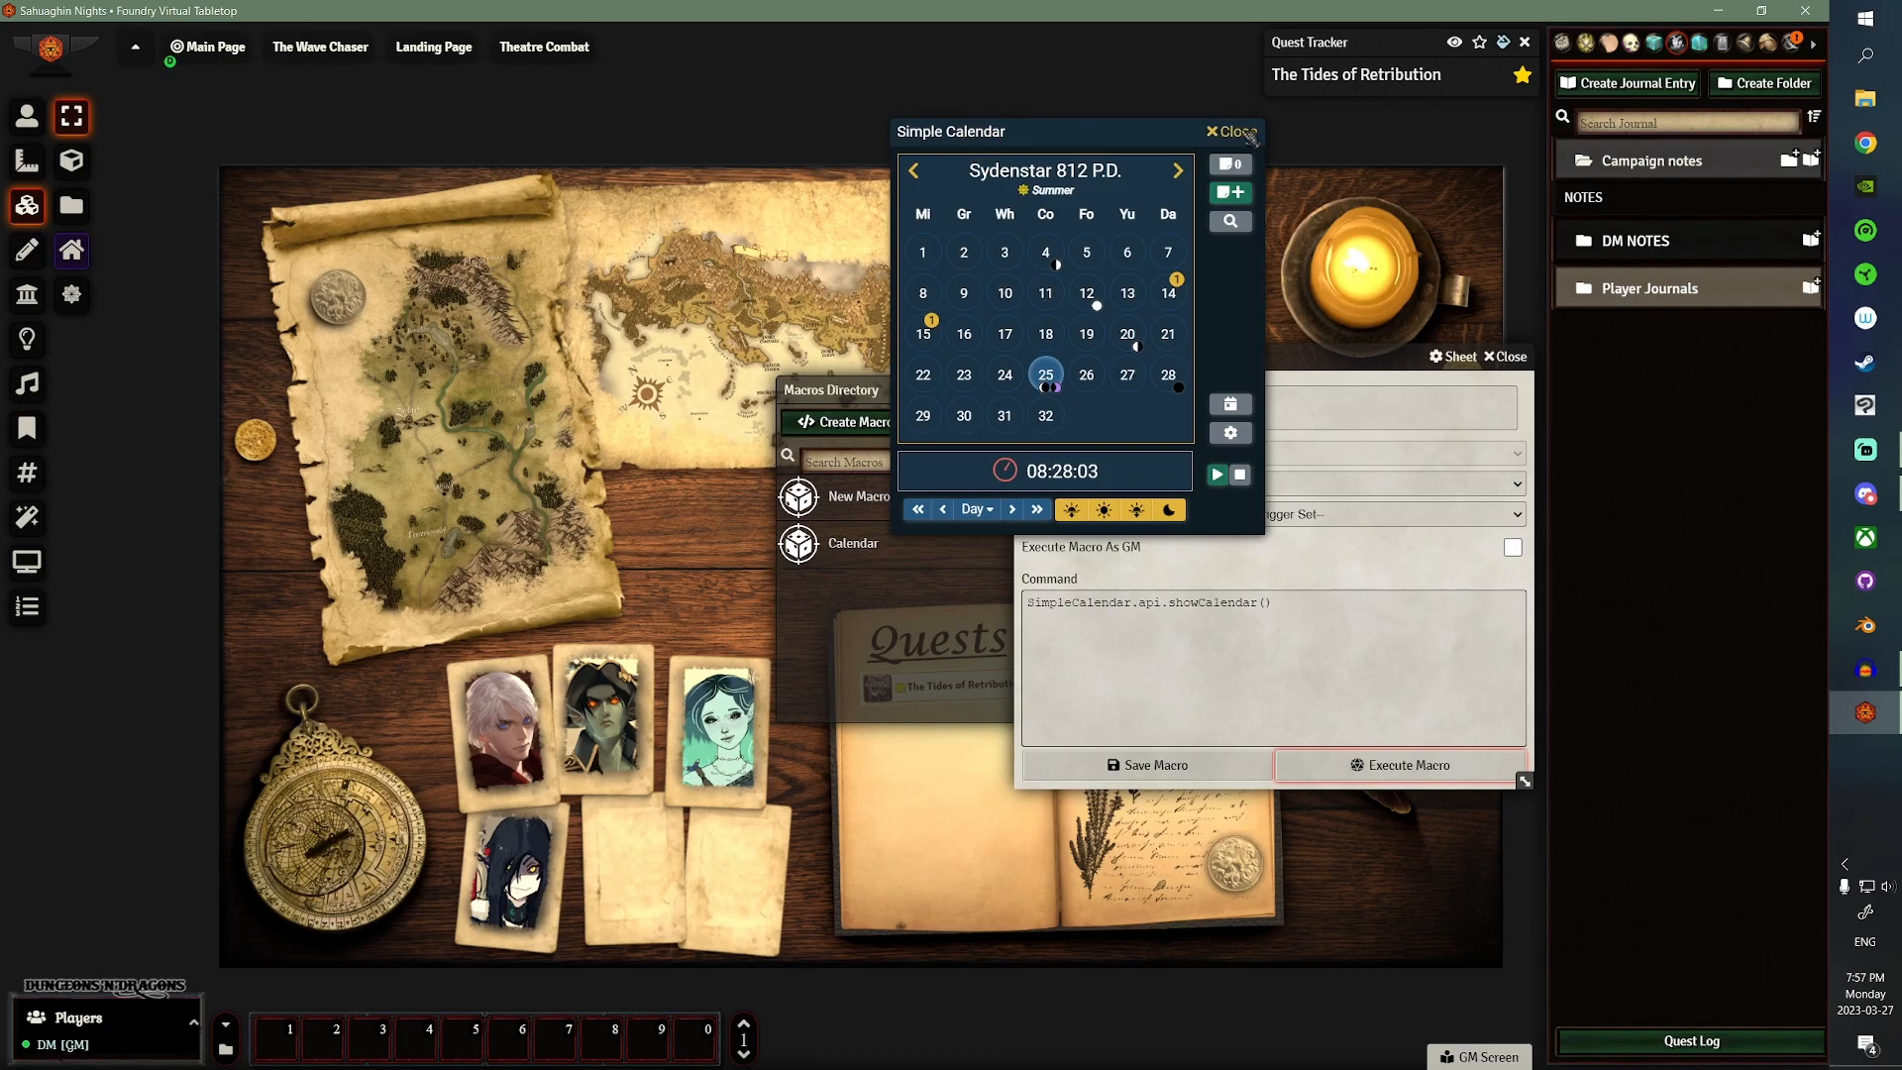
{"action": "left_click", "coordinate": [1230, 131]}
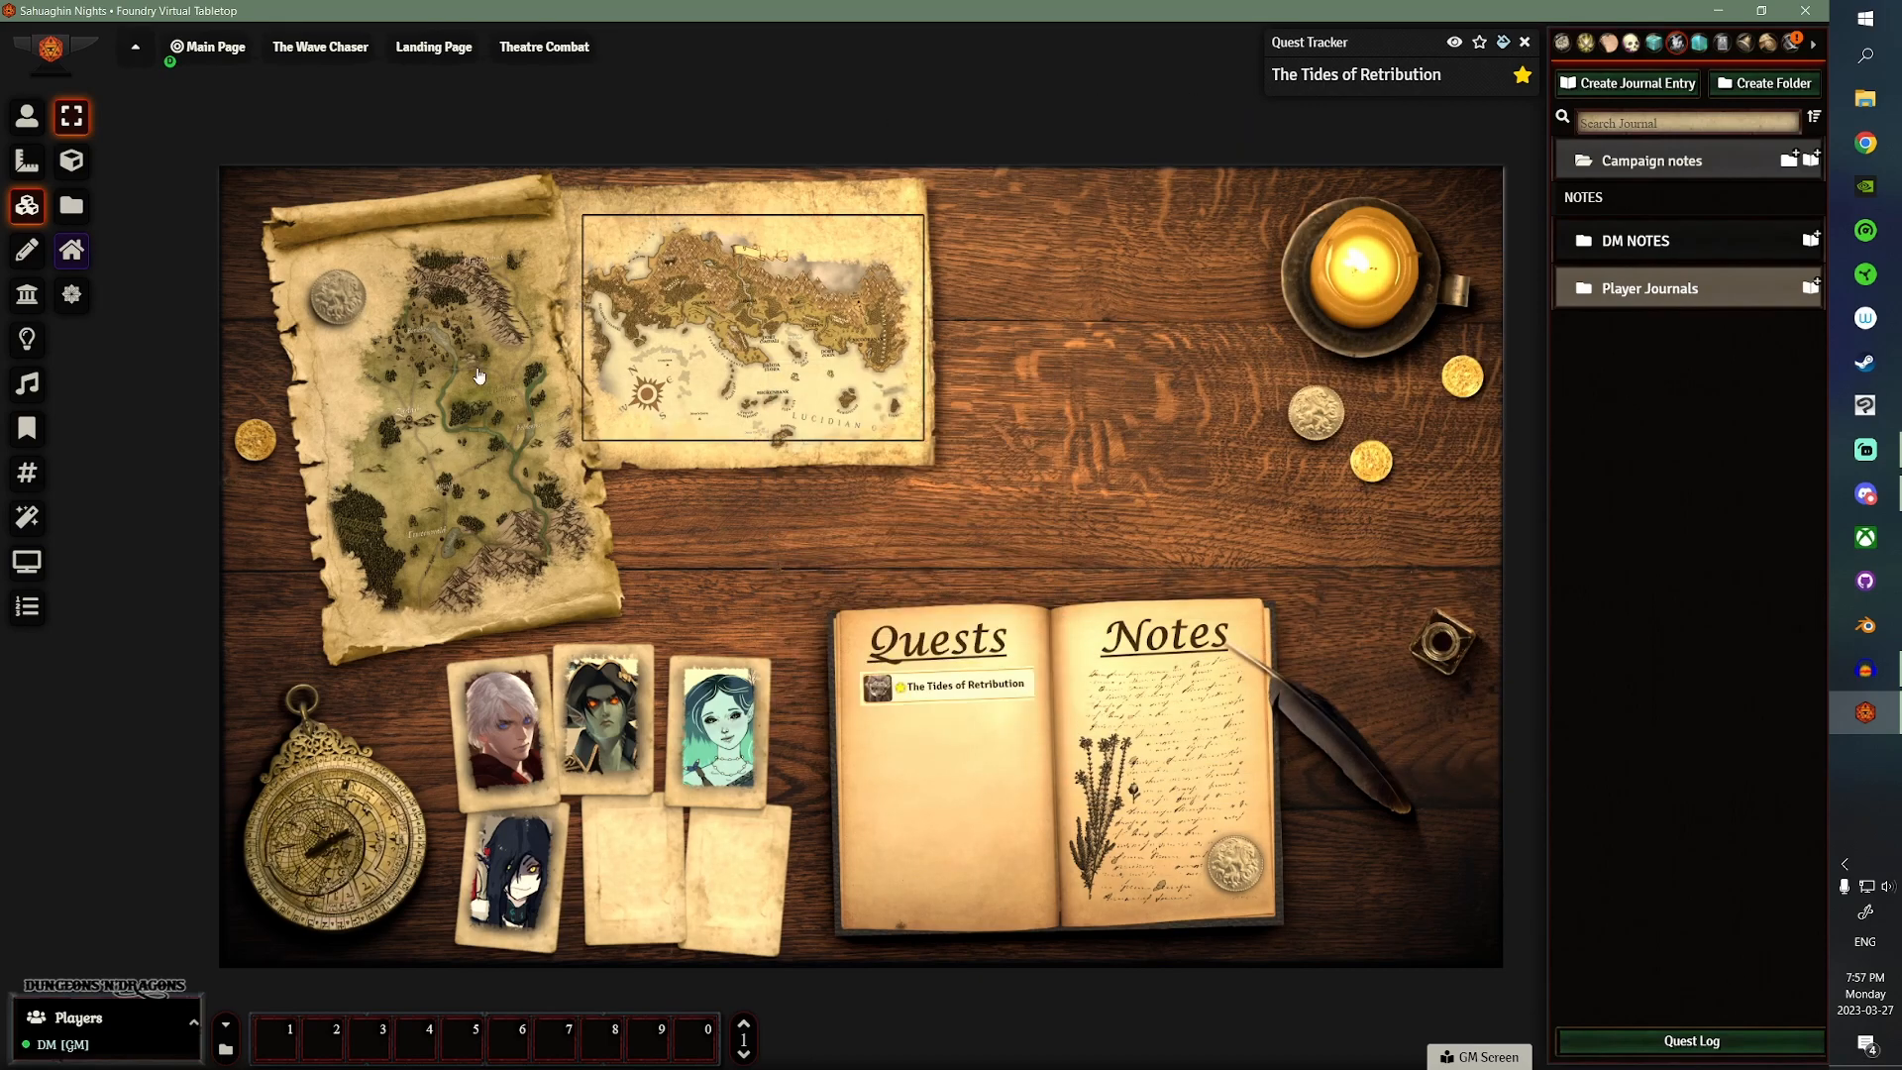
- Check the compass tile's On Click trigger and its Run Macro: Calendar action
{"action": "double_click", "coordinate": [337, 845]}
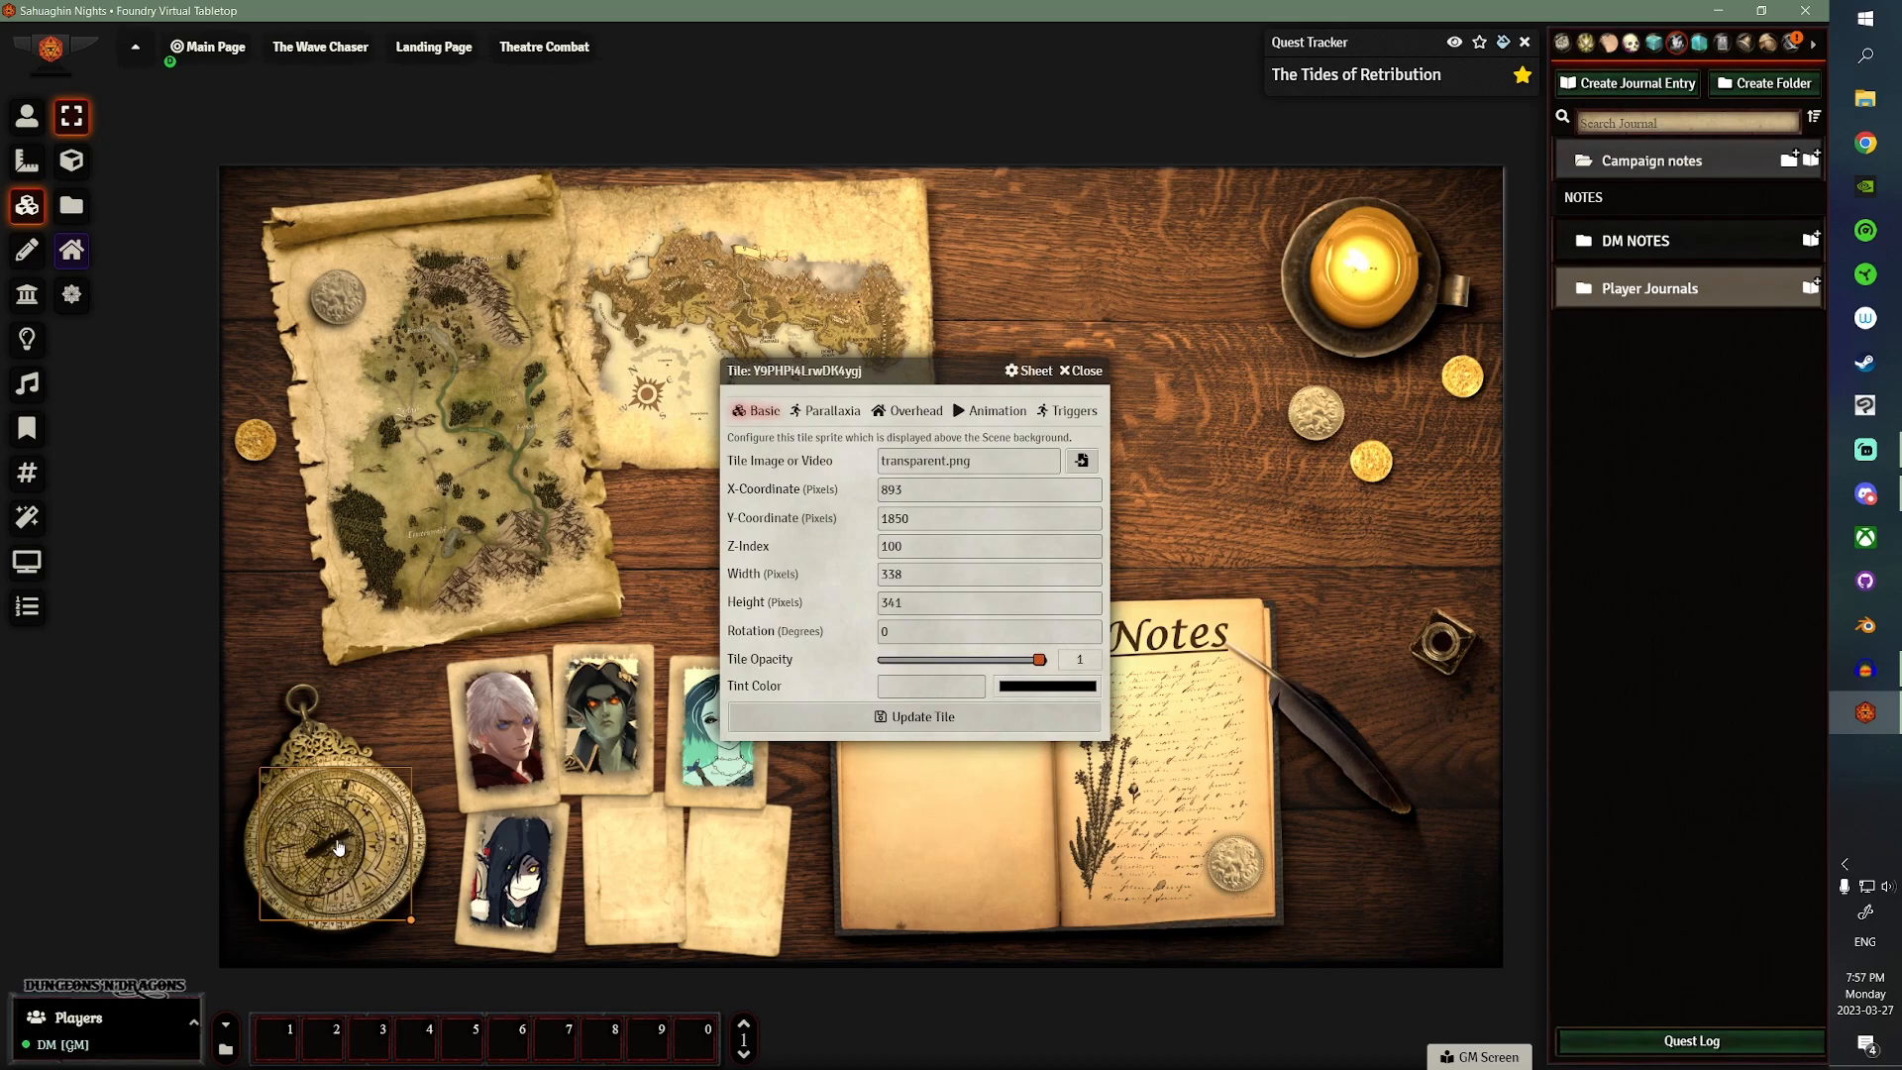
{"action": "left_click", "coordinate": [1071, 410]}
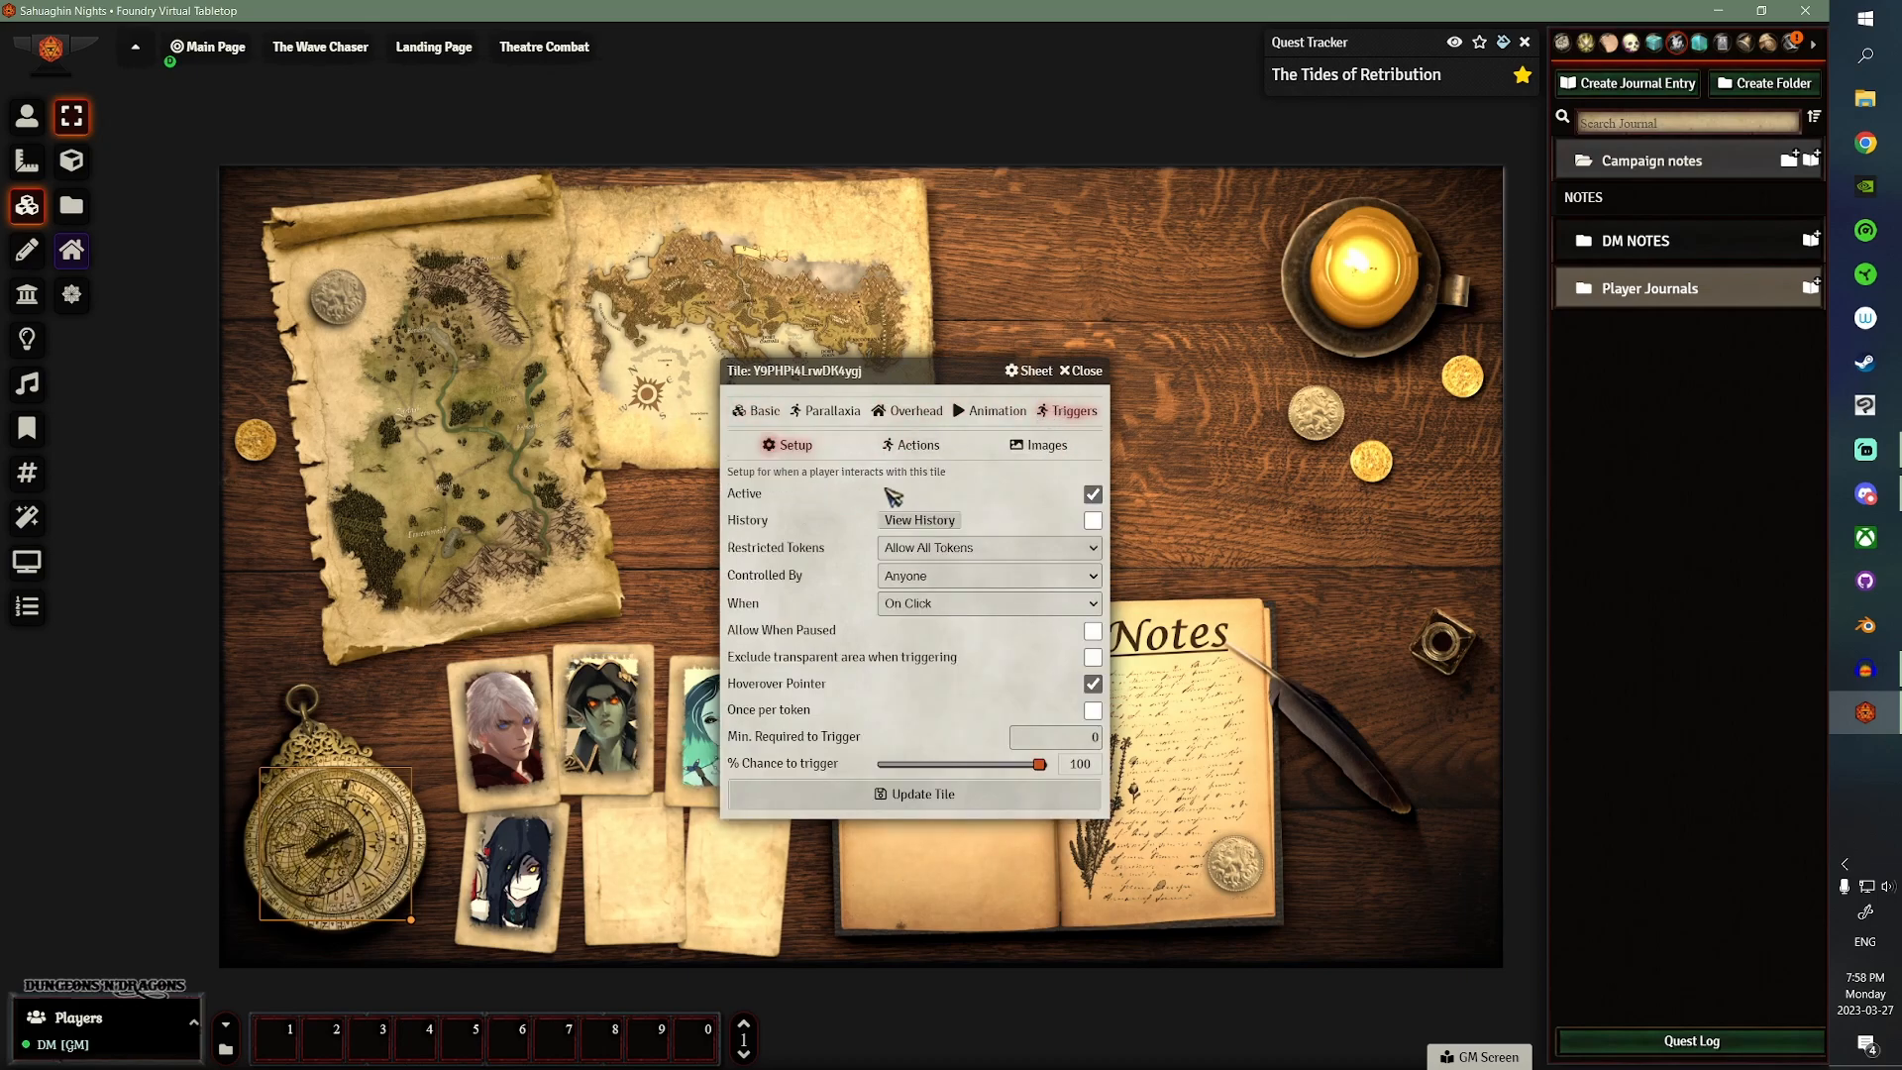
{"action": "mouse_move", "coordinate": [916, 443]}
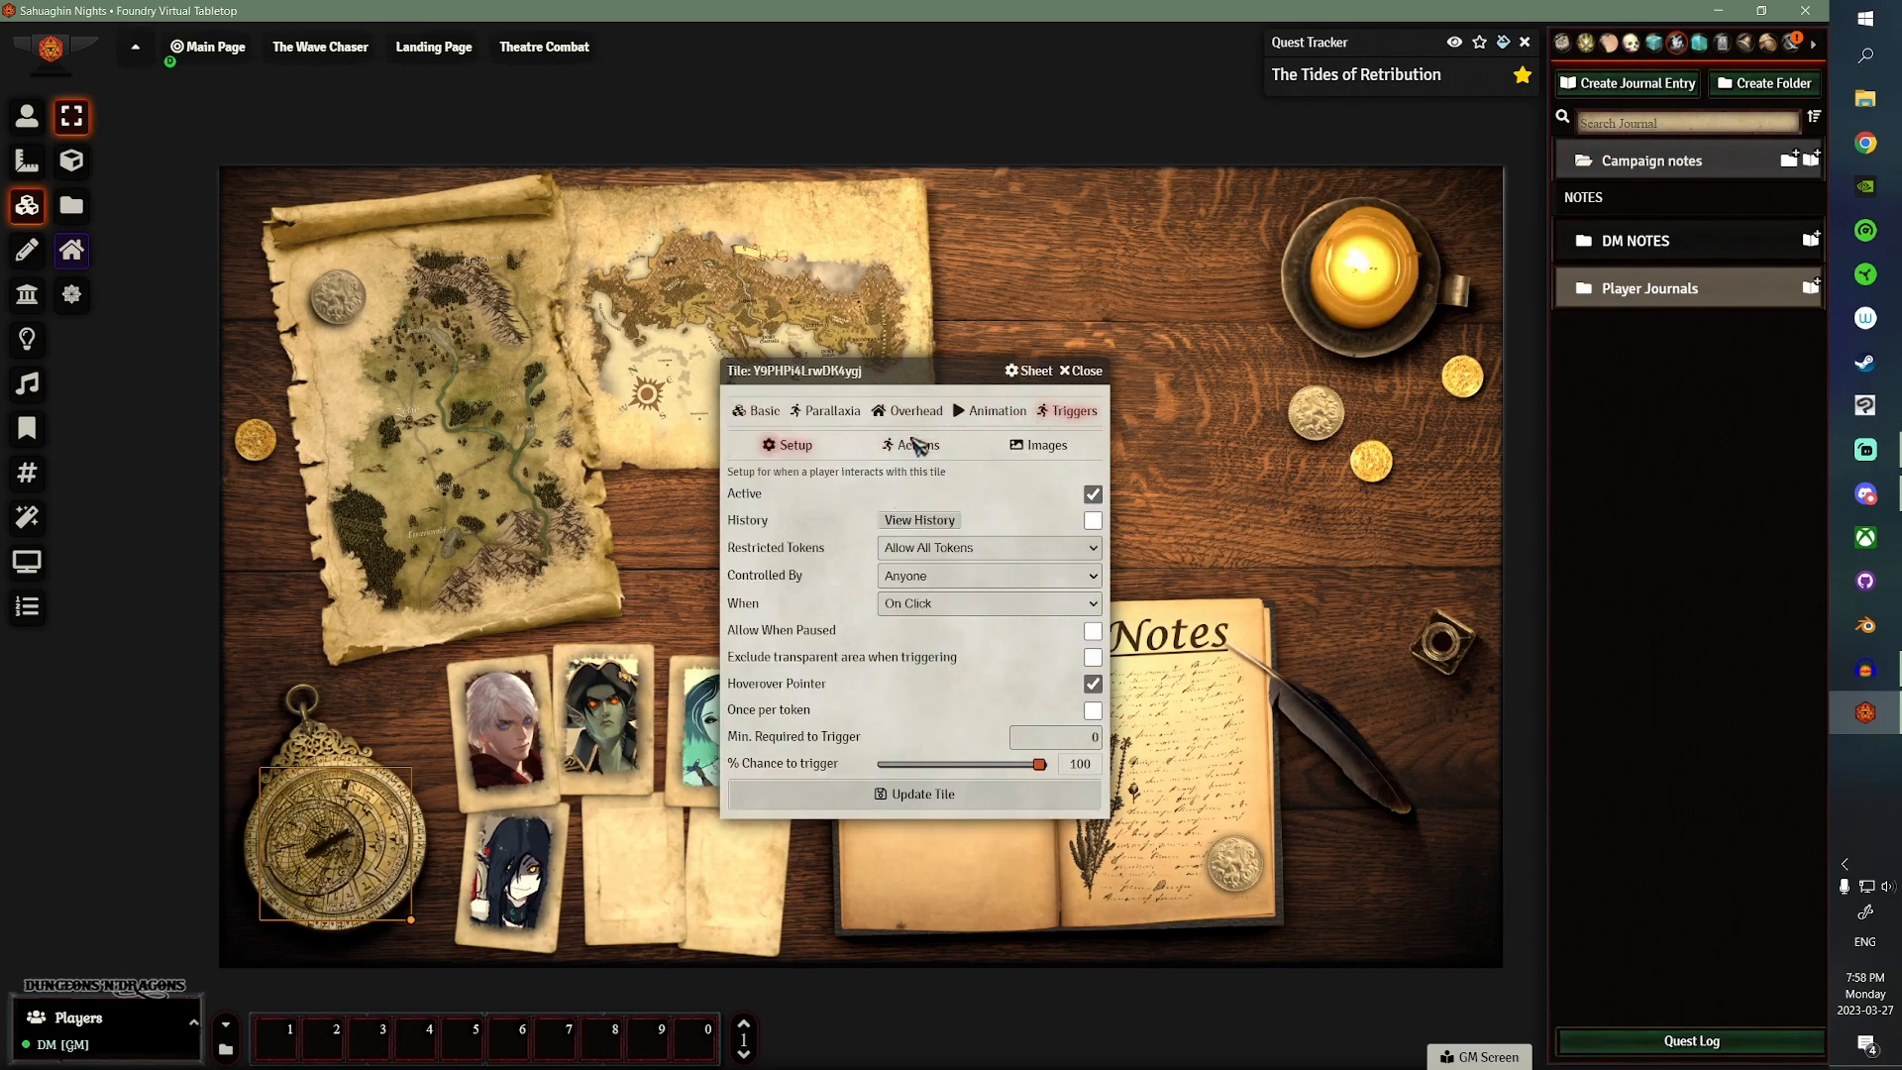
{"action": "left_click", "coordinate": [919, 445]}
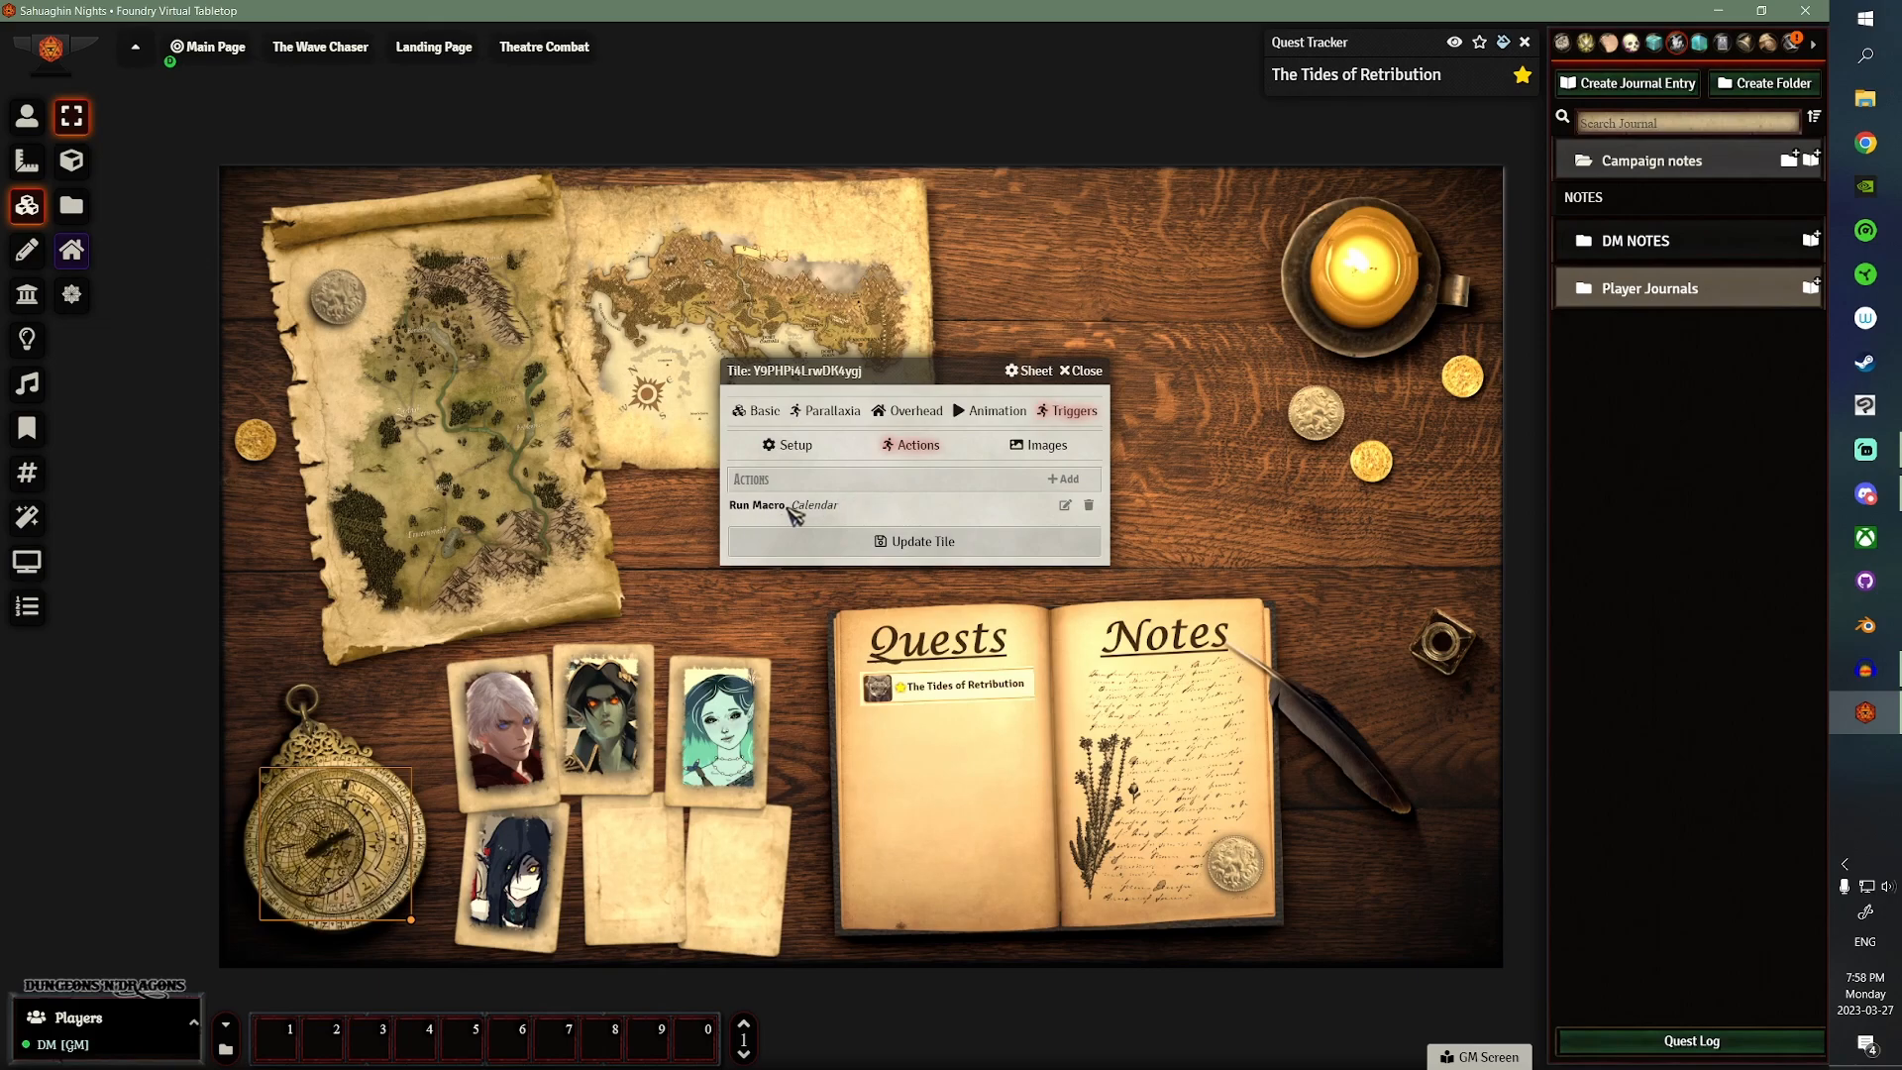
{"action": "left_click", "coordinate": [783, 504]}
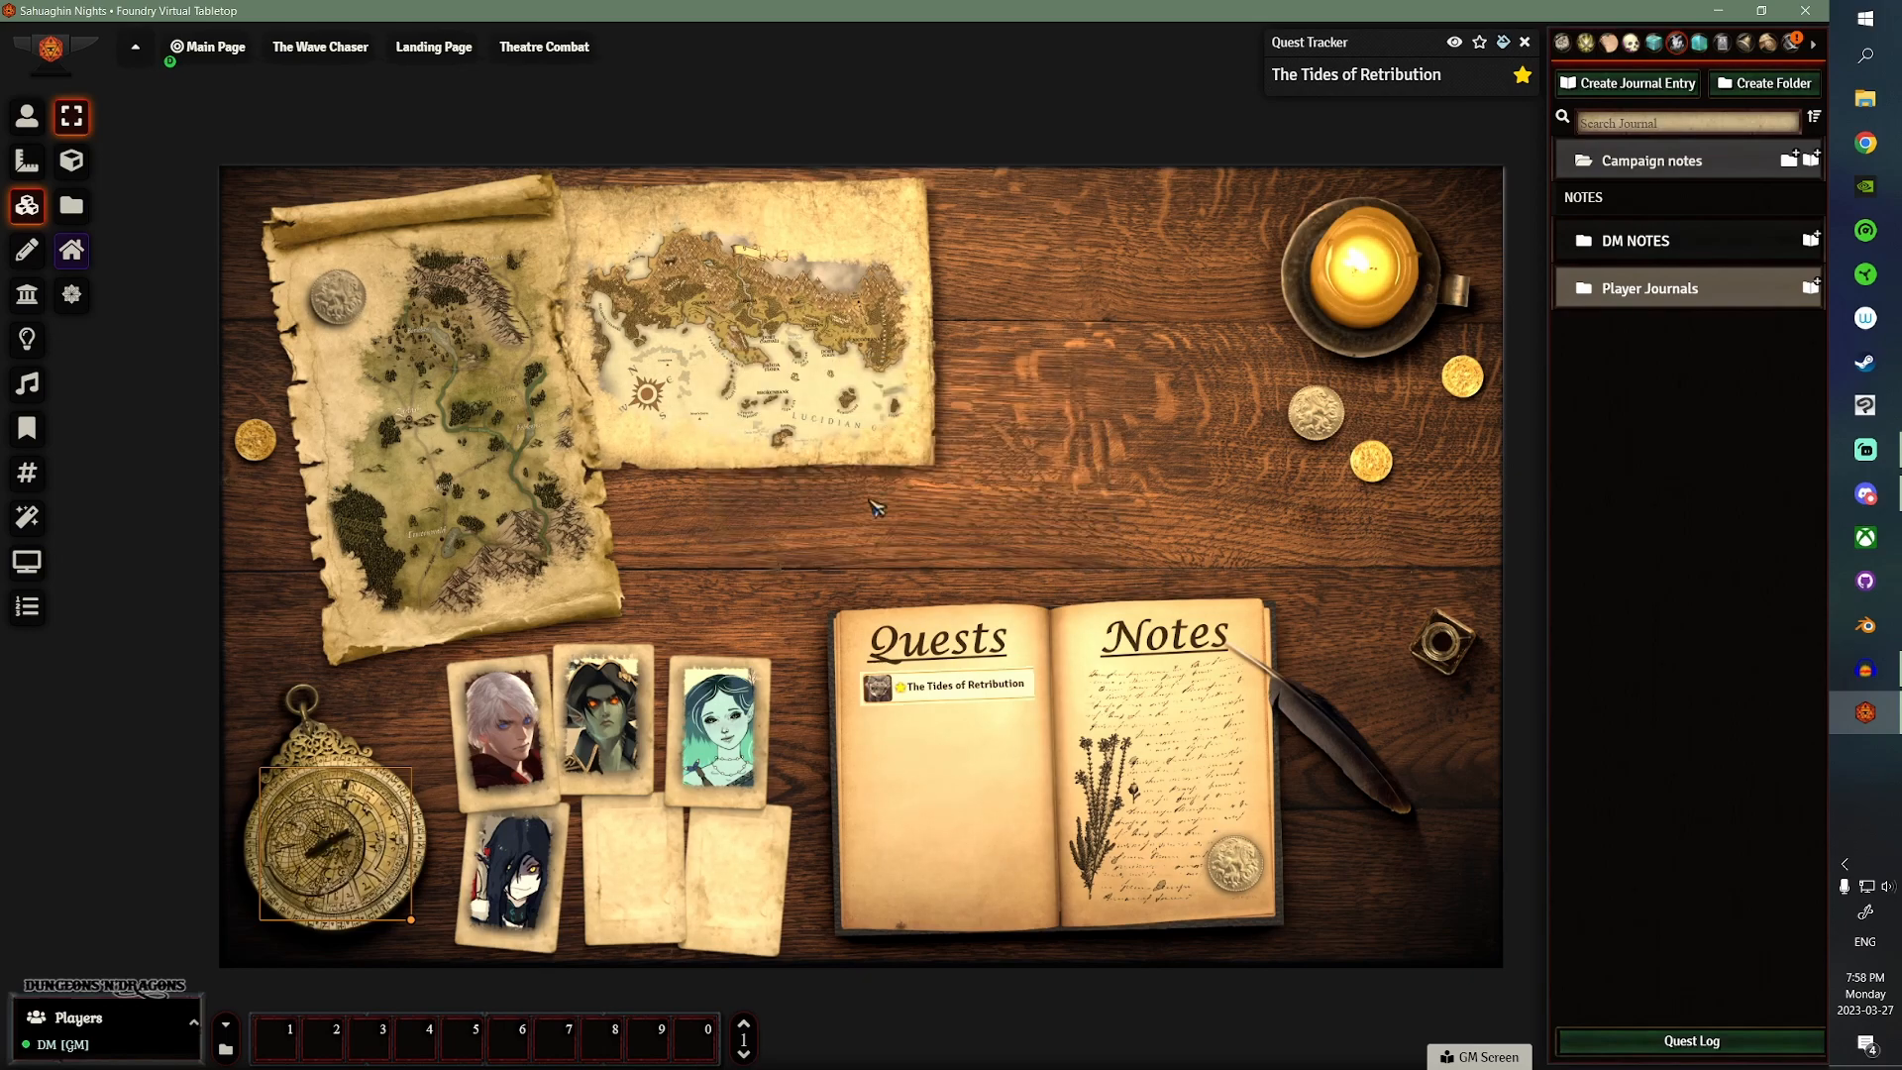
{"action": "mouse_move", "coordinate": [940, 554]}
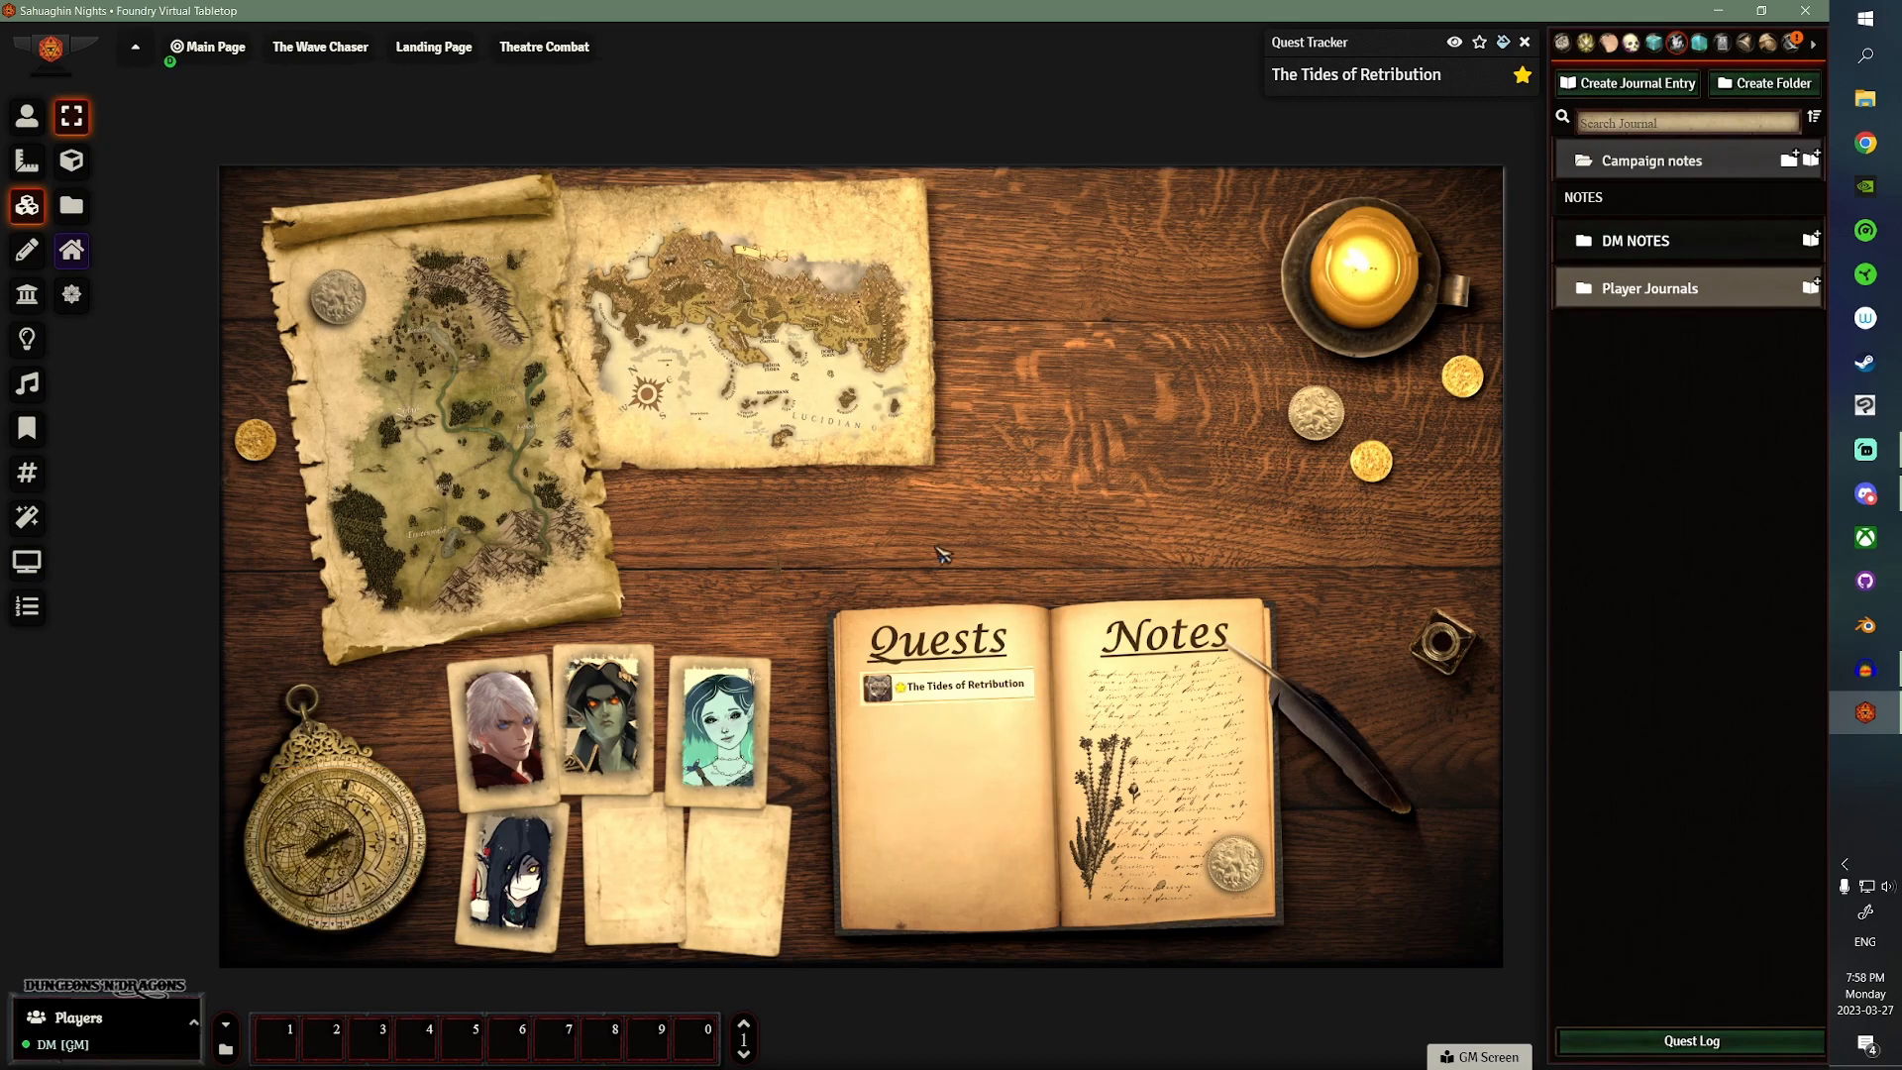
{"action": "mouse_move", "coordinate": [811, 567]}
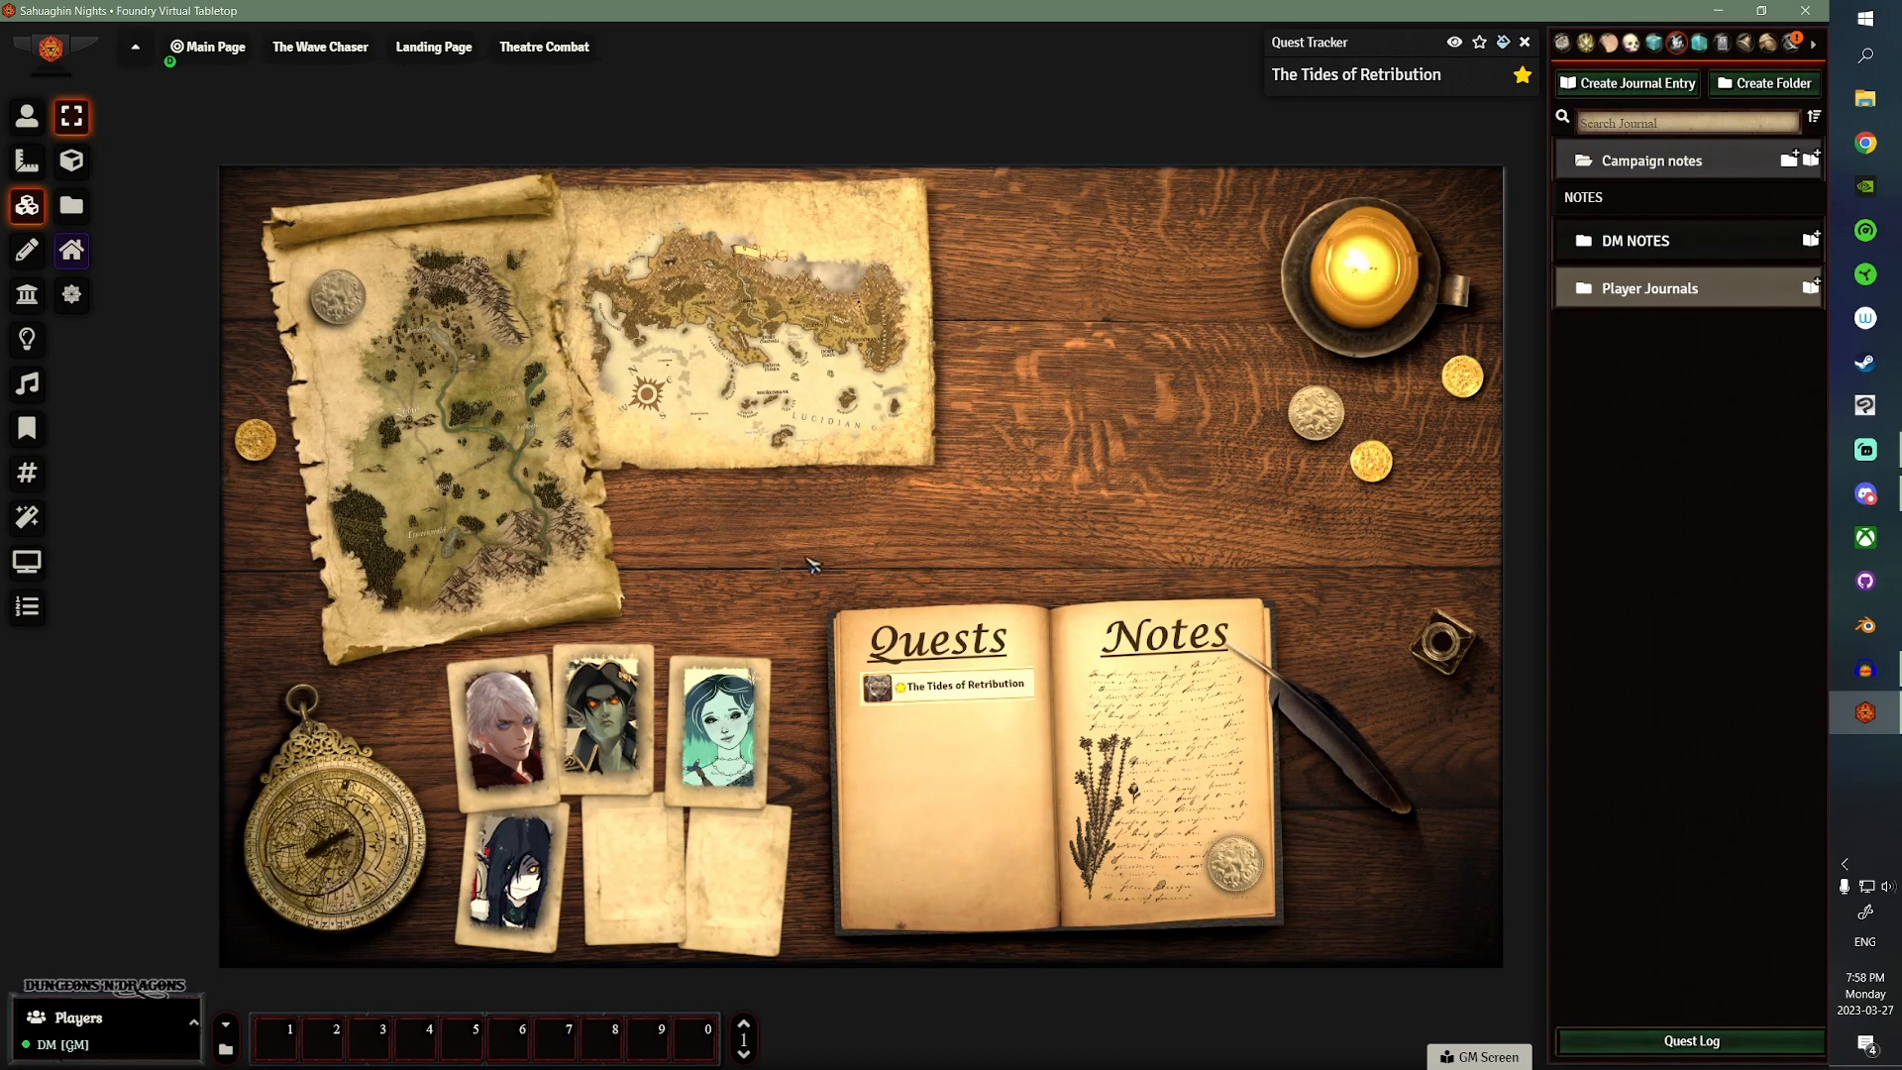